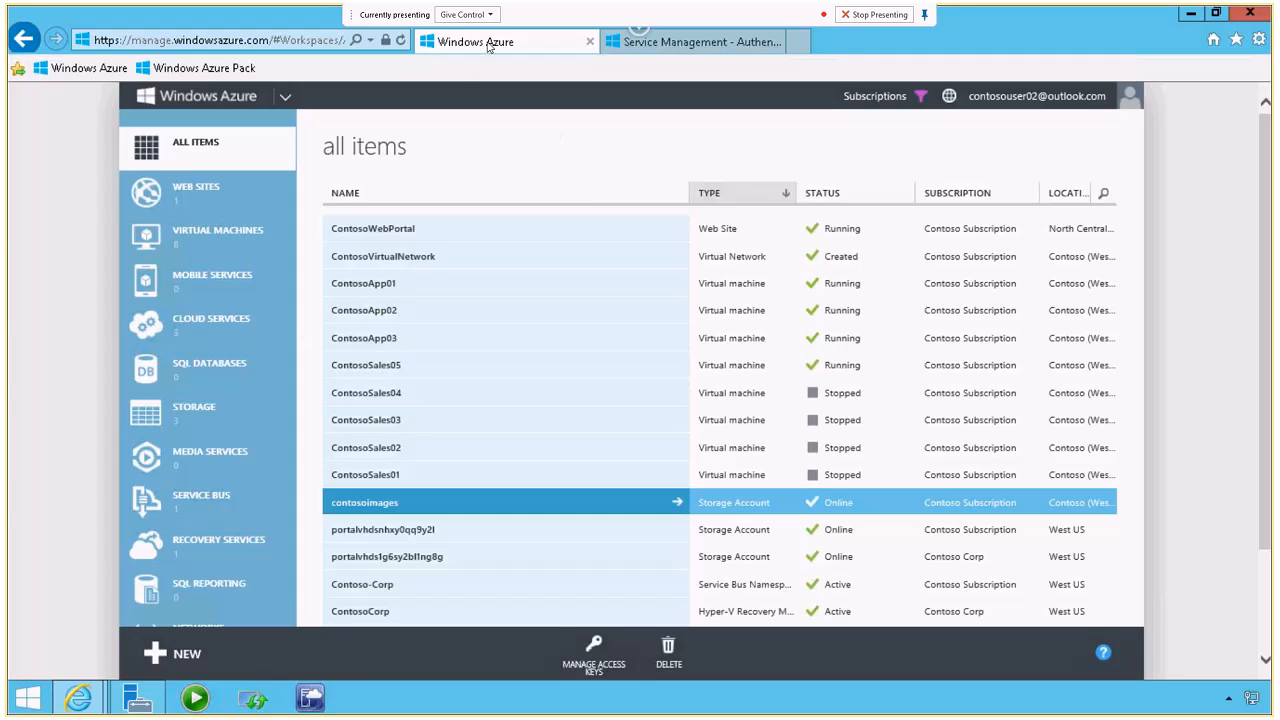
mouse_move(443, 50)
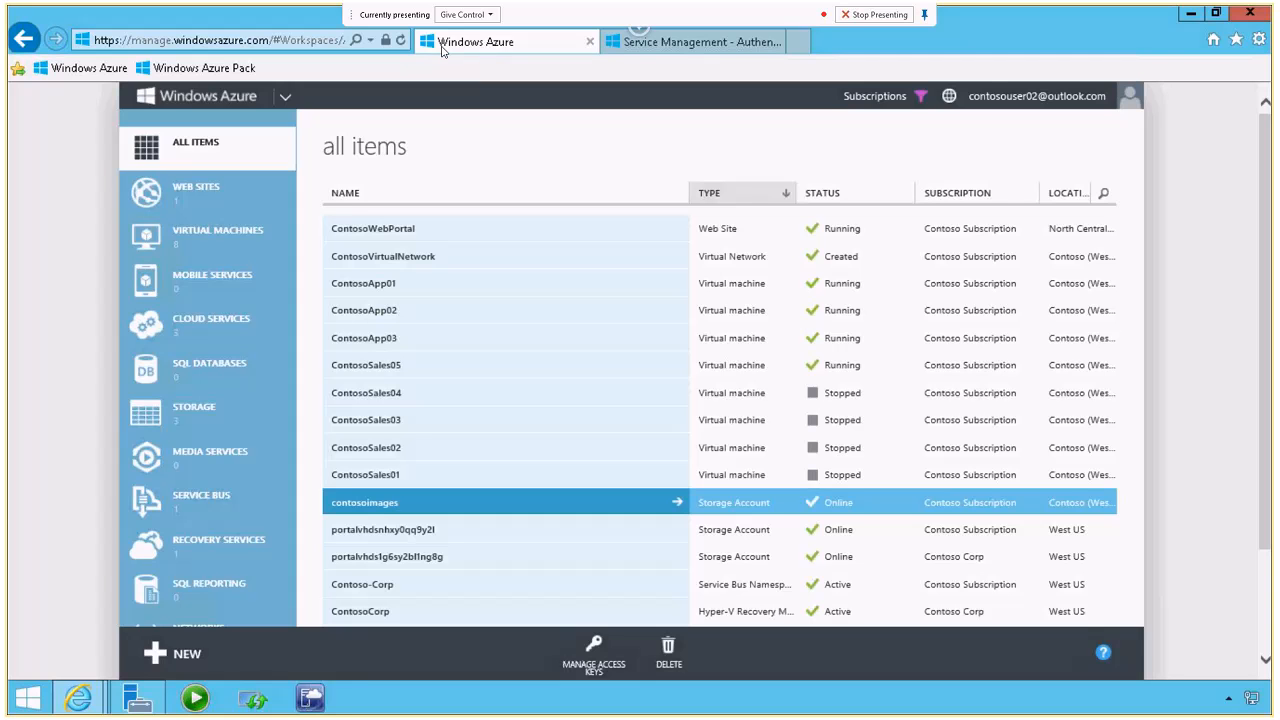
mouse_move(256, 297)
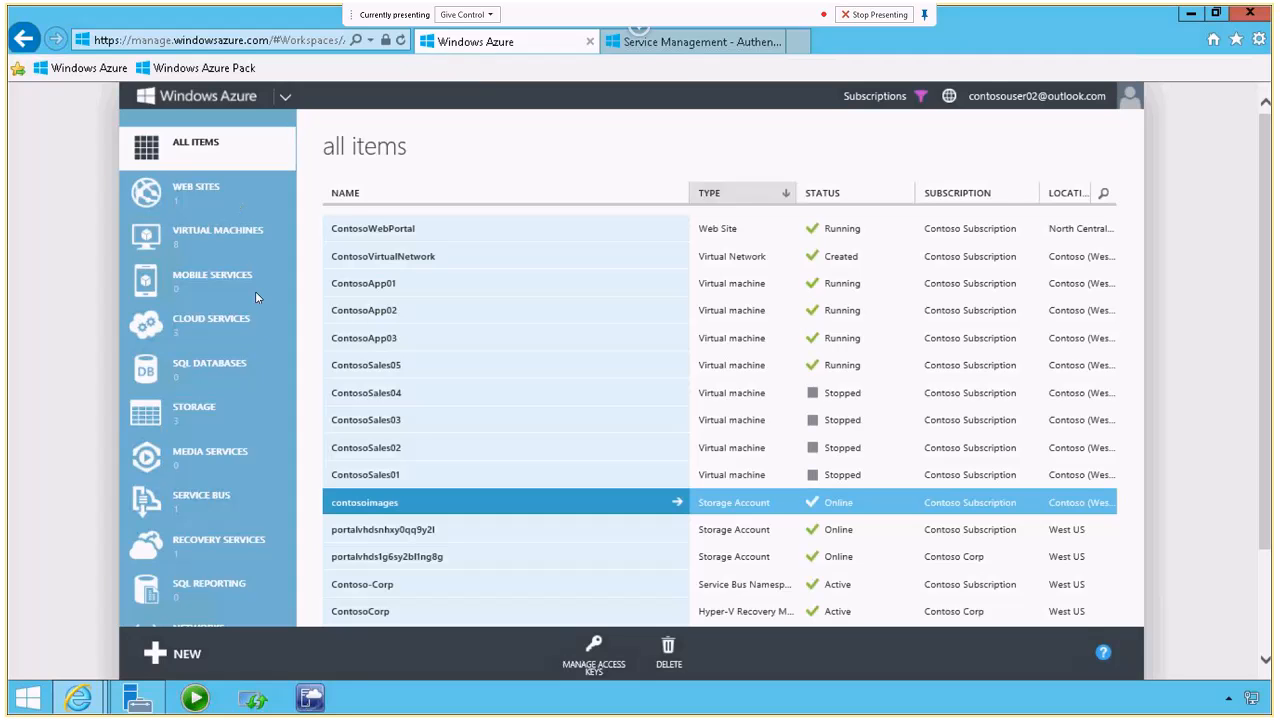
mouse_move(424, 586)
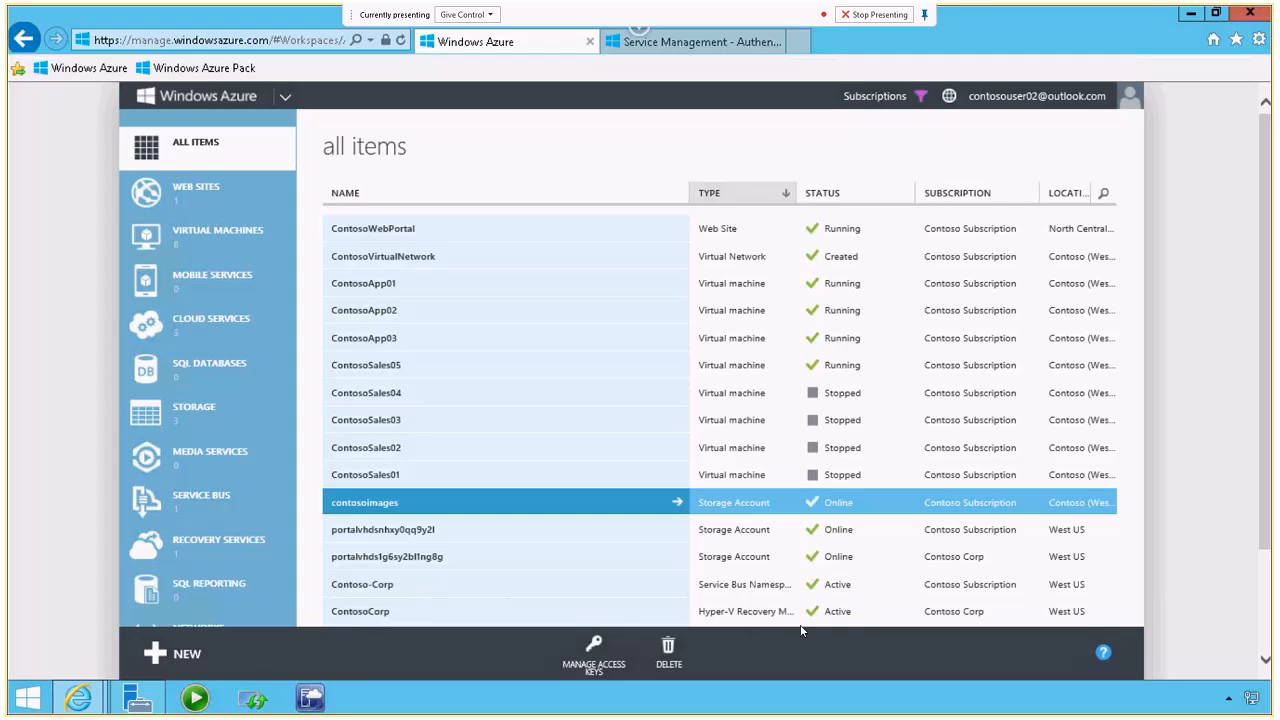
mouse_move(670, 582)
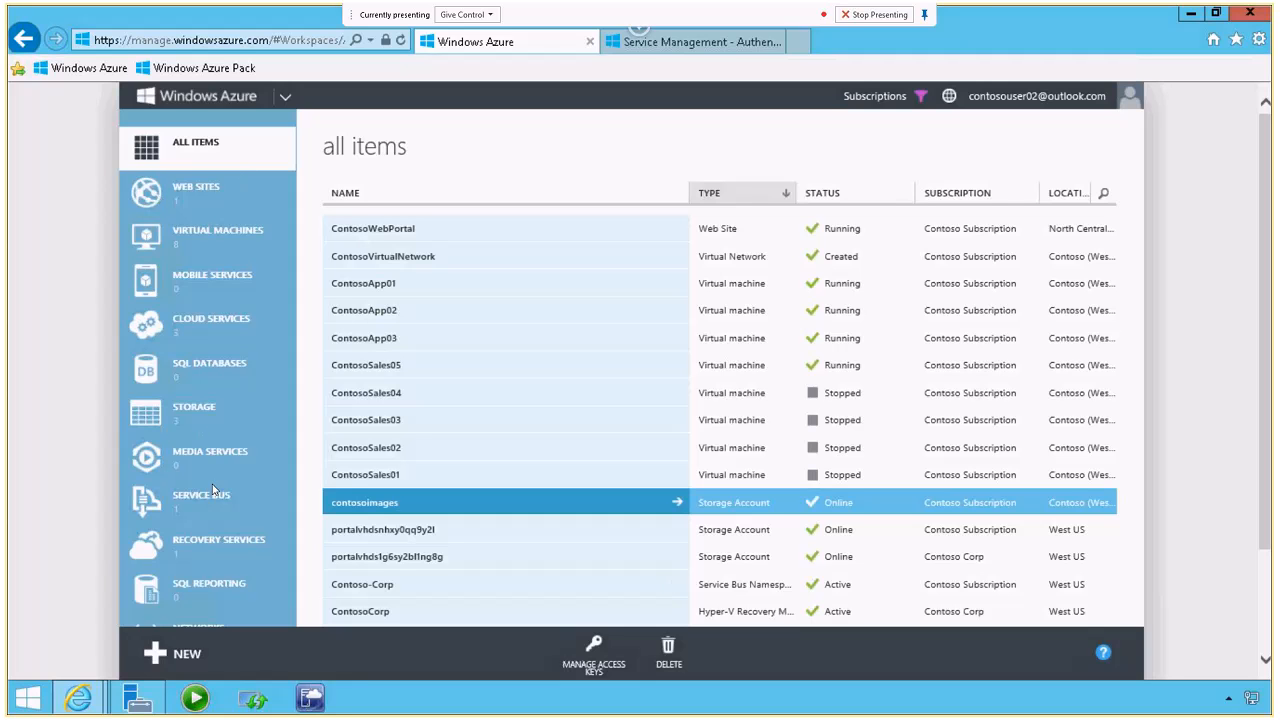
mouse_move(365, 550)
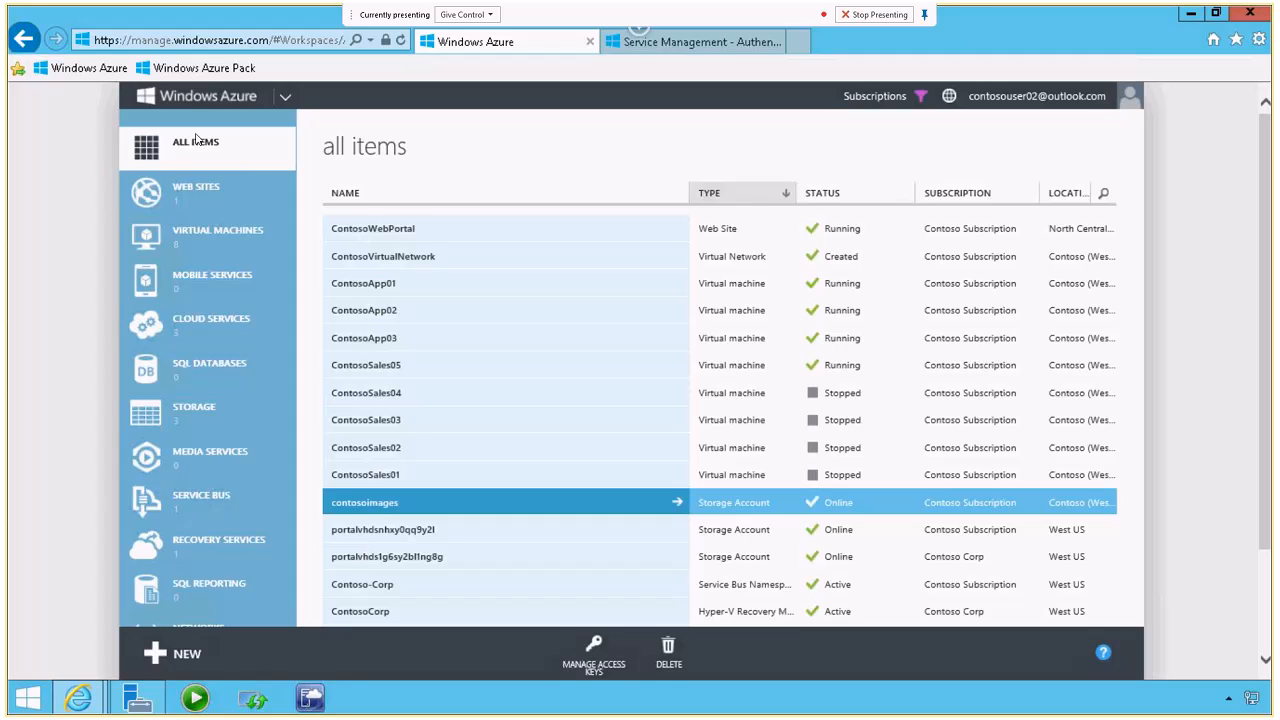
- Open Virtual Machines to list the running and stopped Contoso instances
click(207, 237)
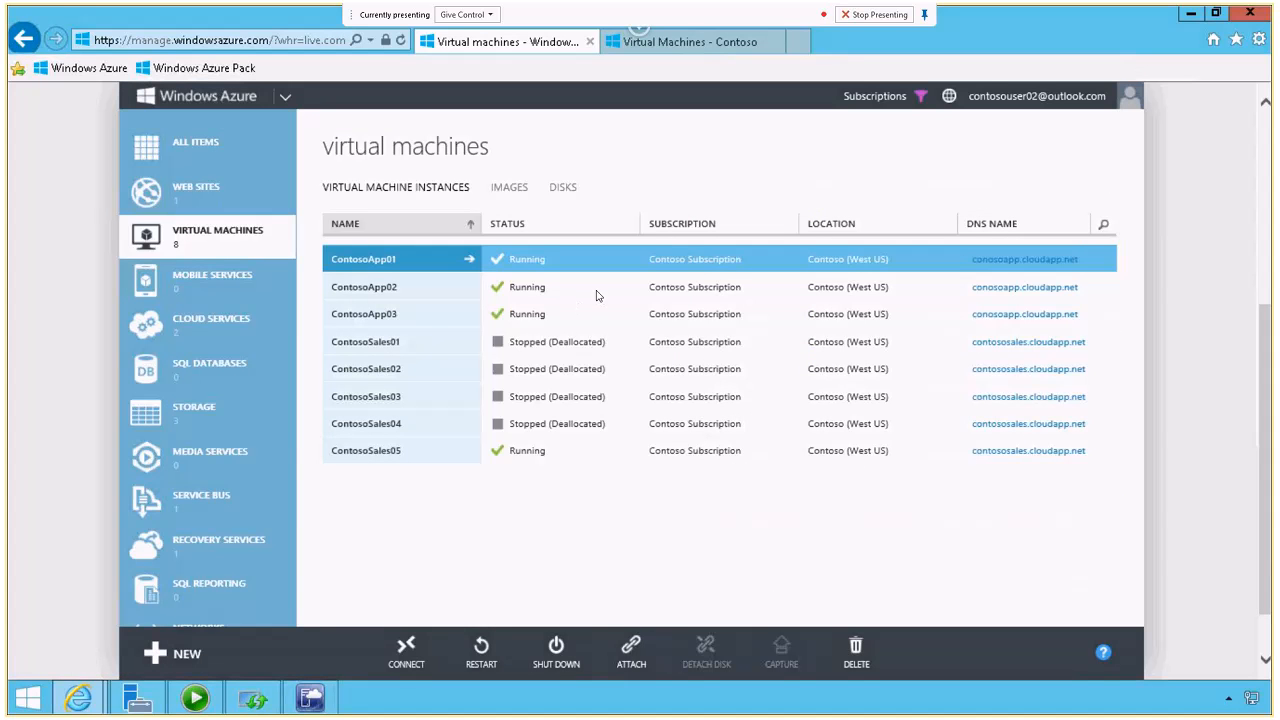
mouse_move(467, 378)
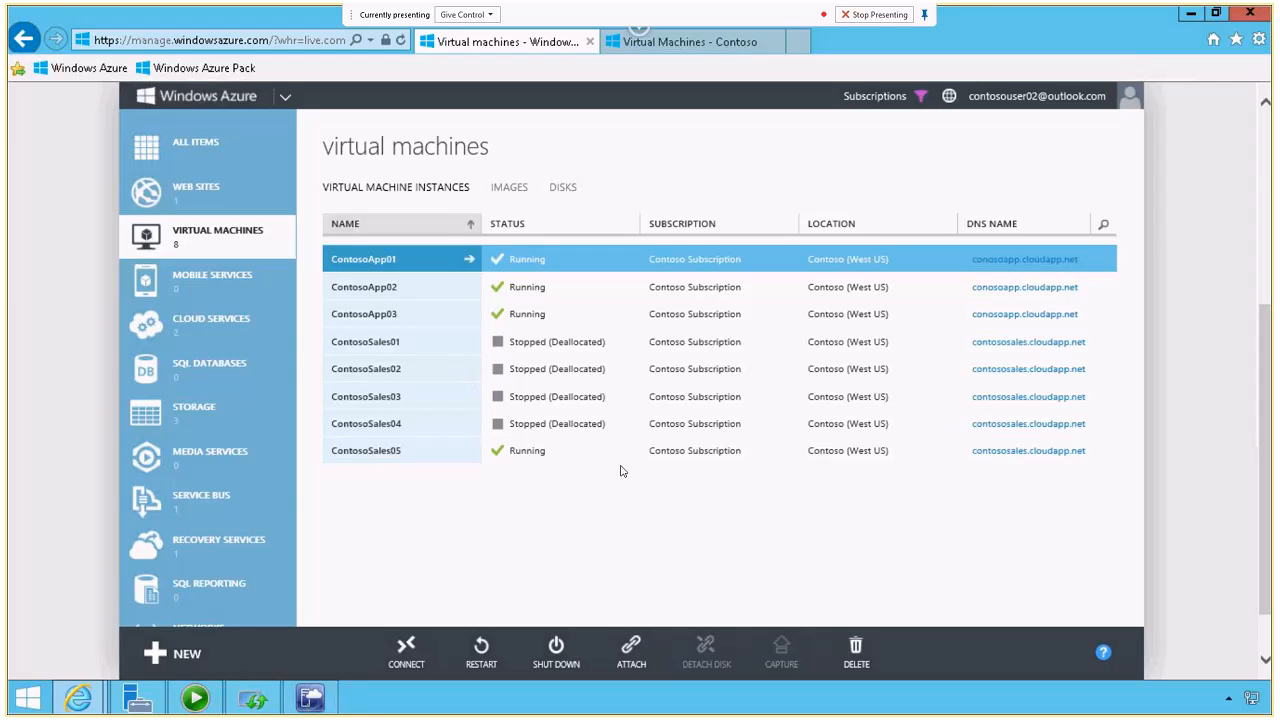
mouse_move(890, 360)
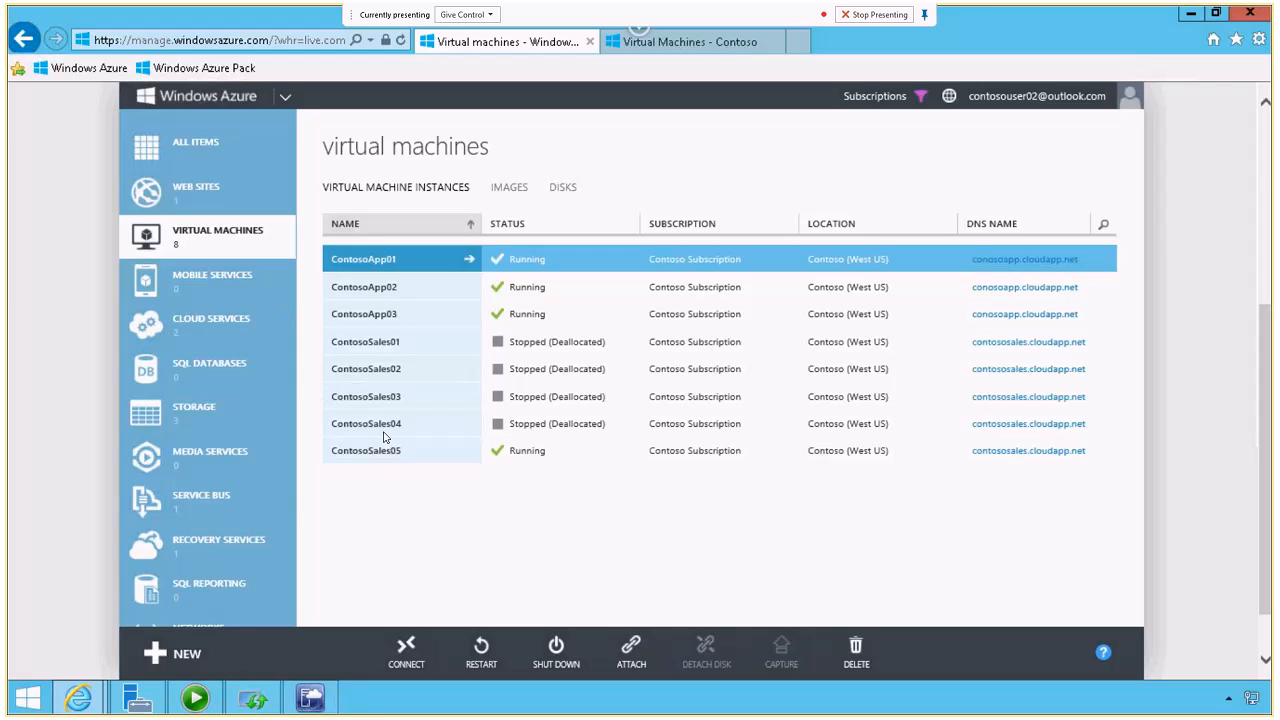
mouse_move(799, 456)
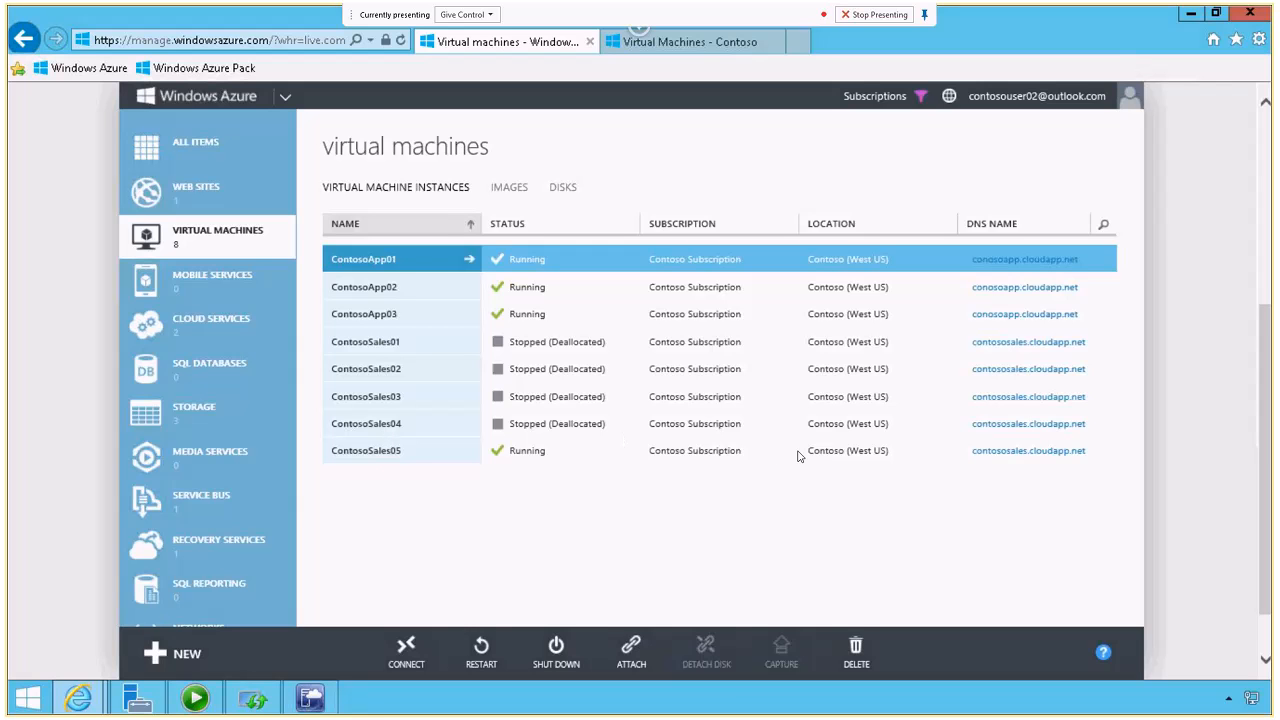
mouse_move(565, 432)
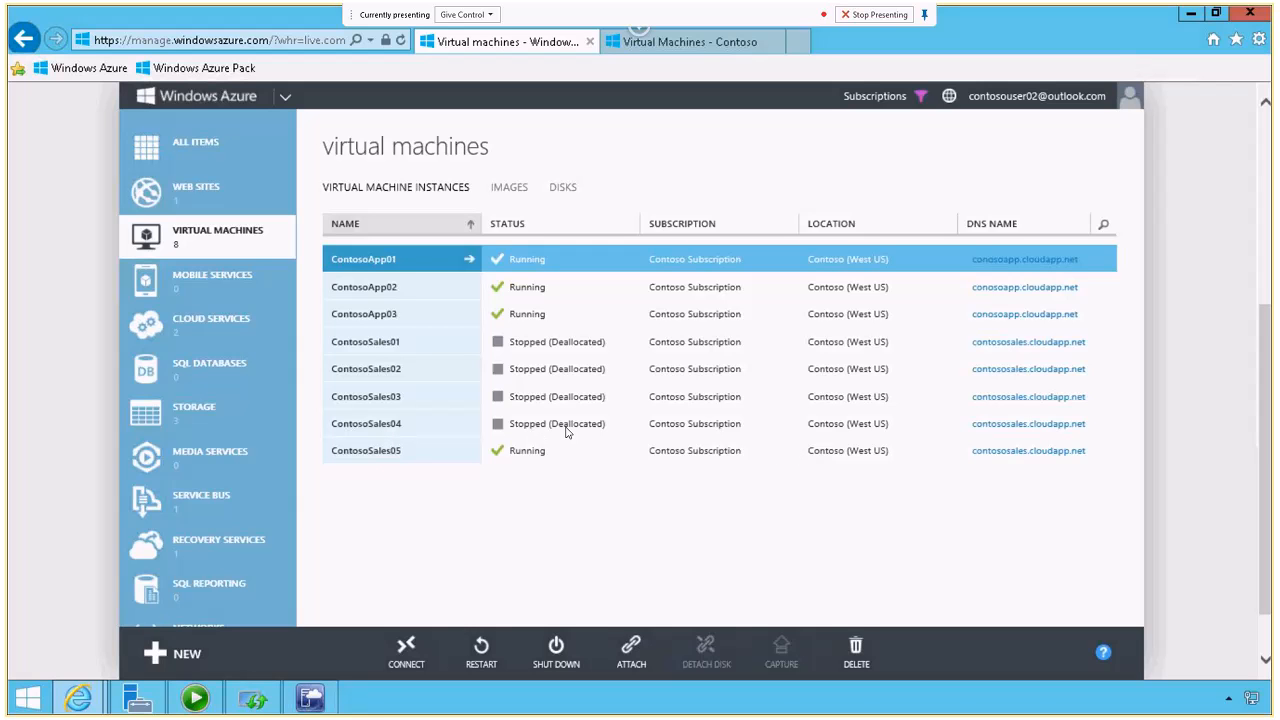
mouse_move(449, 424)
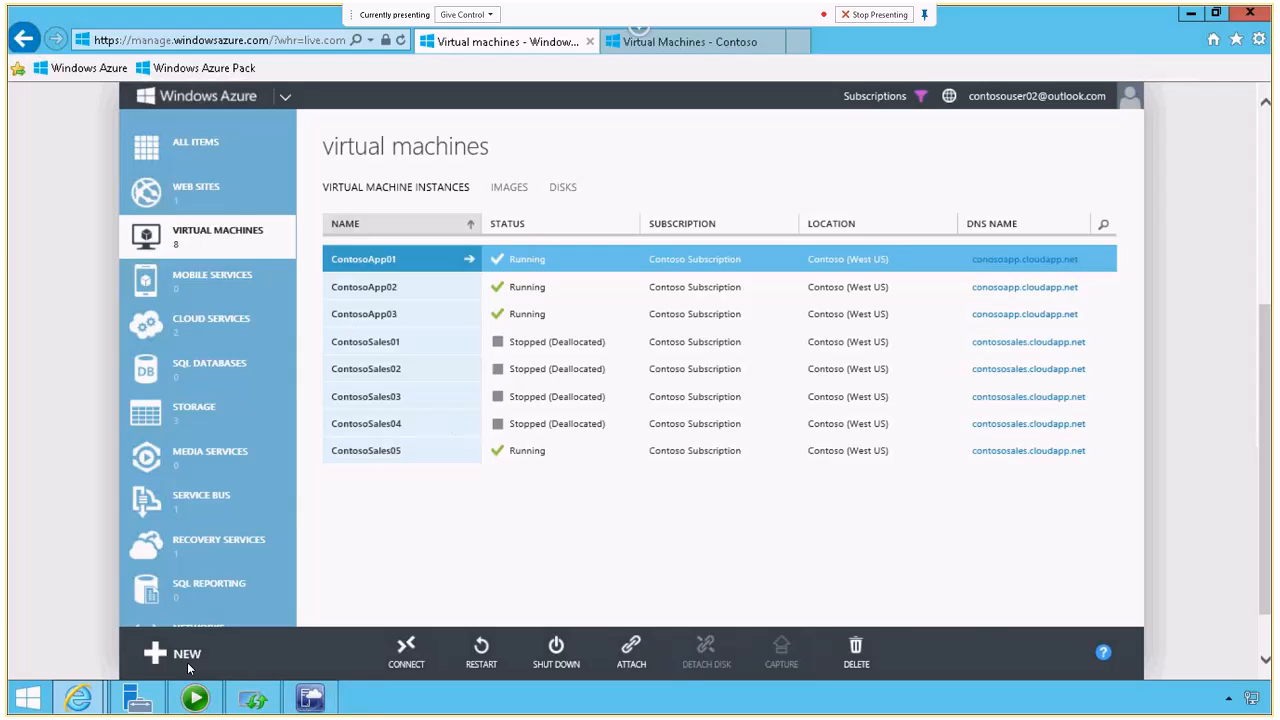
- Bring up the New menu with Compute > Virtual Machine creation options
click(170, 653)
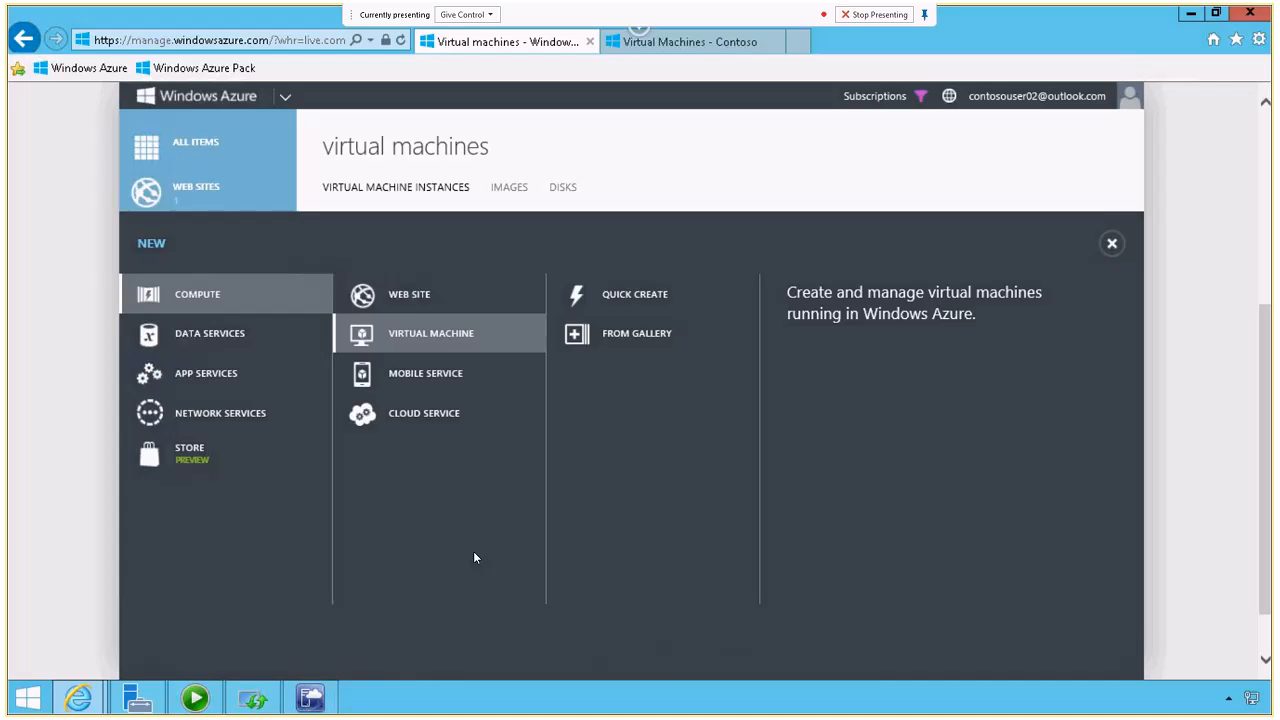
mouse_move(429, 540)
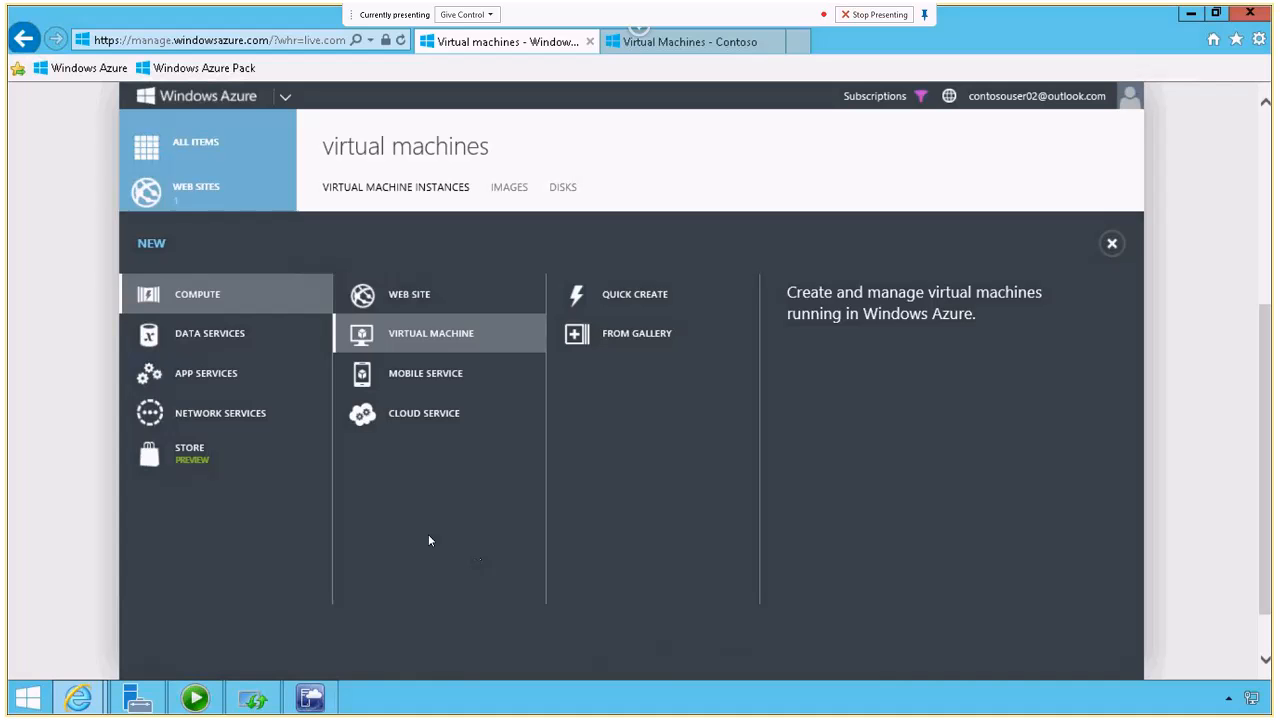
mouse_move(279, 292)
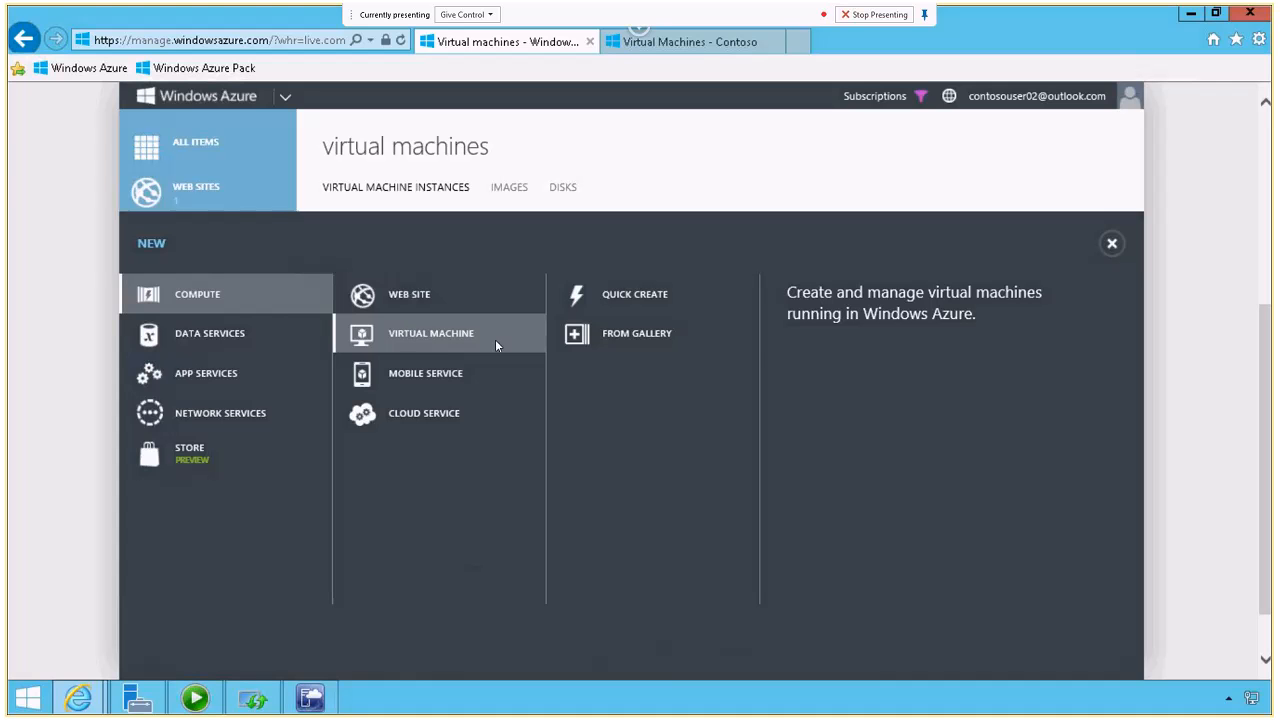
mouse_move(637, 333)
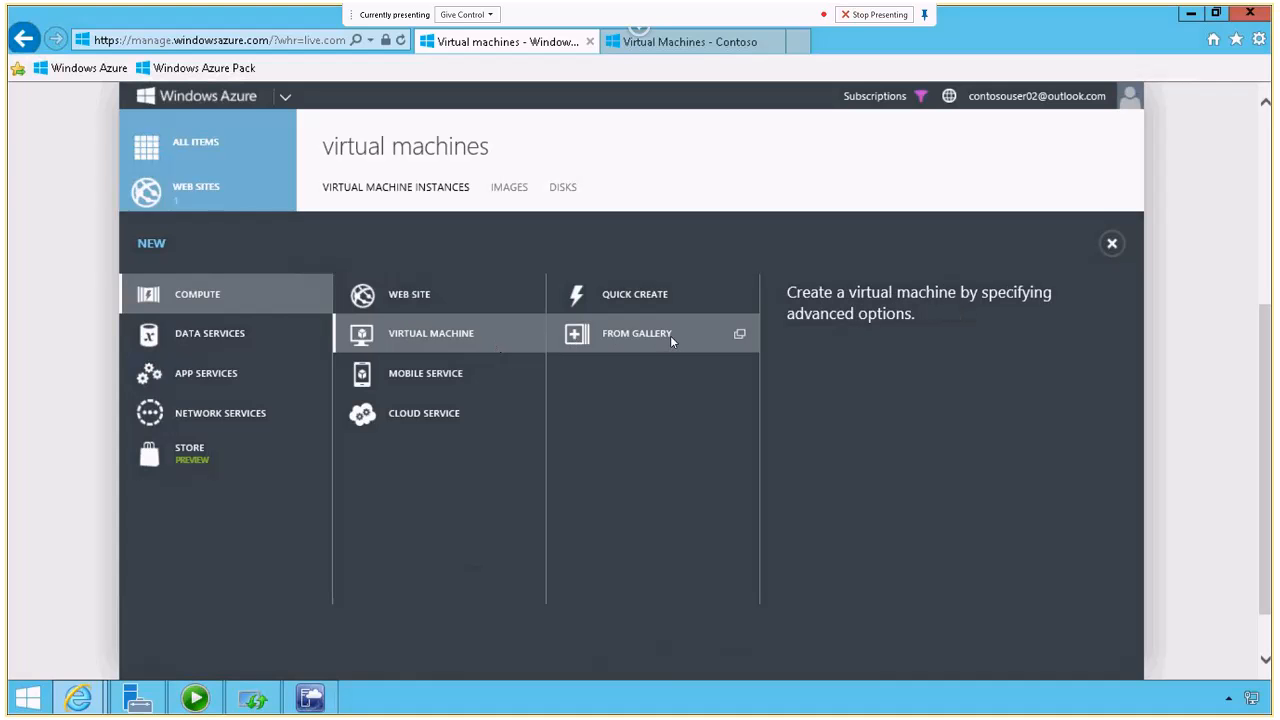
- Start a From Gallery VM and scroll past Windows, SQL, Oracle and Linux images
click(636, 333)
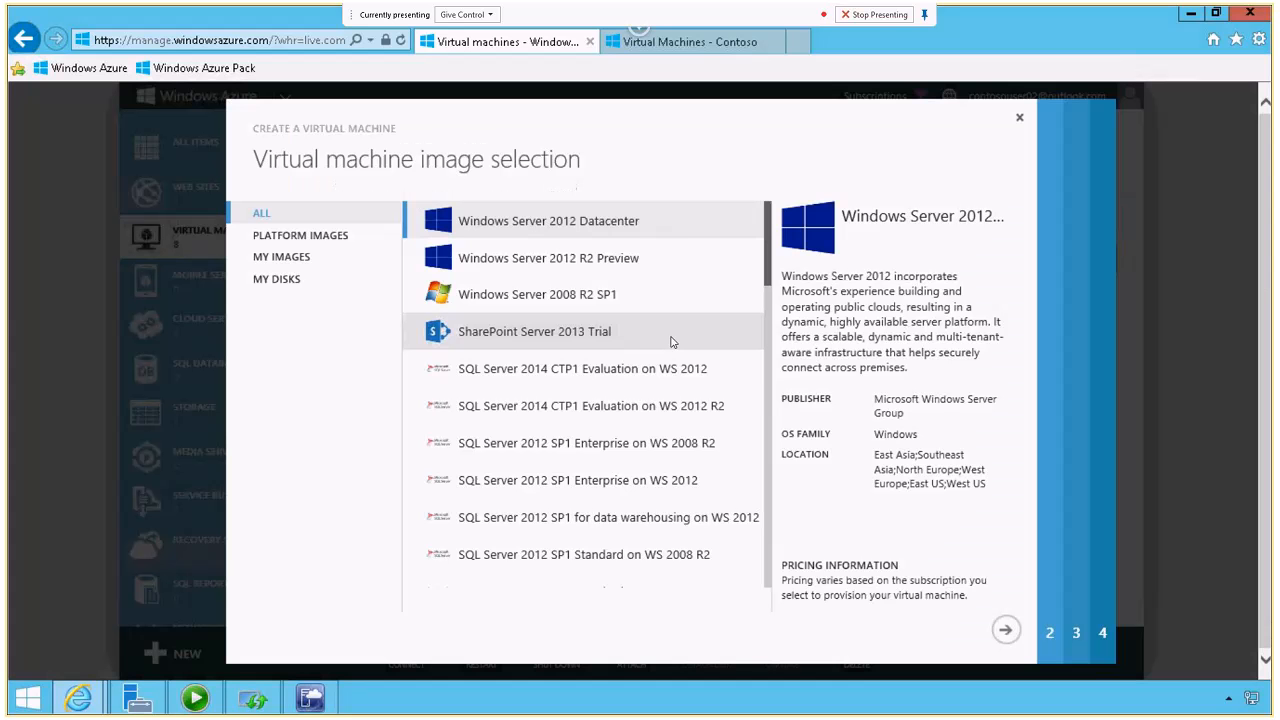
mouse_move(625, 353)
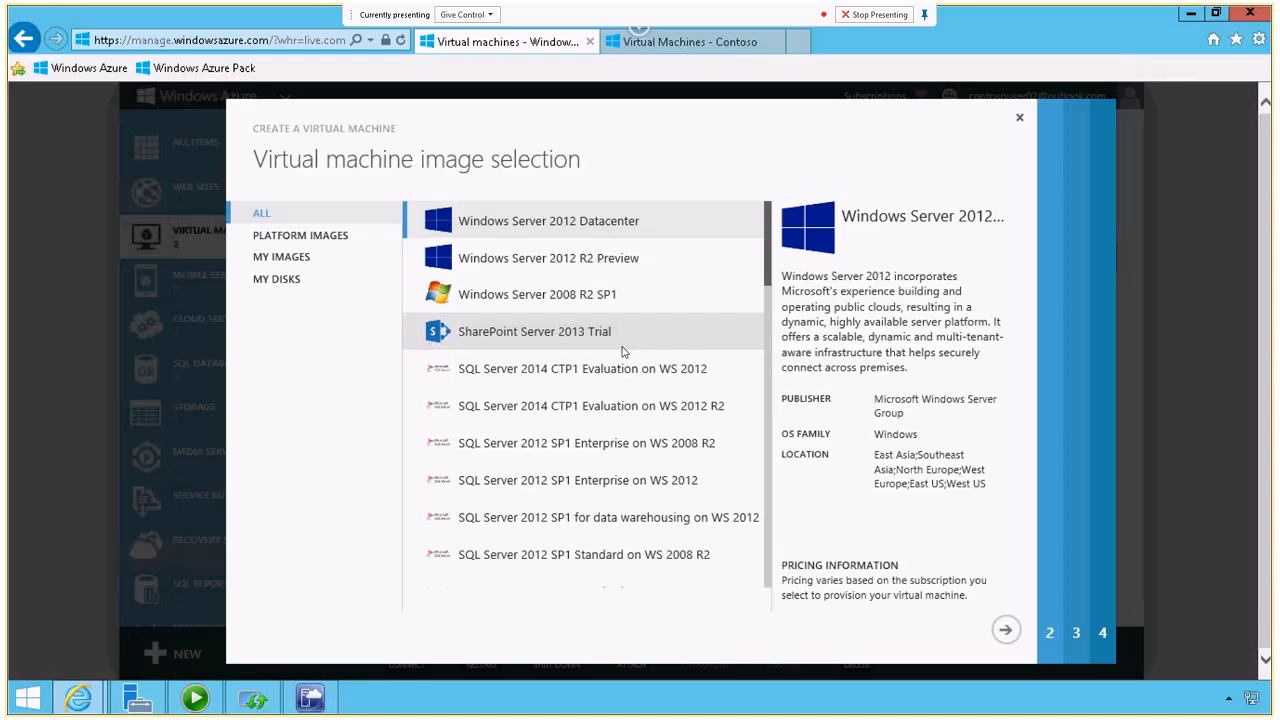
mouse_move(718, 437)
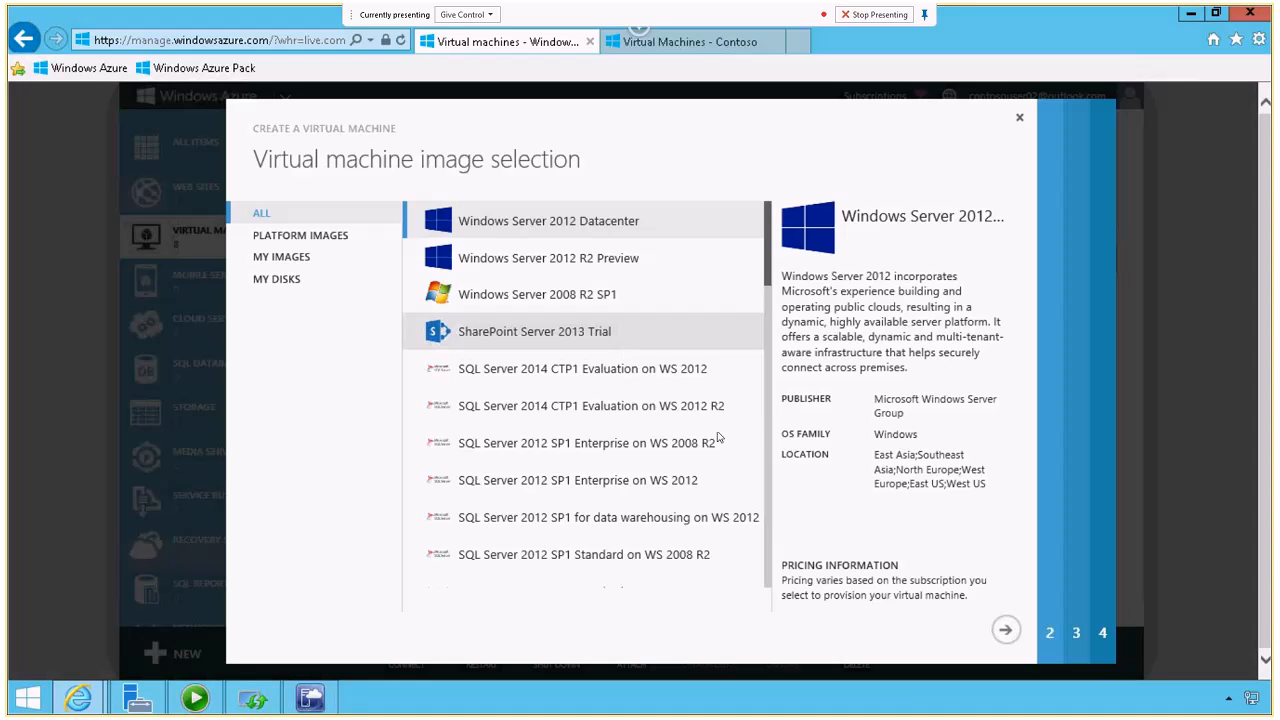
mouse_move(770, 572)
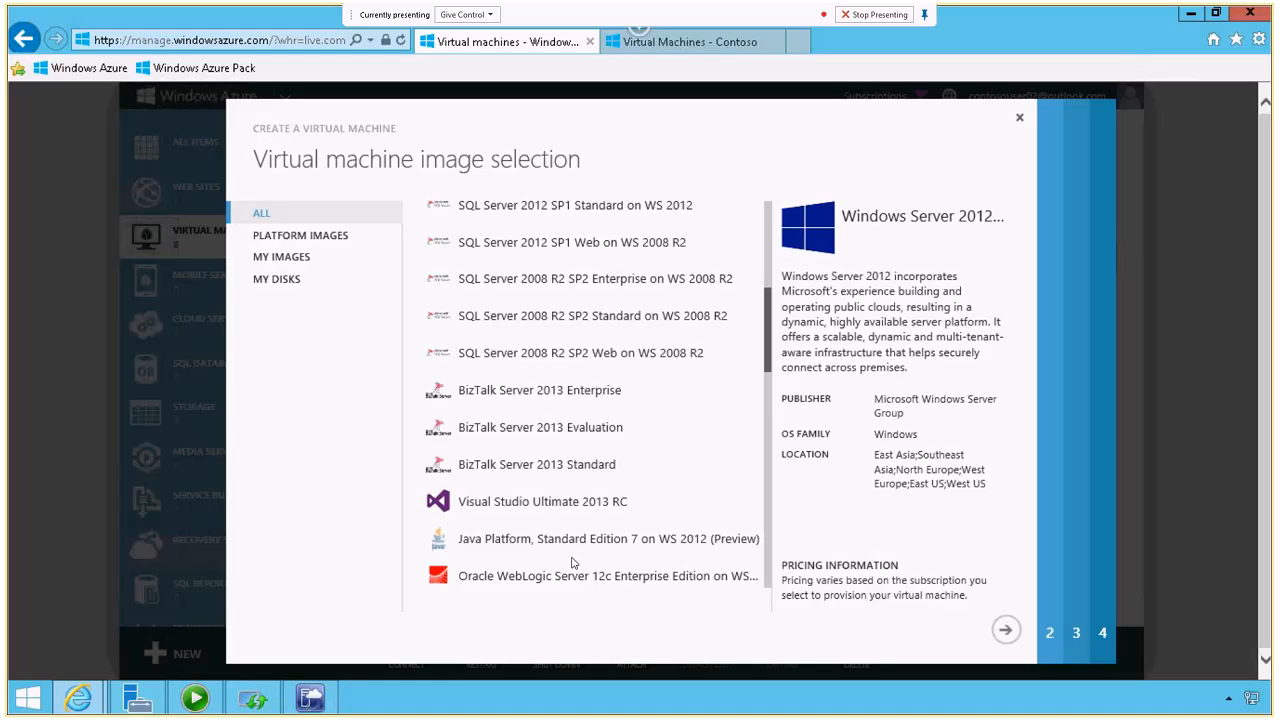
mouse_move(487, 547)
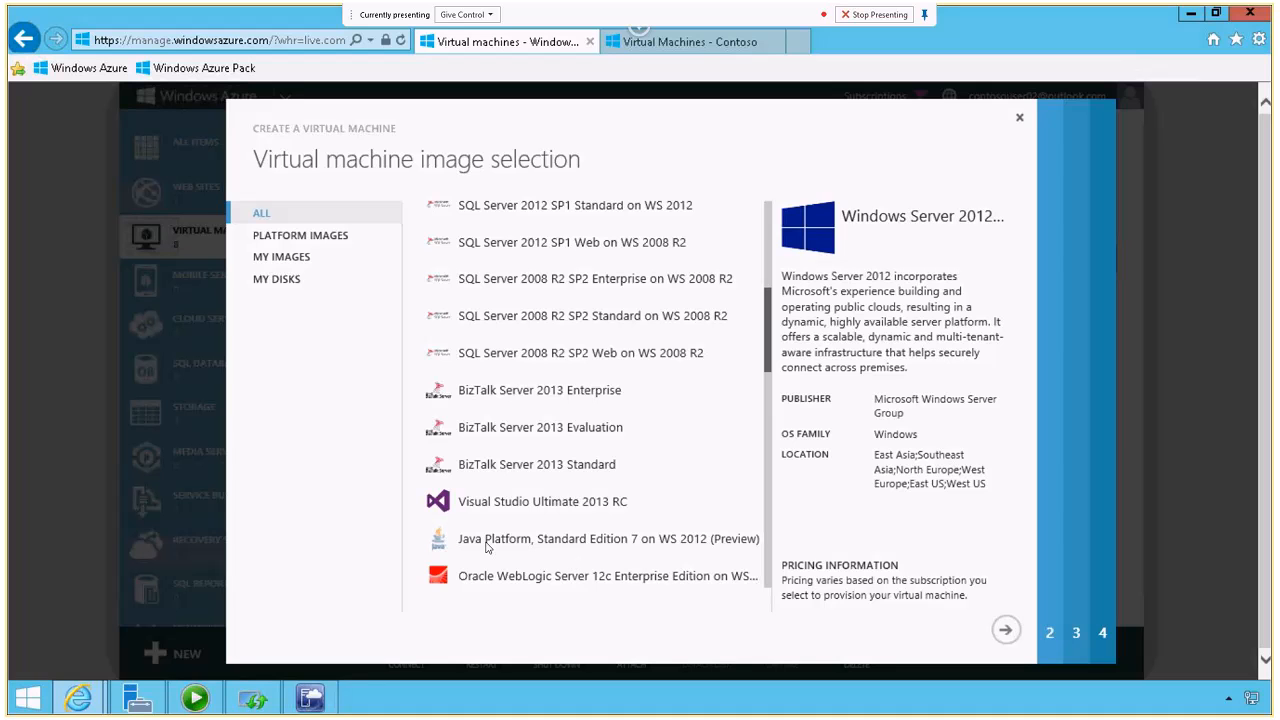
scroll(down, 3)
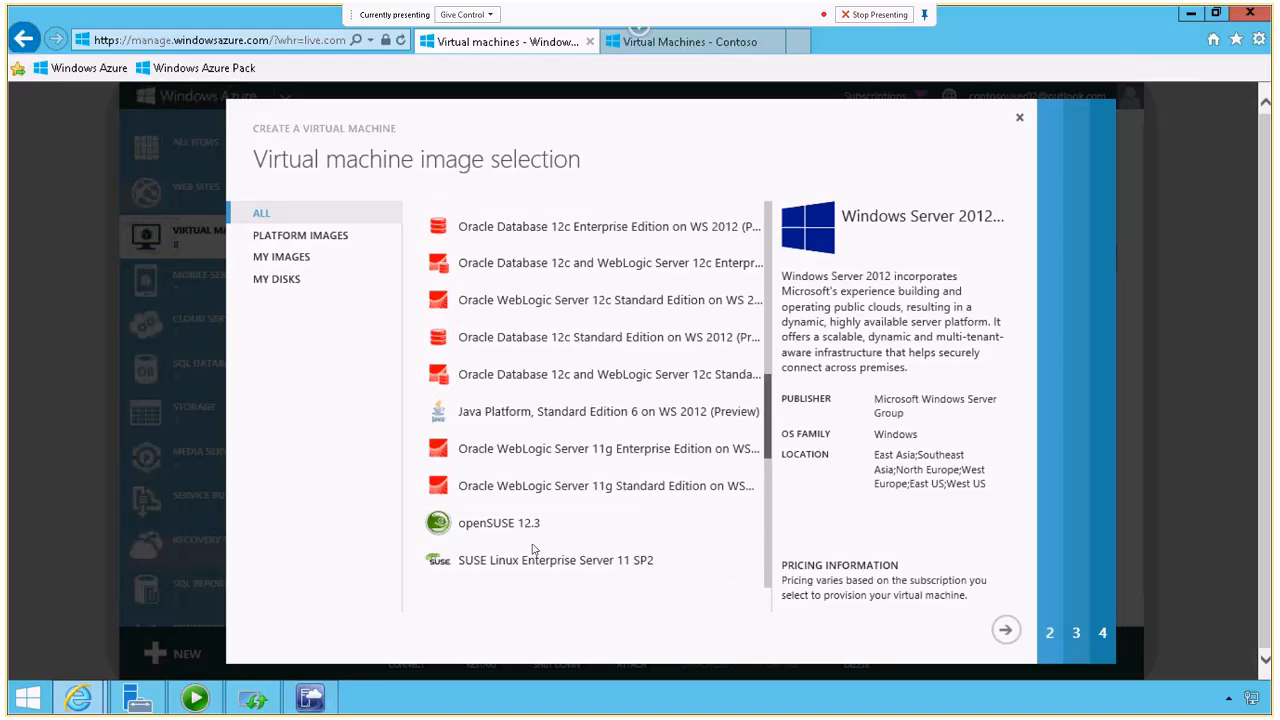
mouse_move(735, 586)
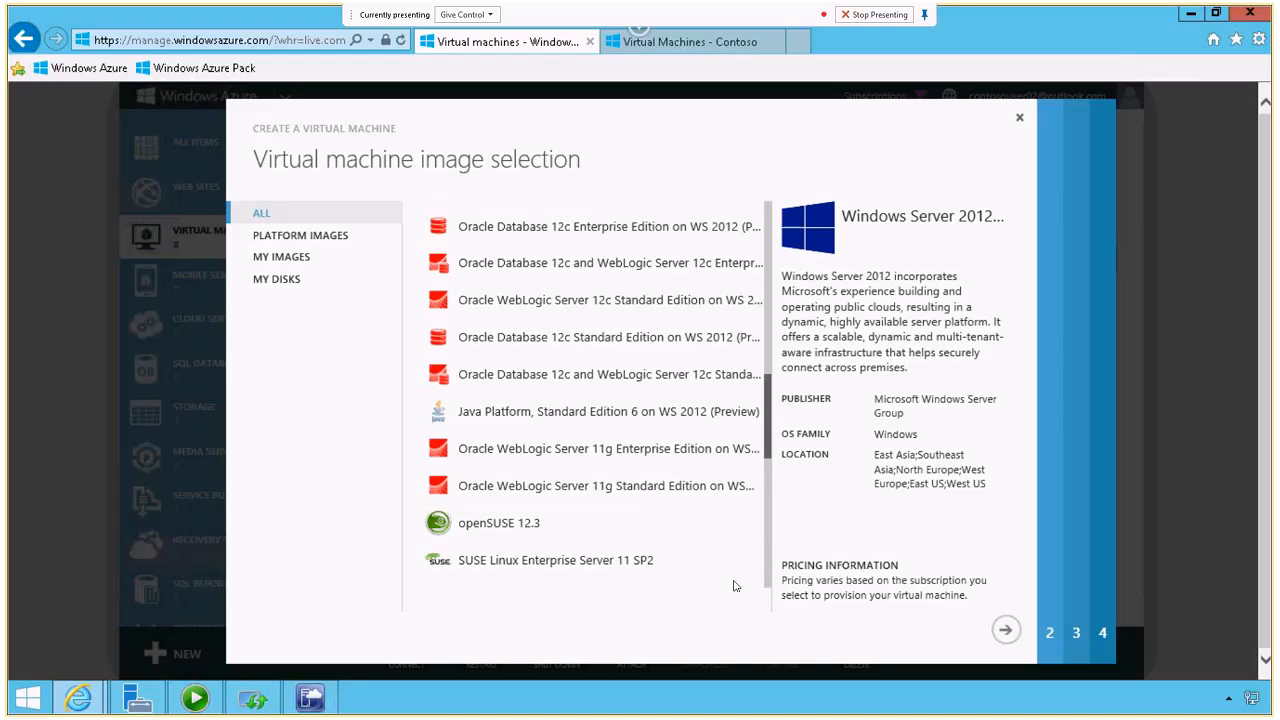
scroll(down, 3)
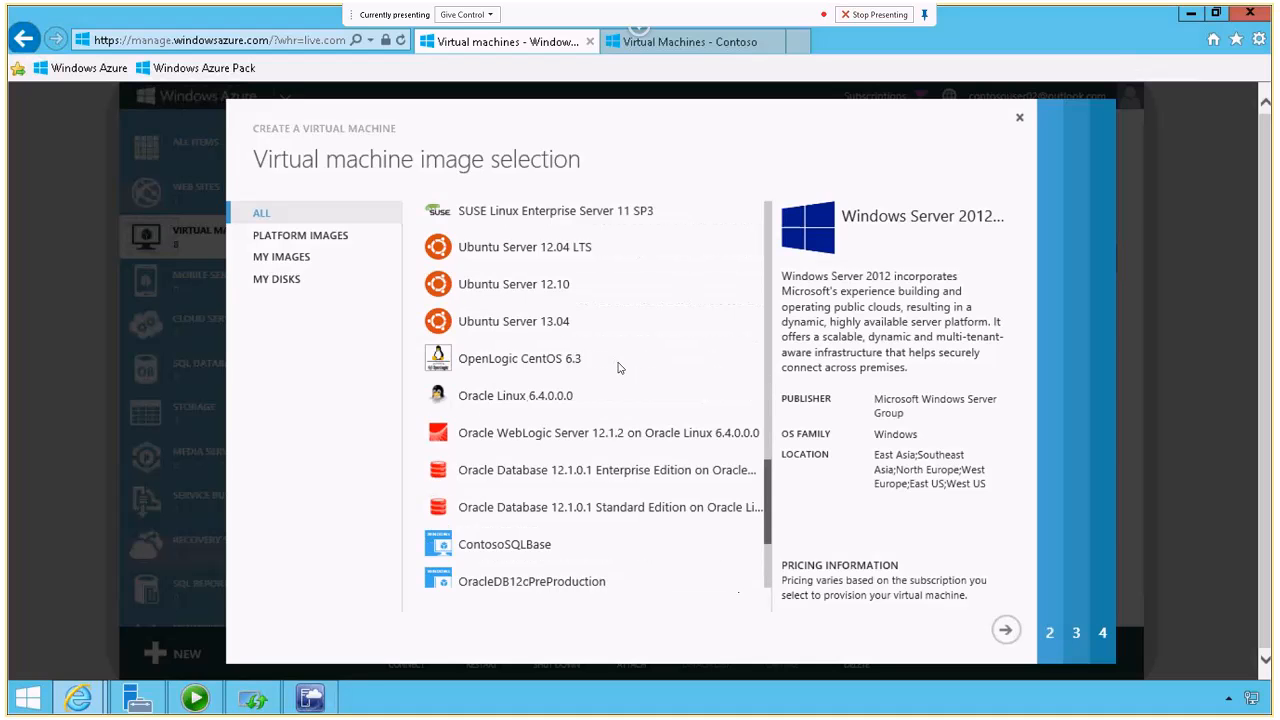
mouse_move(491, 424)
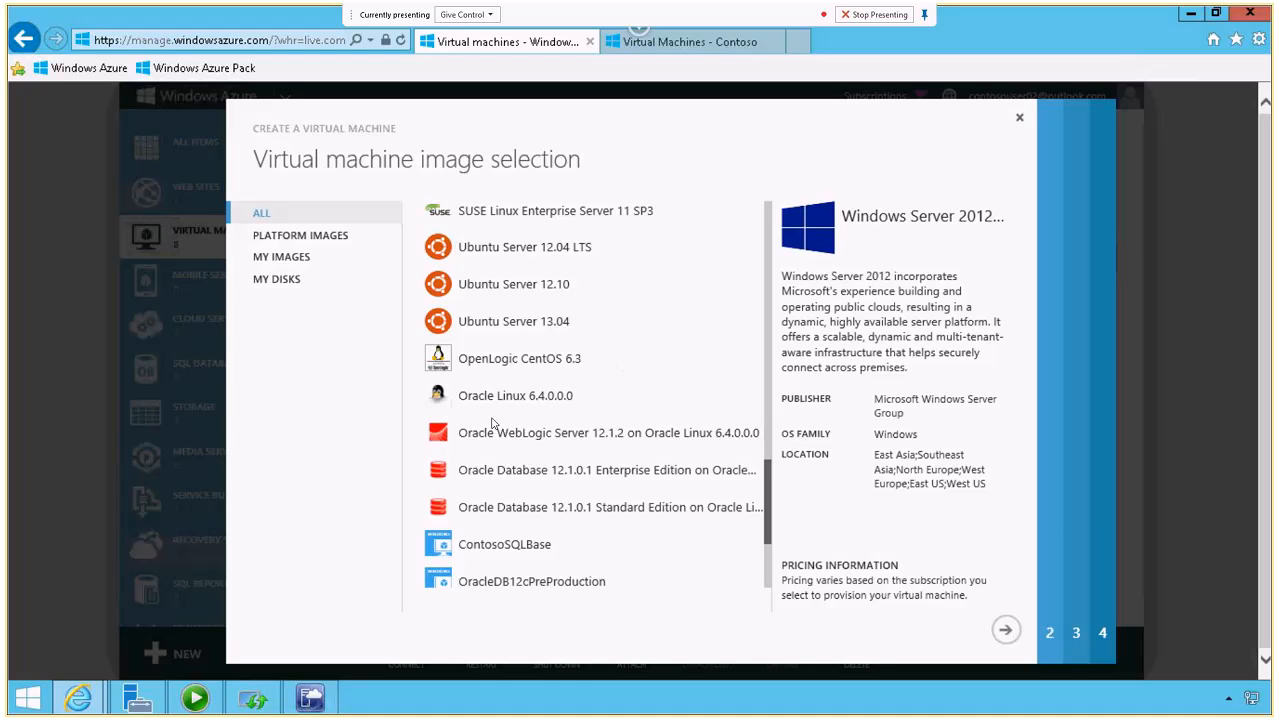
mouse_move(519, 609)
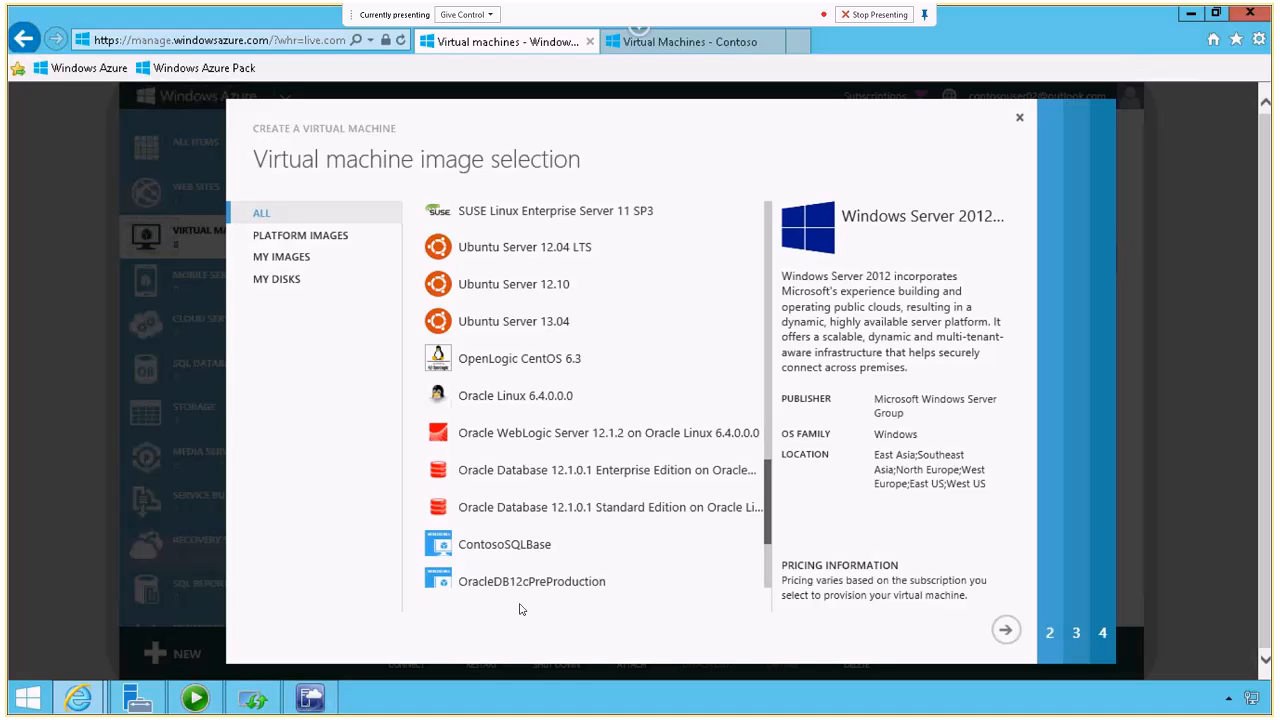
mouse_move(490, 597)
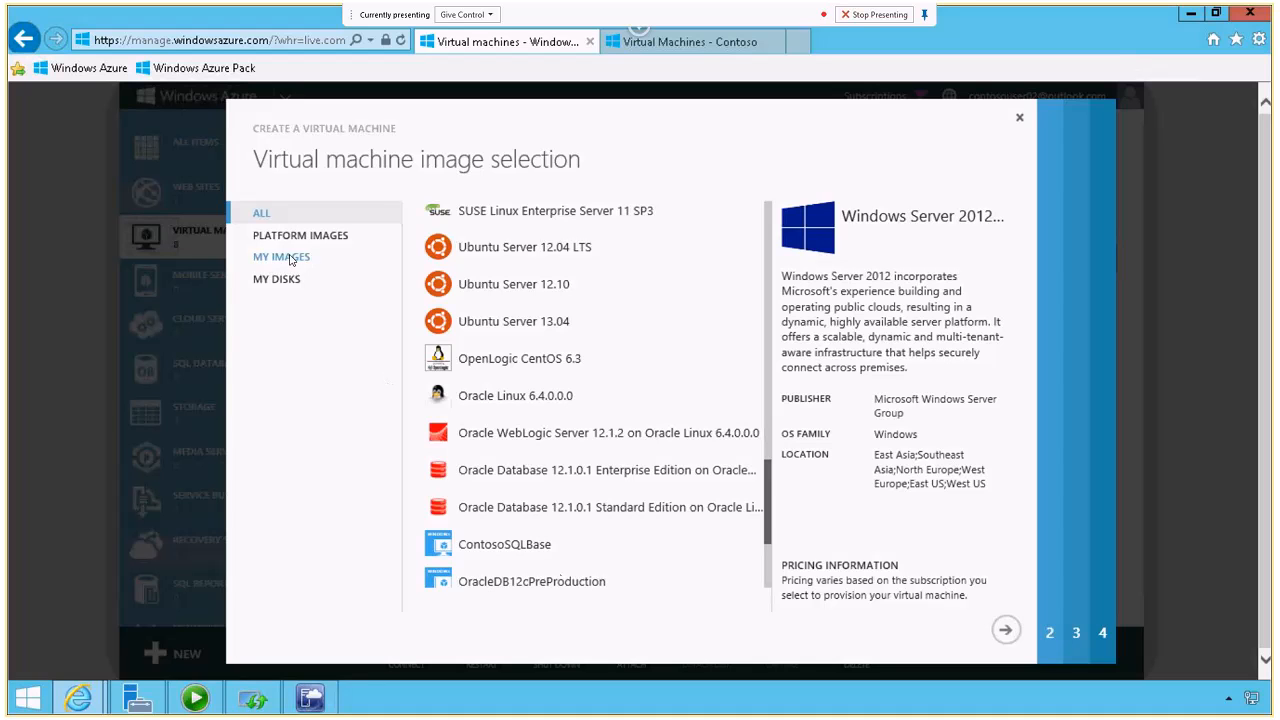
- Filter the gallery to My Images: ContosoSQLBase, OracleDB12cPreProduction and two WS2012R2 platforms
click(281, 256)
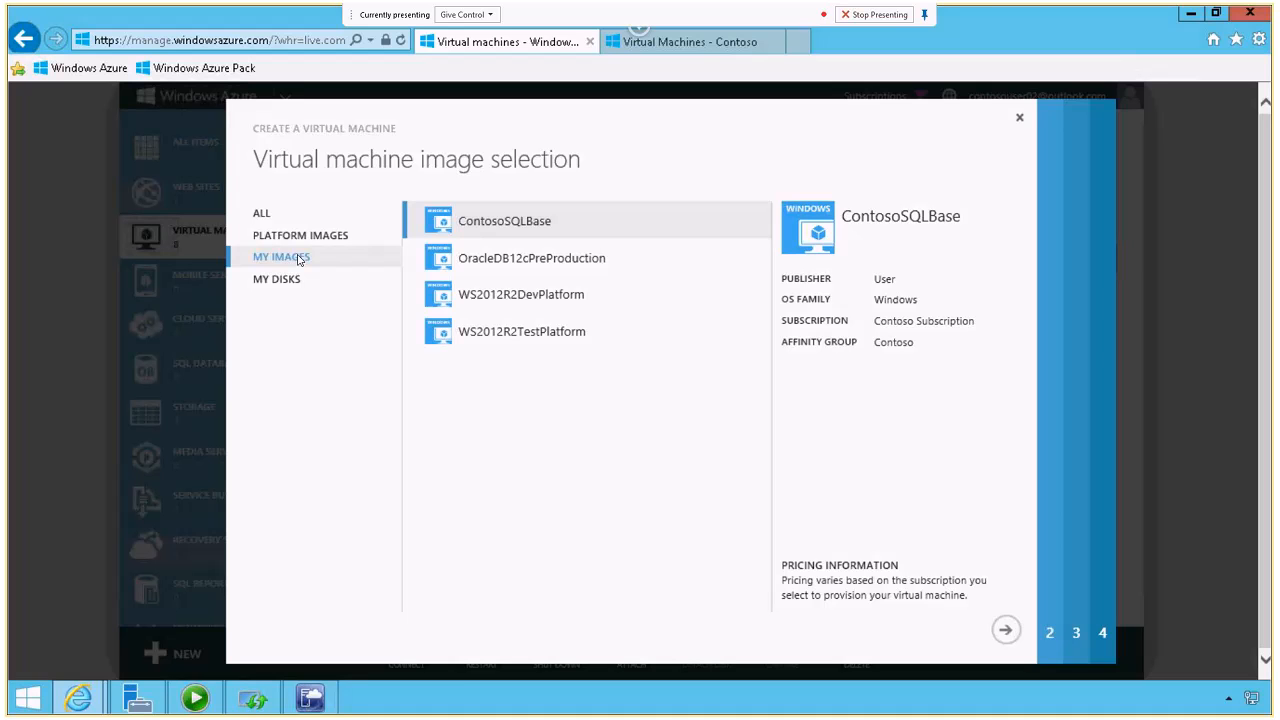
mouse_move(480, 182)
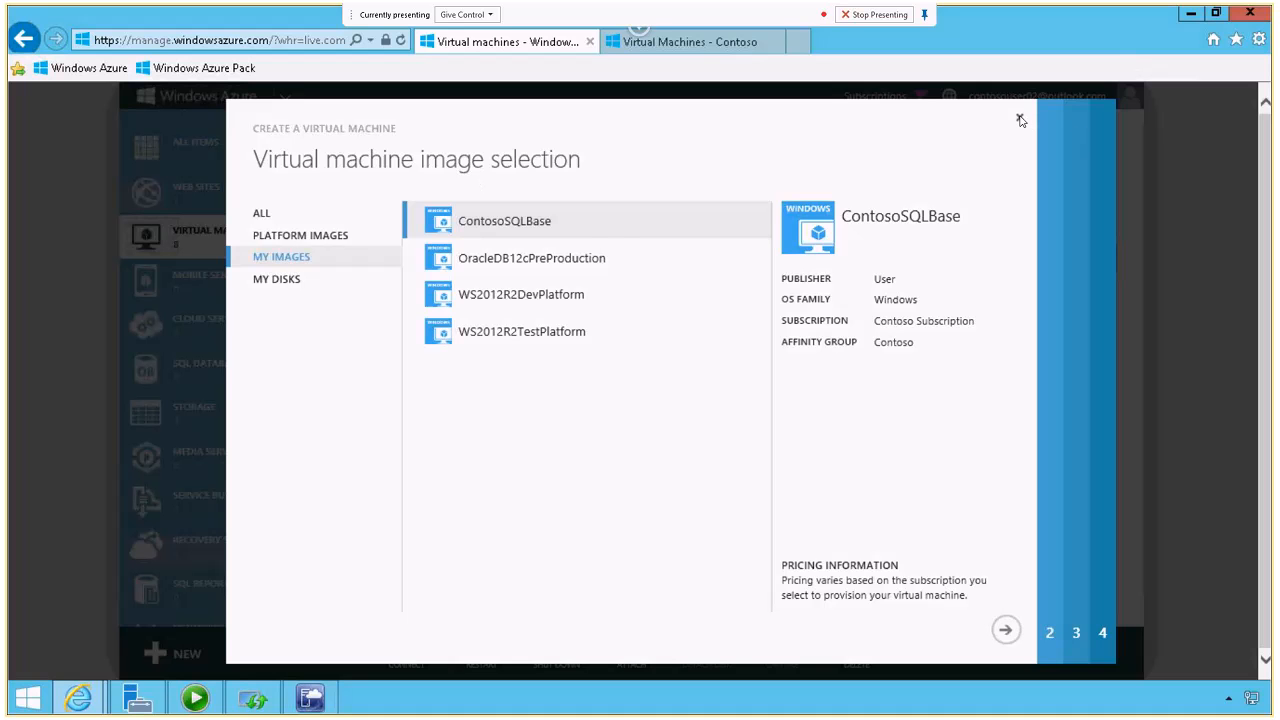
- Select the Windows Server 2012 R2 Preview image under All
click(261, 213)
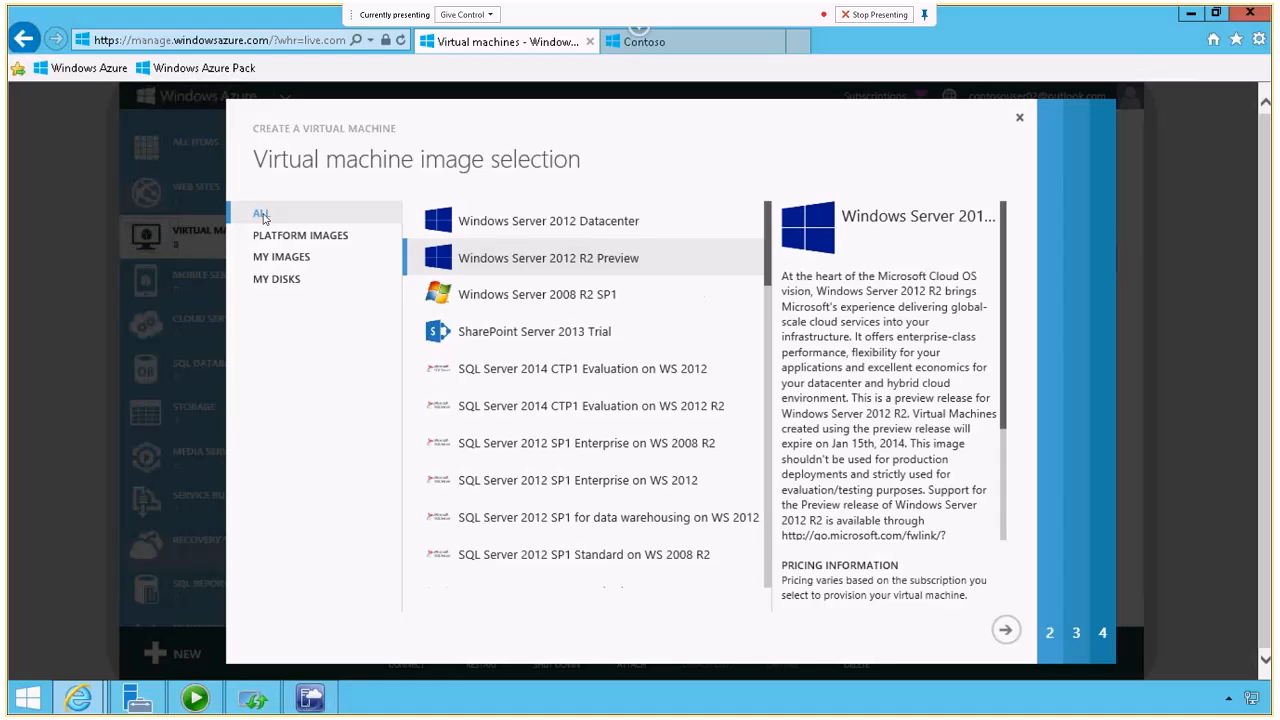
mouse_move(651, 276)
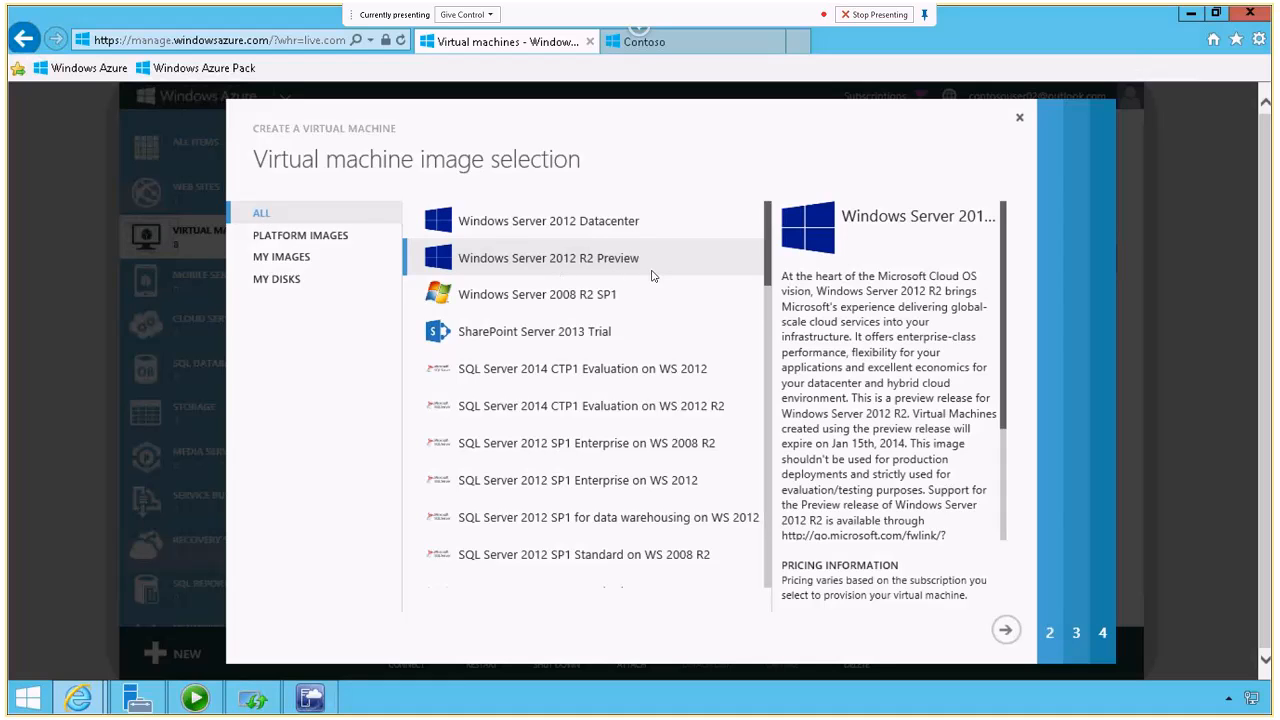
mouse_move(1006, 630)
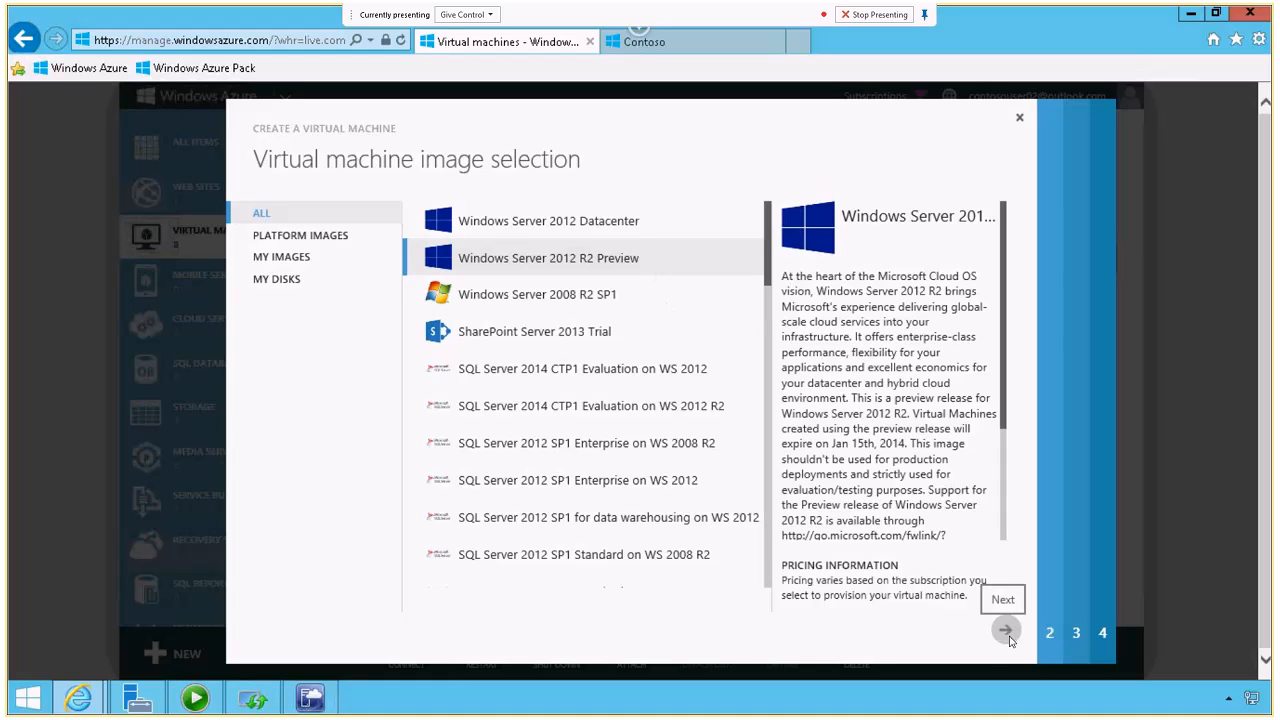
- Name the machine ContosoVM001 with Small size, admin ContosoAdmin and confirmed password
click(1005, 630)
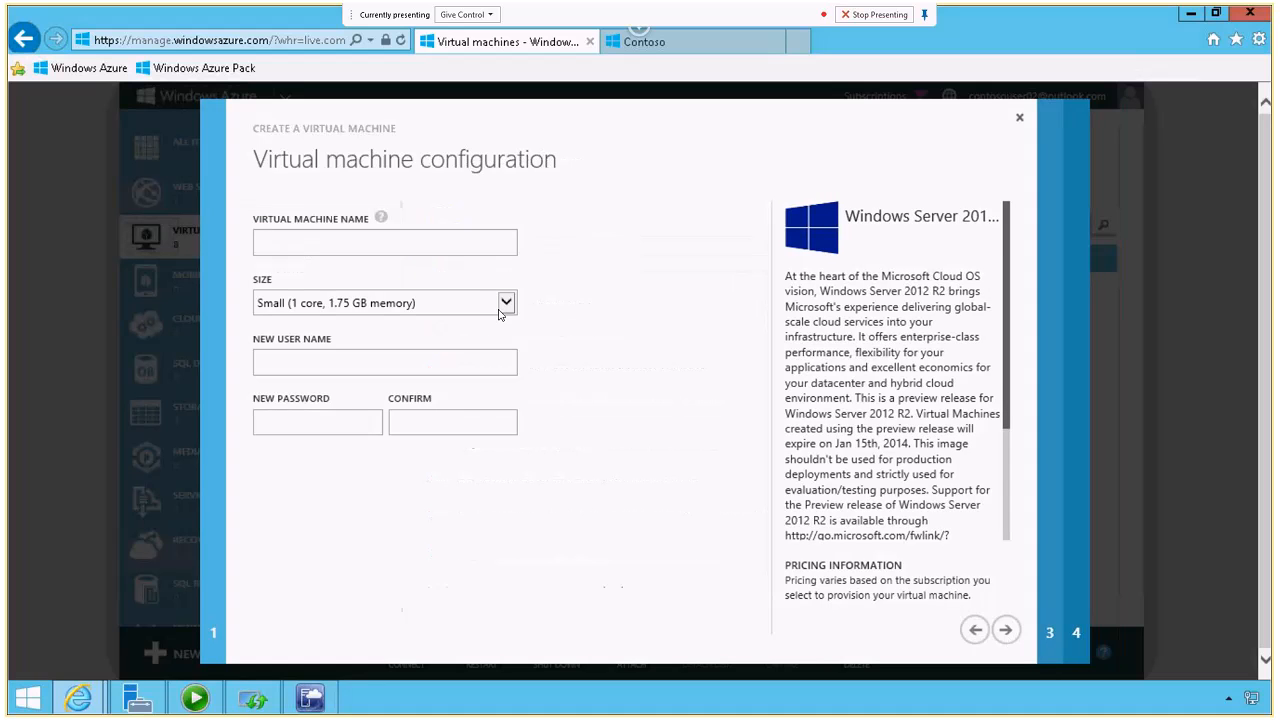
text(ContosoVM001)
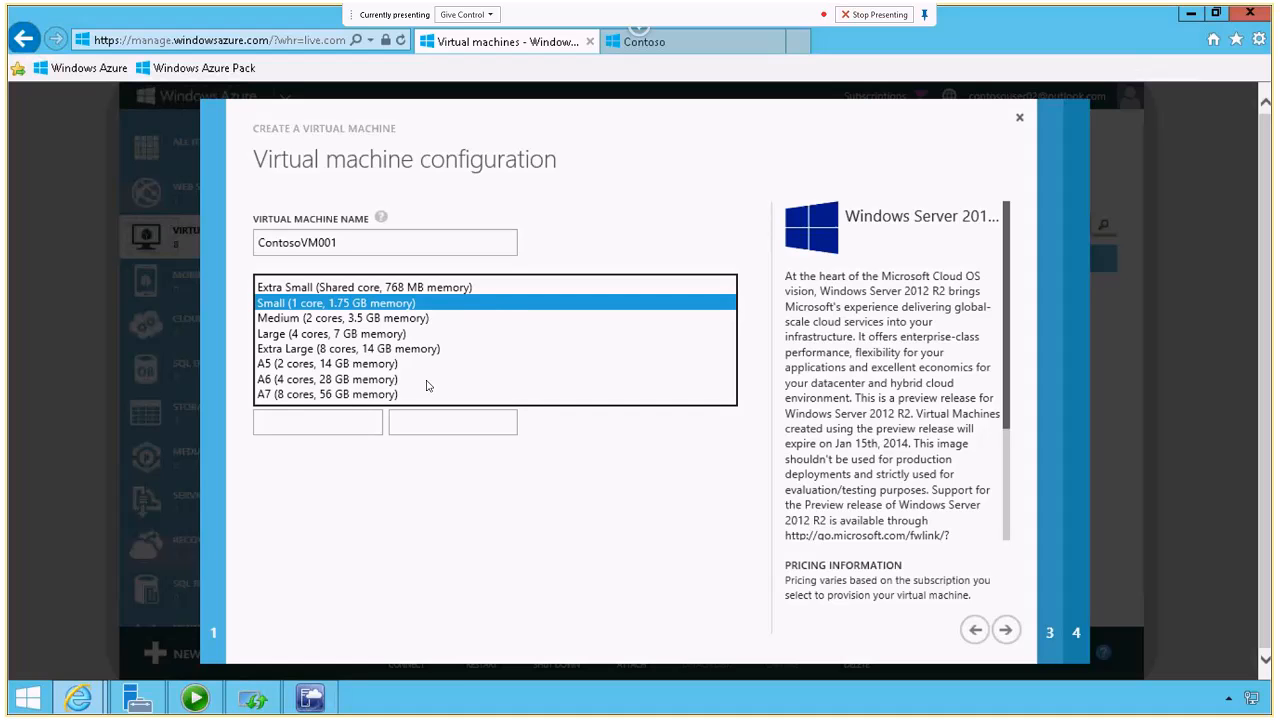
click(335, 302)
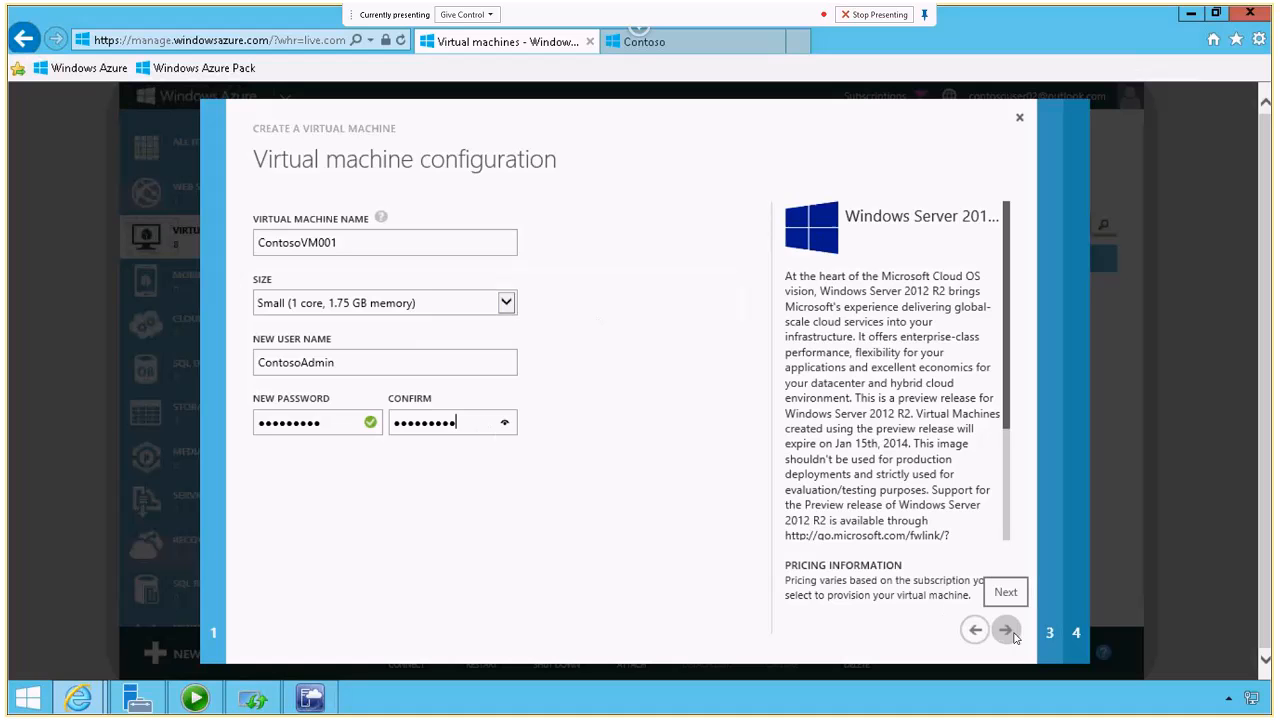
- Keep new cloud service on ContosoVirtualNetwork's Sales subnet and choose storage account contosoimages
click(1005, 629)
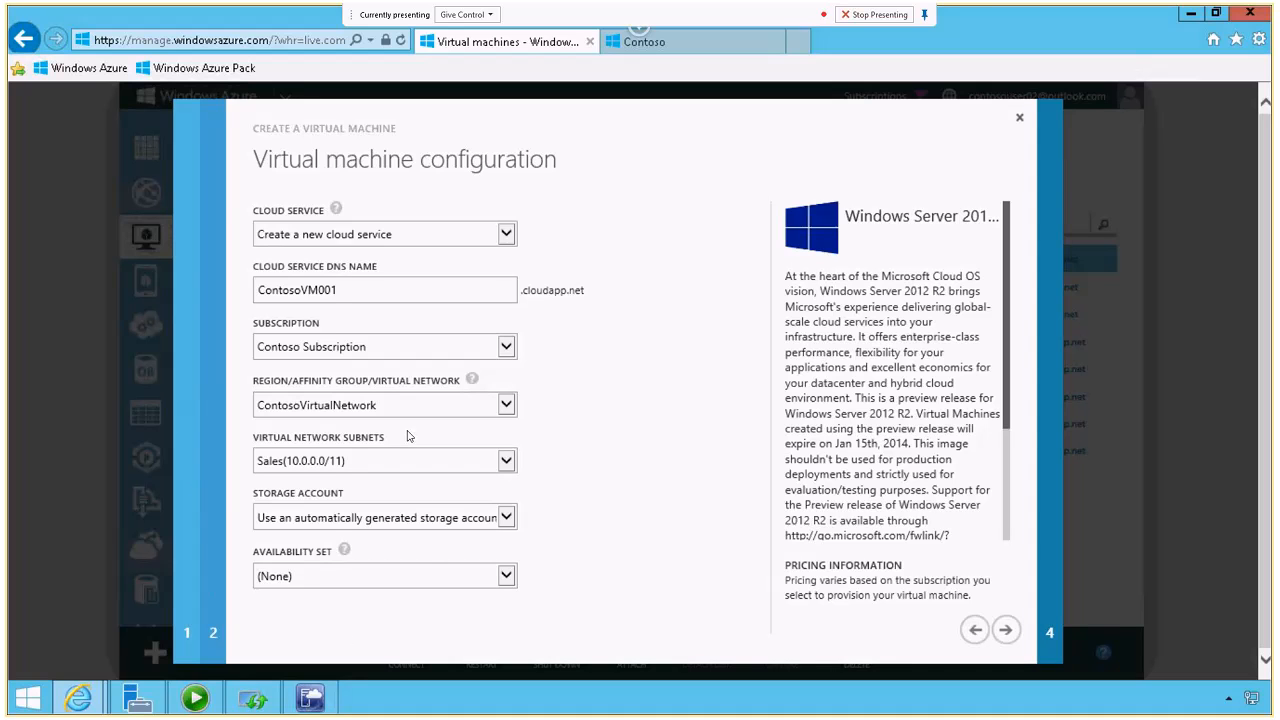
mouse_move(378, 408)
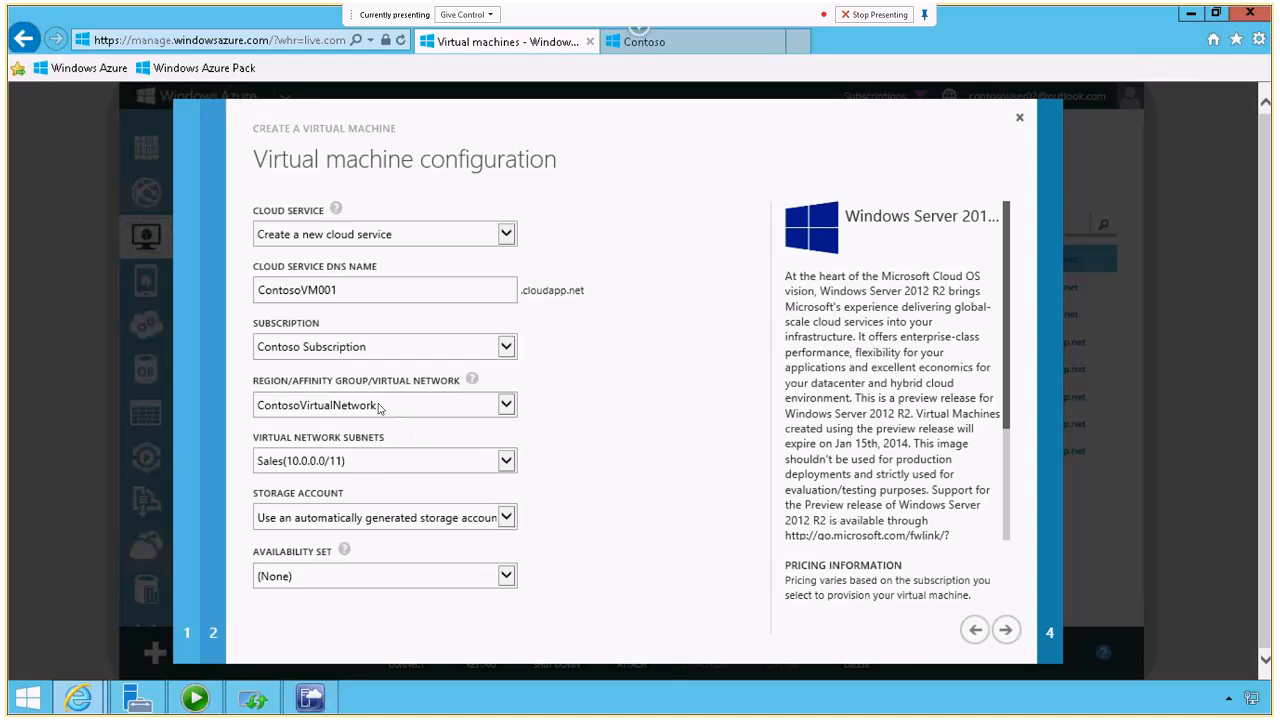
mouse_move(471, 421)
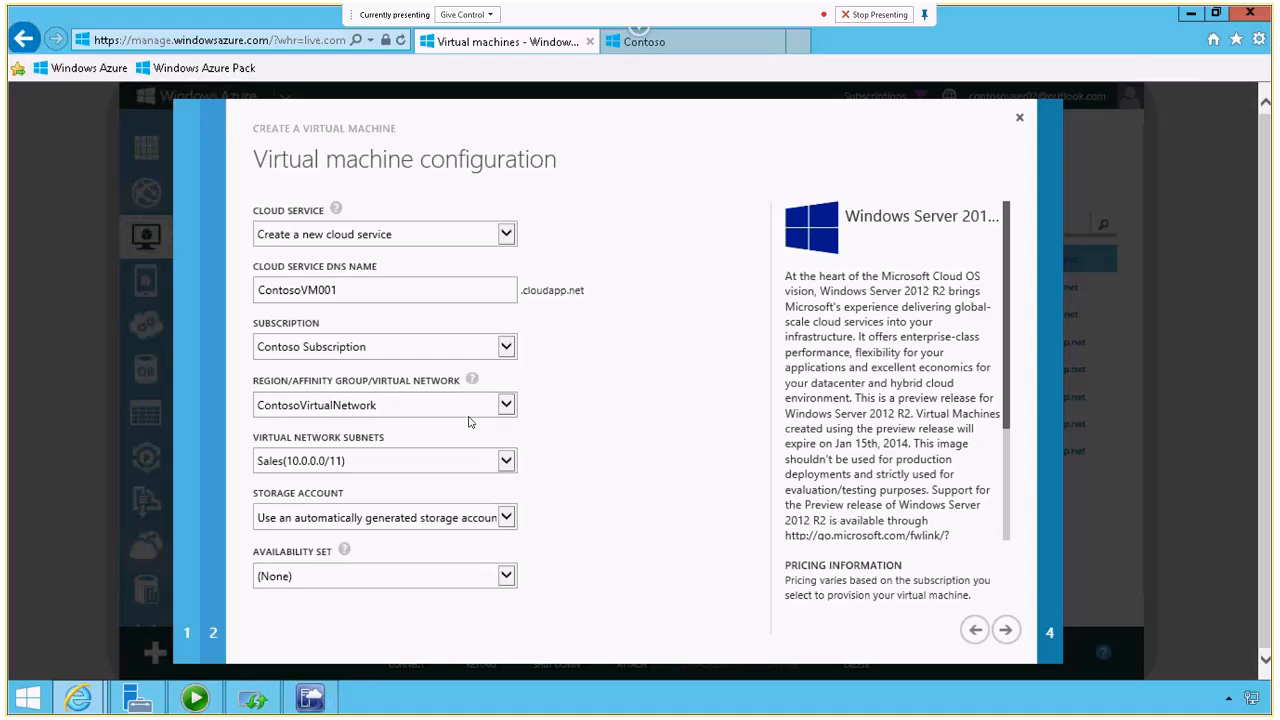
mouse_move(476, 410)
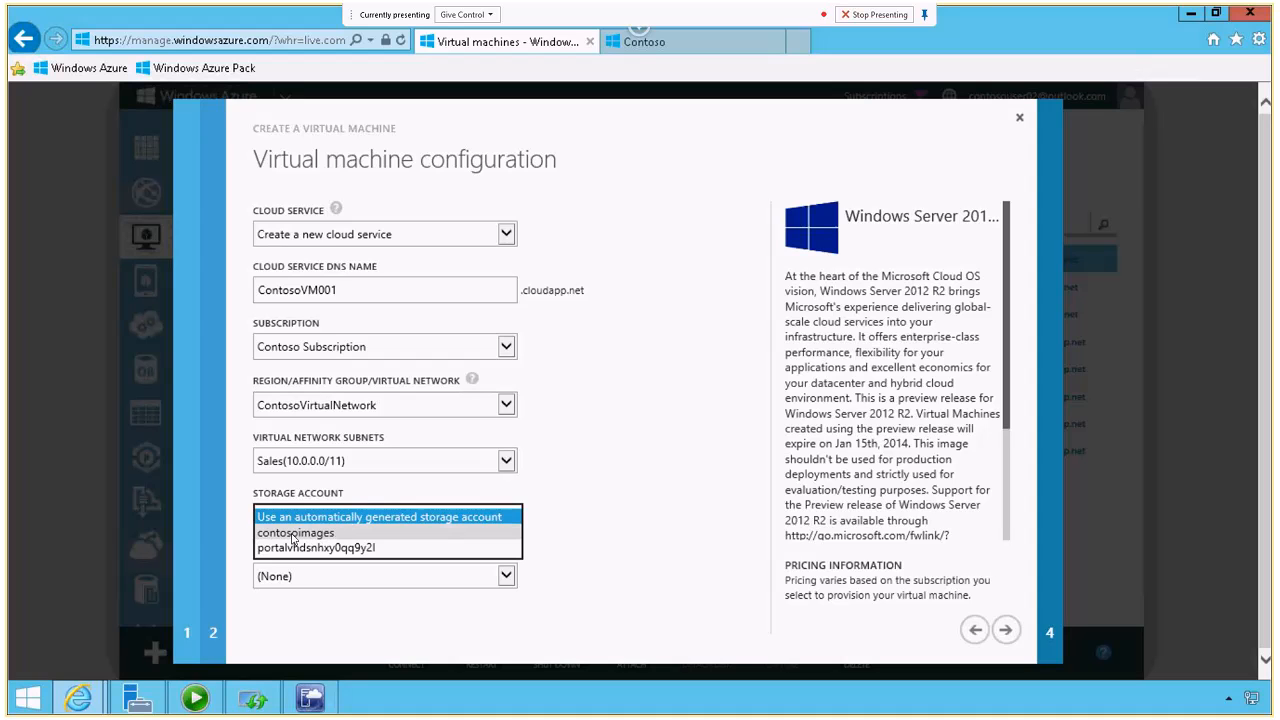
click(295, 532)
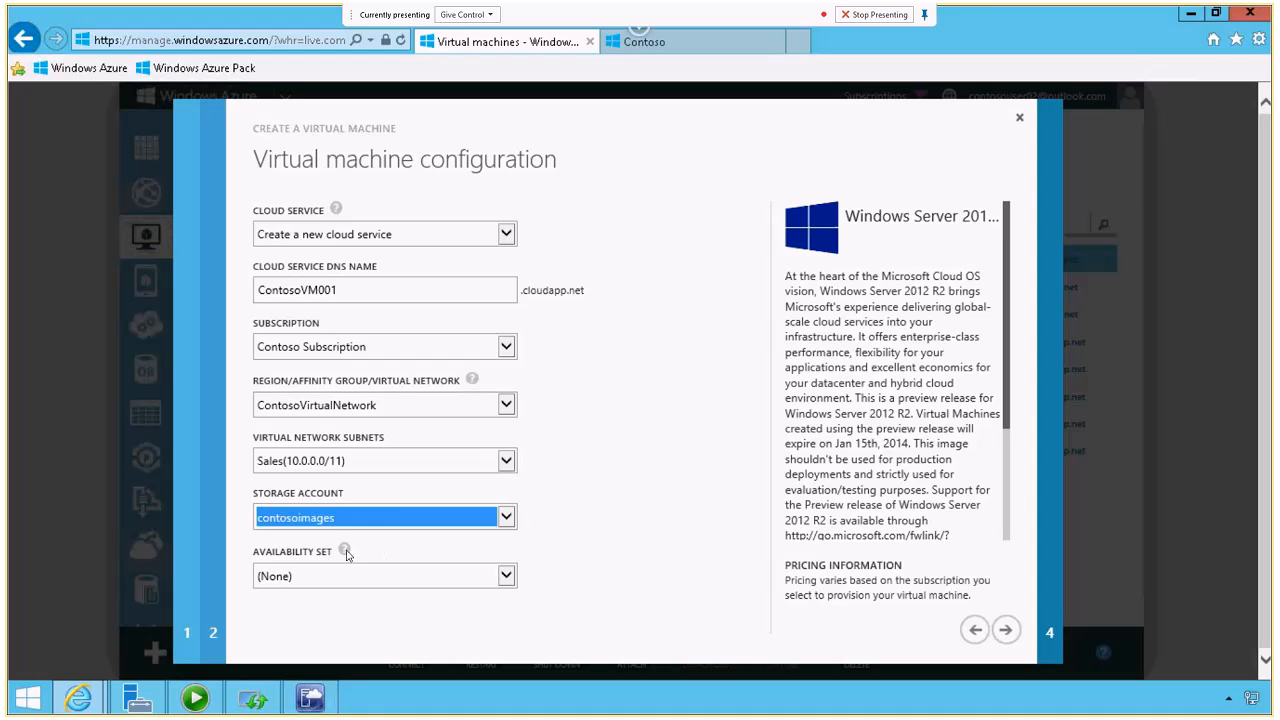
- Advance to the endpoints step with Remote Desktop and PowerShell TCP endpoints
click(1005, 630)
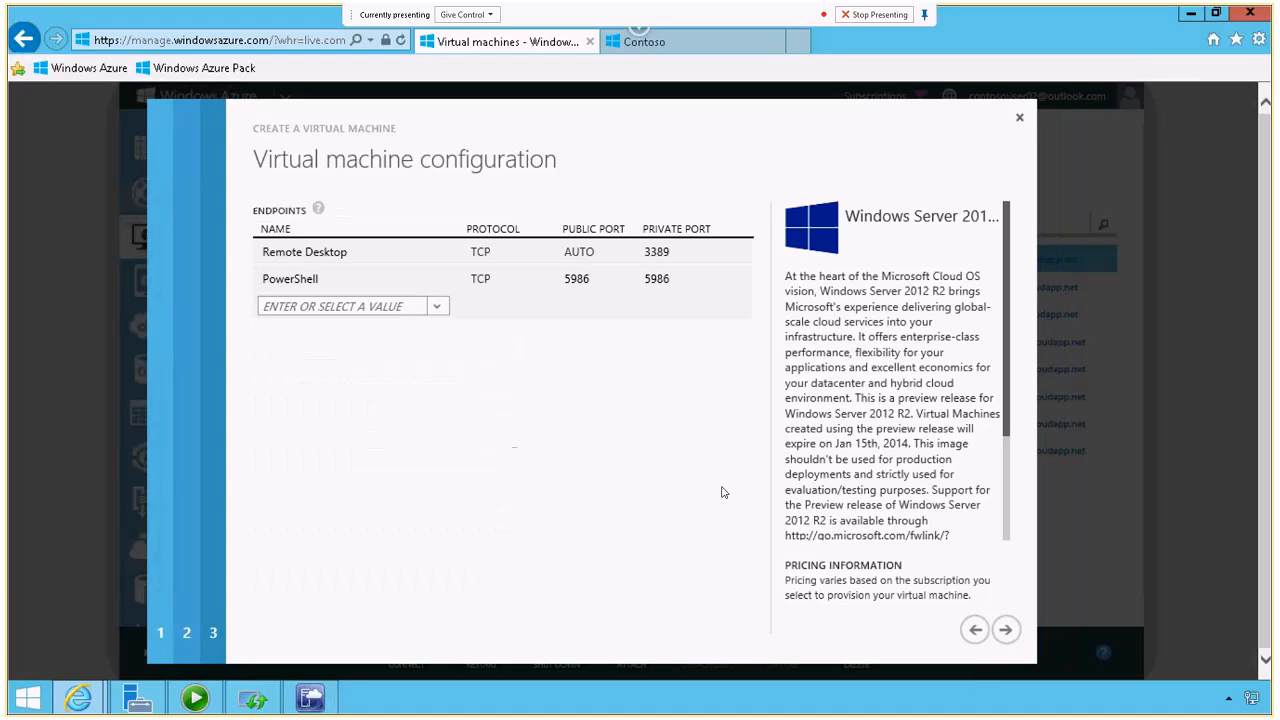
mouse_move(626, 463)
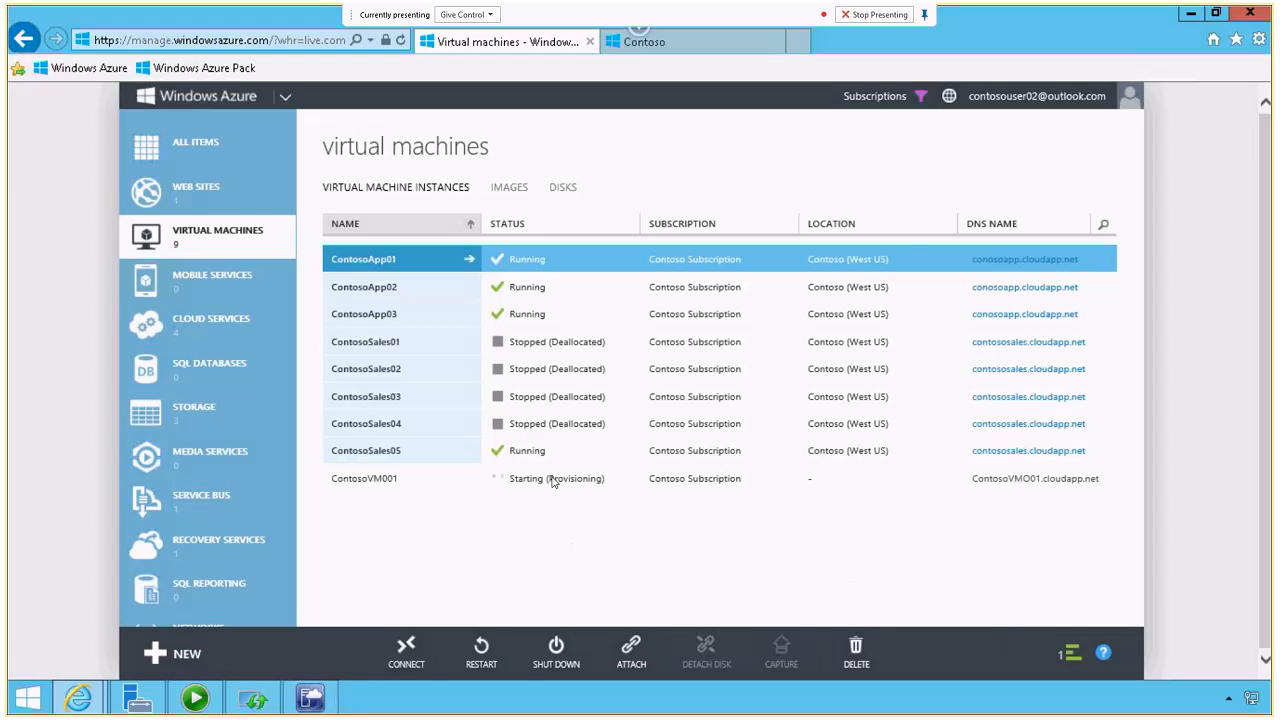
- Open ContosoSales05's dashboard with its CPU and disk charts
click(365, 450)
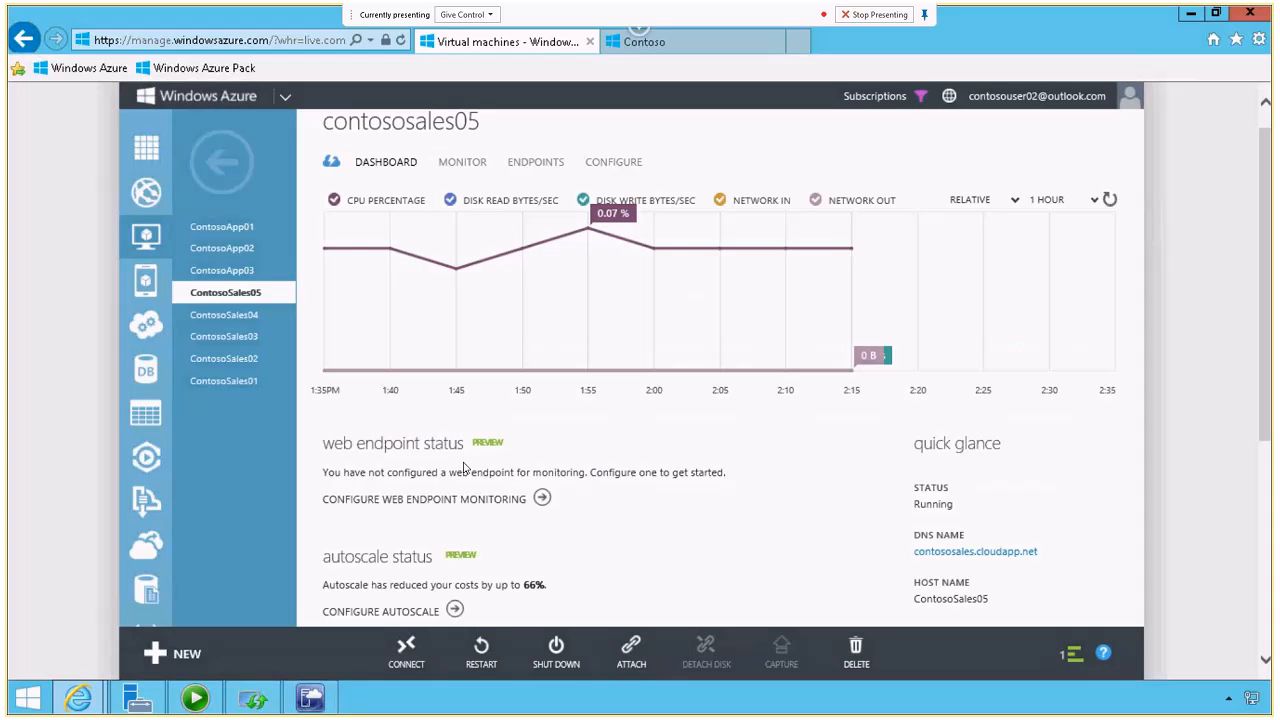
mouse_move(640, 316)
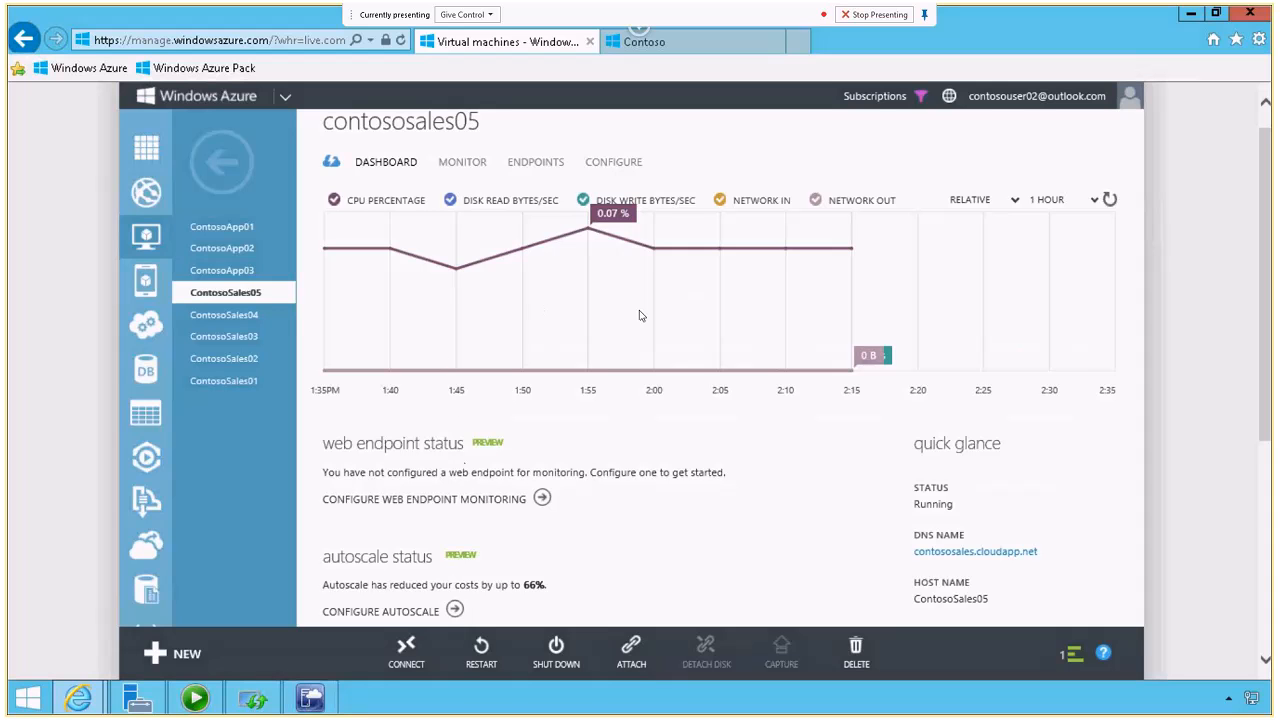
mouse_move(663, 363)
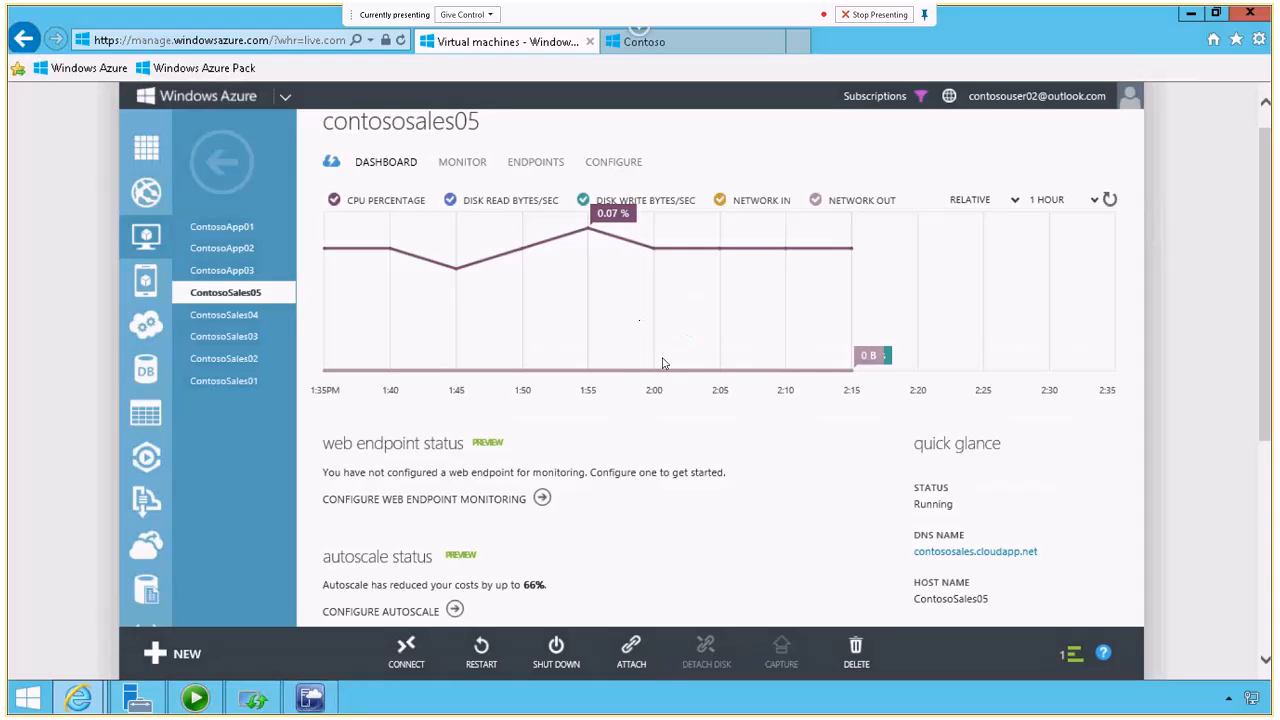
mouse_move(461, 481)
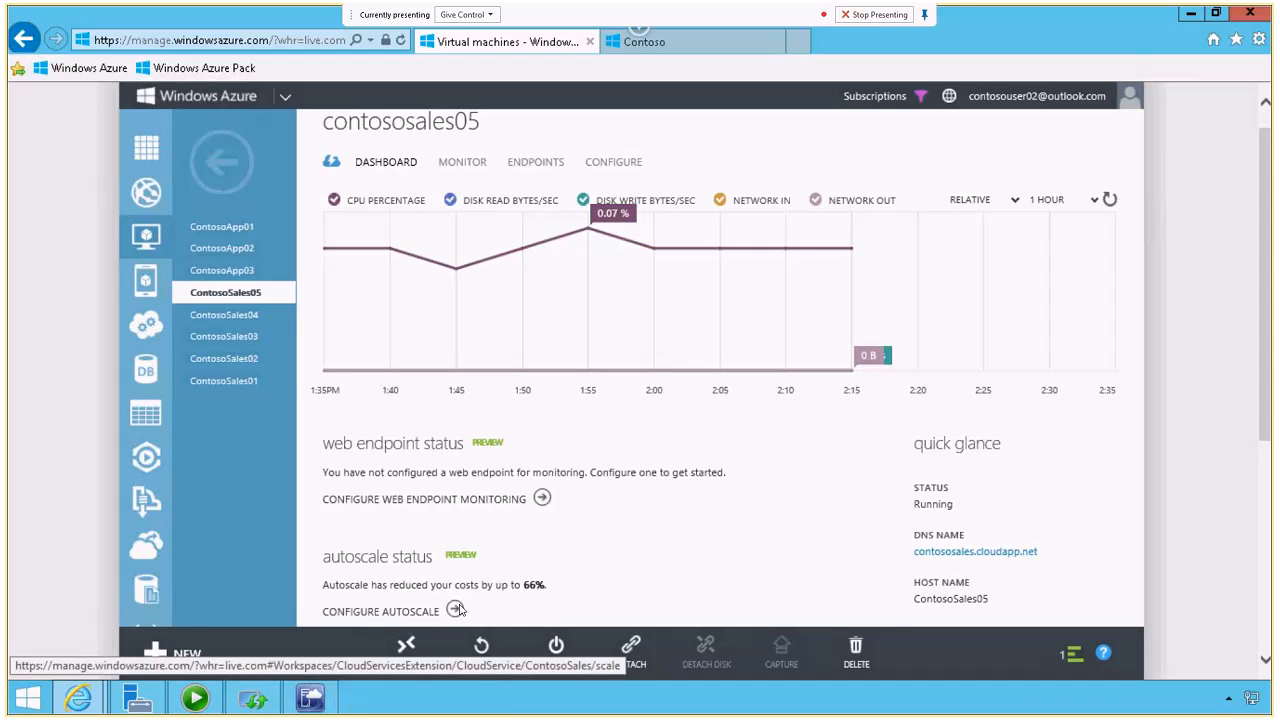
mouse_move(457, 611)
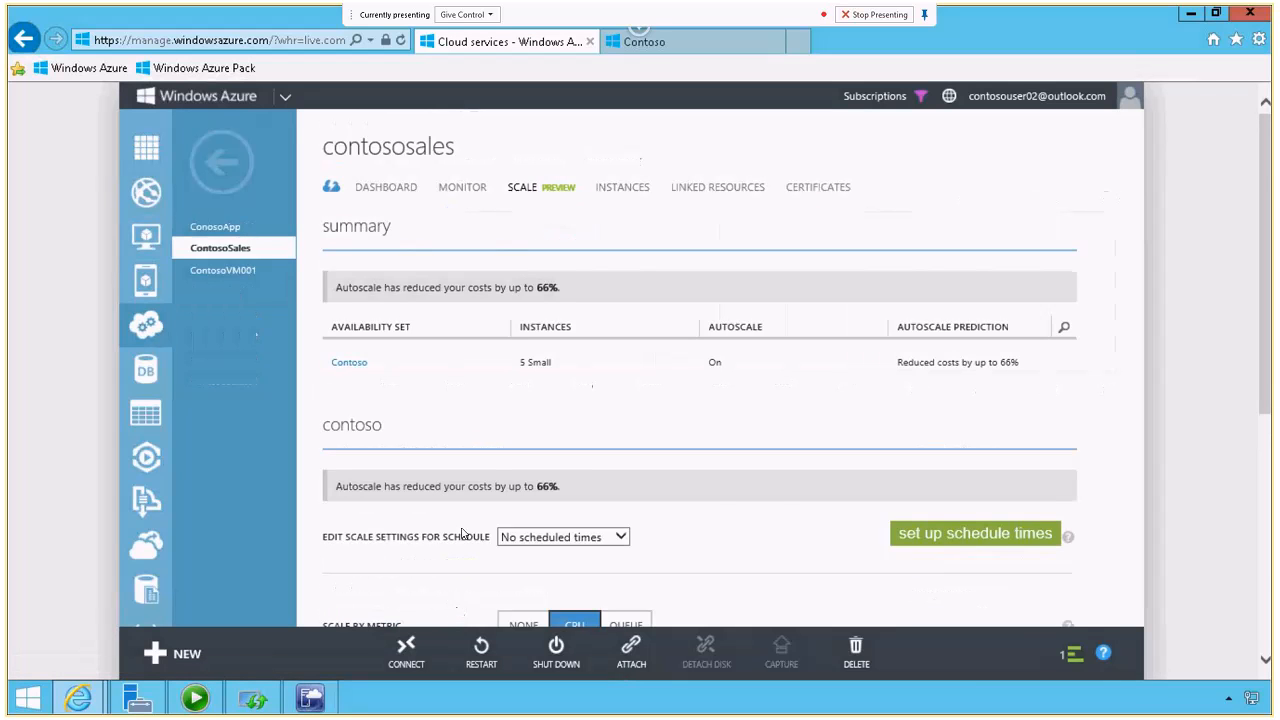
- Scroll to view contososales autoscale: 1–3 instances targeting 60–80% CPU
scroll(down, 3)
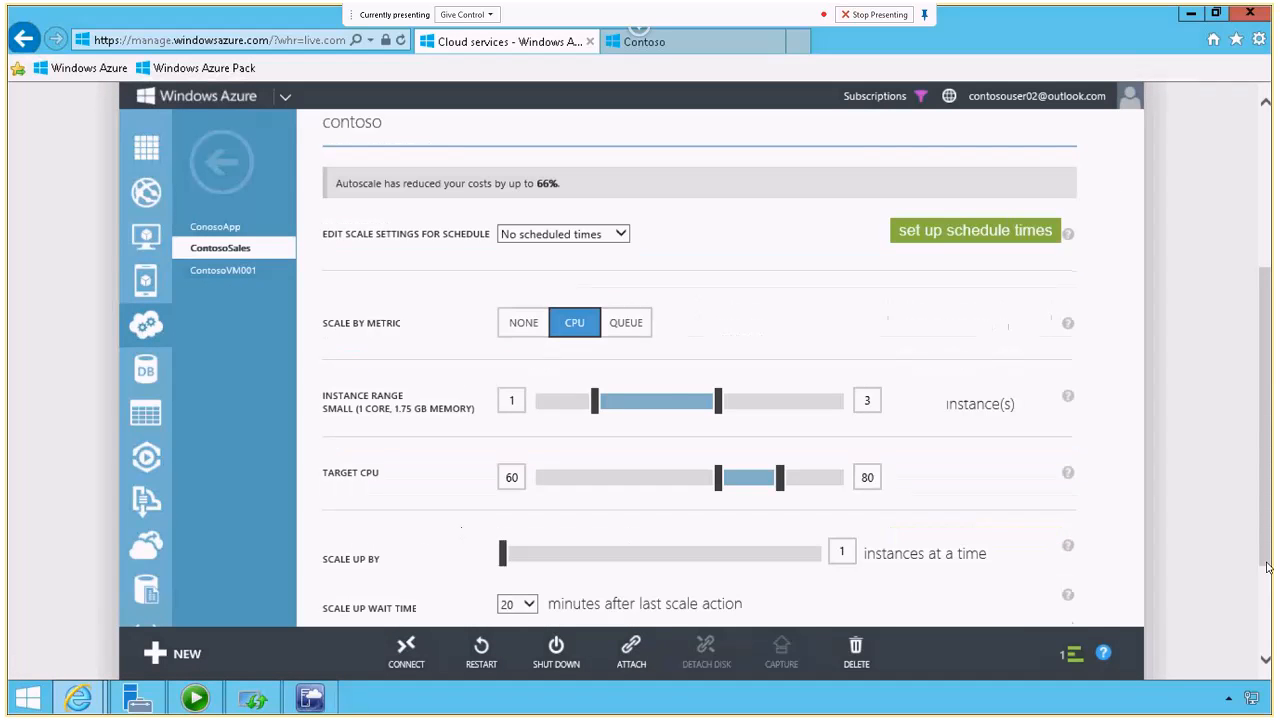
mouse_move(351, 210)
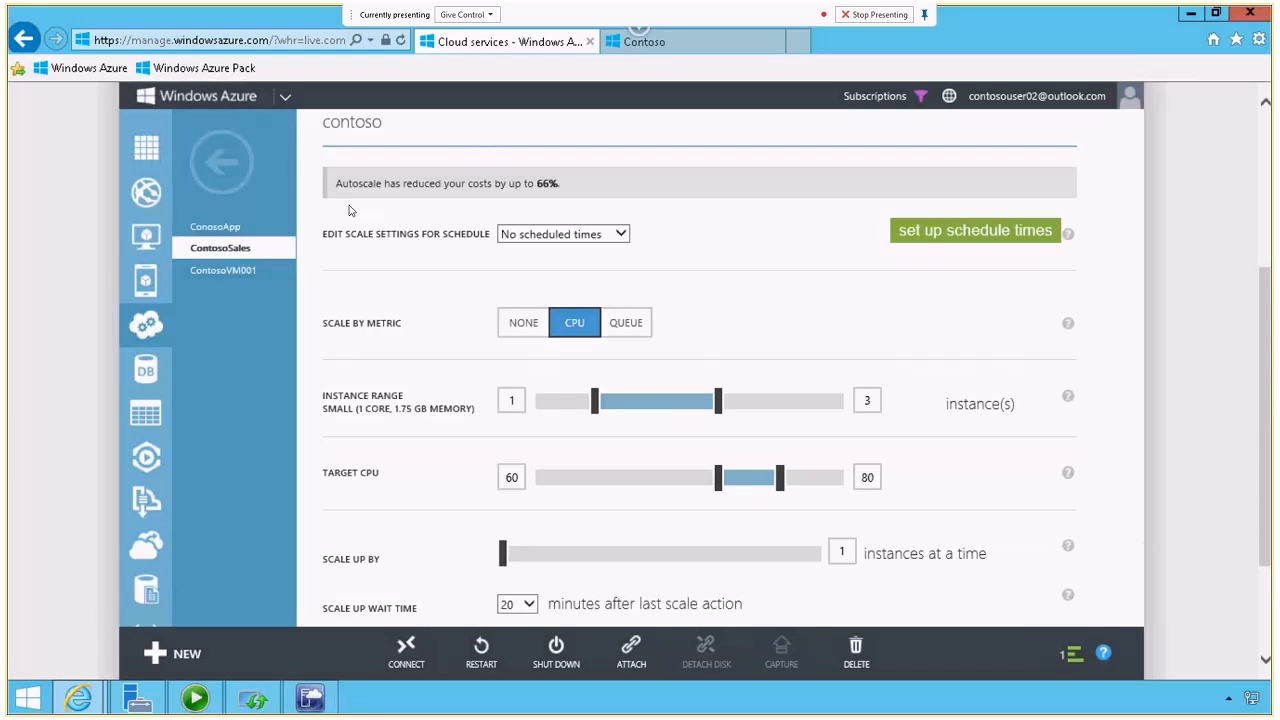
mouse_move(650, 276)
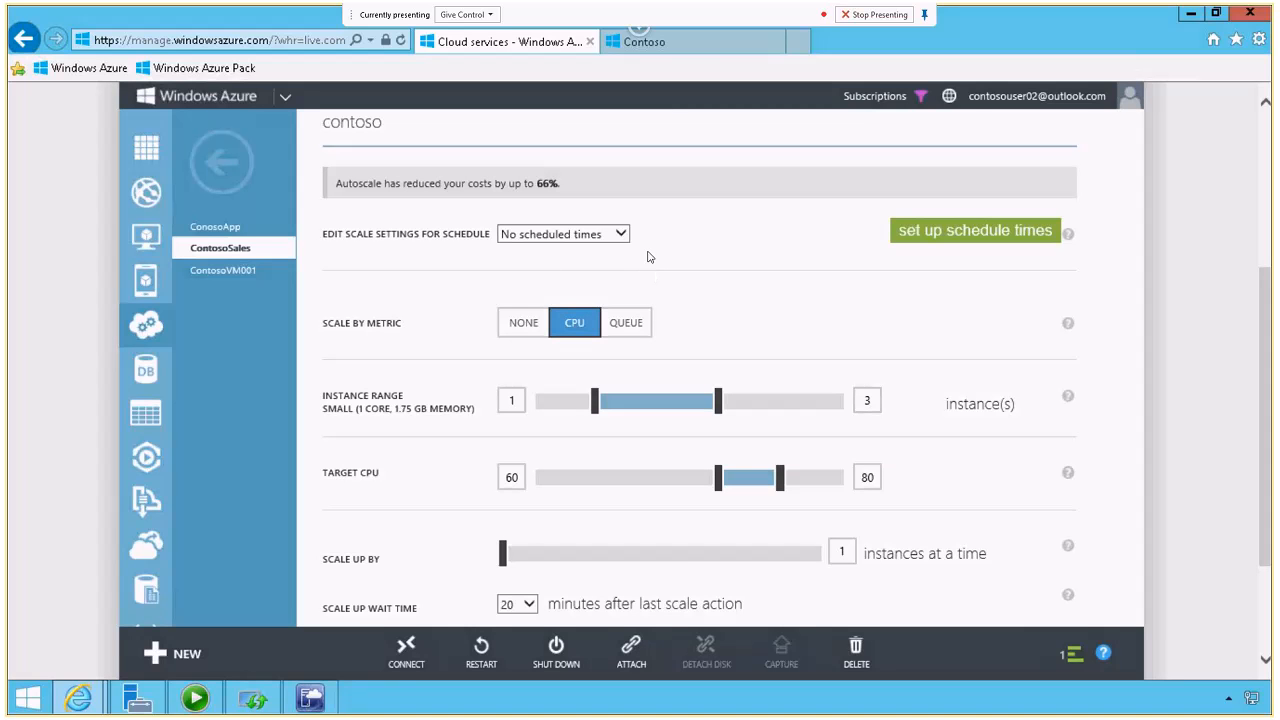
mouse_move(489, 357)
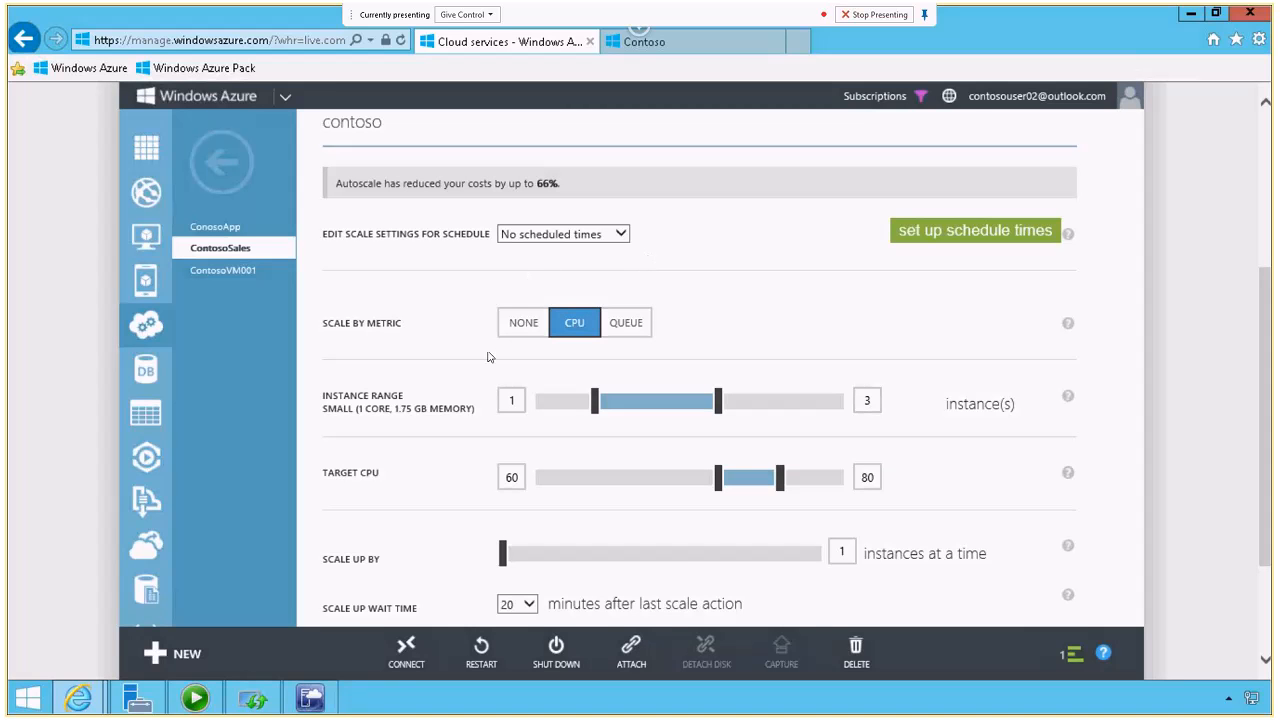
mouse_move(575, 332)
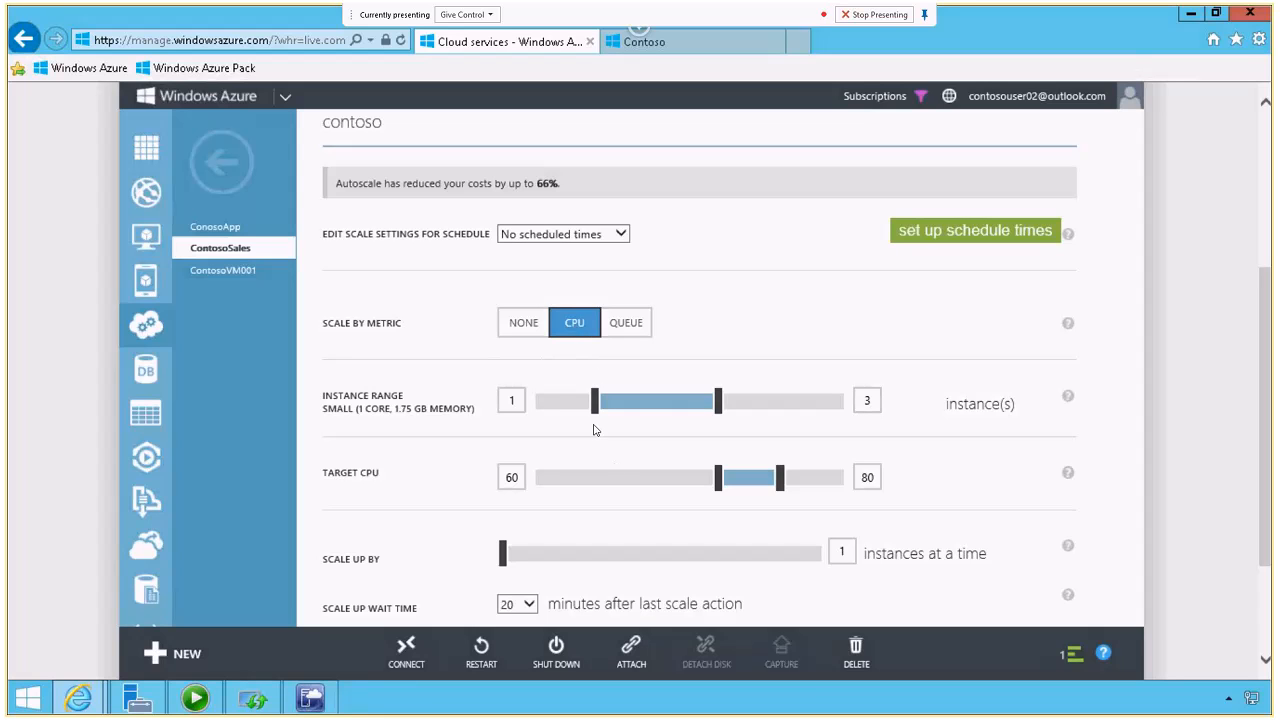
mouse_move(873, 419)
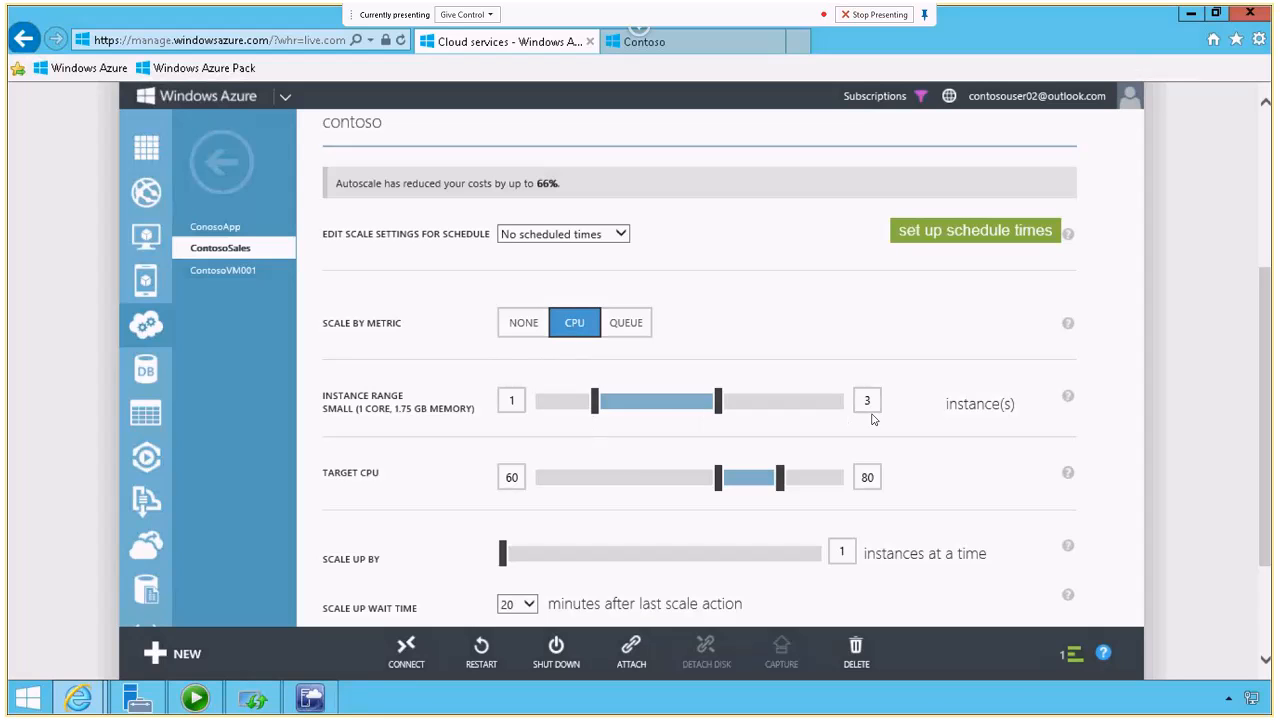
mouse_move(592, 500)
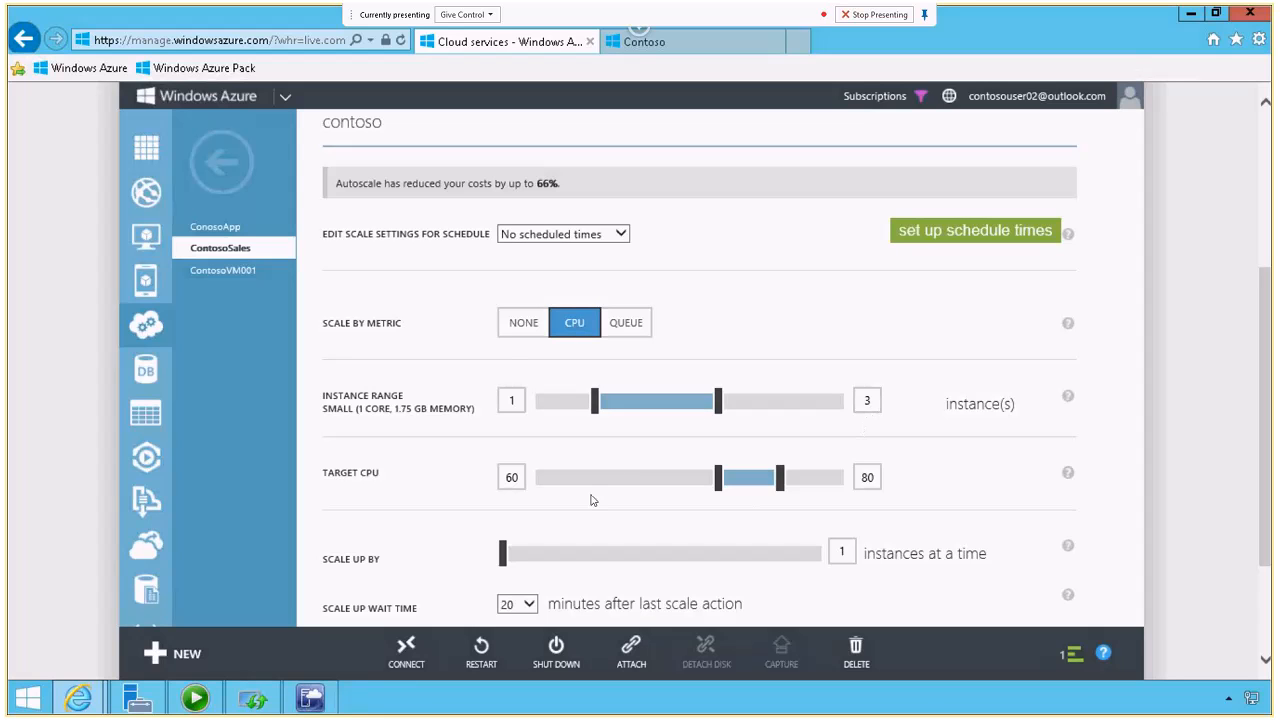
mouse_move(717, 490)
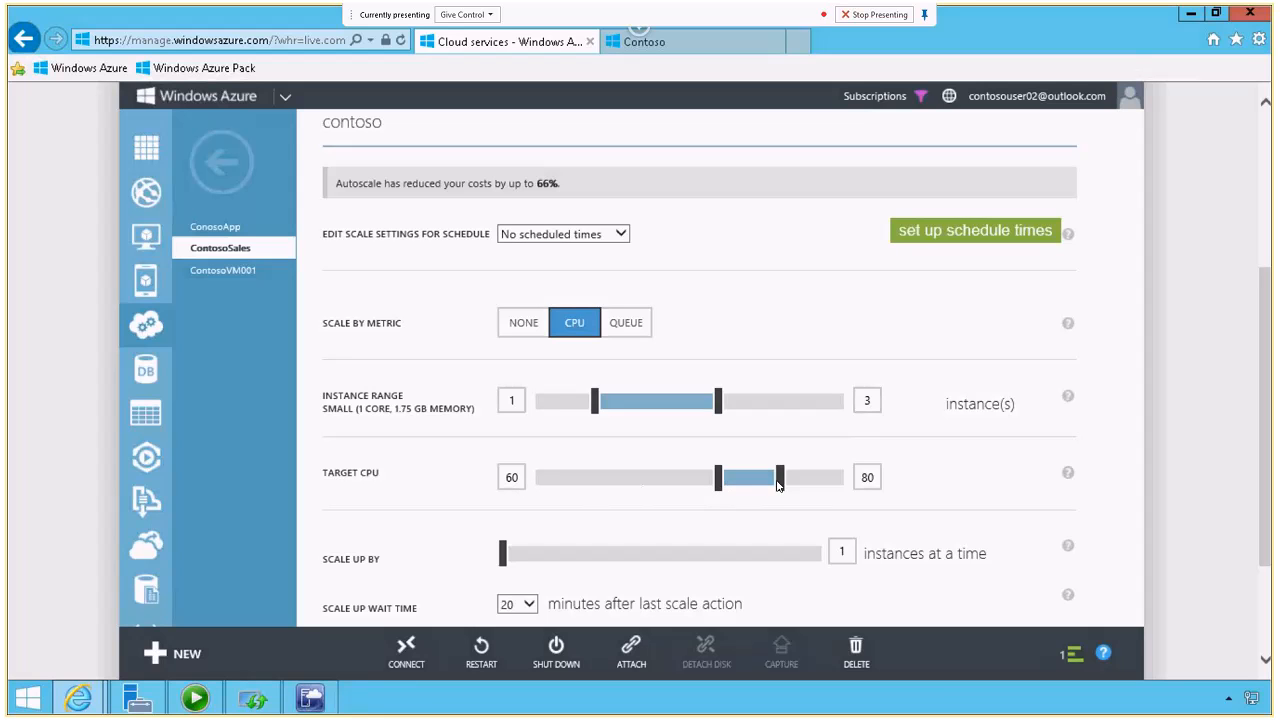
mouse_move(570, 521)
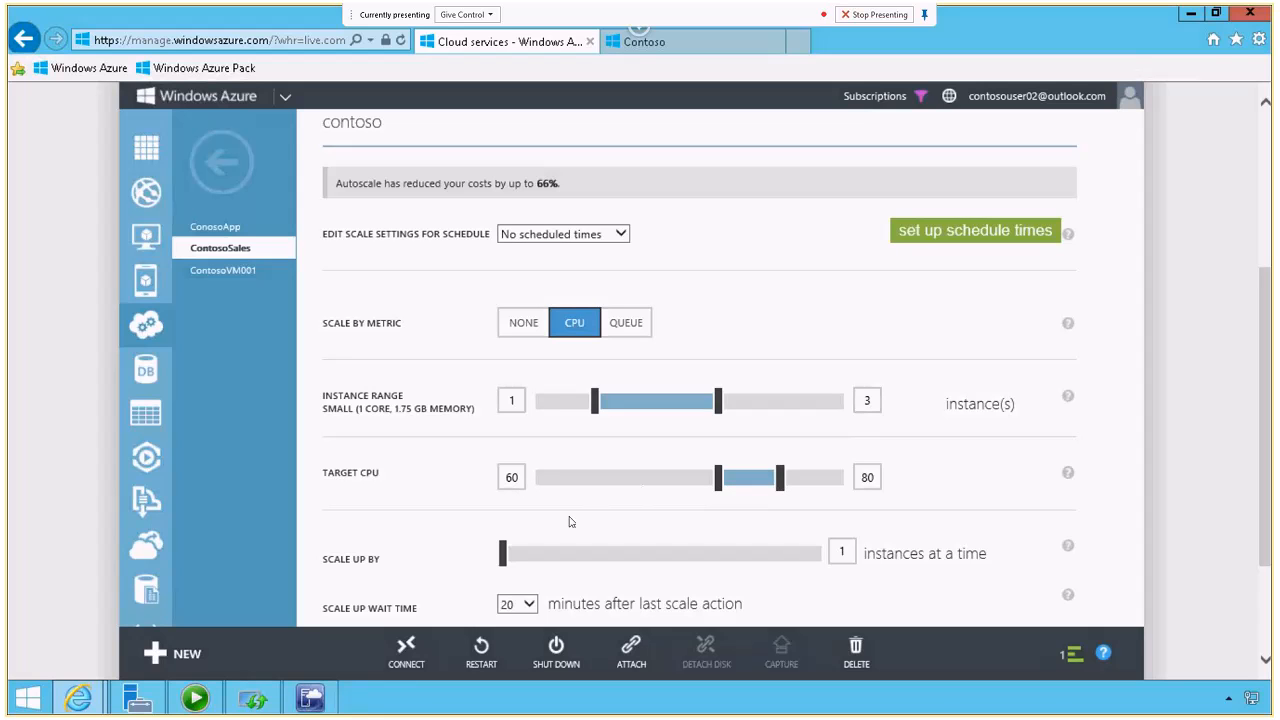
mouse_move(518, 597)
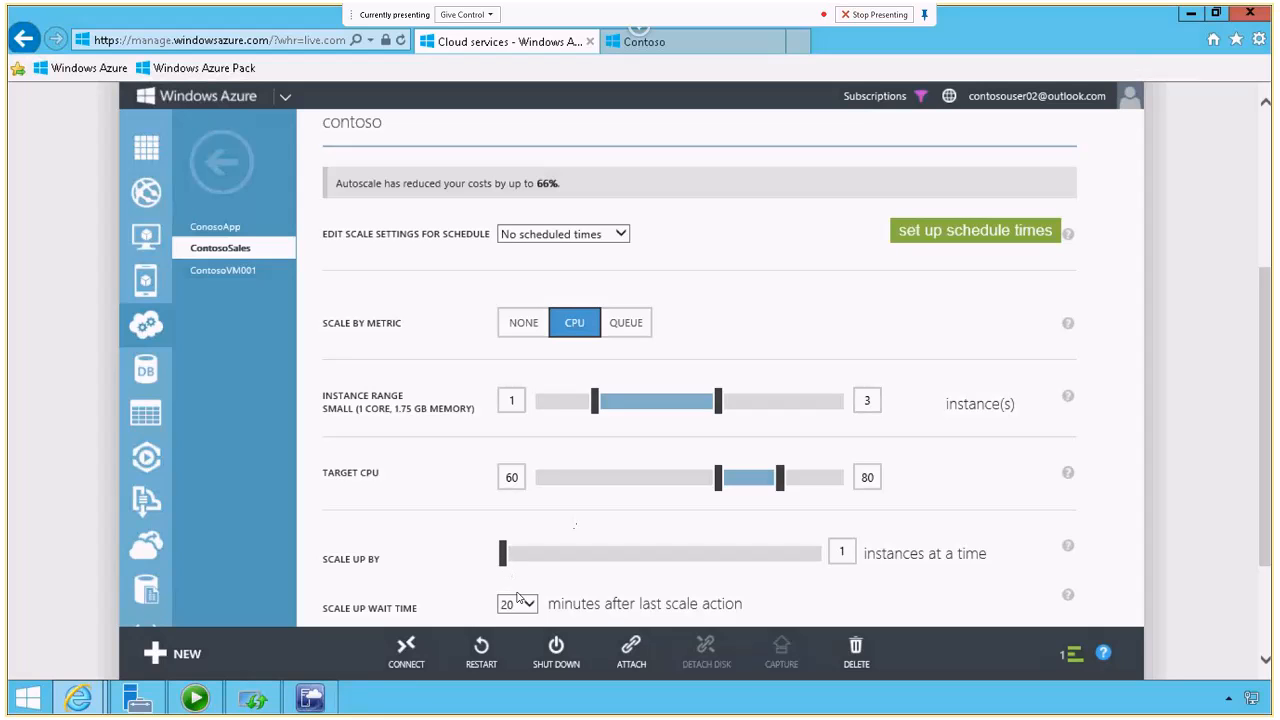
mouse_move(530, 619)
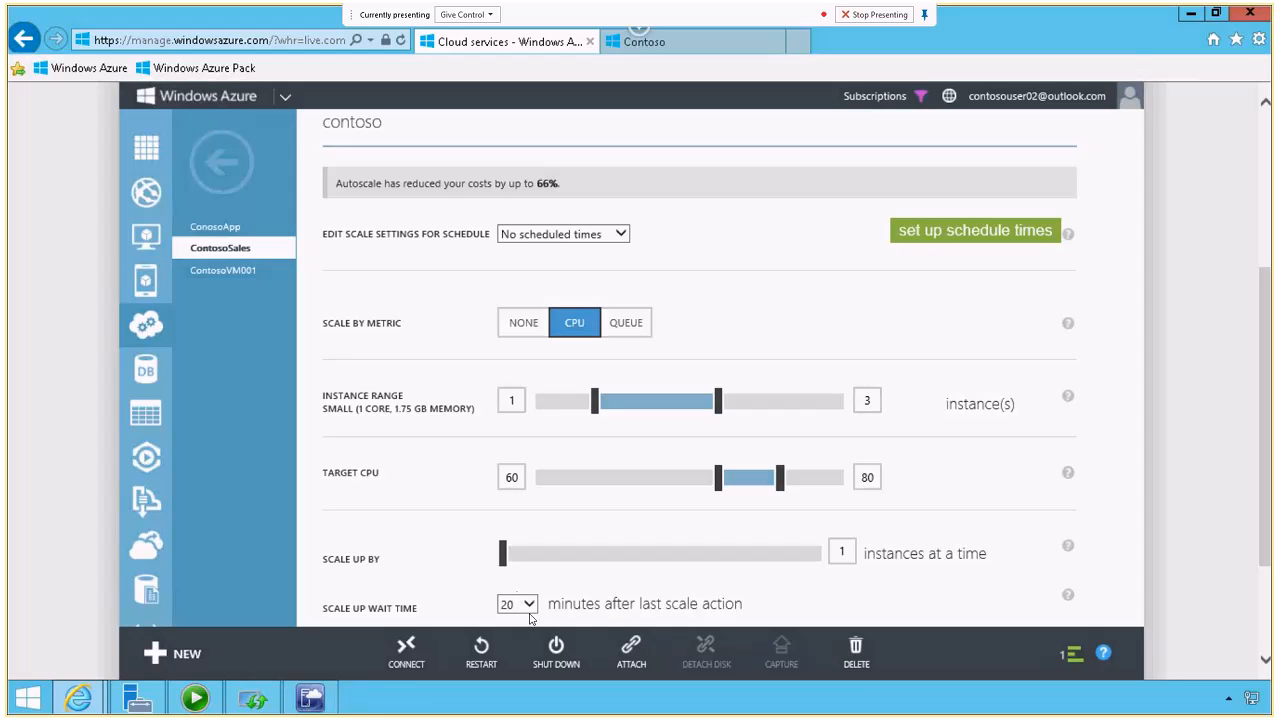
mouse_move(432, 208)
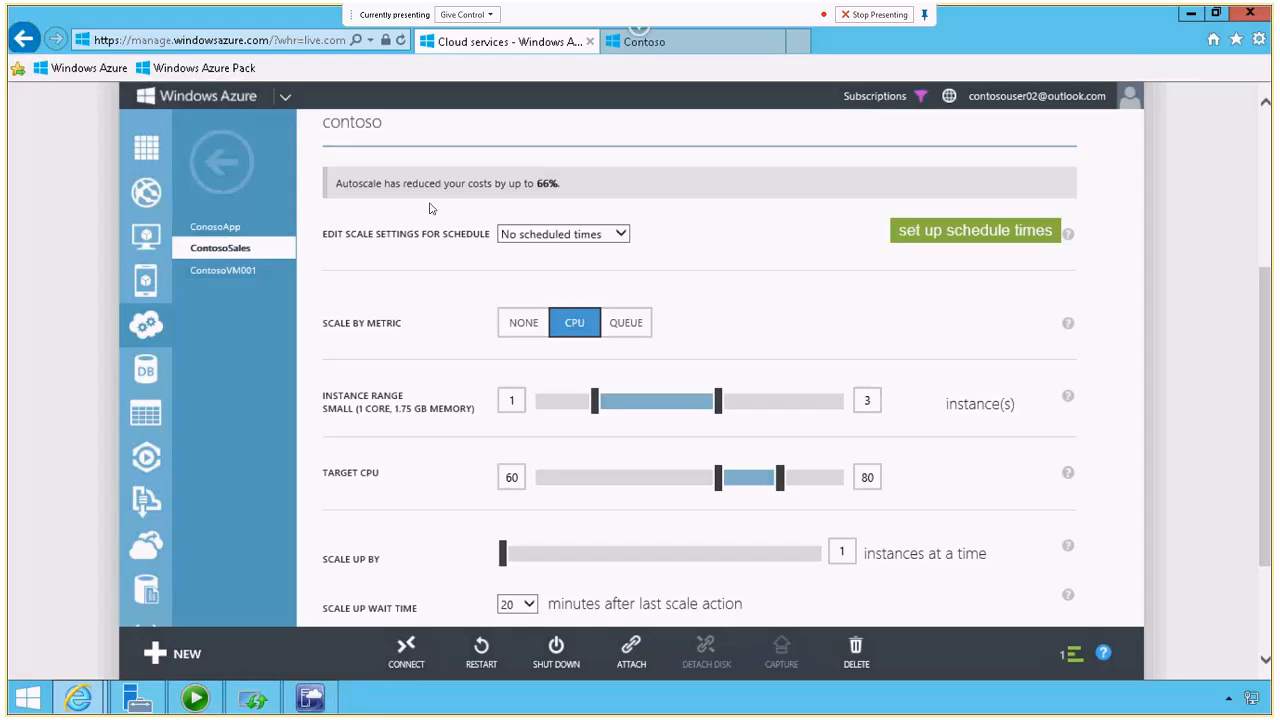
mouse_move(1006, 258)
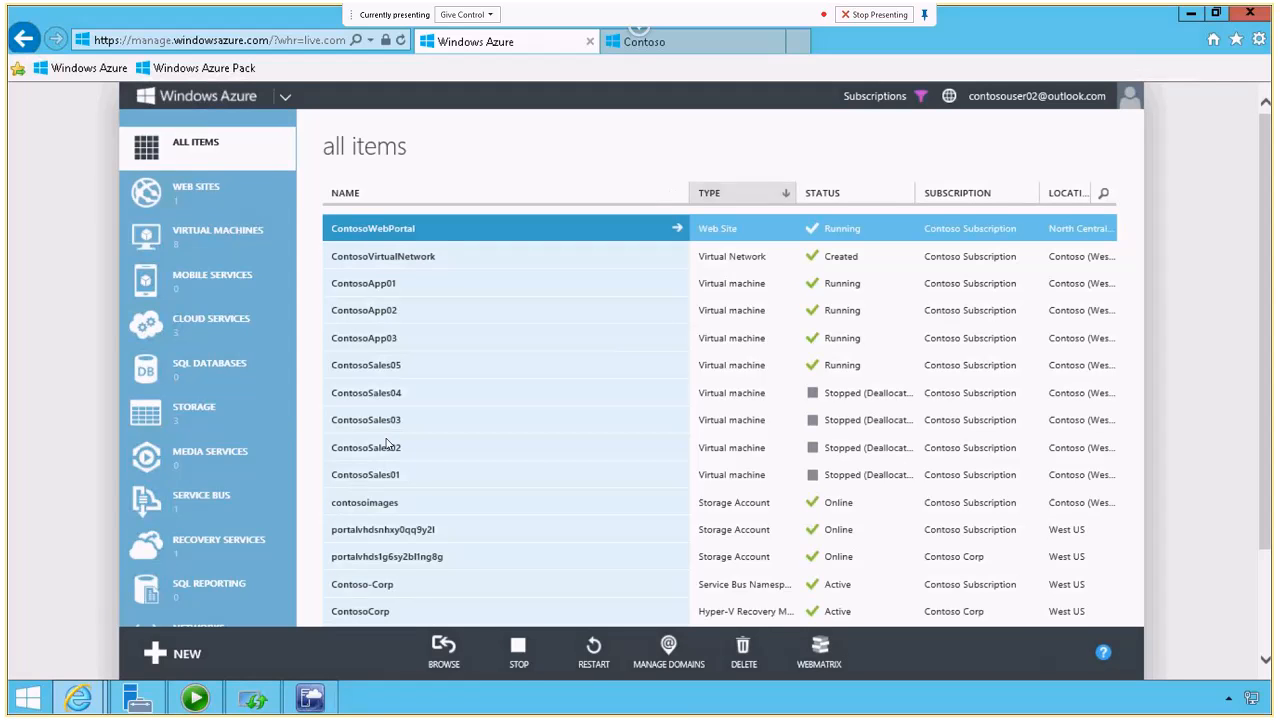
- Scroll the all items list to see every resource's type, status and subscription
scroll(down, 3)
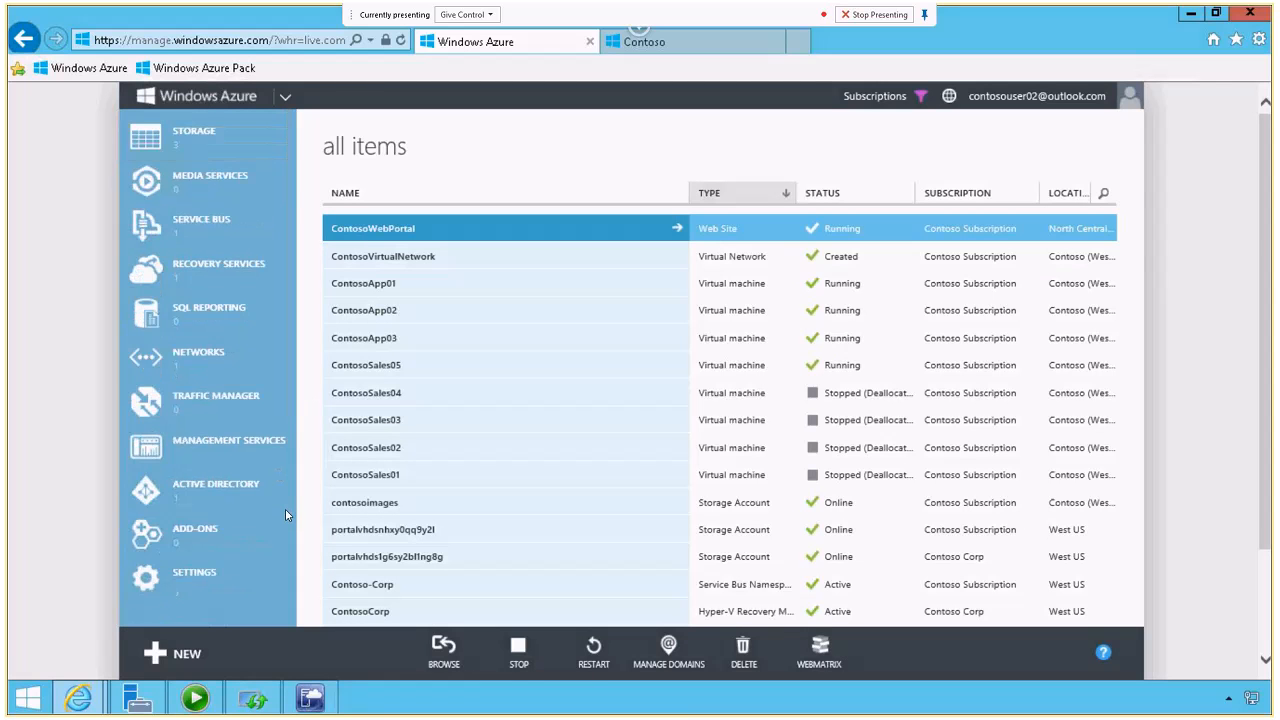
mouse_move(198, 357)
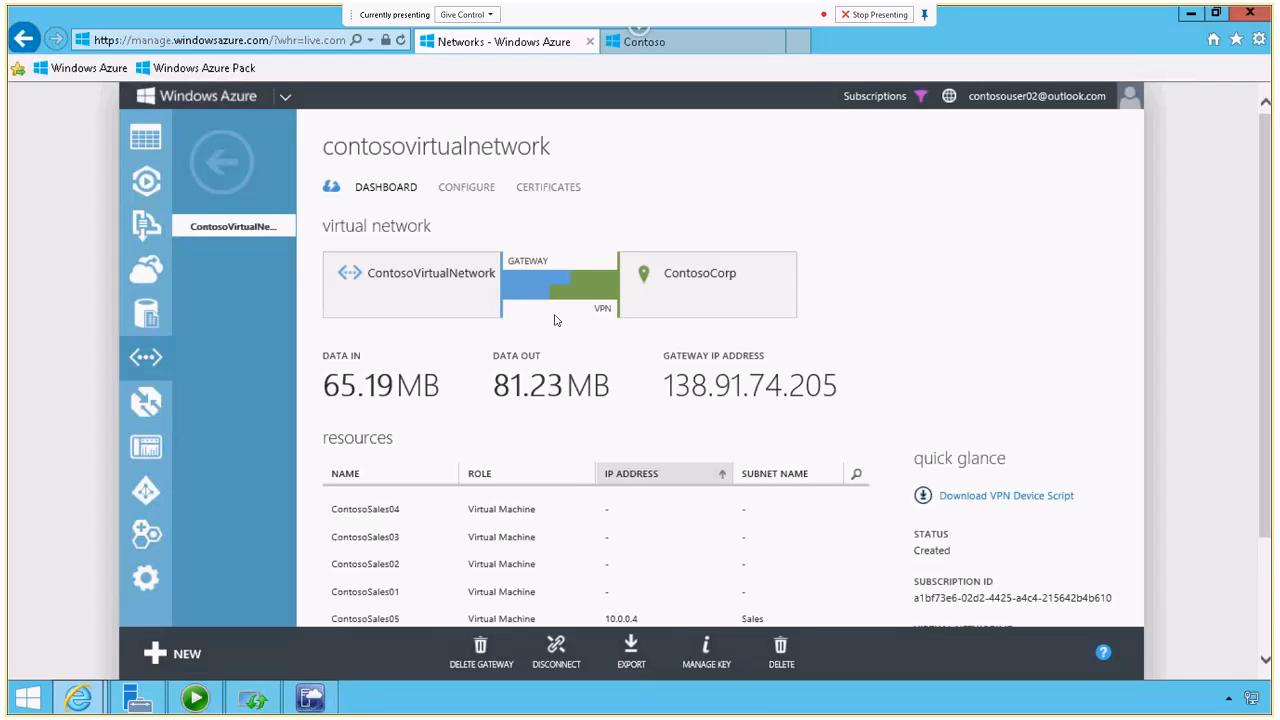
mouse_move(153, 653)
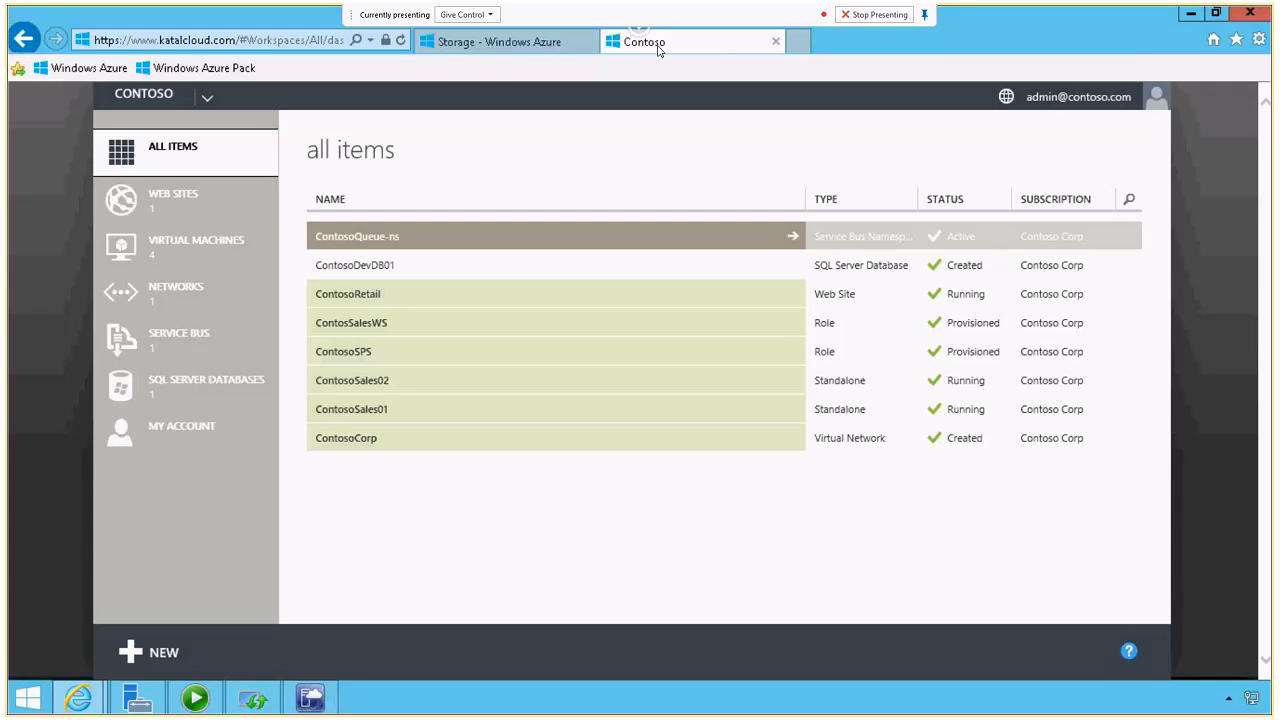
mouse_move(618, 90)
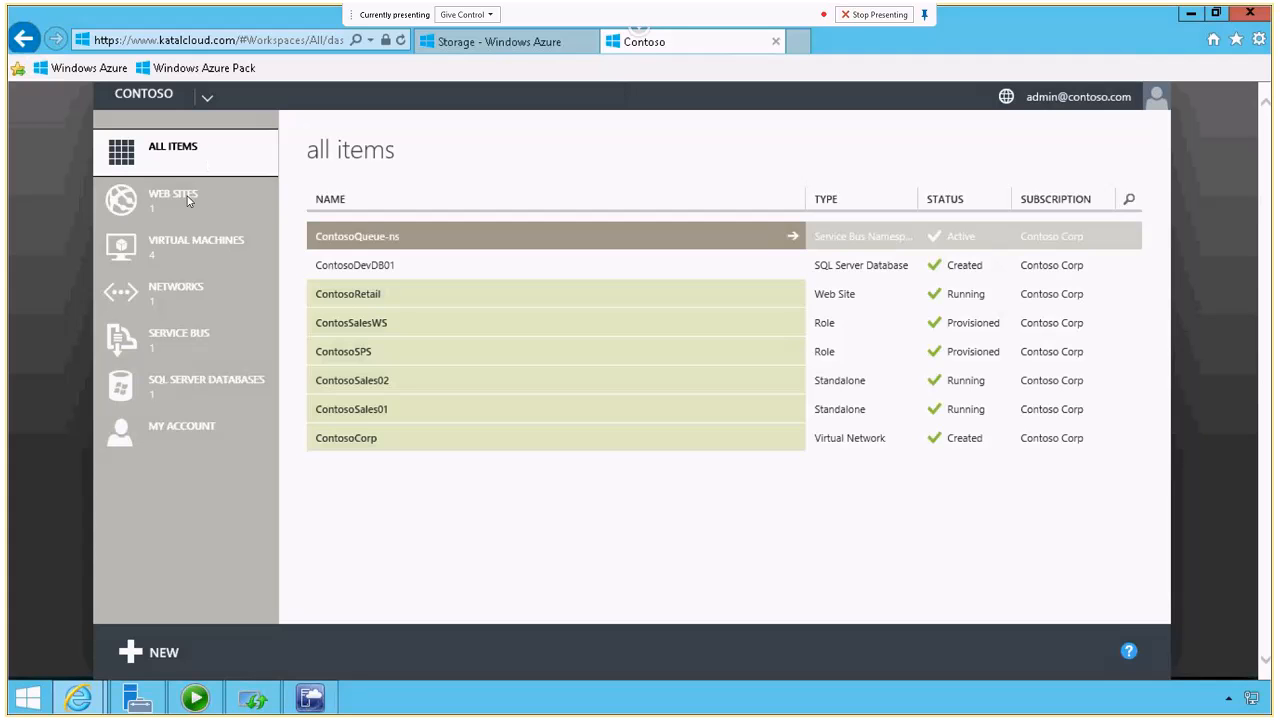
mouse_move(184, 461)
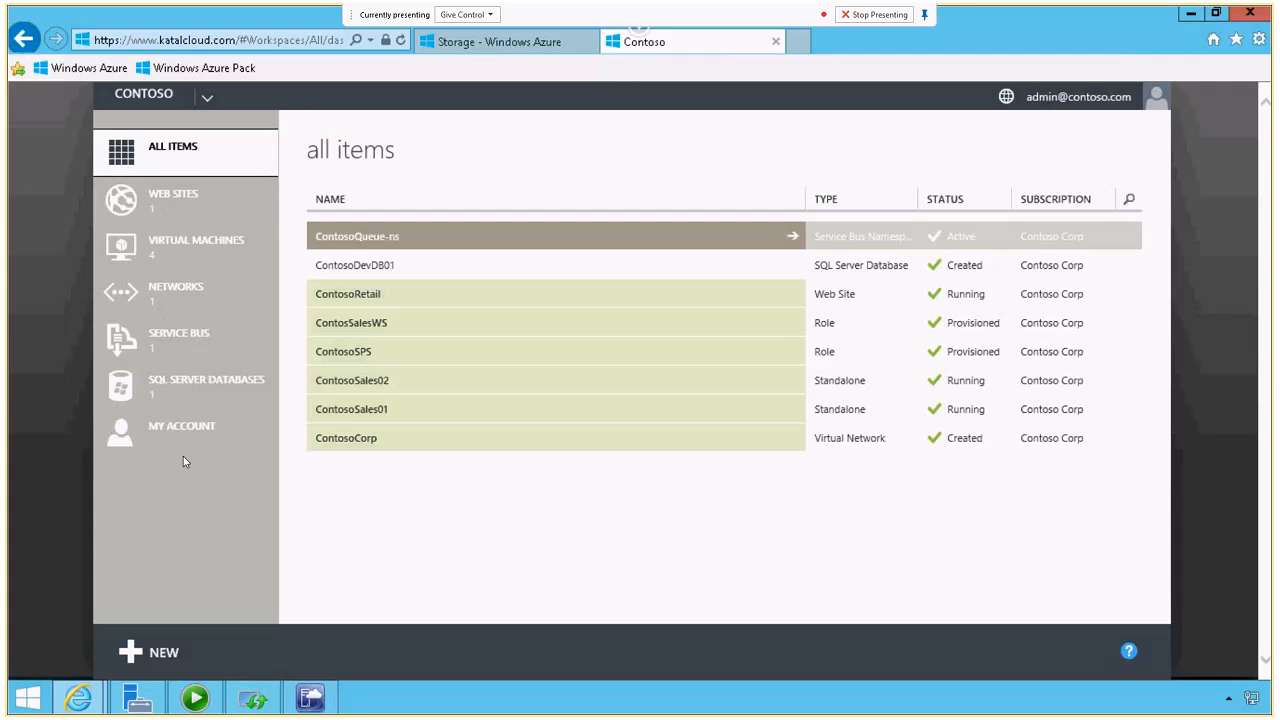
mouse_move(196, 178)
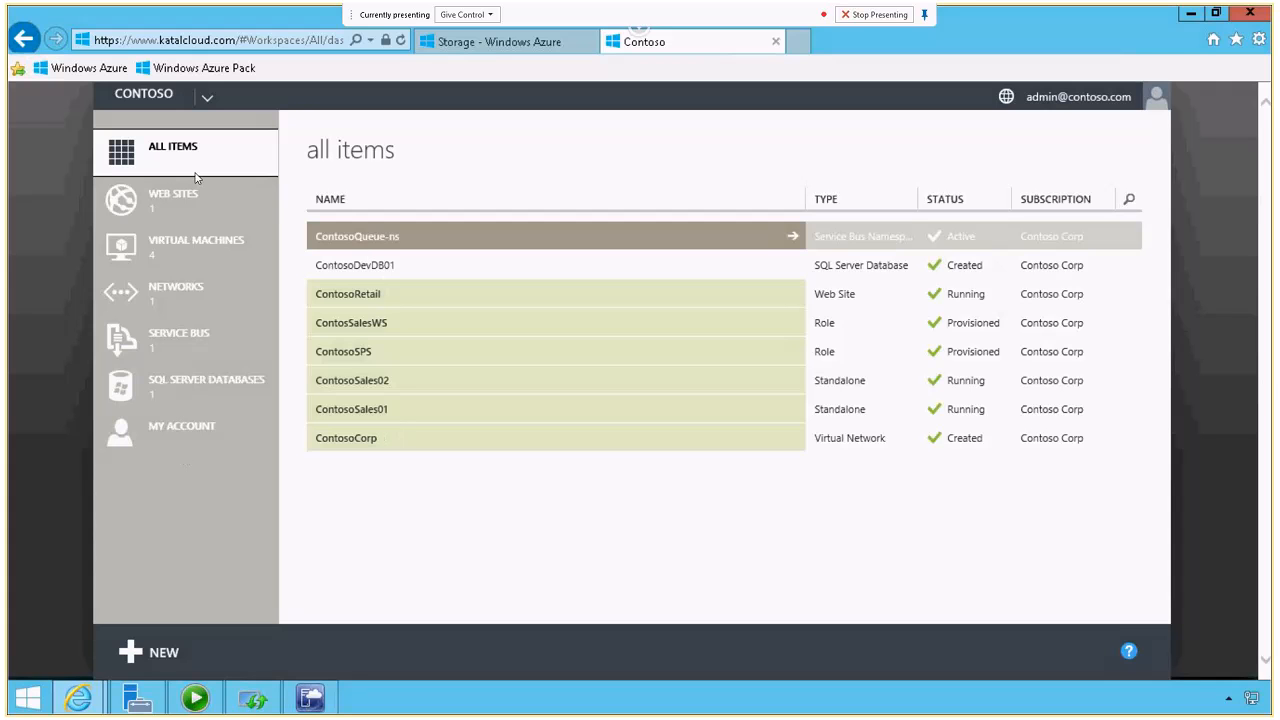
mouse_move(678, 42)
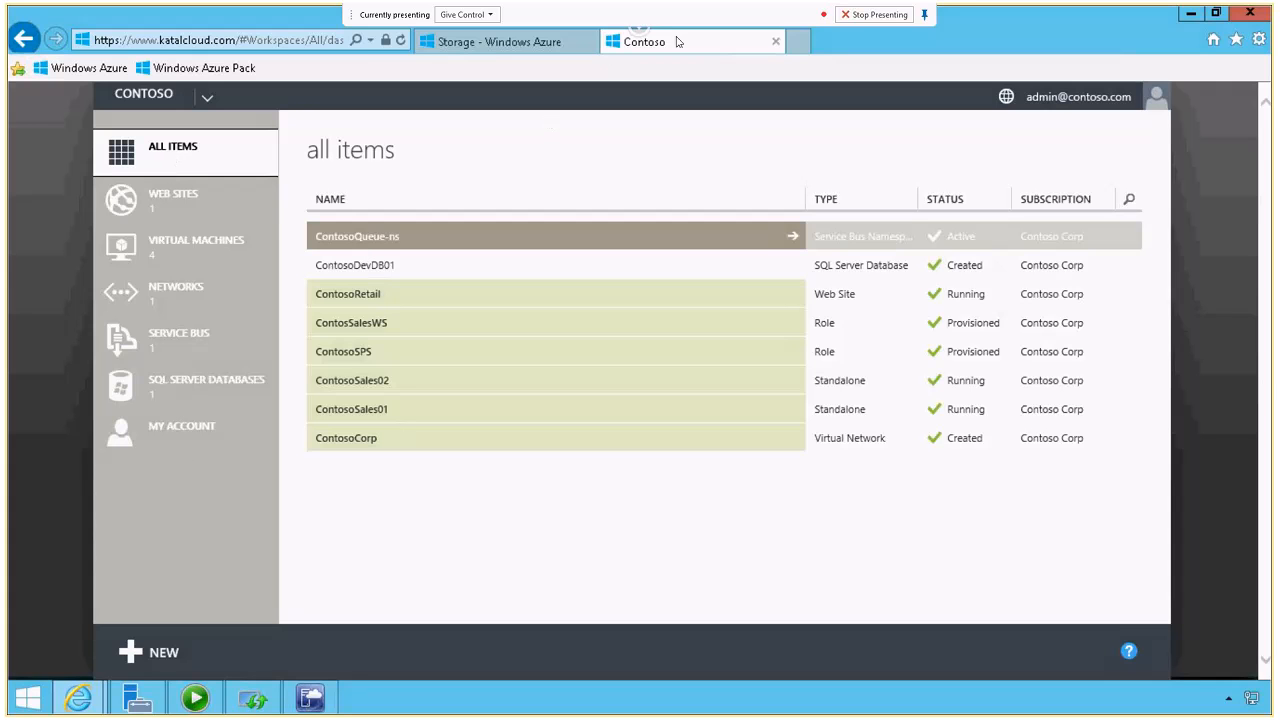
mouse_move(280, 447)
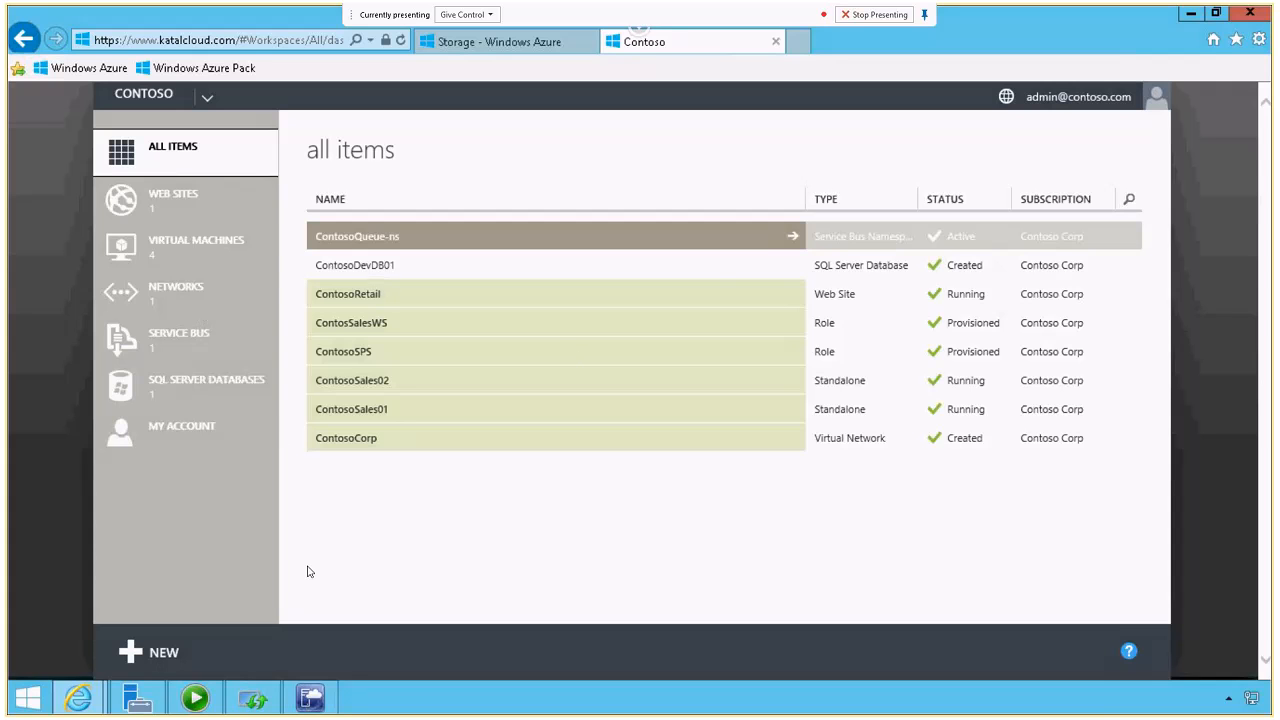
- Show the Contoso tenant's Virtual Machines page listing its four provisioned or running machines
click(196, 246)
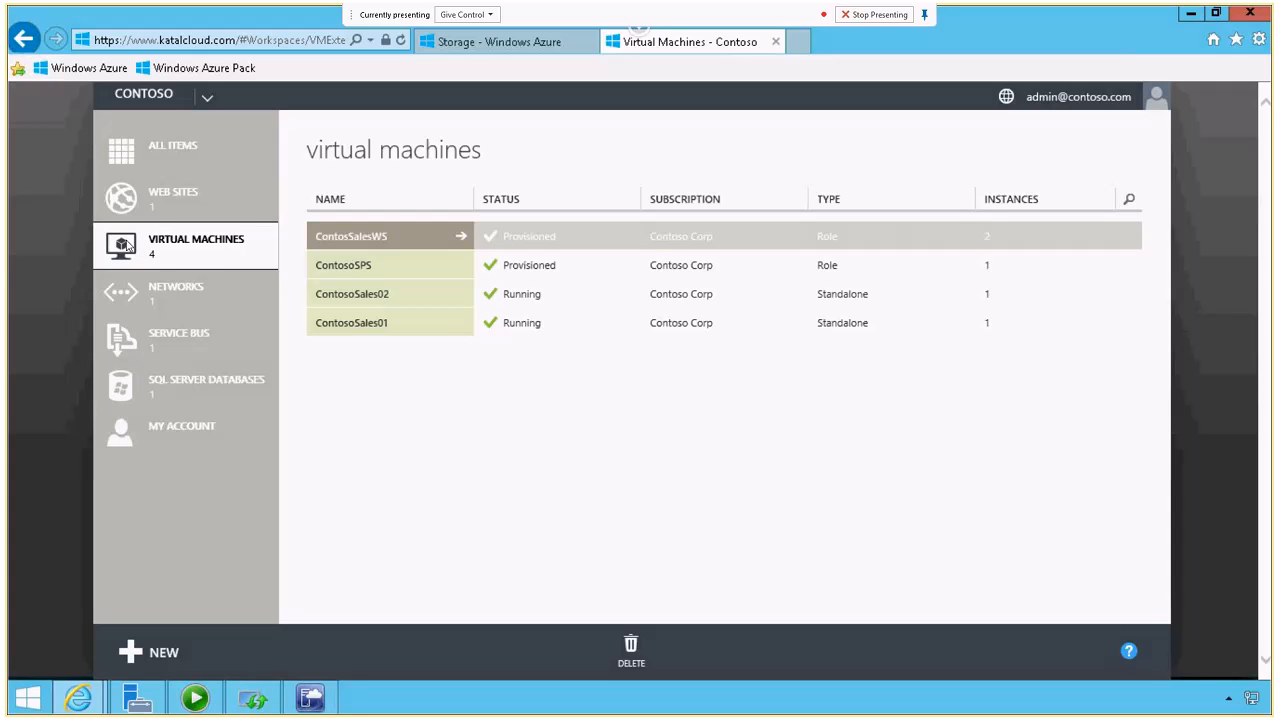
mouse_move(368, 322)
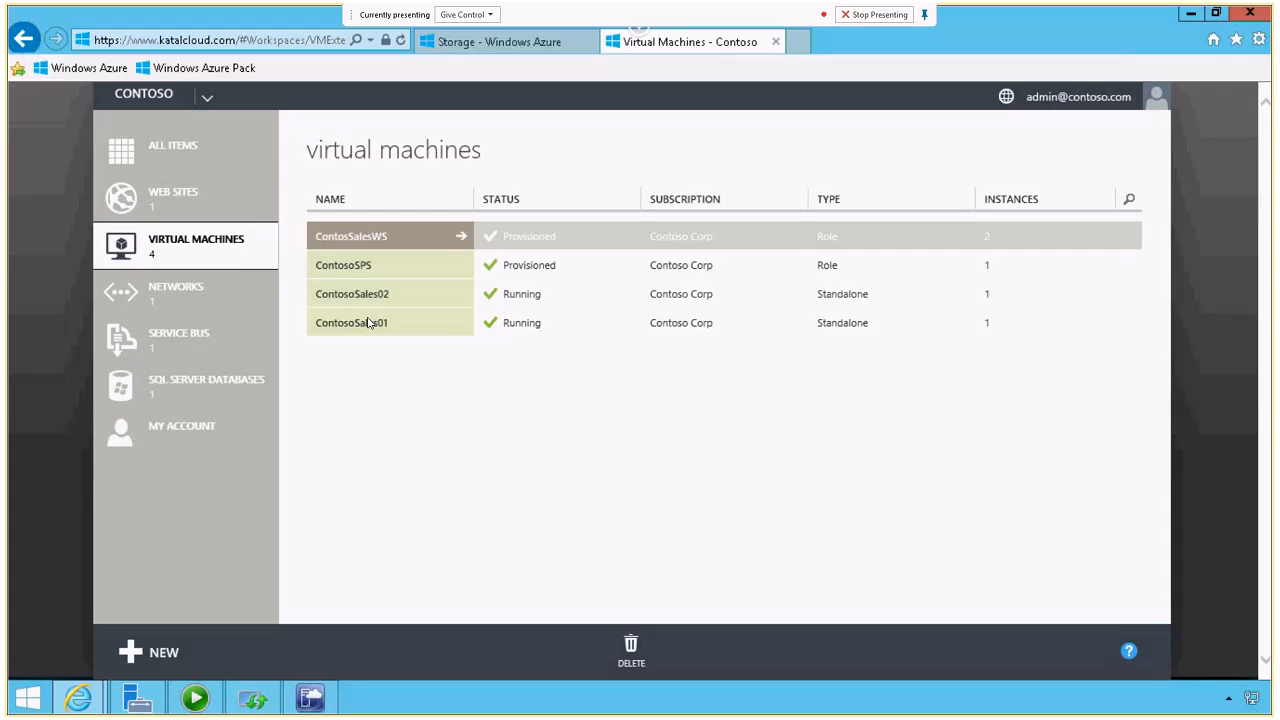
mouse_move(583, 320)
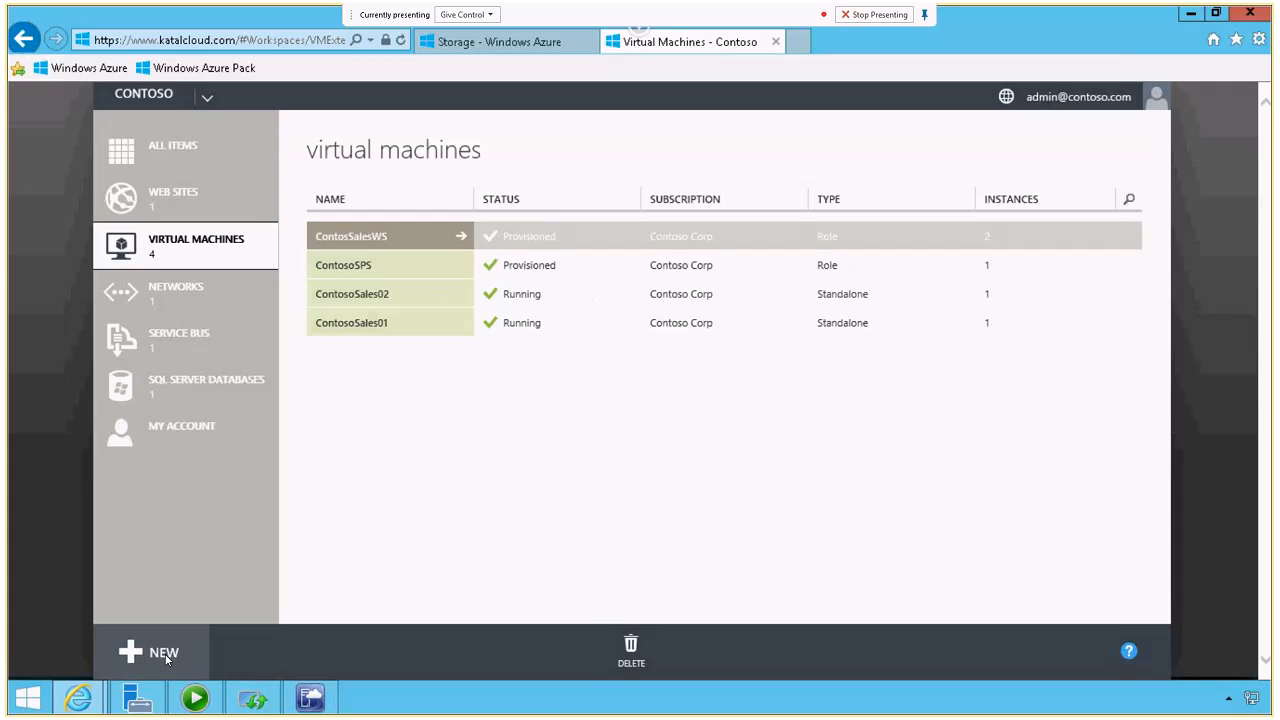
click(150, 651)
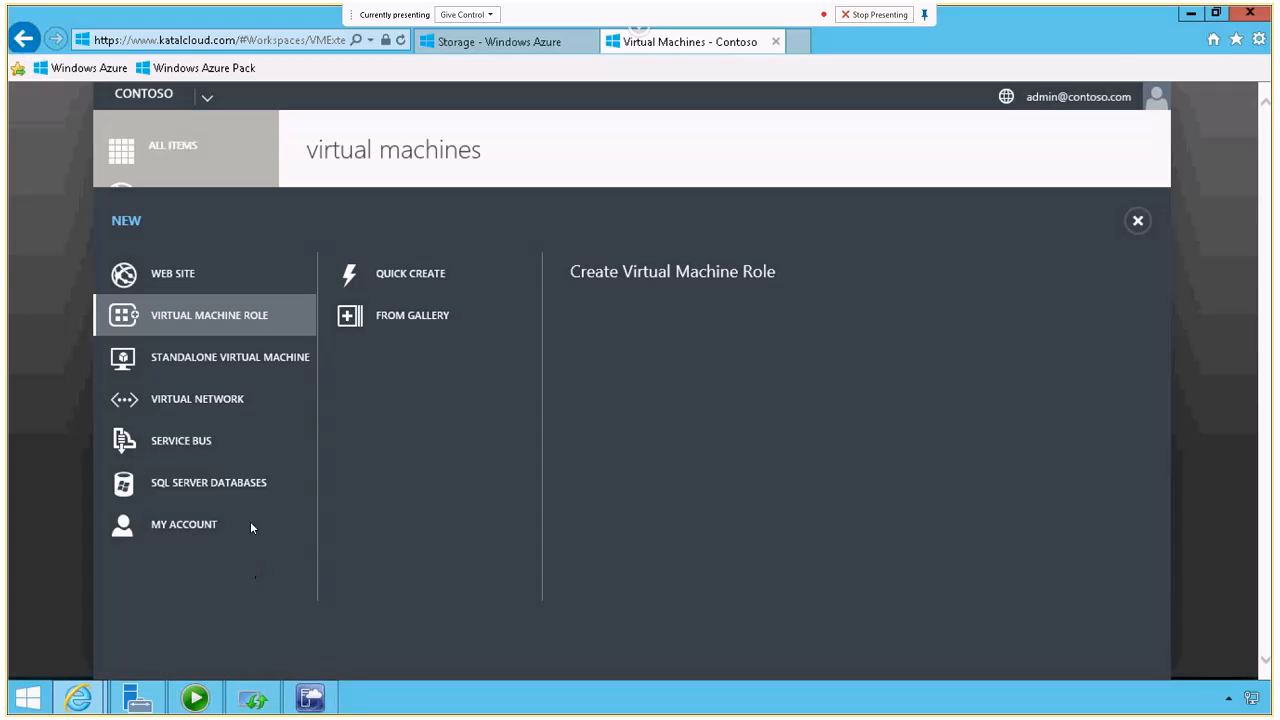
click(412, 315)
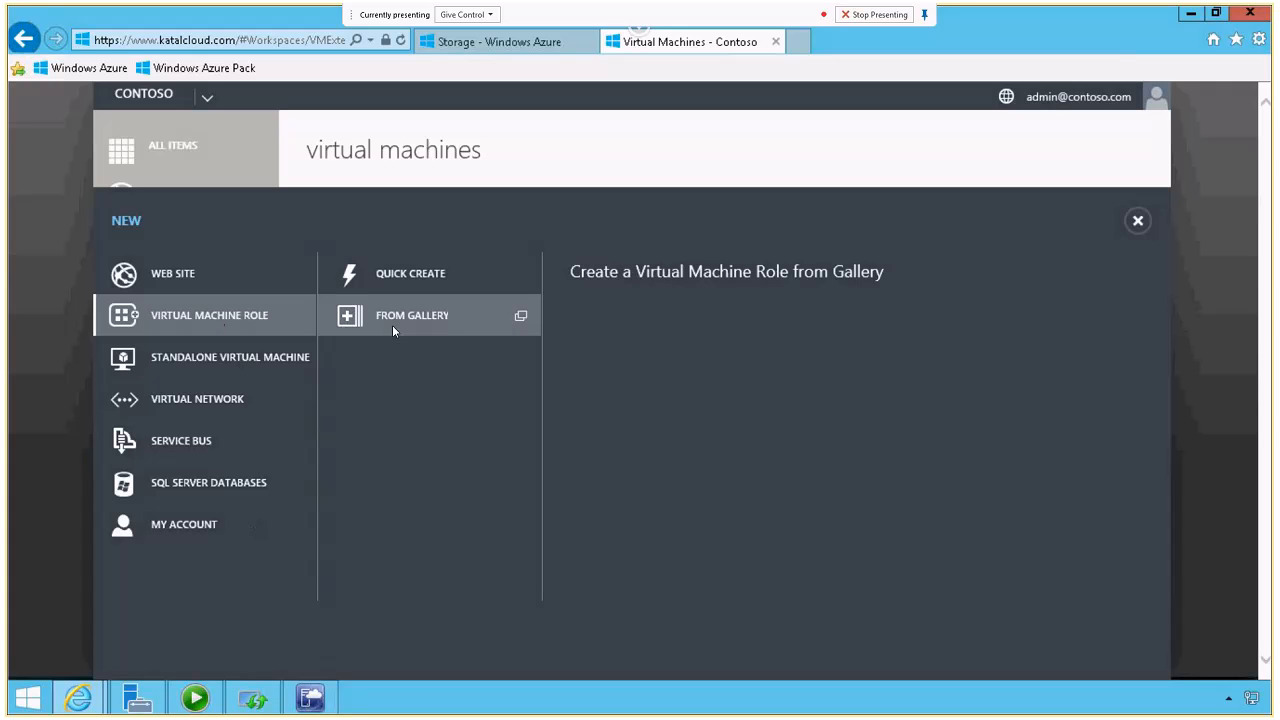
click(412, 315)
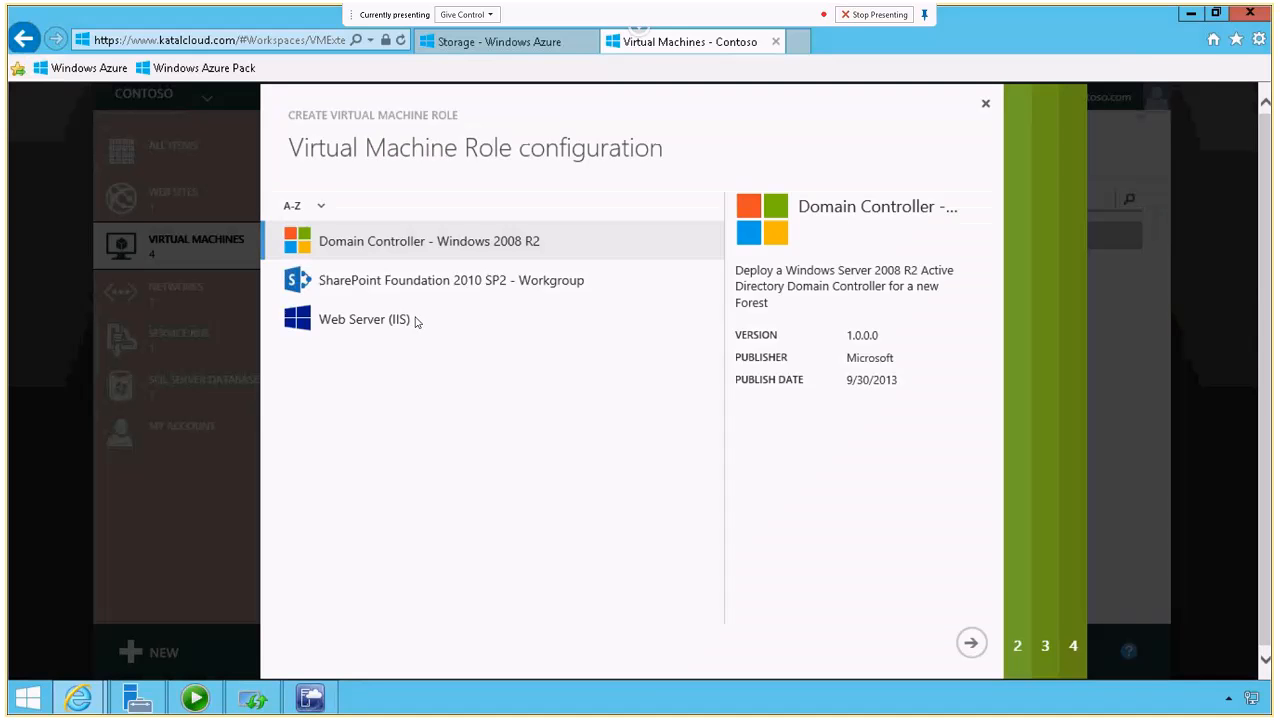
mouse_move(402, 221)
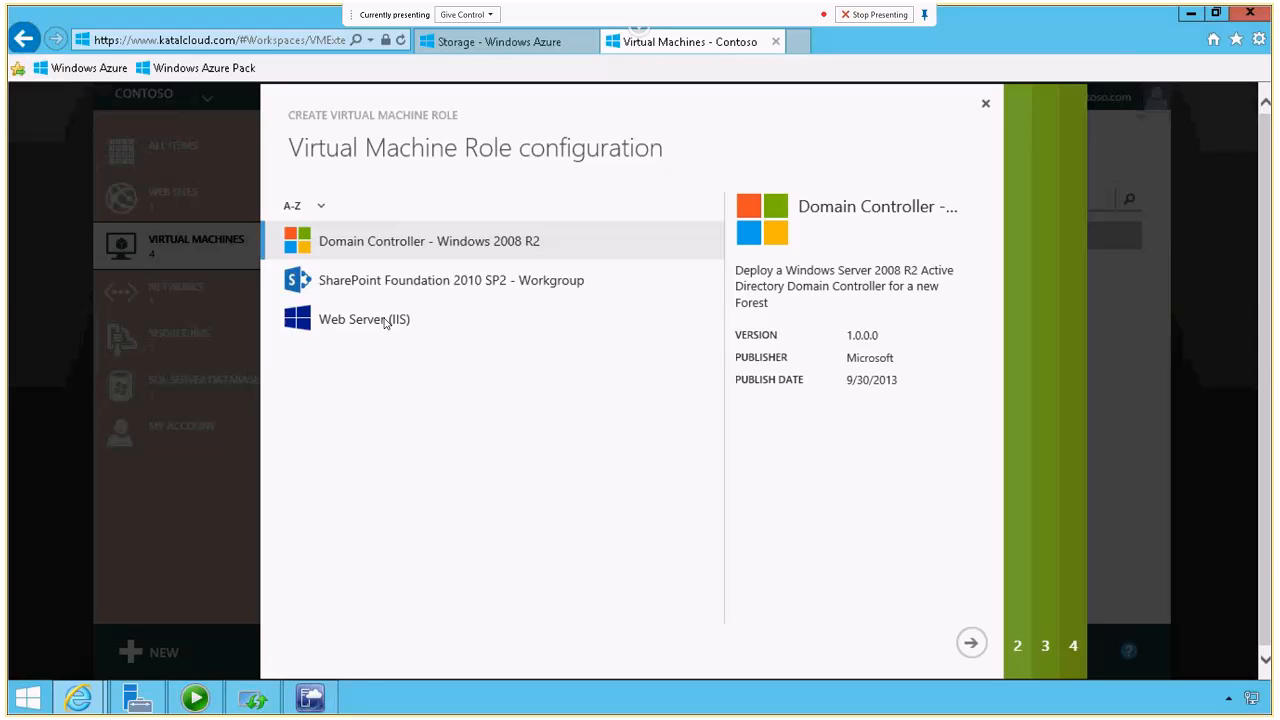
mouse_move(398, 409)
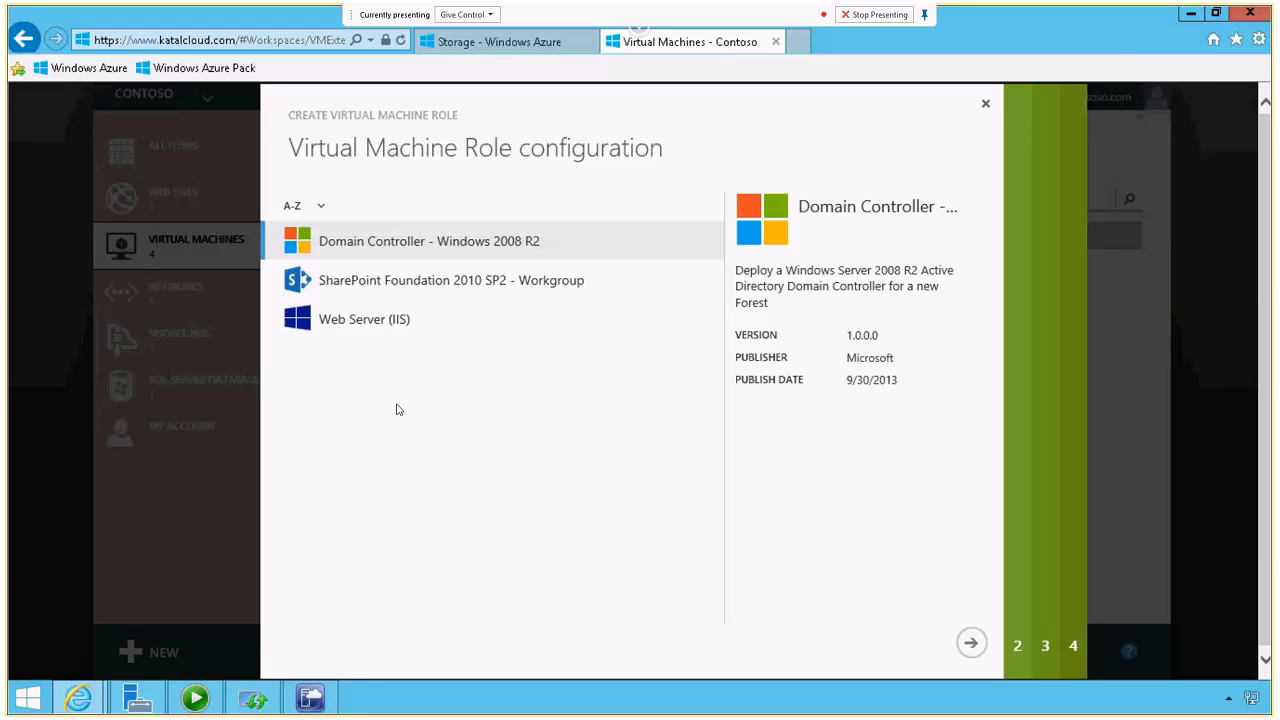
mouse_move(575, 216)
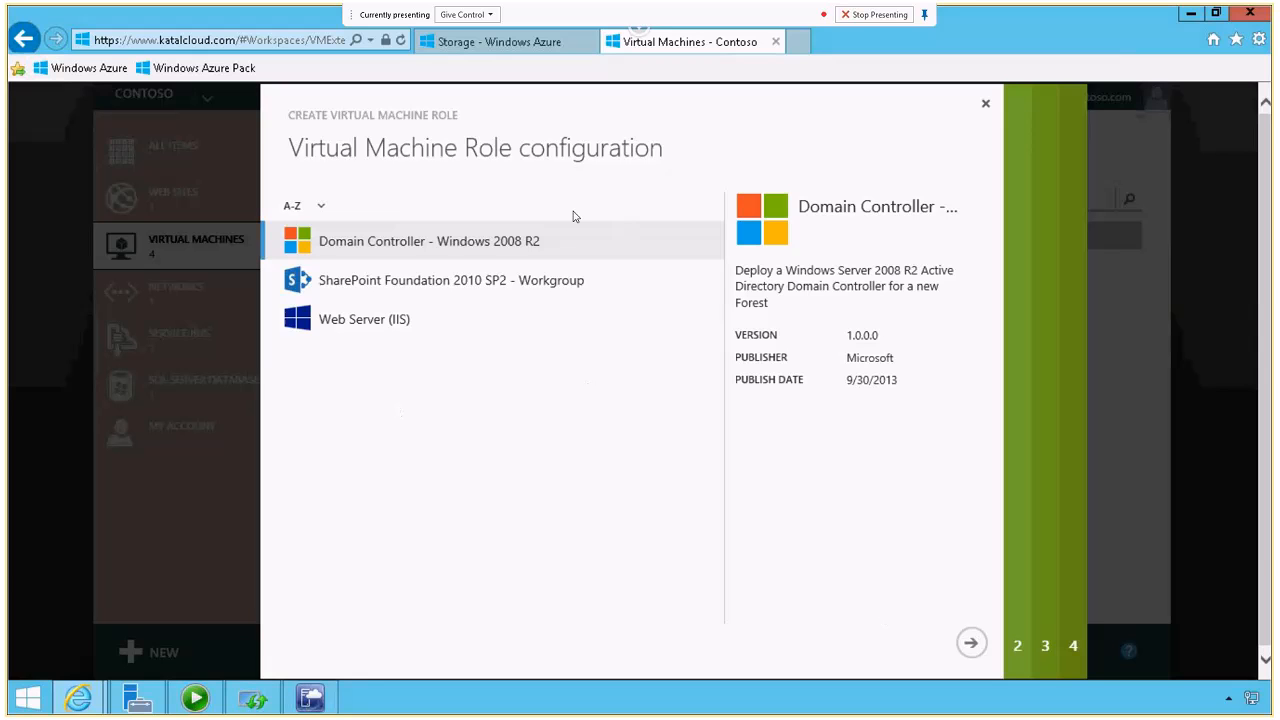
click(984, 103)
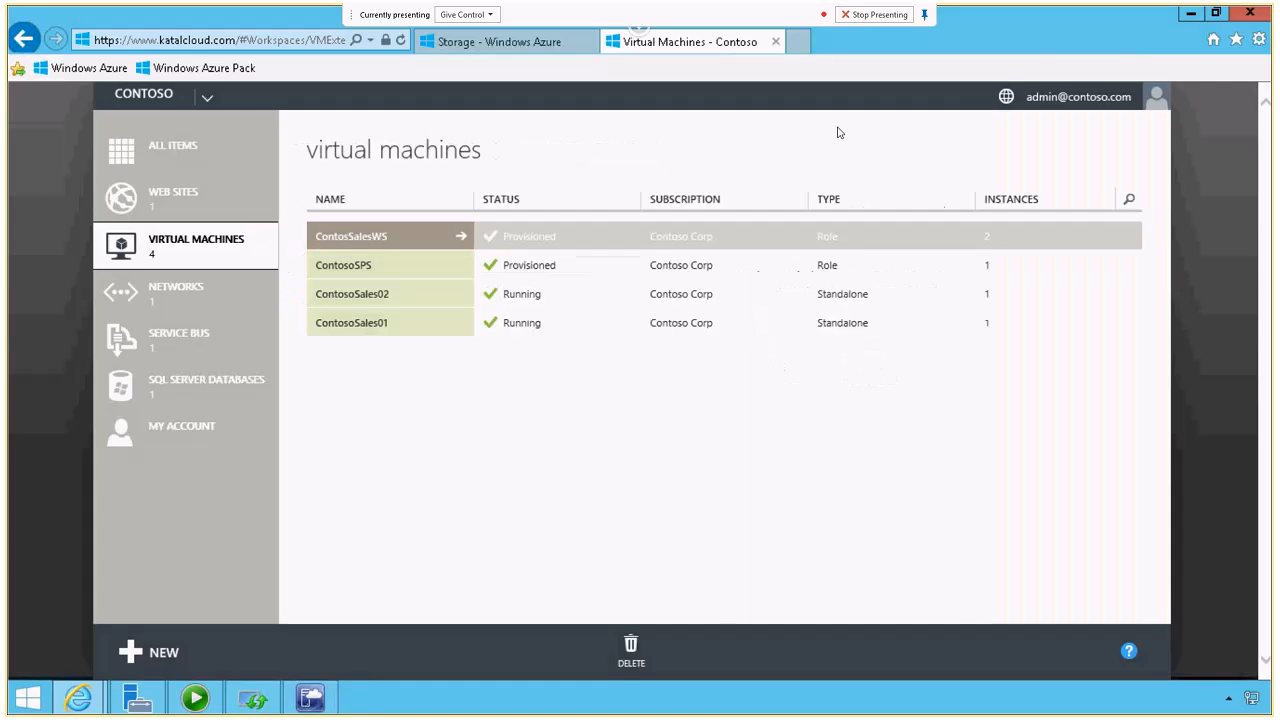
mouse_move(191, 463)
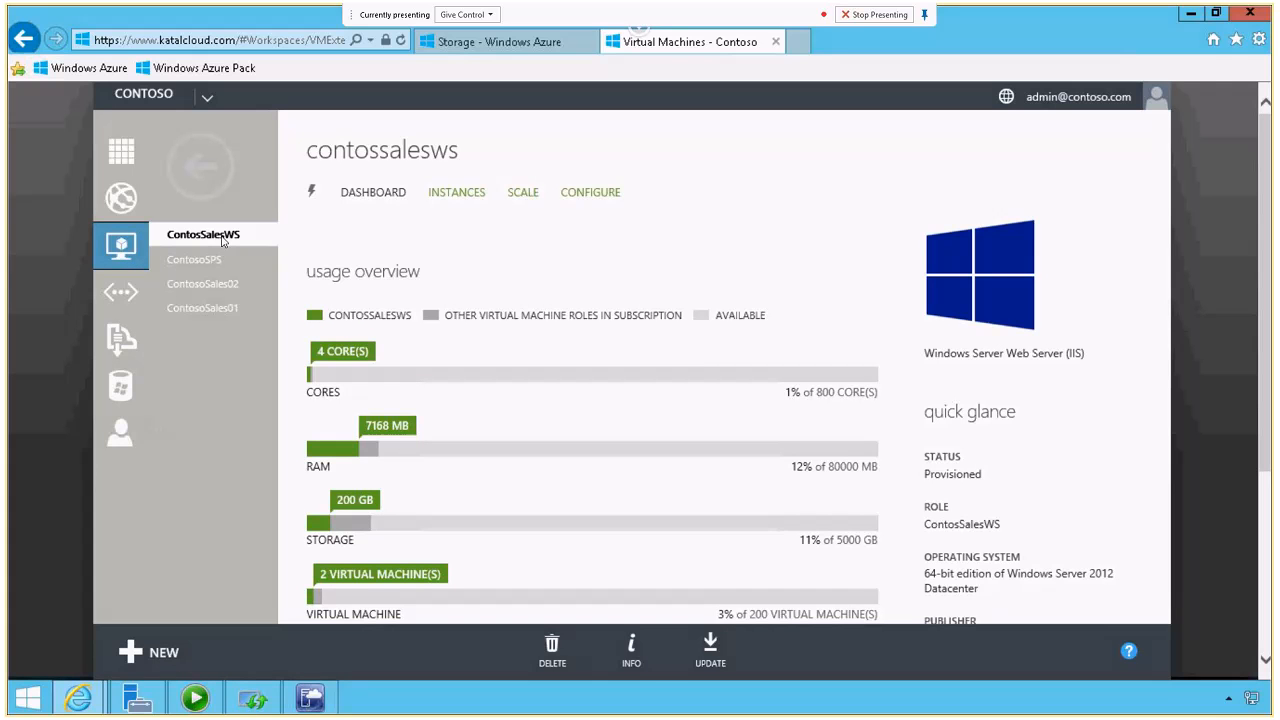
mouse_move(320, 302)
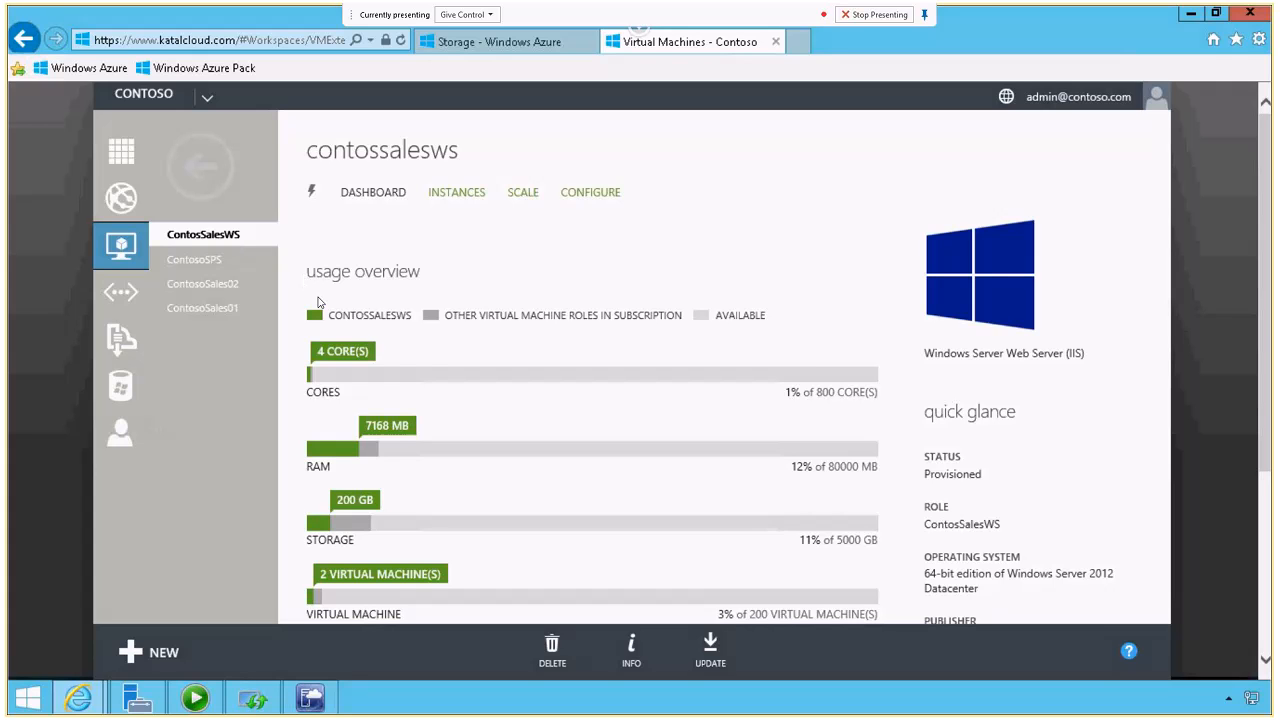
mouse_move(331, 339)
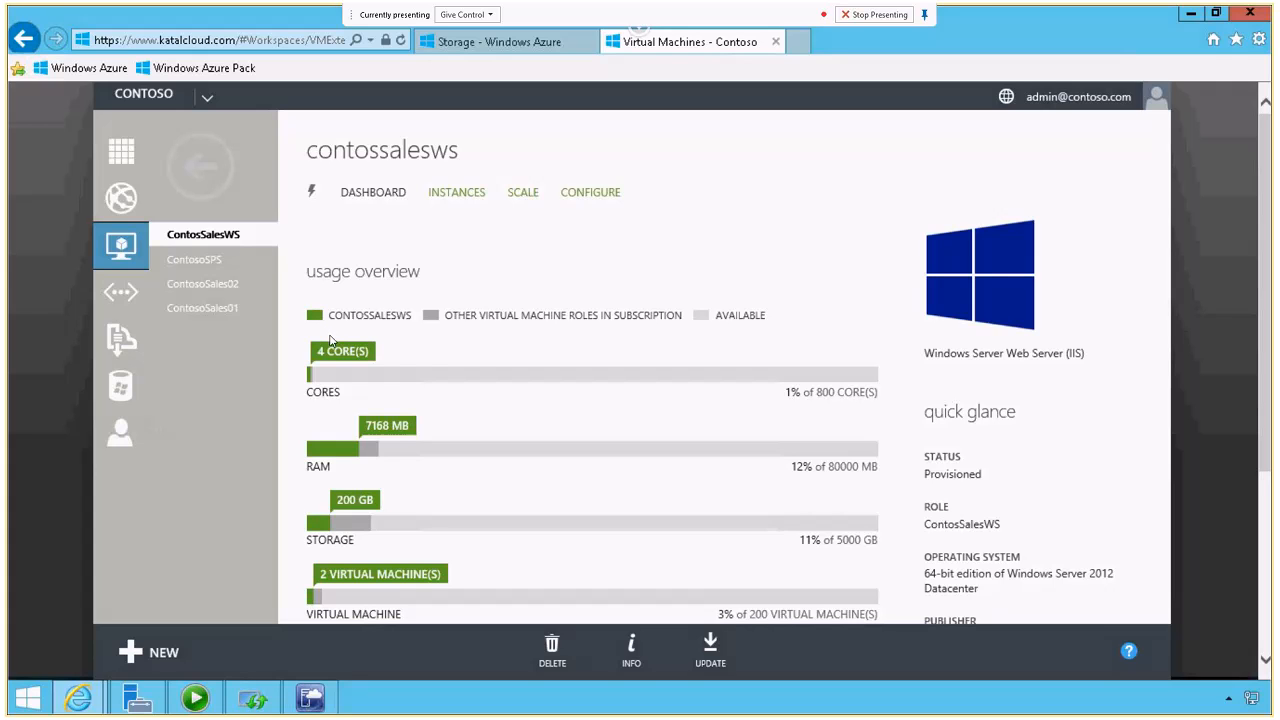
mouse_move(718, 410)
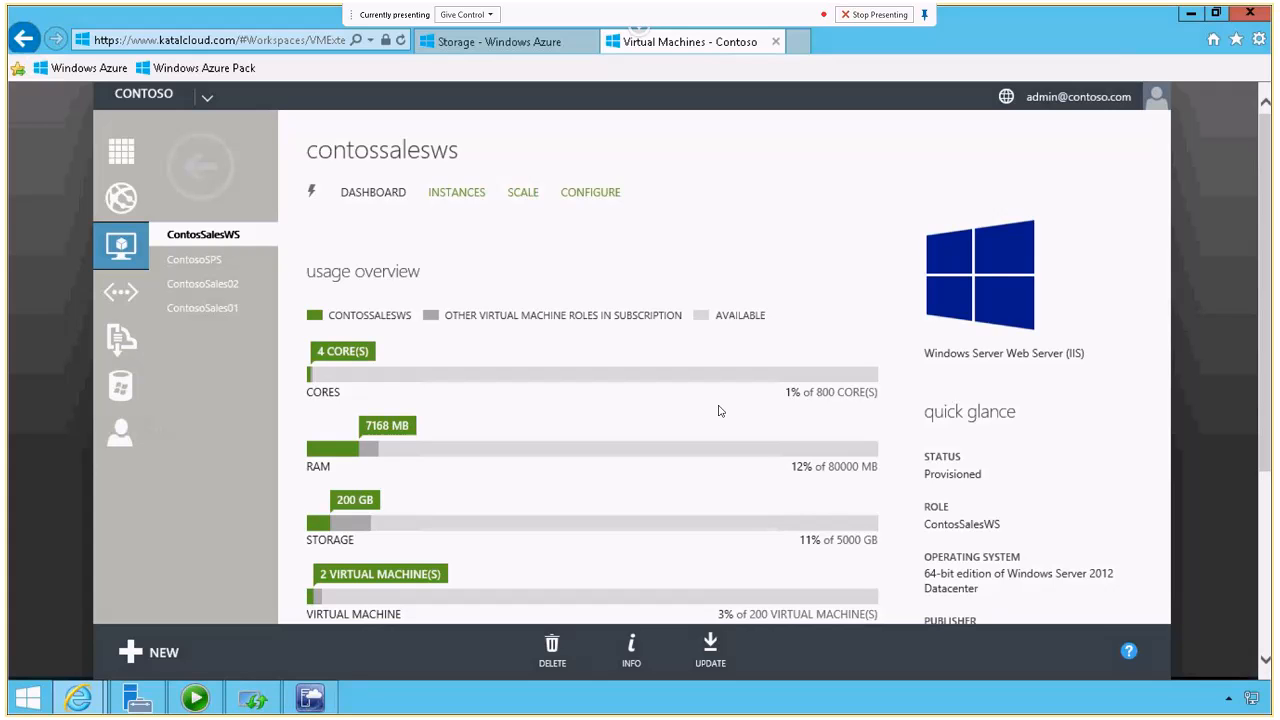
mouse_move(883, 386)
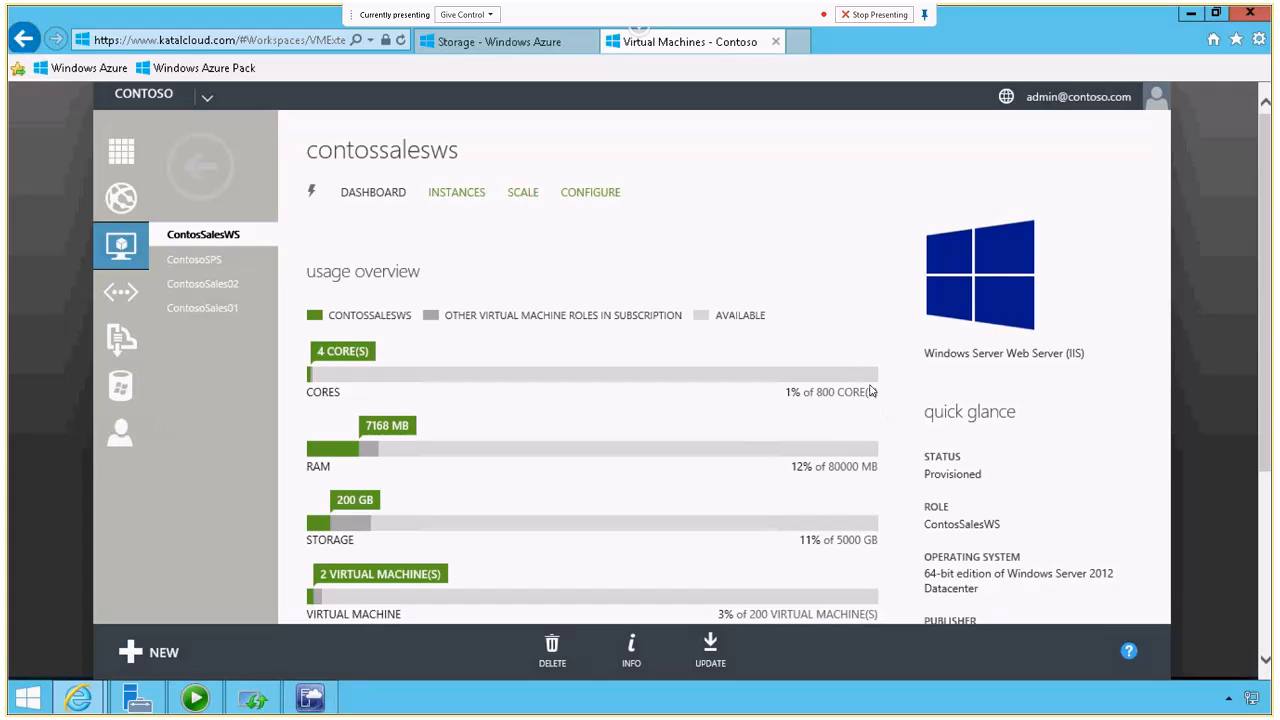
mouse_move(330, 371)
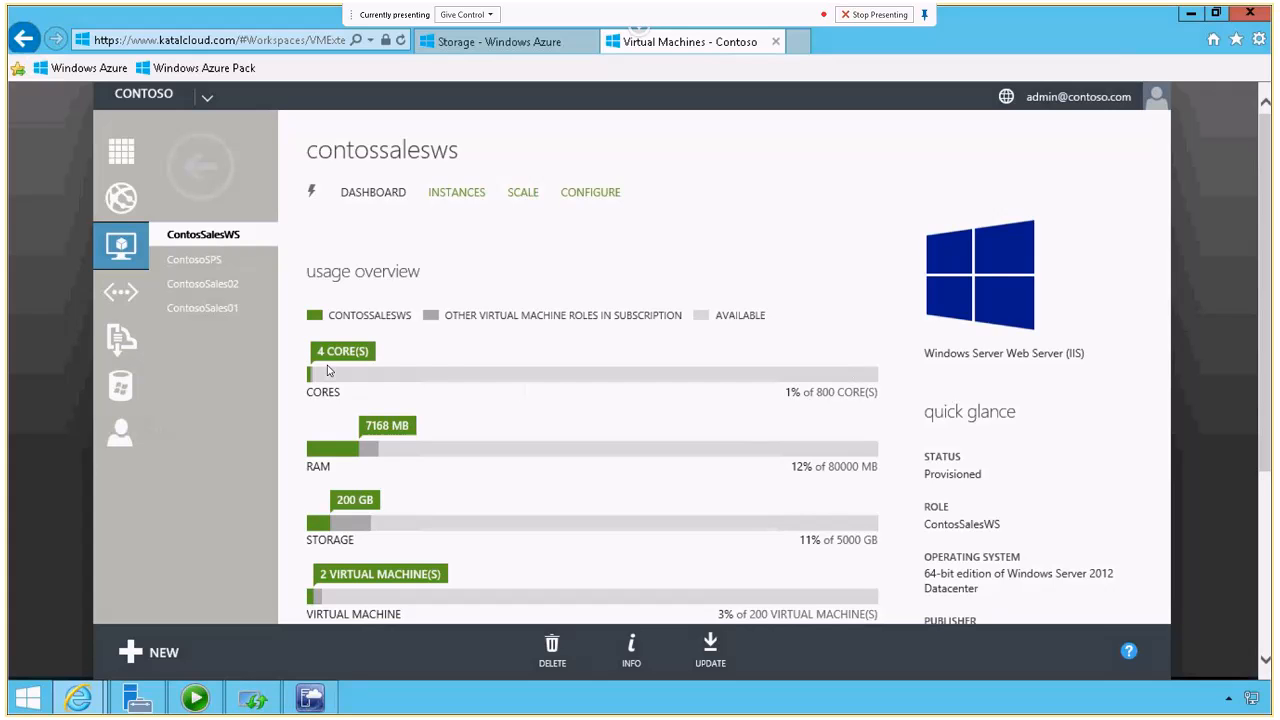
mouse_move(485, 454)
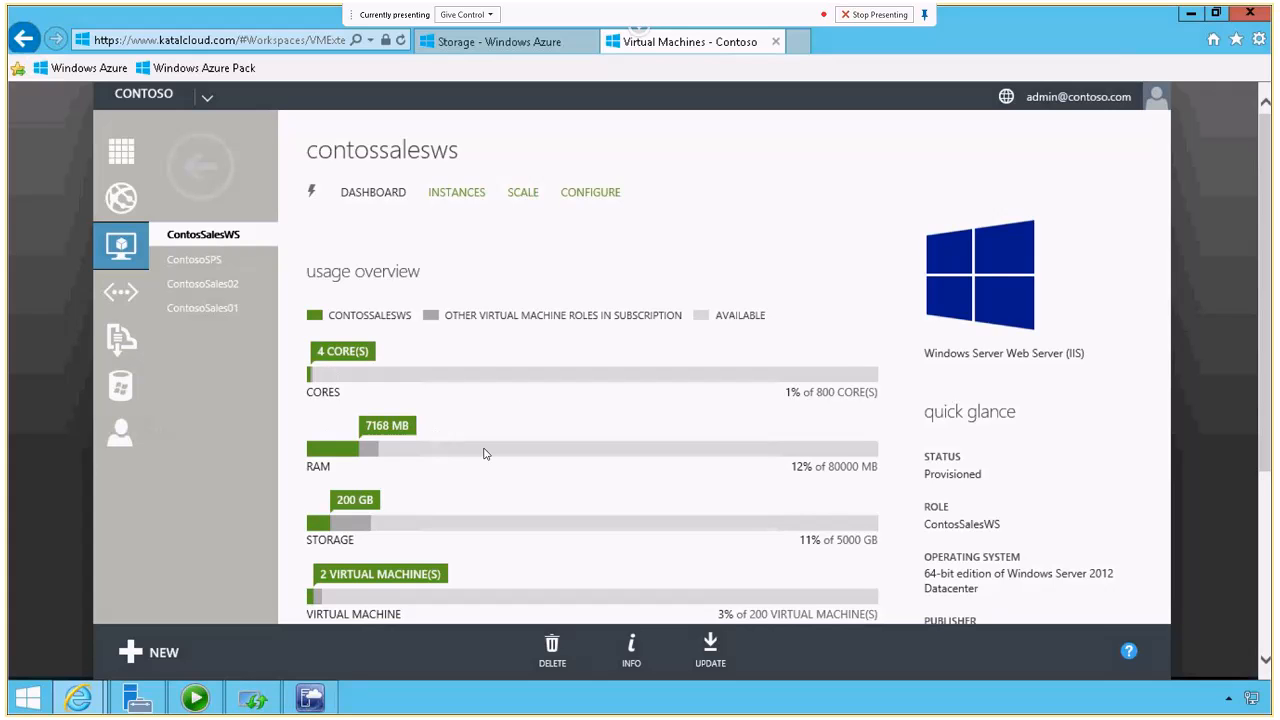
mouse_move(351, 518)
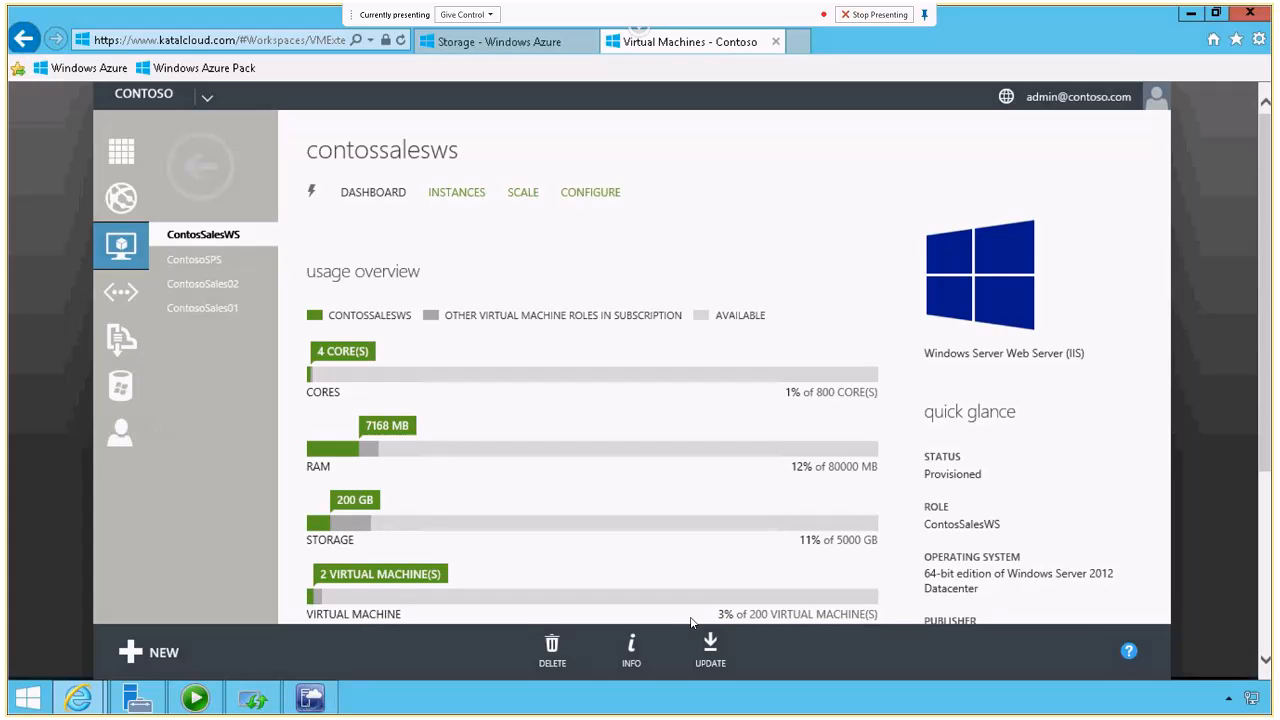
mouse_move(990, 433)
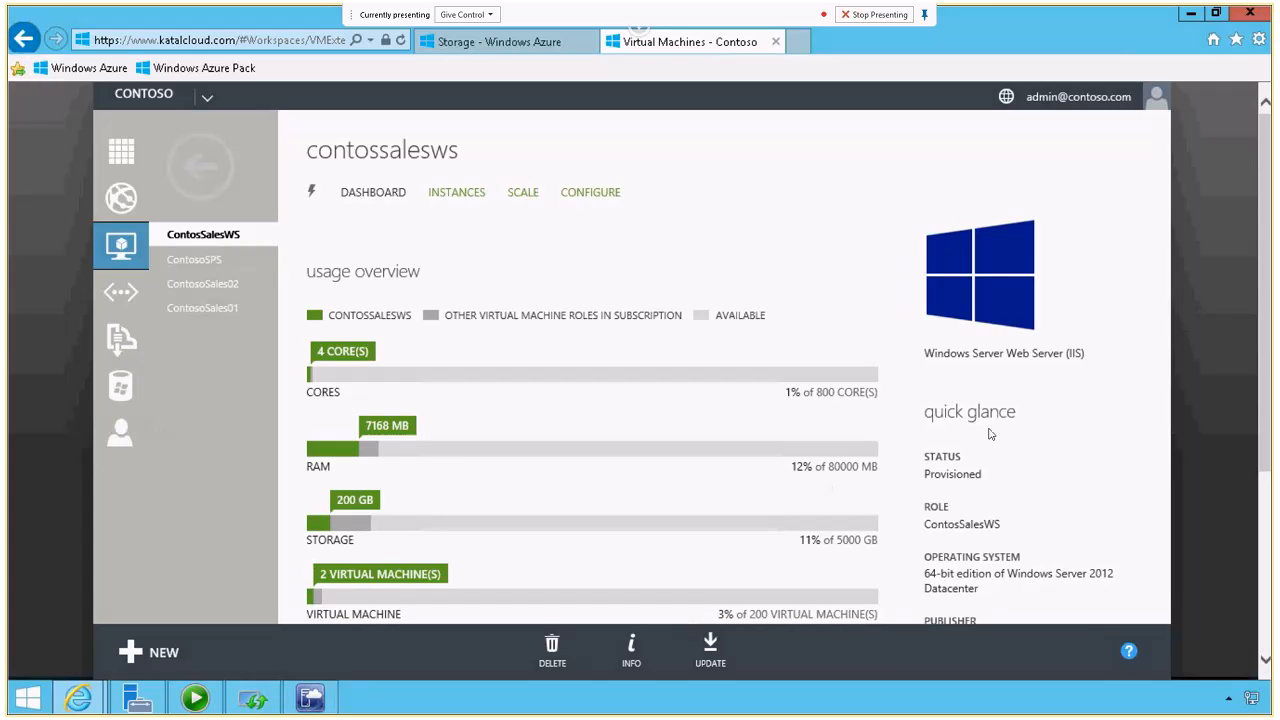
mouse_move(180, 191)
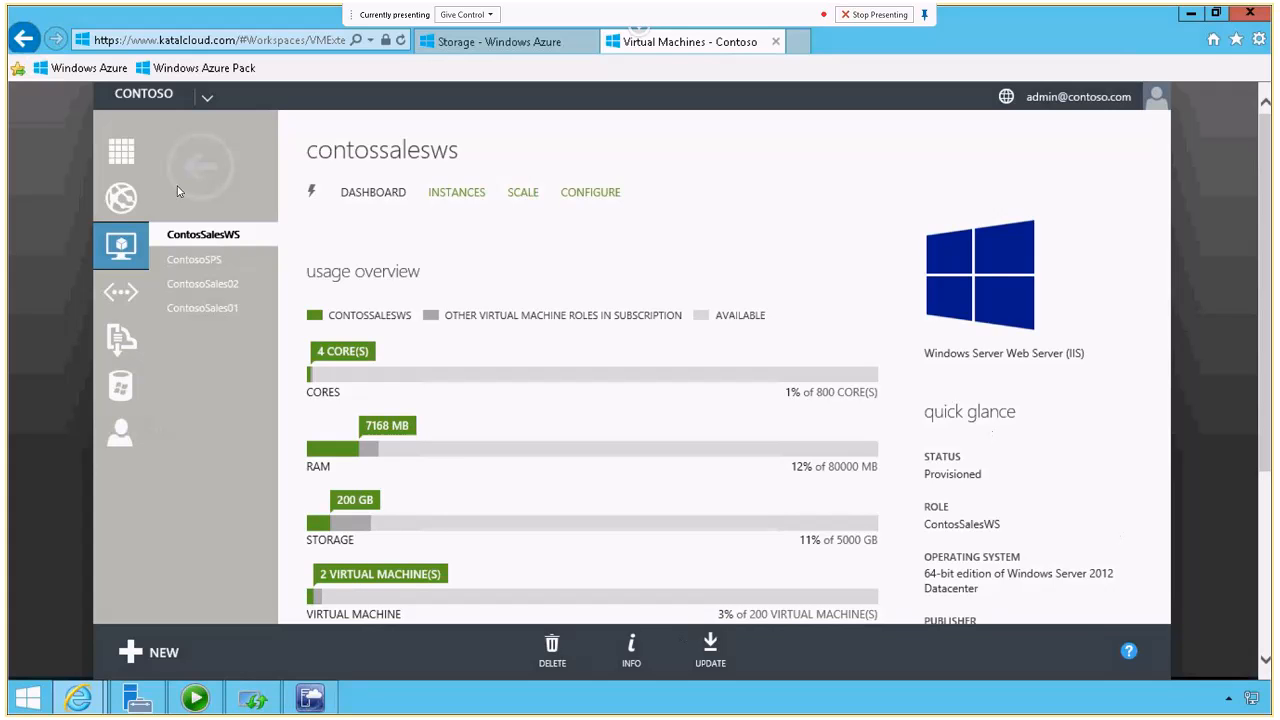
- Set ContosSalesWS to five Medium instances on the Scale page and save
click(522, 192)
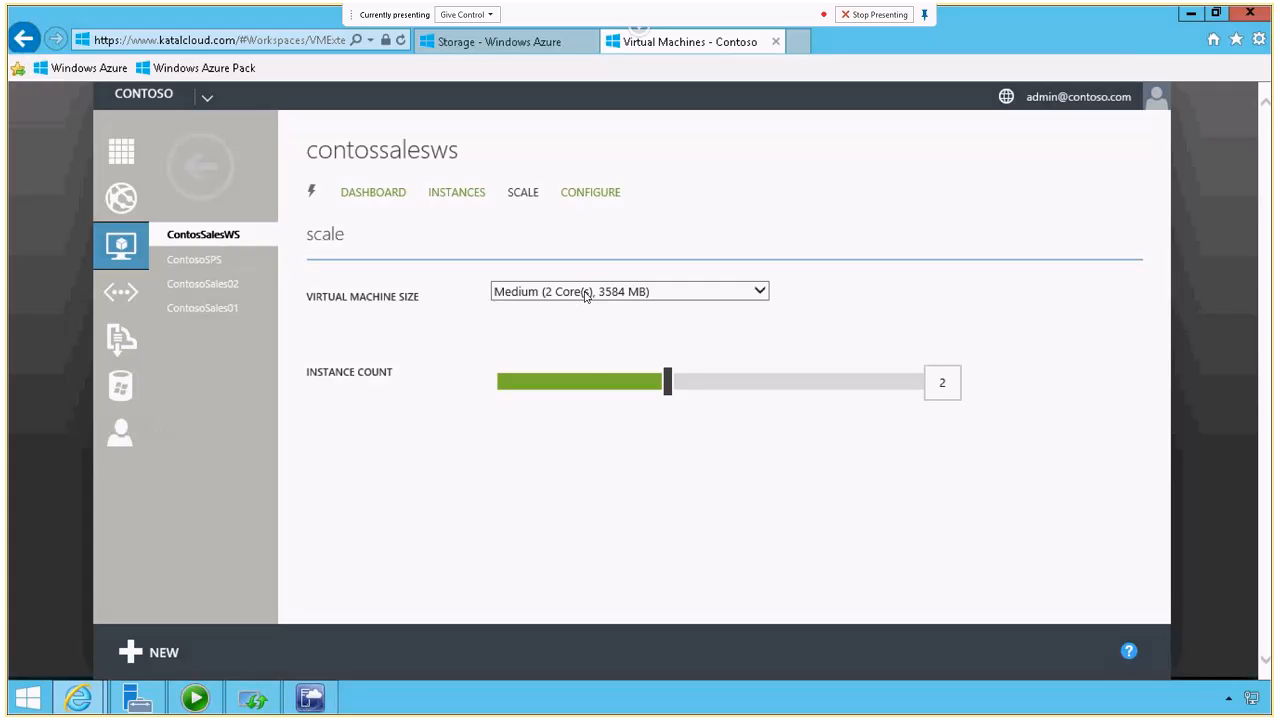
mouse_move(530, 394)
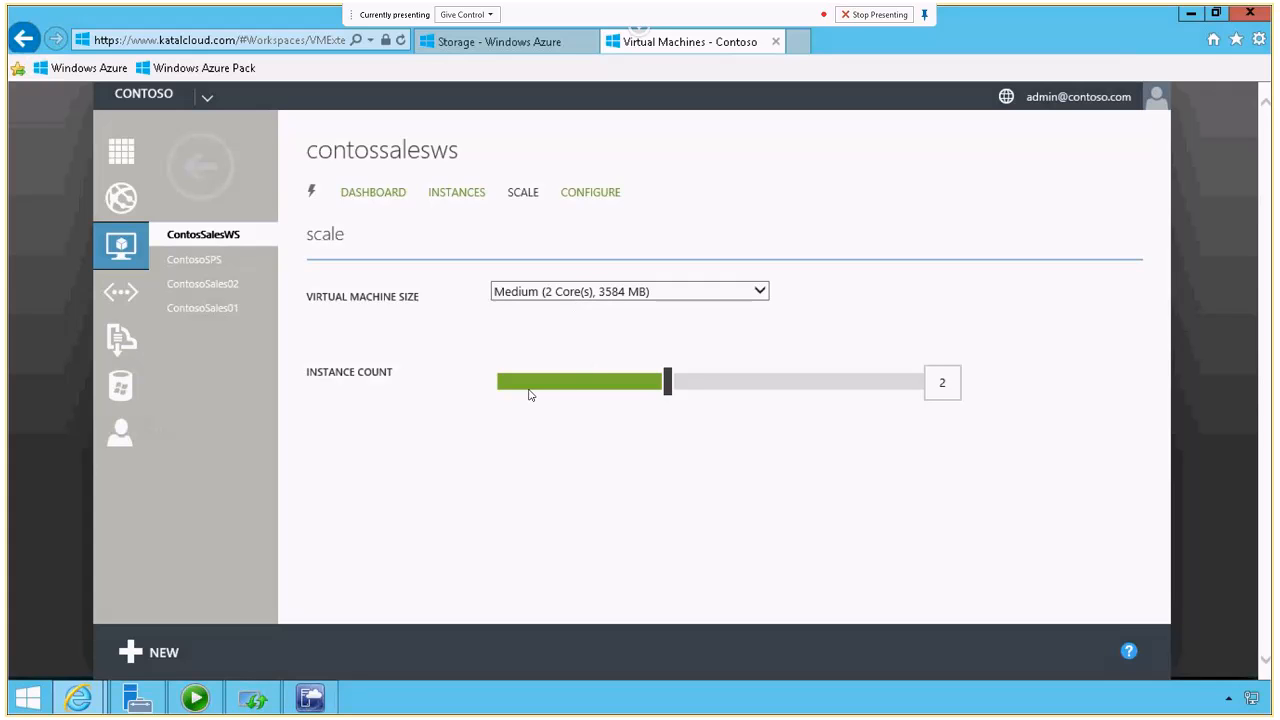
mouse_move(574, 399)
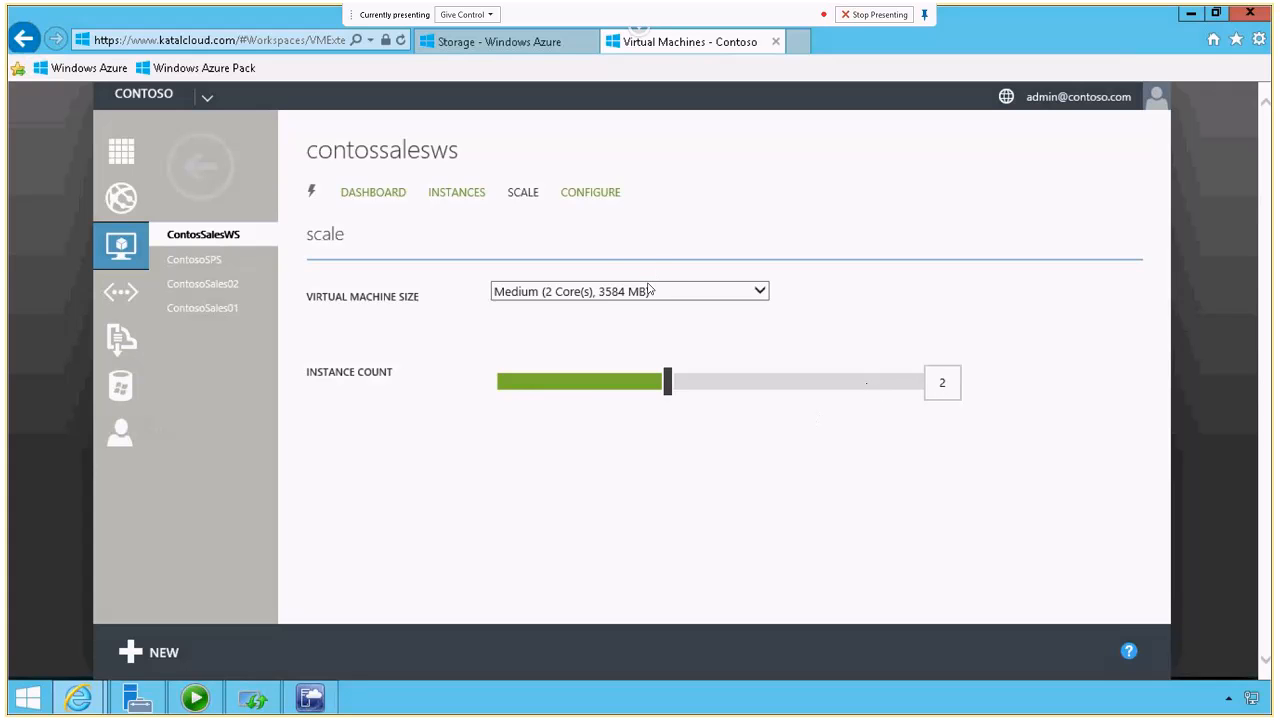
click(629, 291)
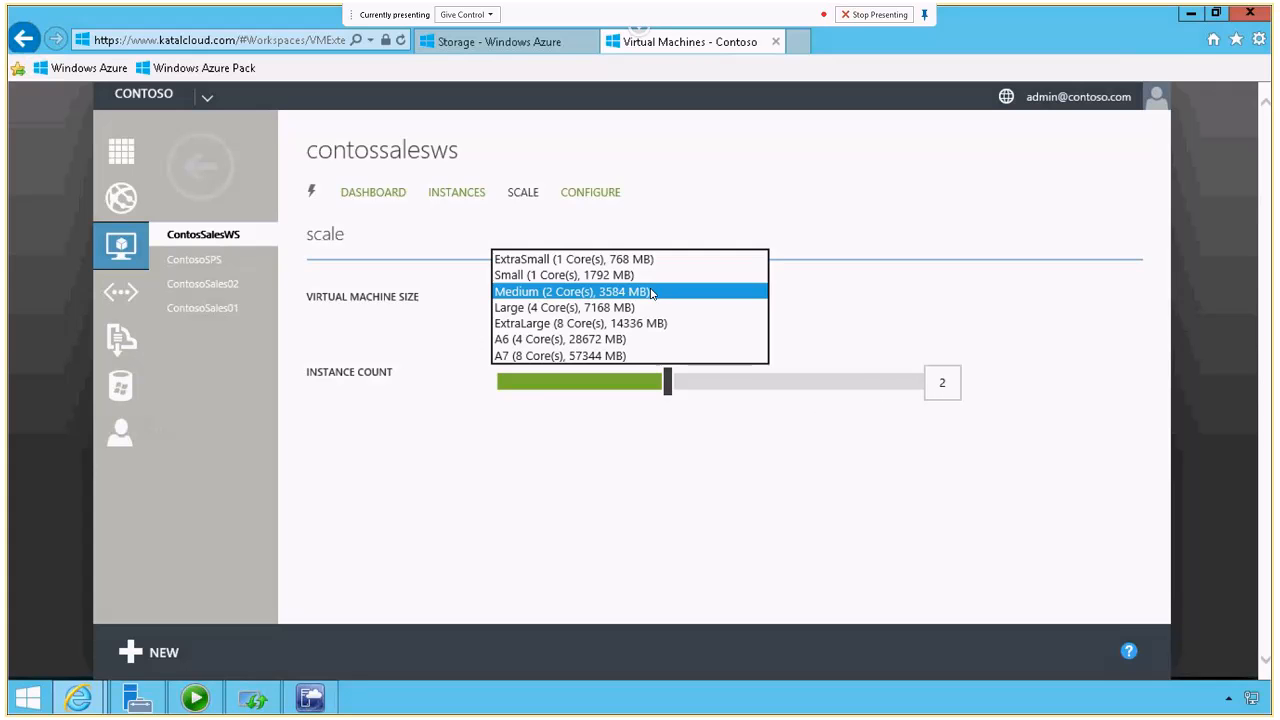
drag(668, 381, 753, 381)
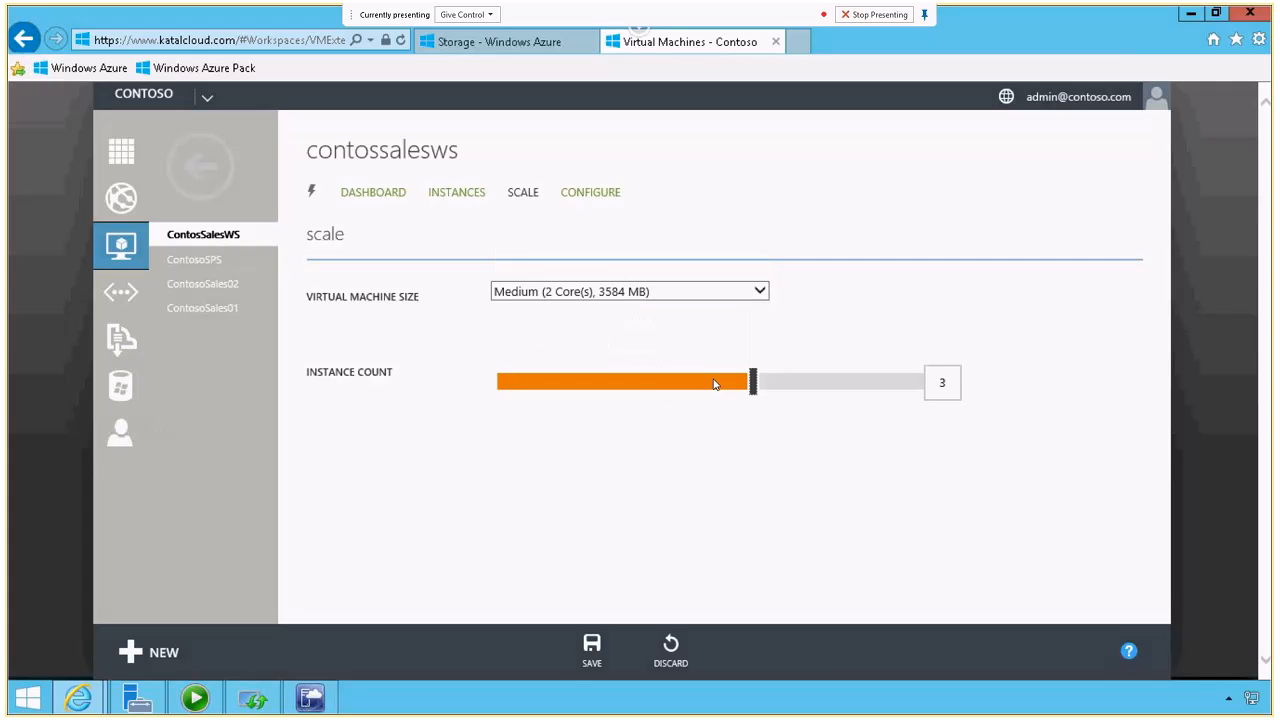
drag(752, 382, 920, 382)
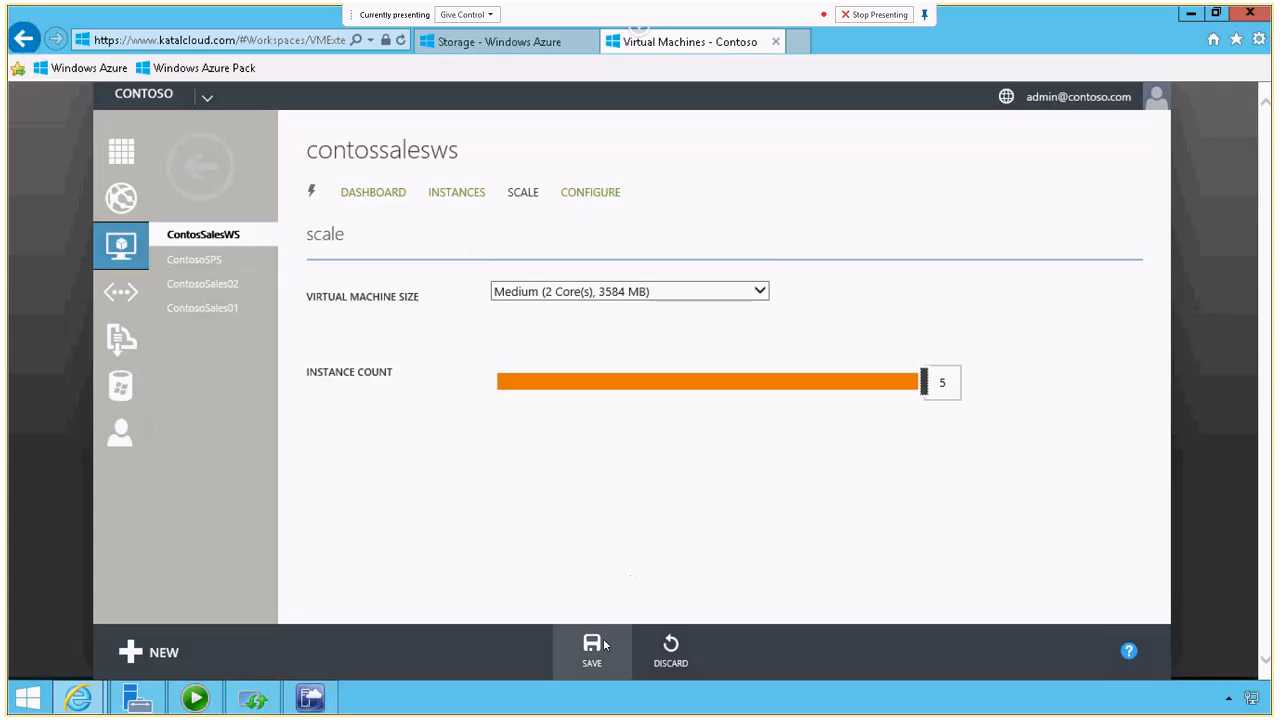
click(592, 651)
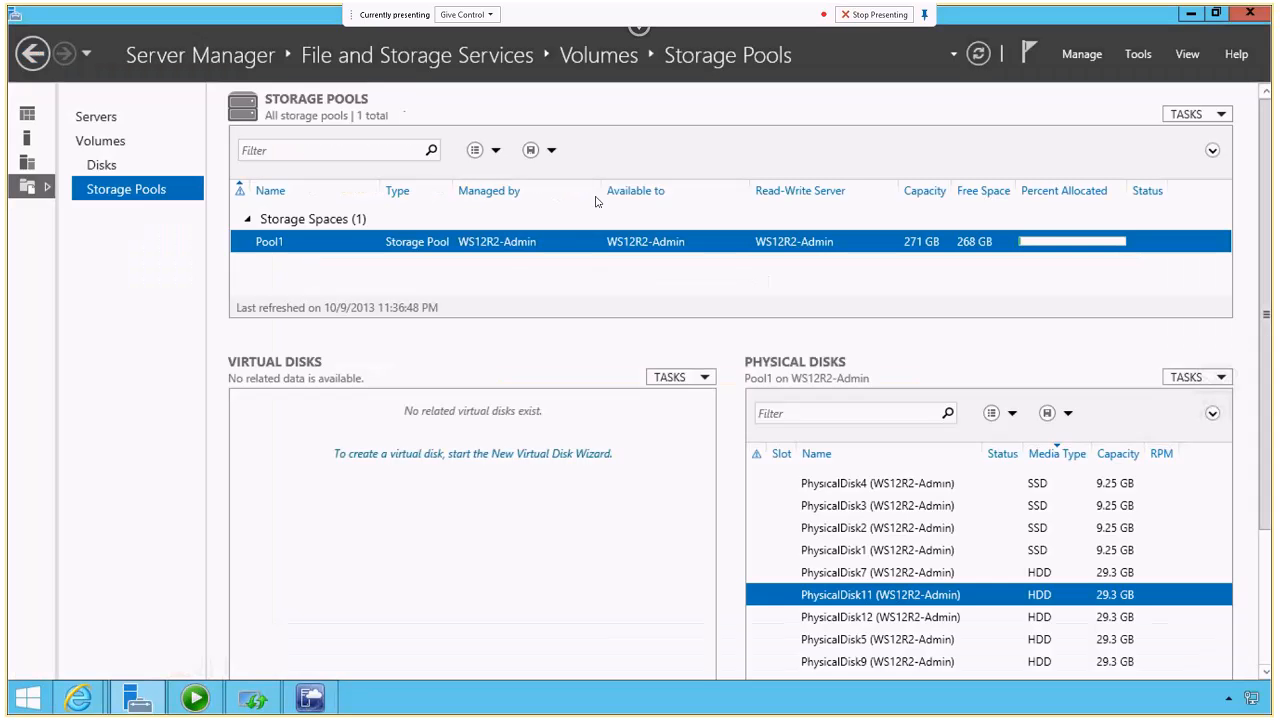
mouse_move(752, 272)
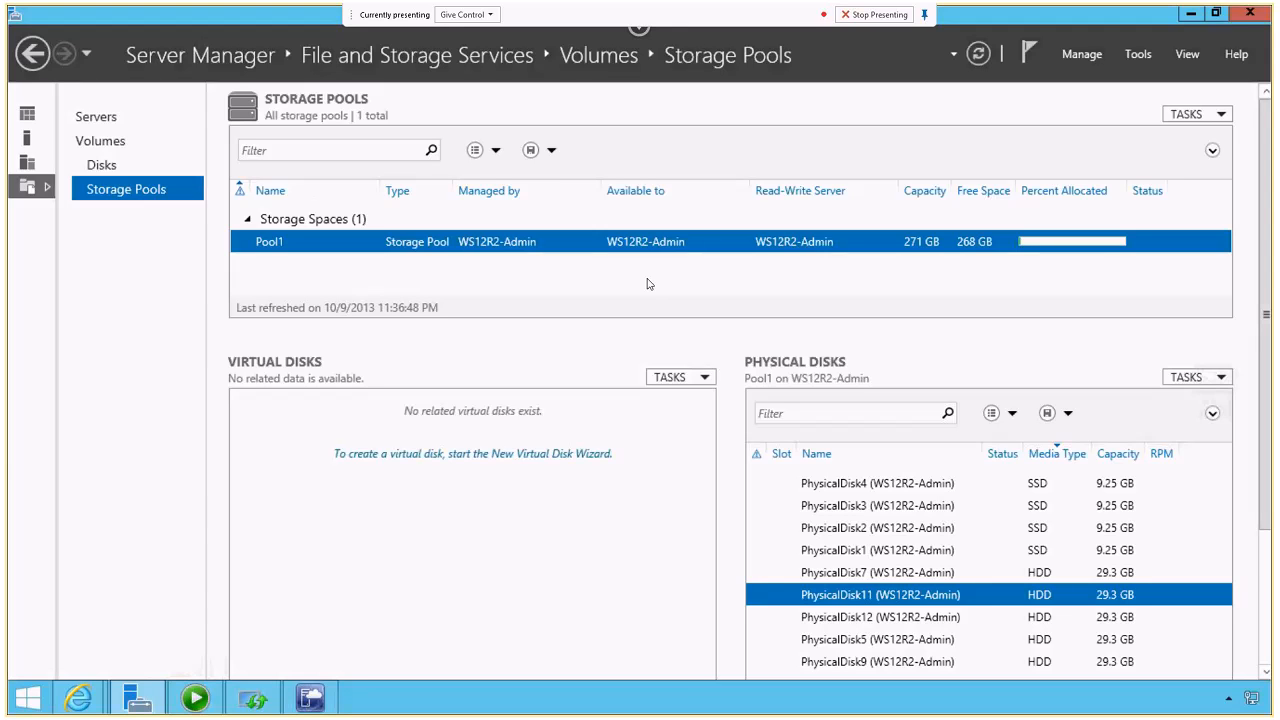
mouse_move(564, 288)
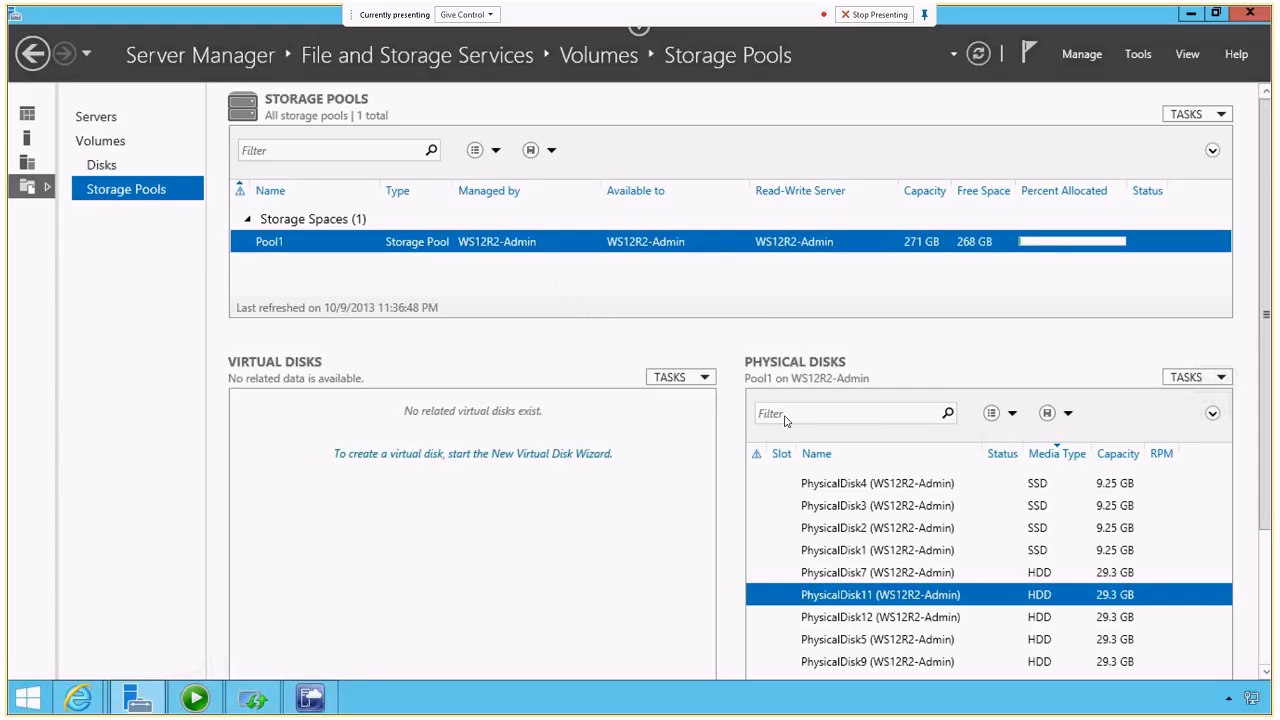
mouse_move(813, 447)
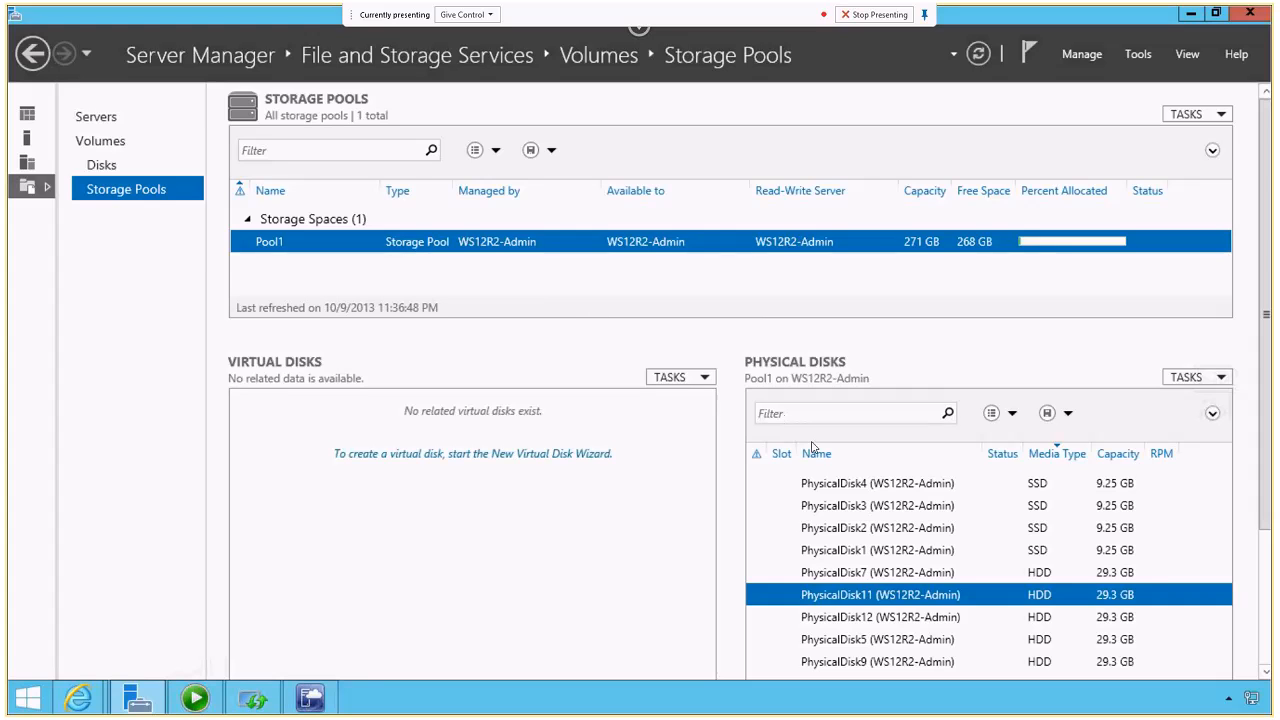
mouse_move(773, 437)
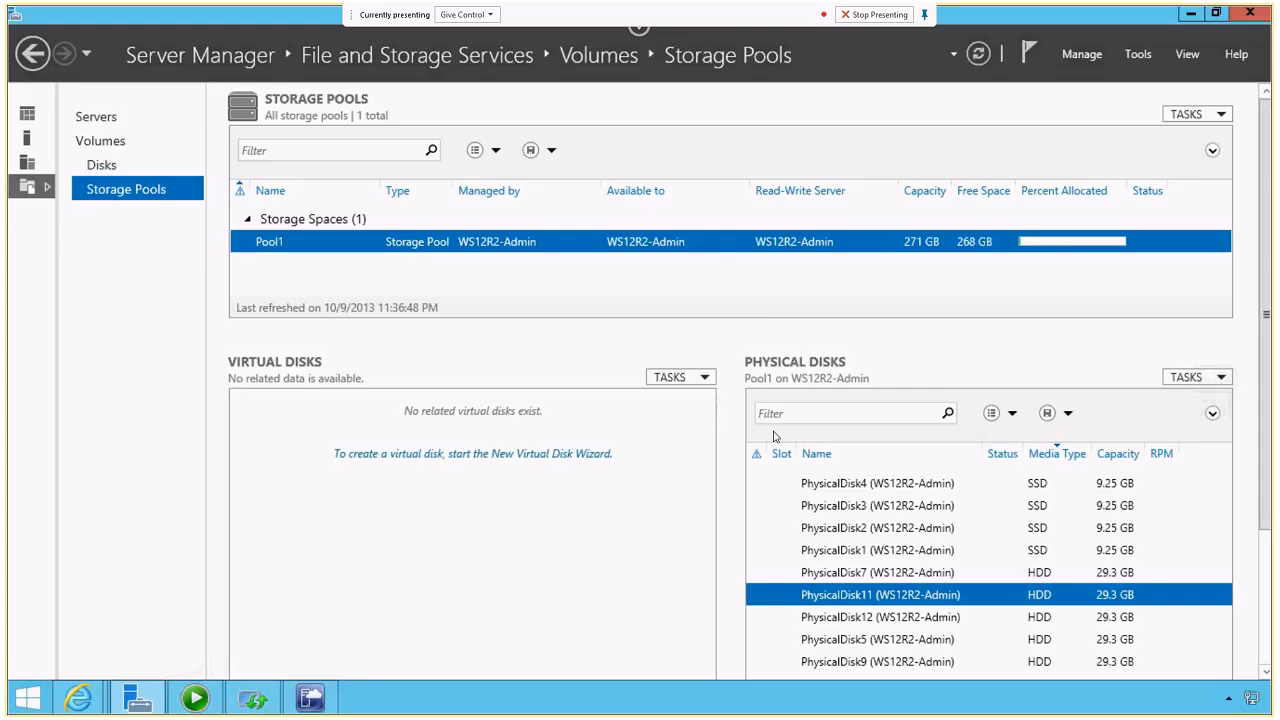
mouse_move(913, 471)
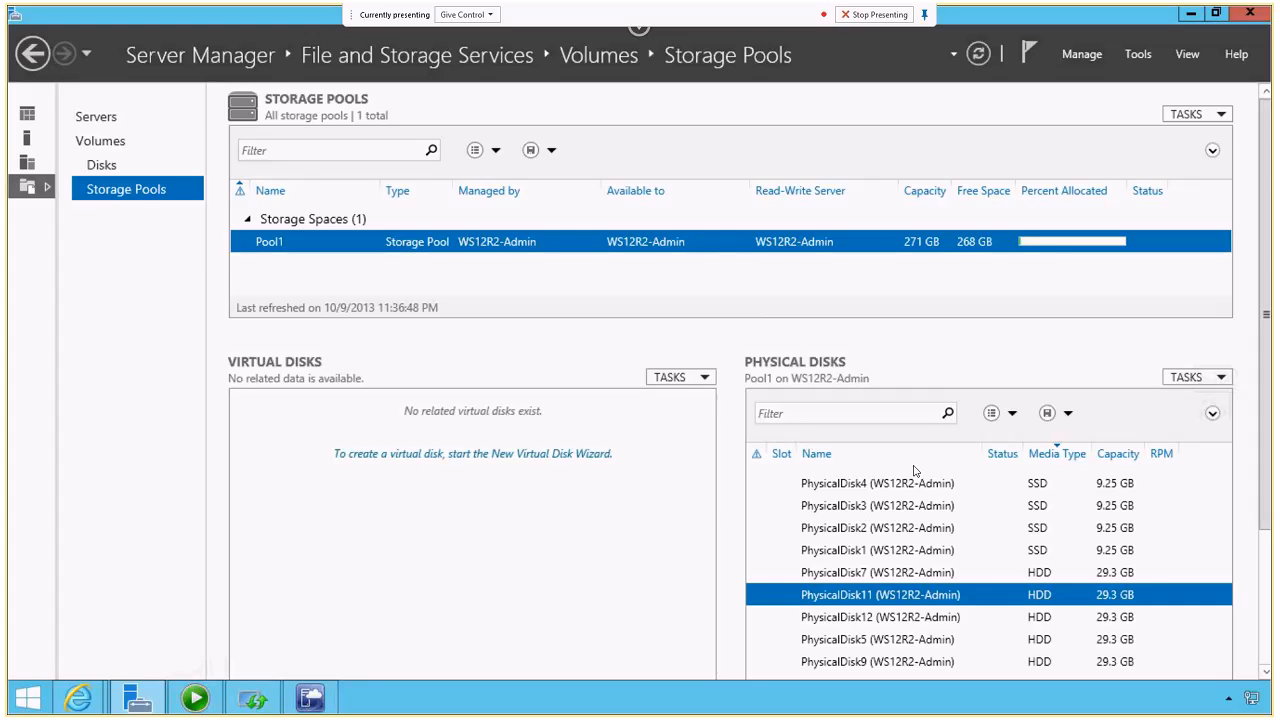
mouse_move(671, 487)
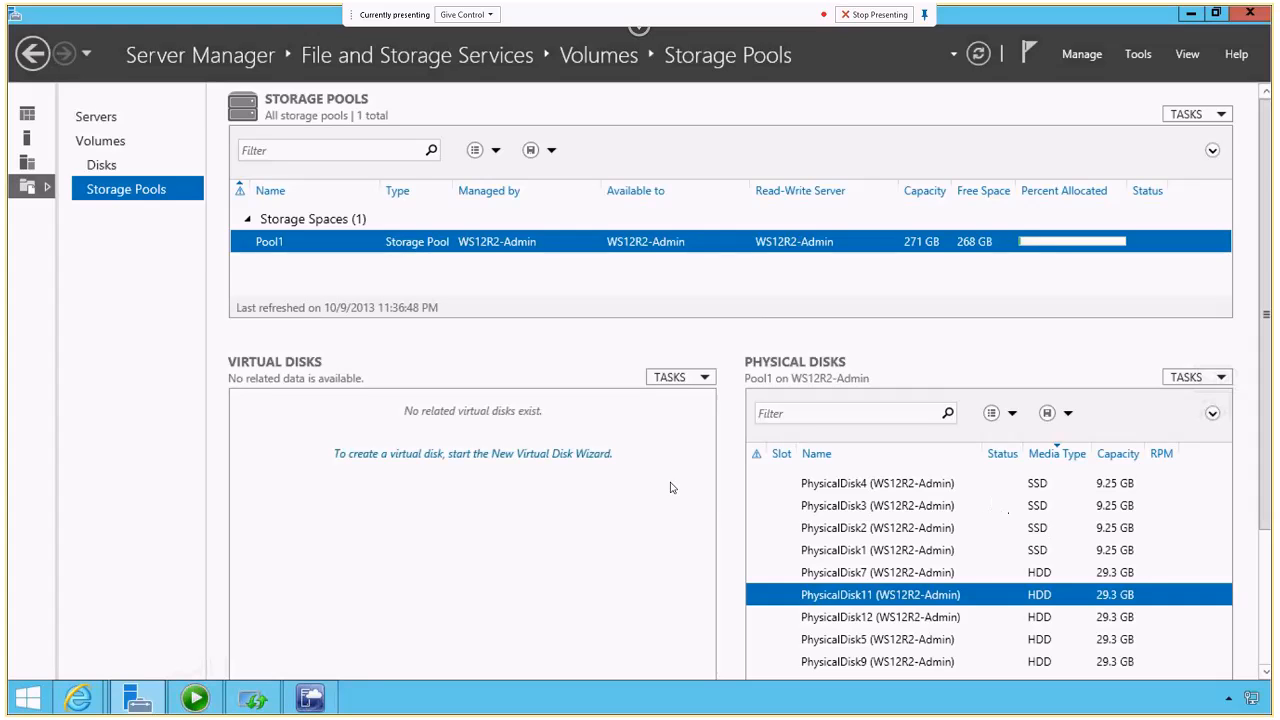
mouse_move(1175, 548)
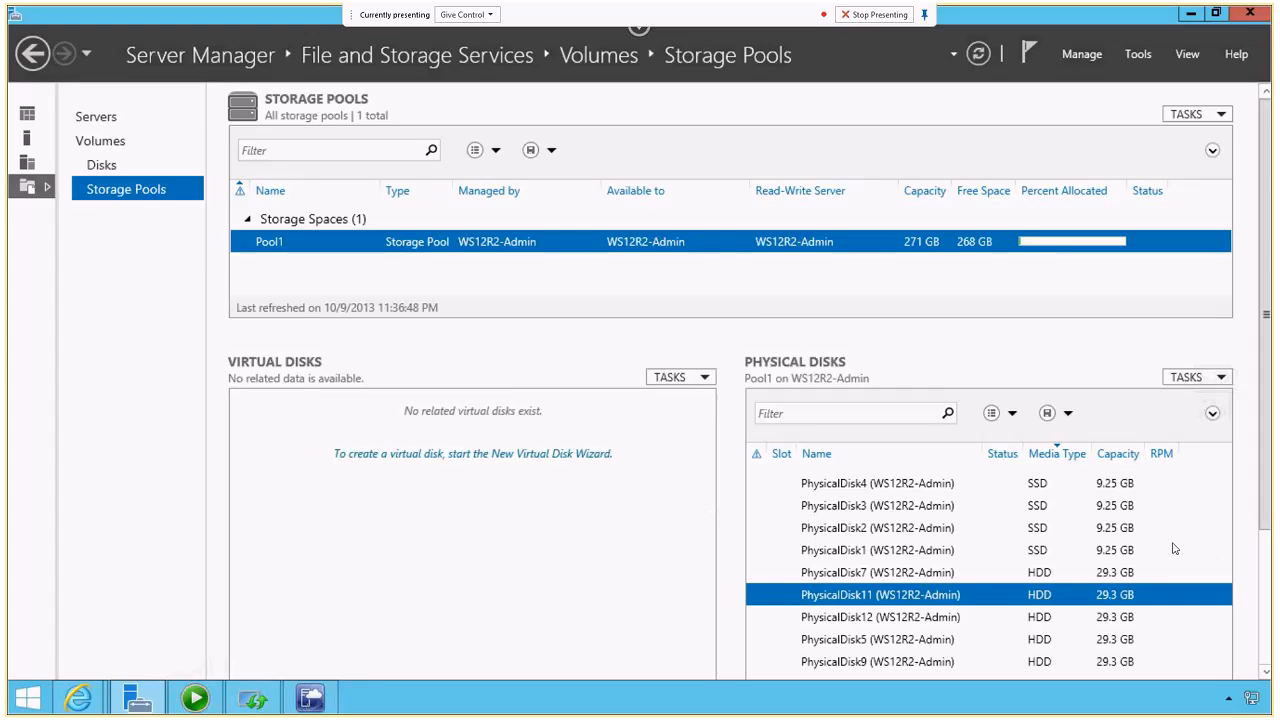
mouse_move(976, 525)
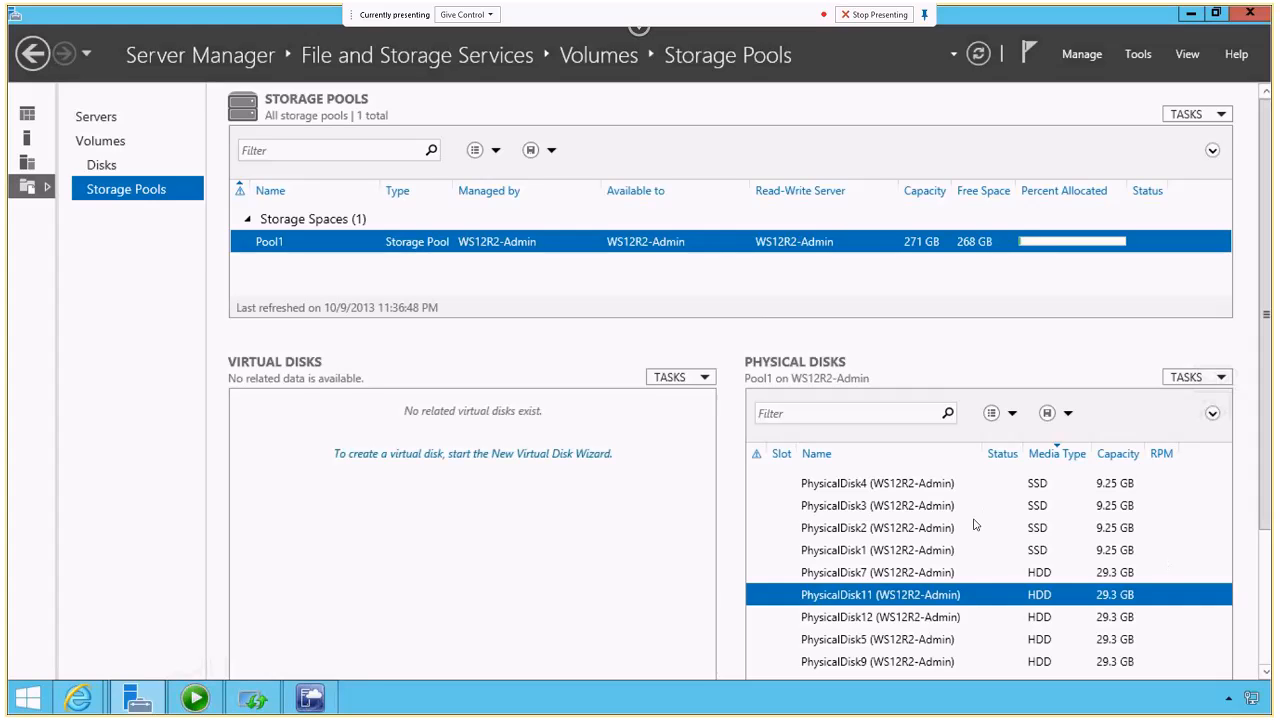
mouse_move(448, 519)
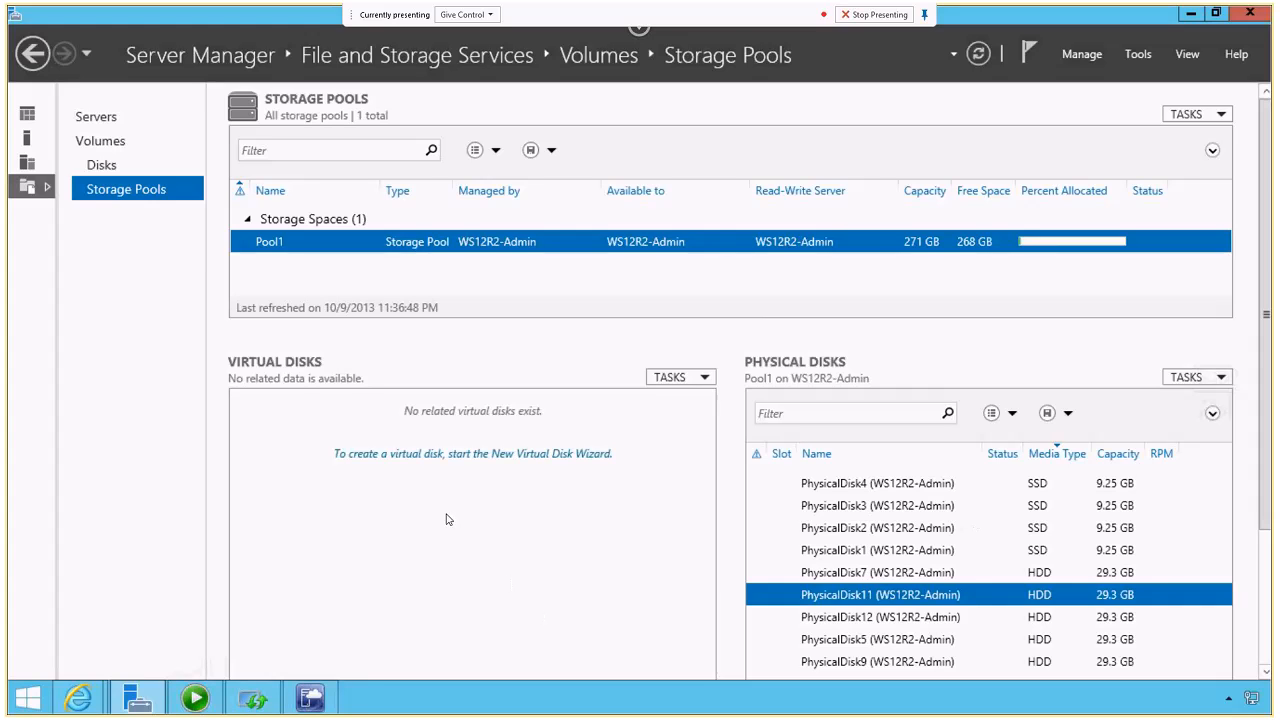
- Start a new virtual disk in Pool1 named 'Virtual Disk' with storage tiers enabled
click(472, 453)
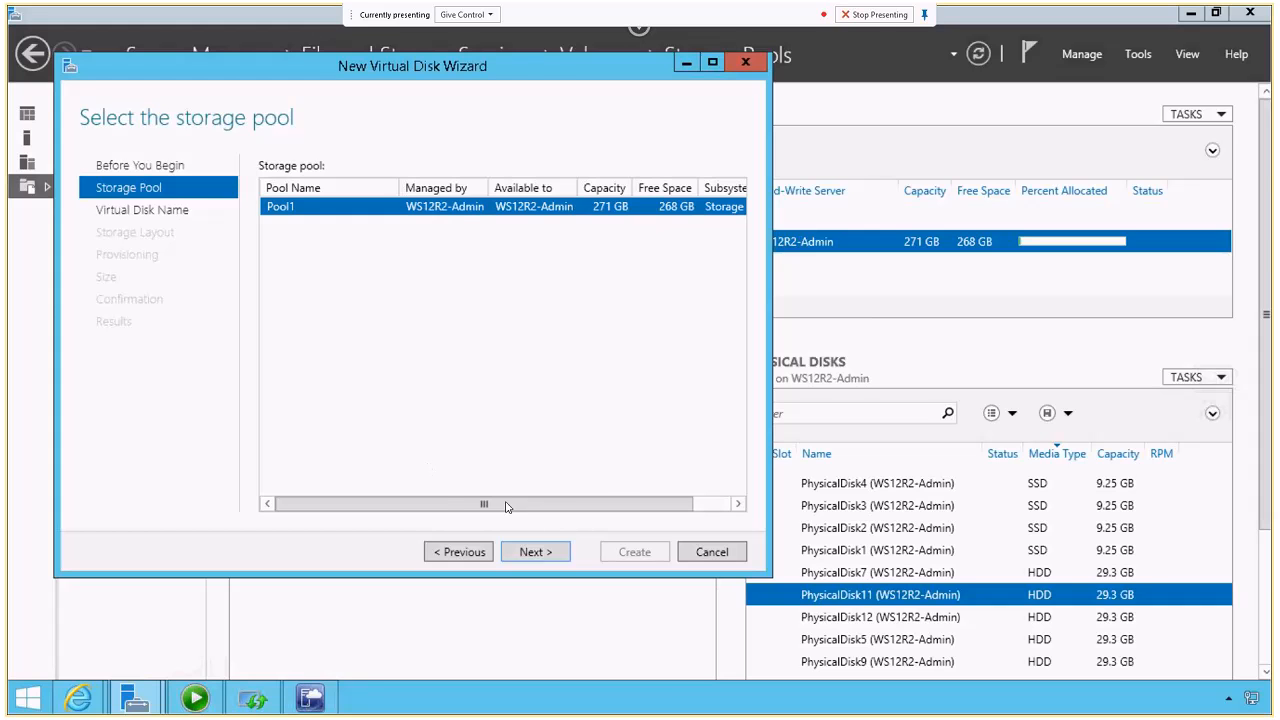
click(535, 551)
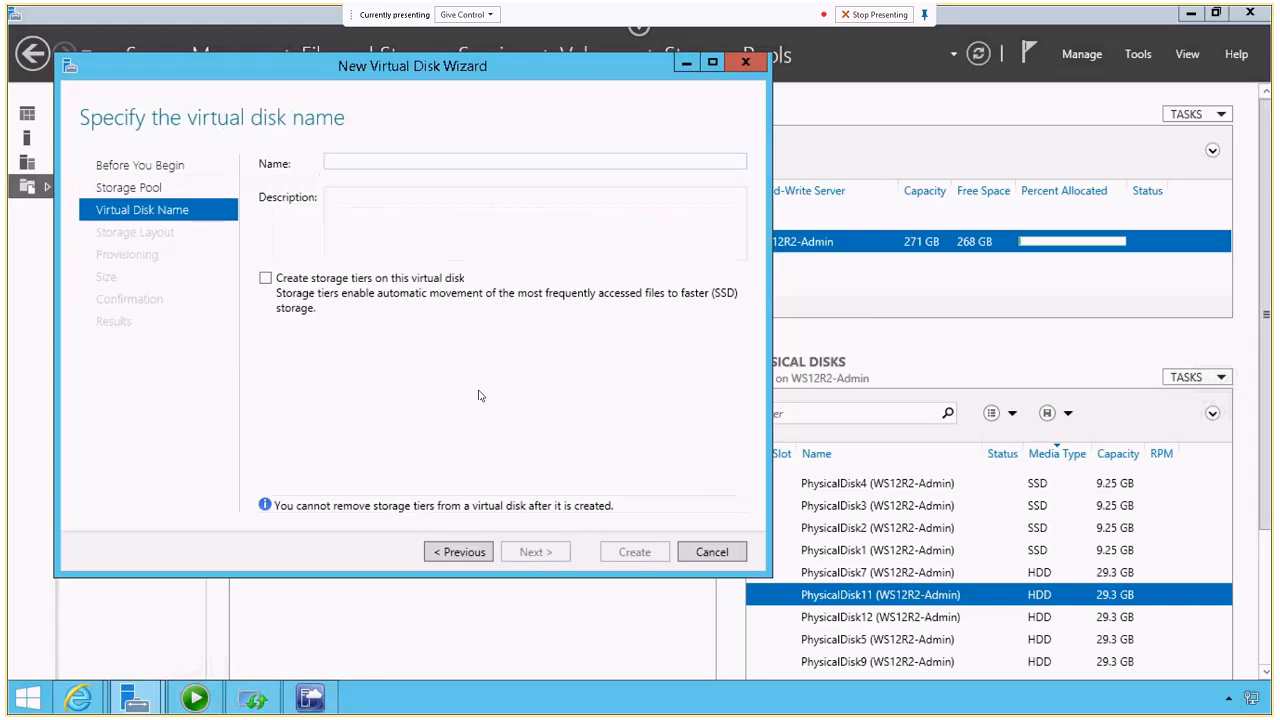
text(Virtual Disk)
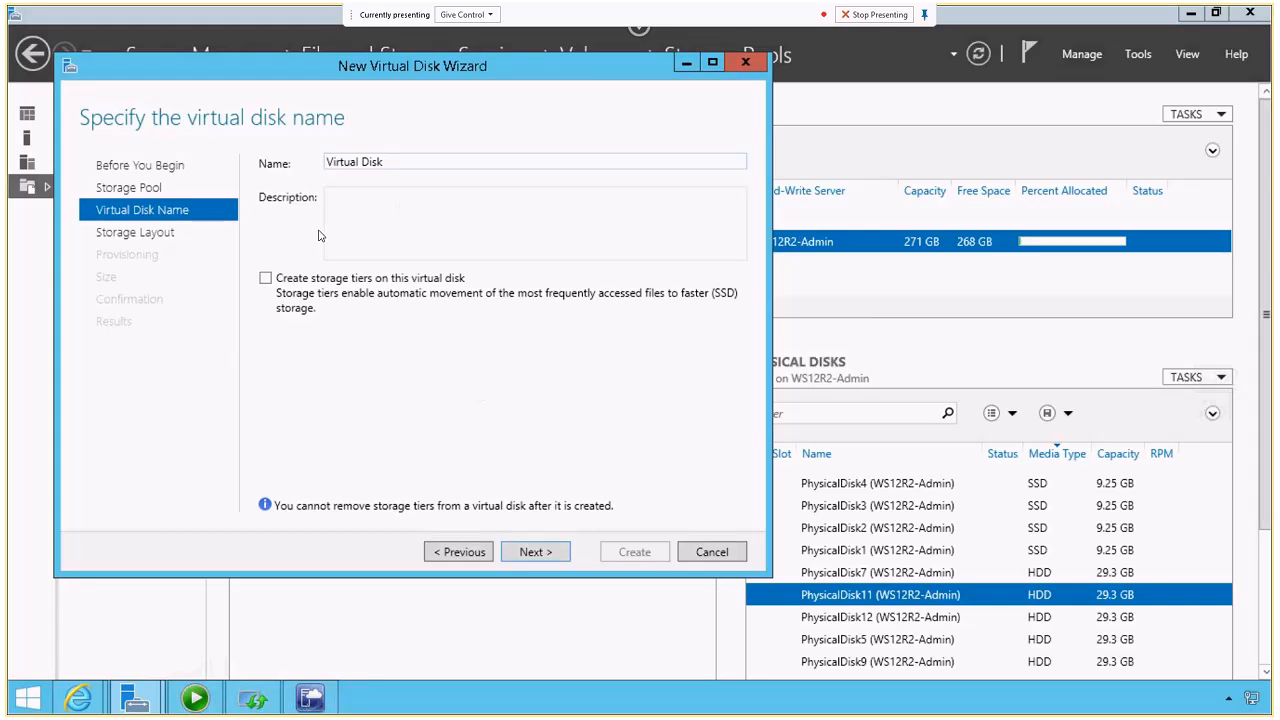
click(266, 278)
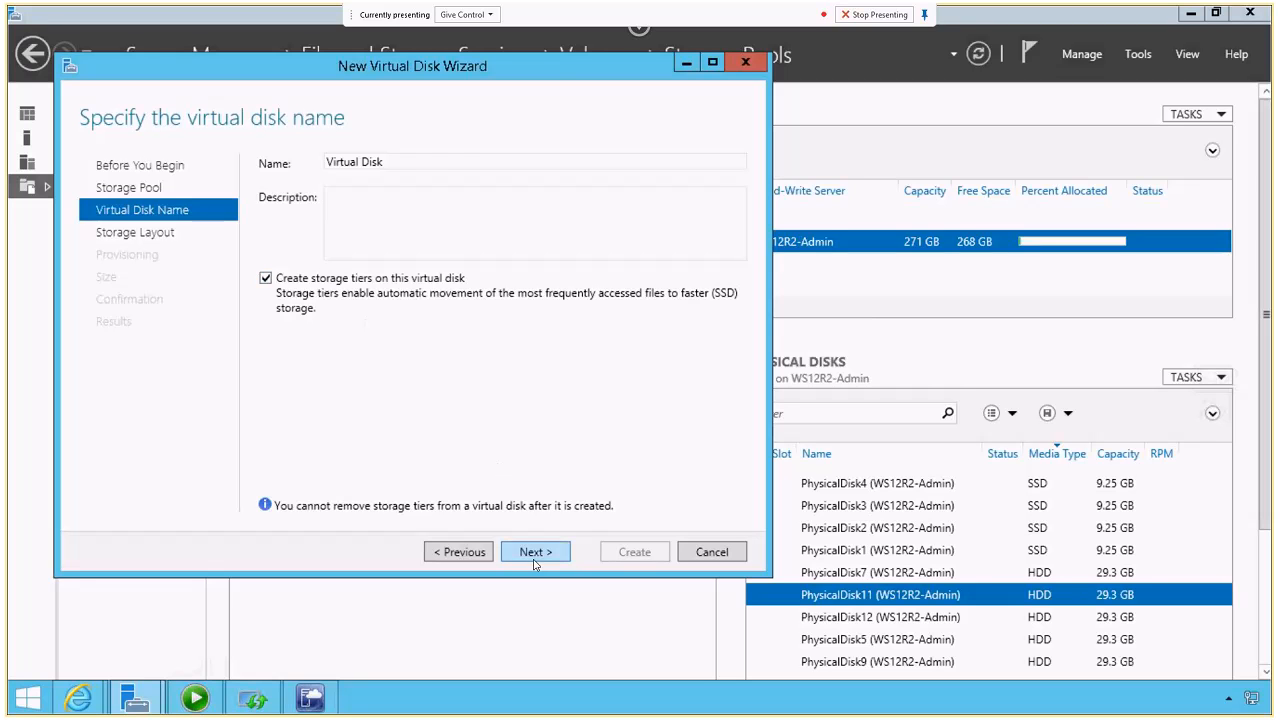
- Choose a three-way mirror layout and maximum SSD and HDD tier sizes, then create the disk
click(535, 551)
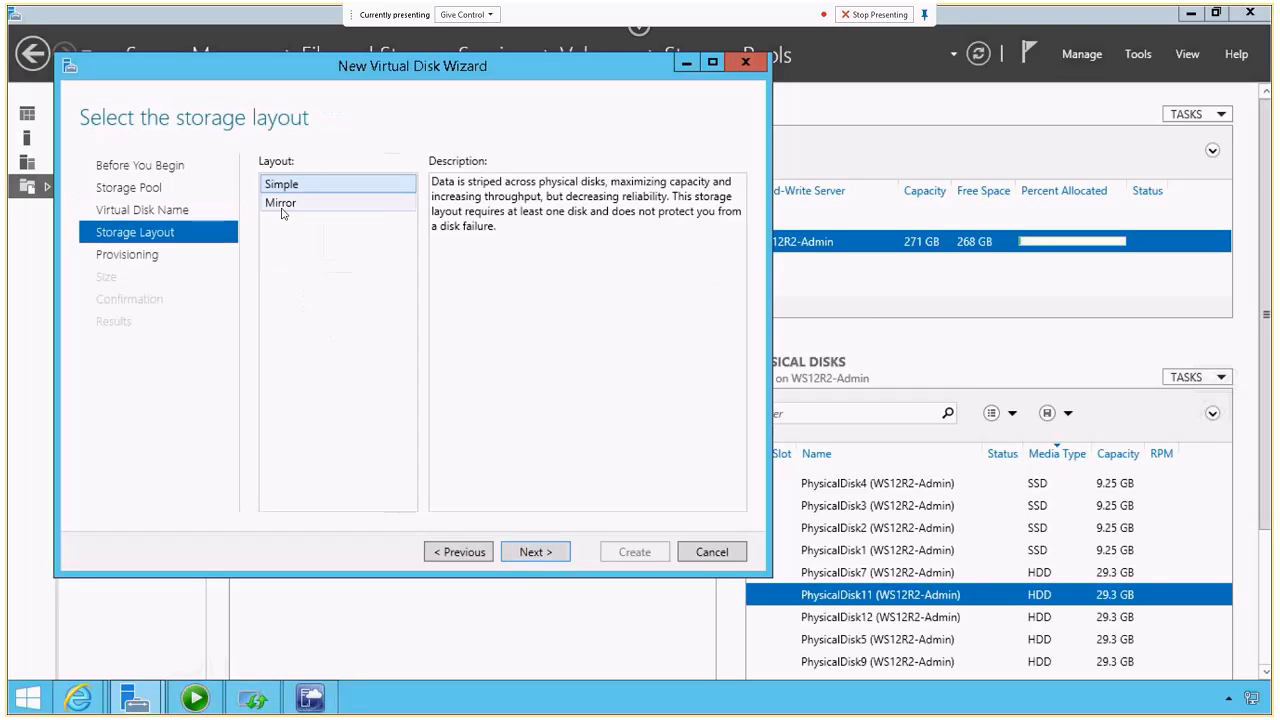
click(535, 551)
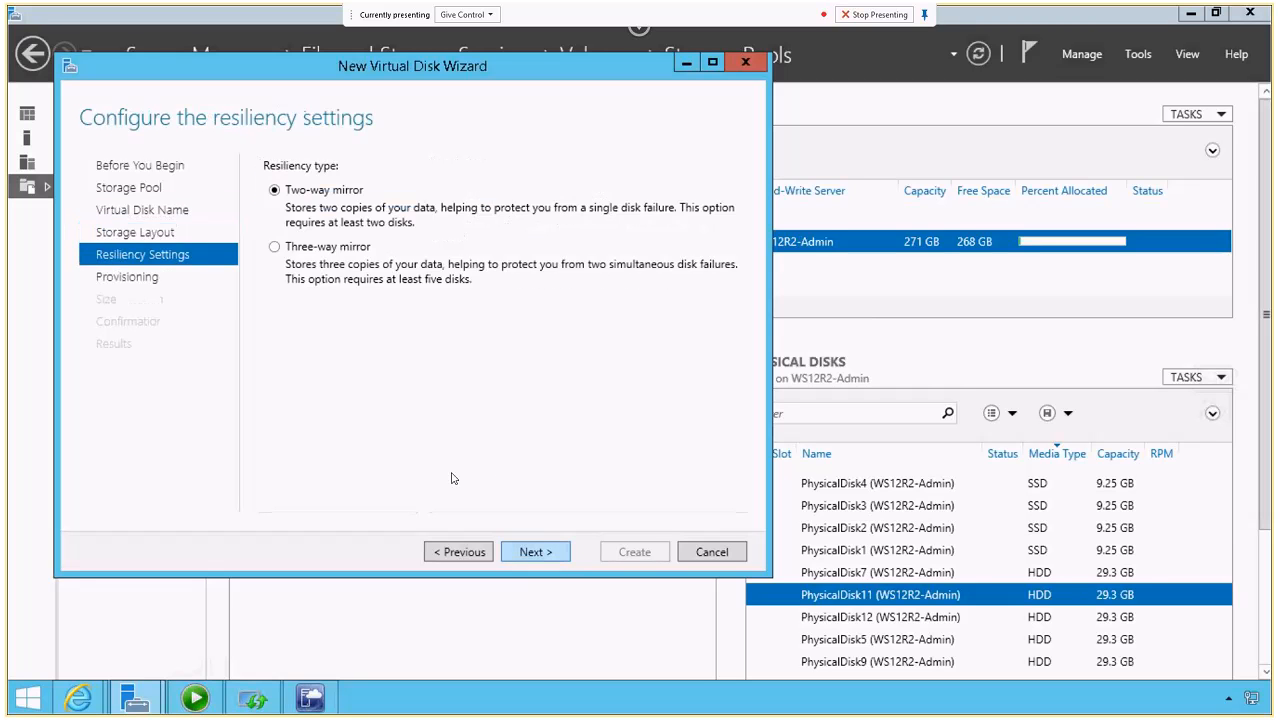
click(274, 246)
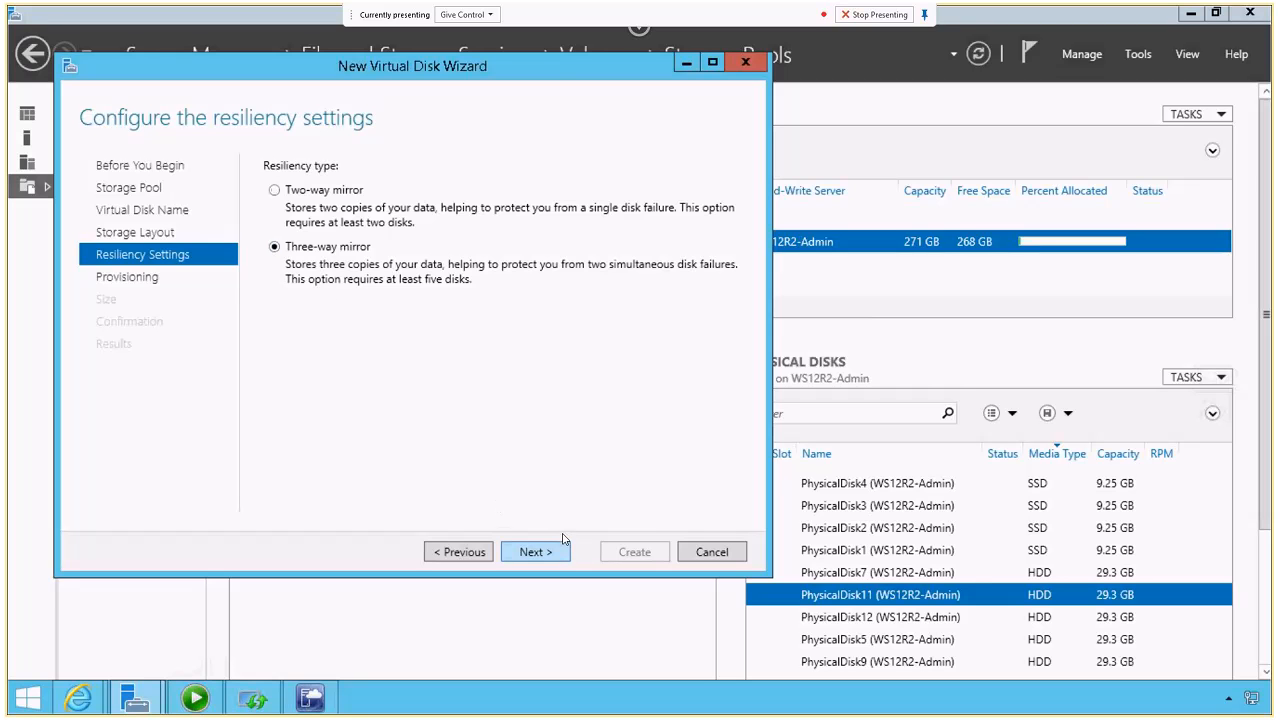
click(535, 551)
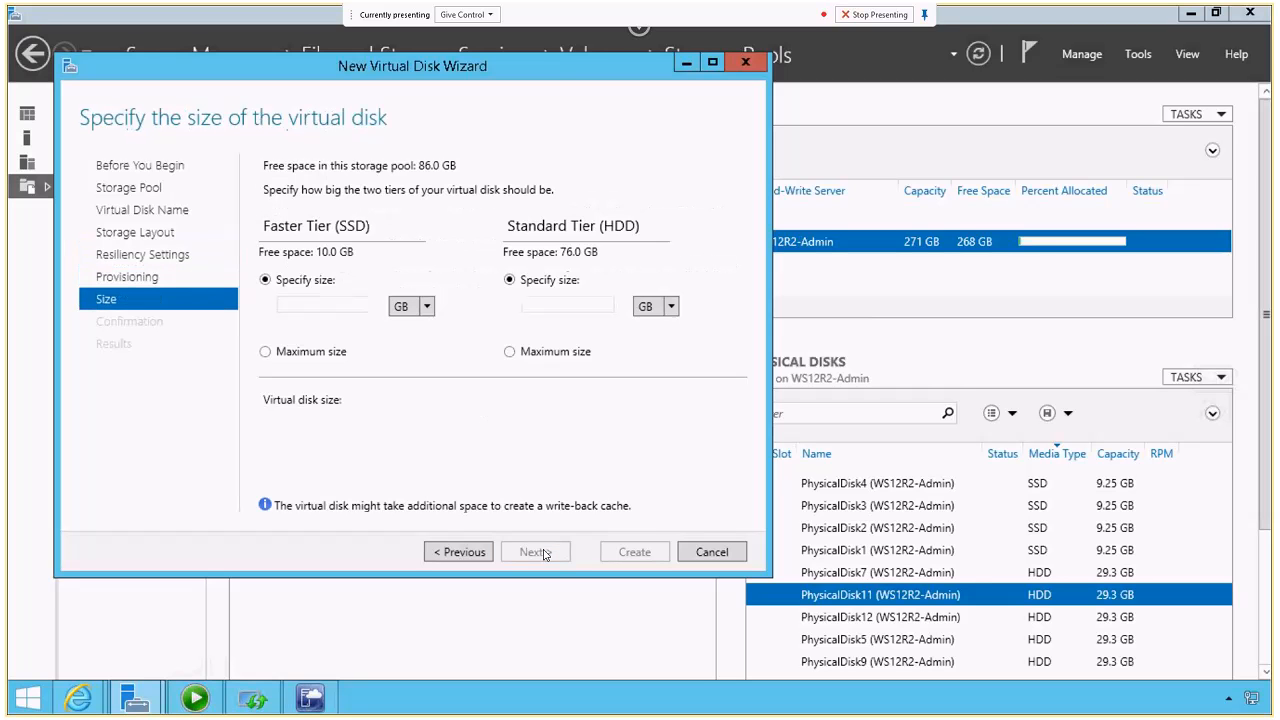
click(265, 351)
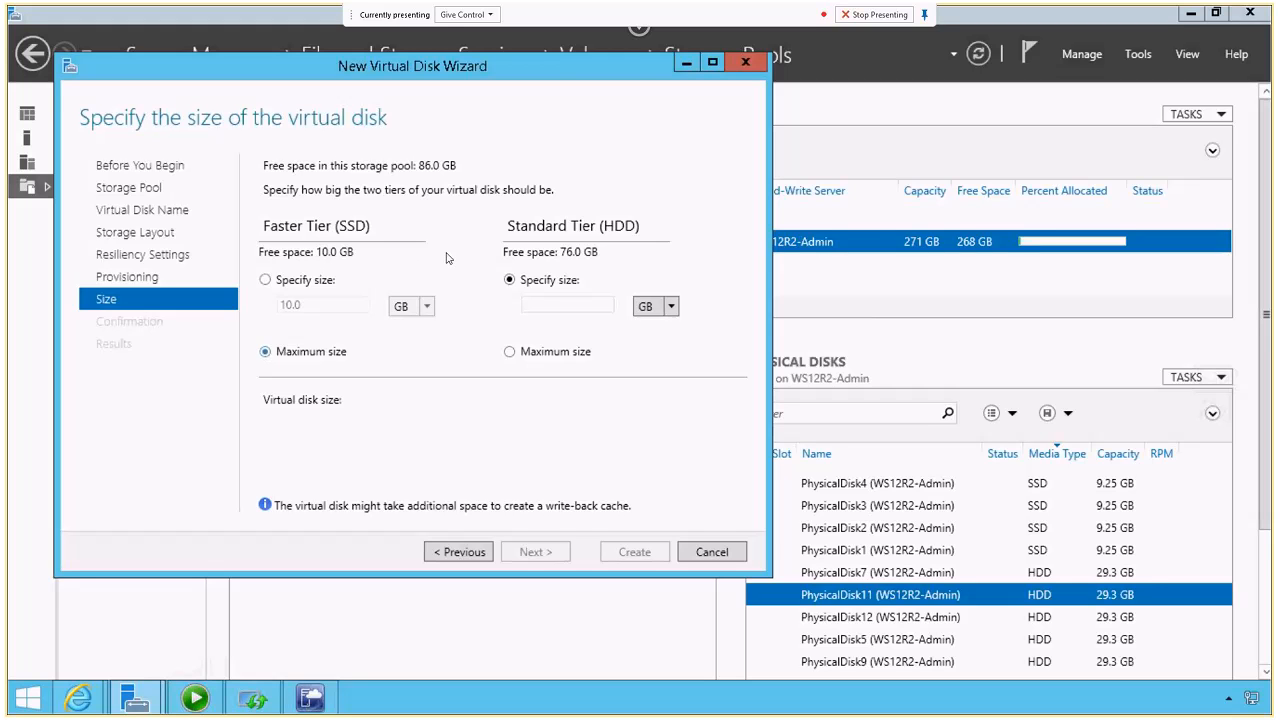
click(510, 351)
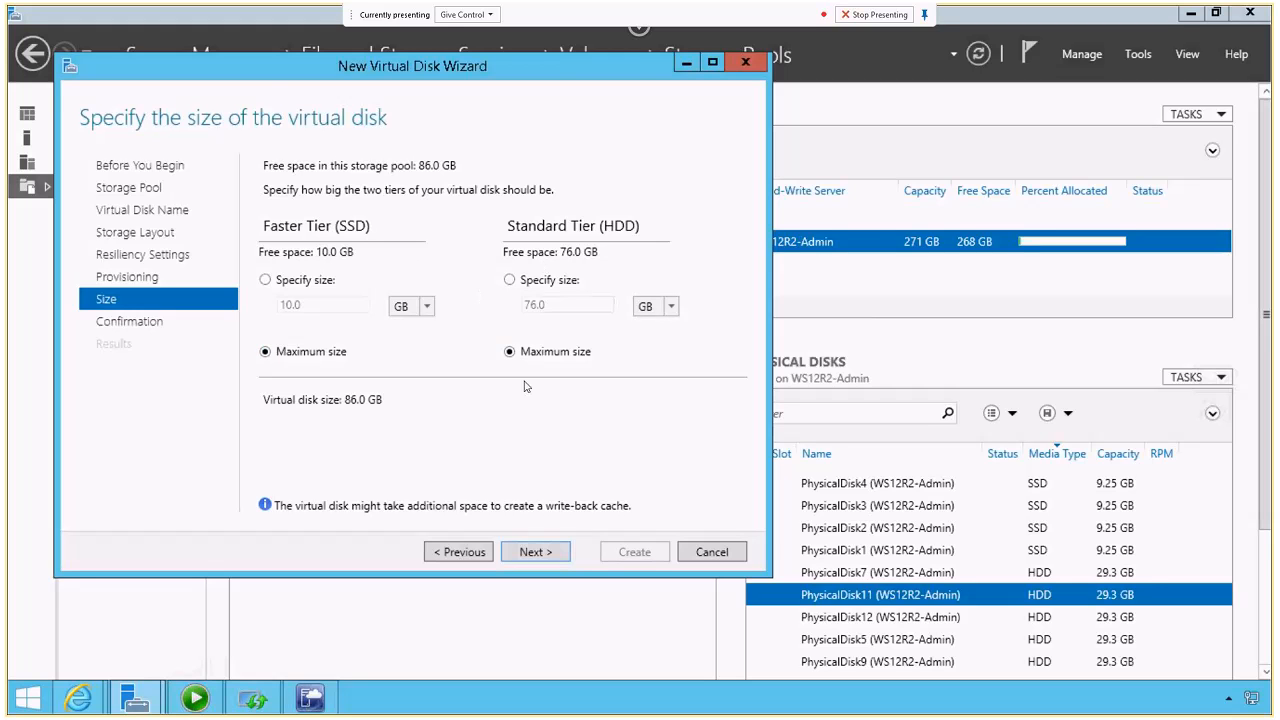
click(535, 551)
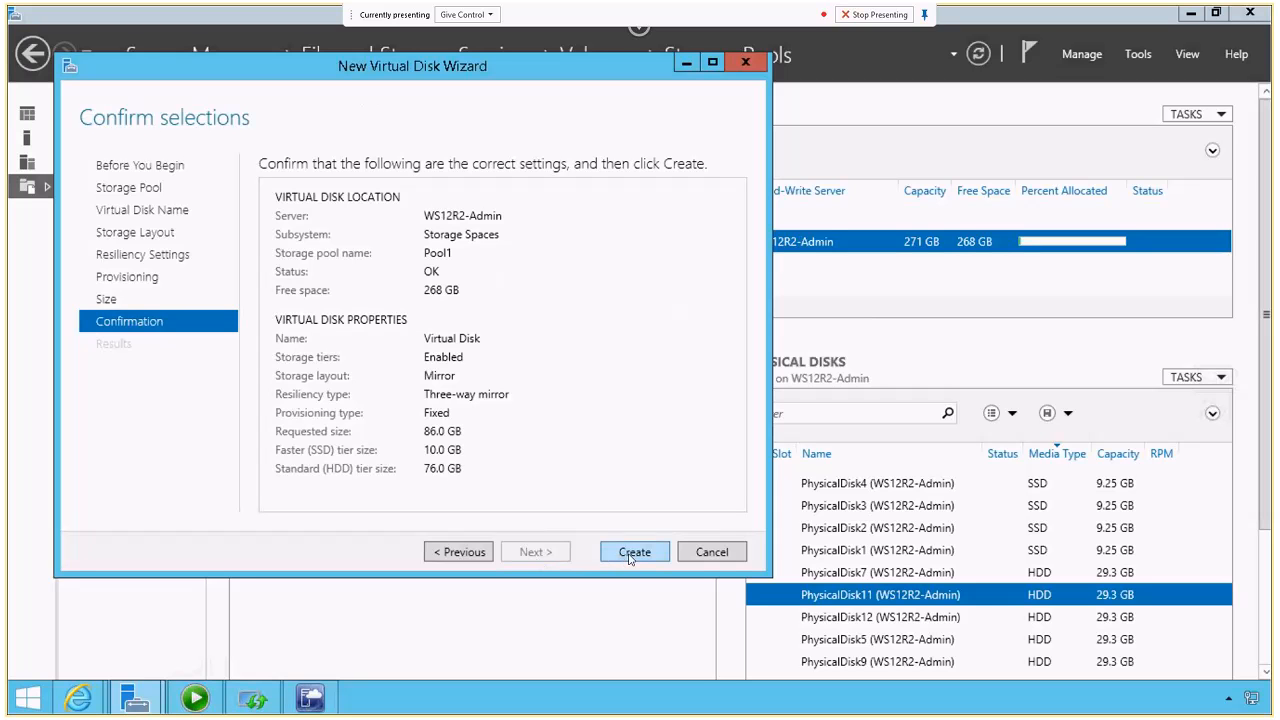
click(634, 551)
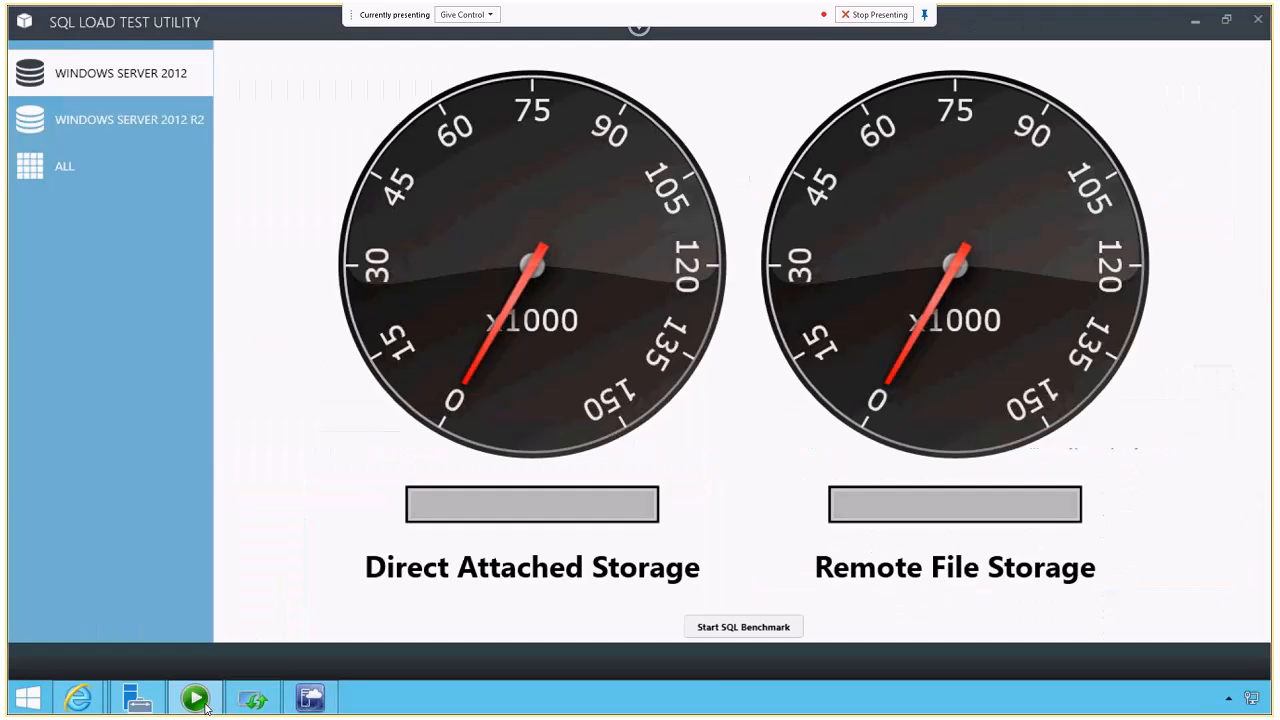
mouse_move(290, 307)
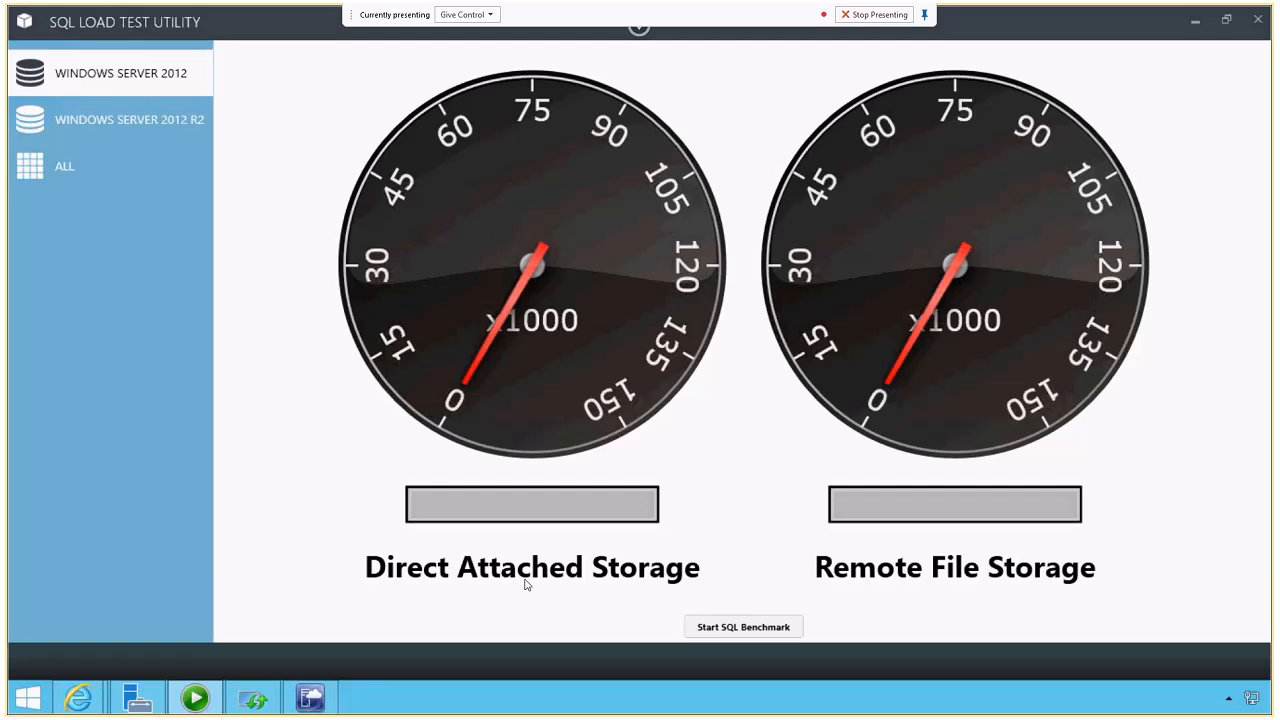
mouse_move(667, 523)
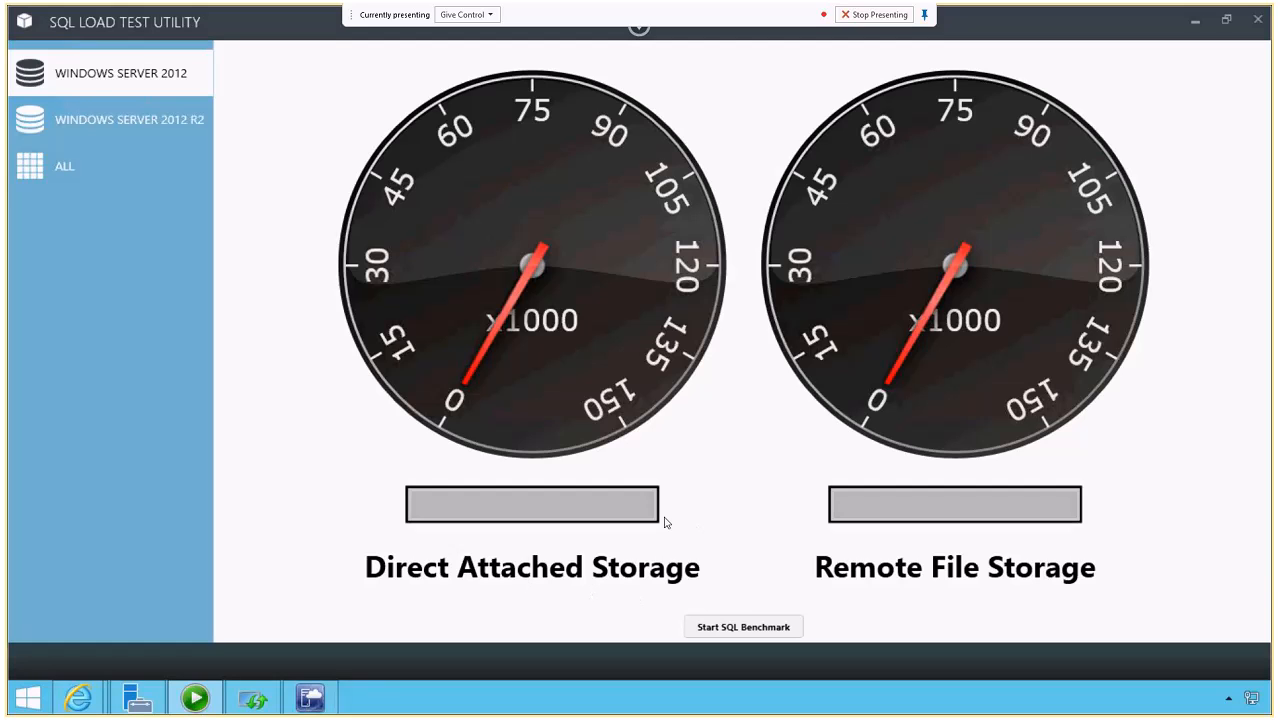
mouse_move(739, 665)
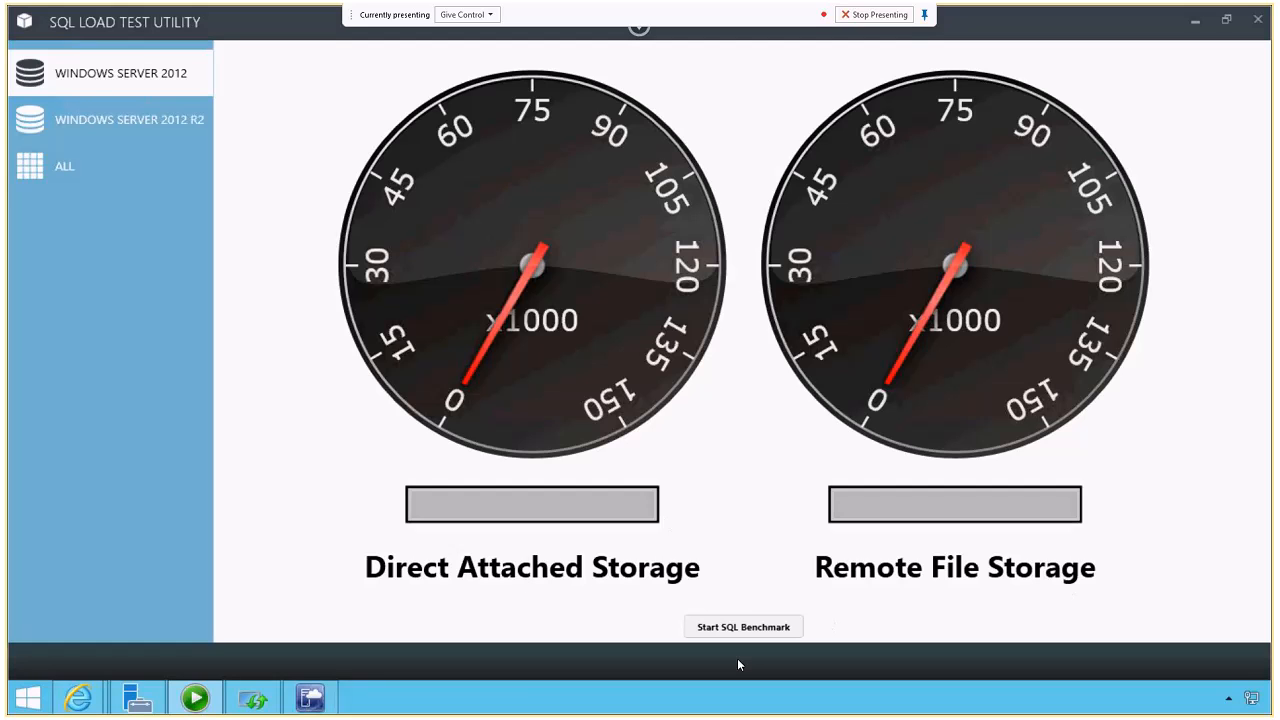
- Run the Windows Server 2012 SQL benchmark, getting 7516.05 and 7435.25 IOs/sec
click(743, 626)
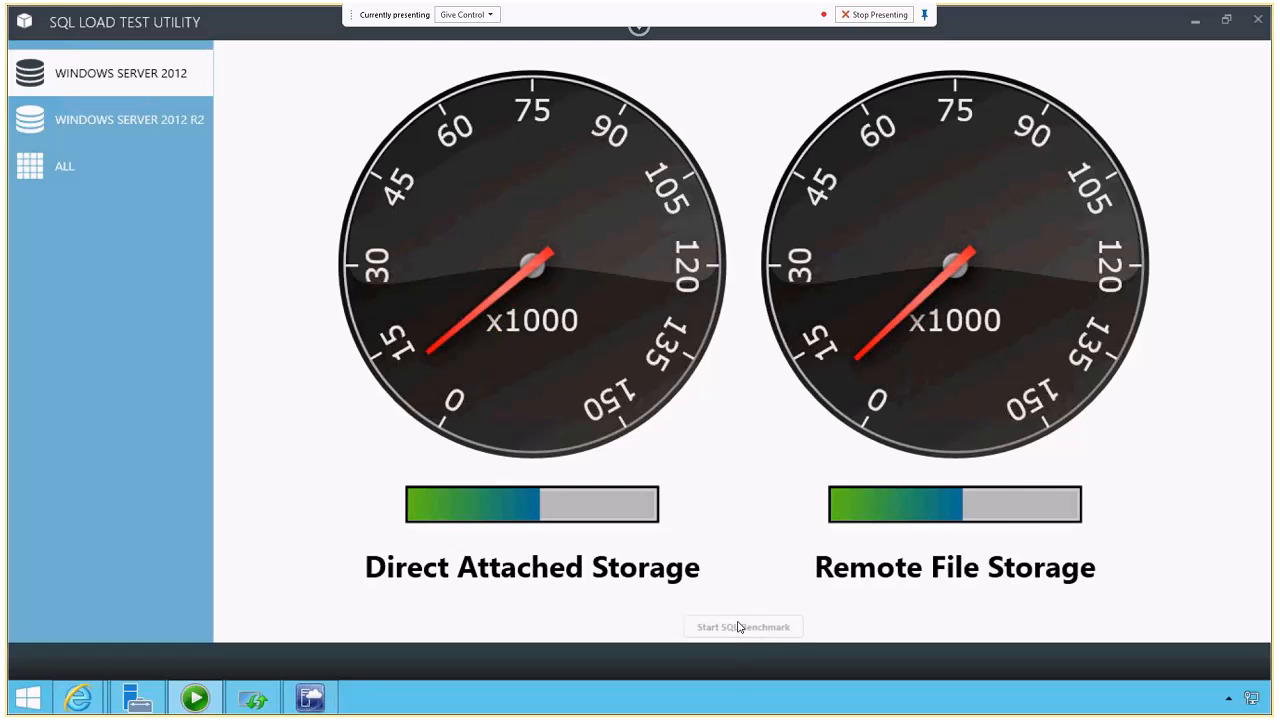
click(743, 626)
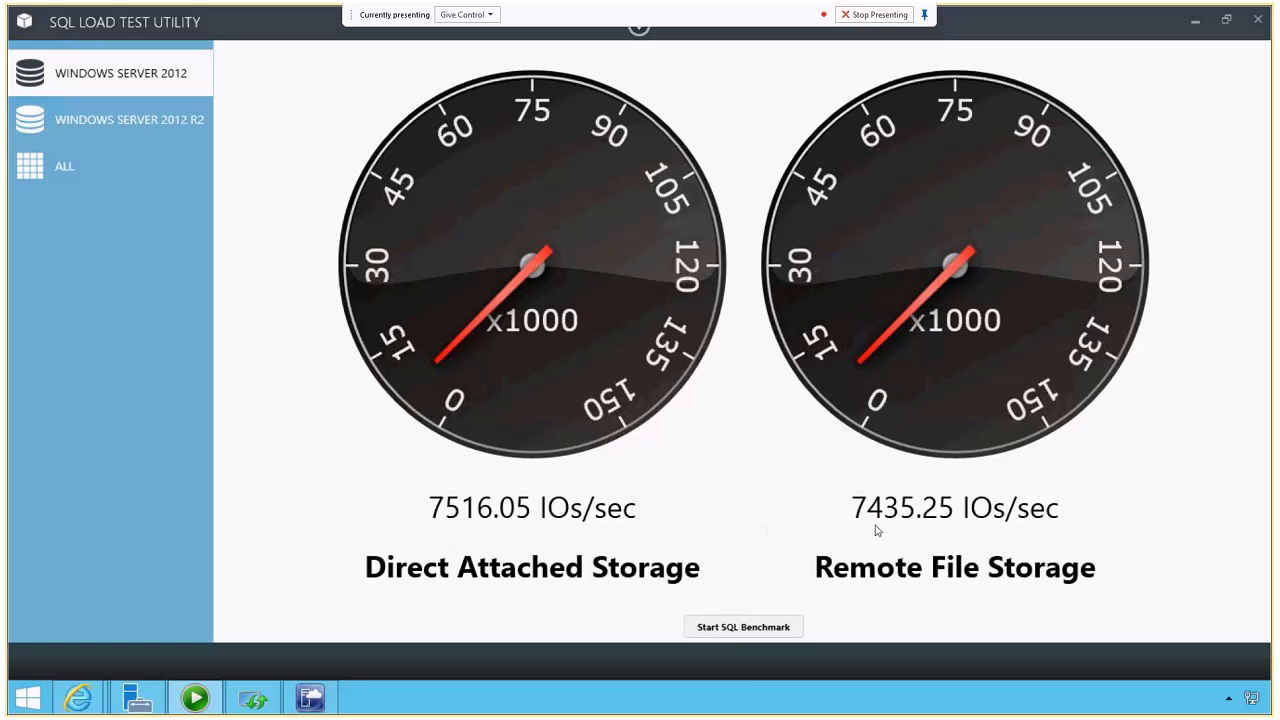
mouse_move(846, 531)
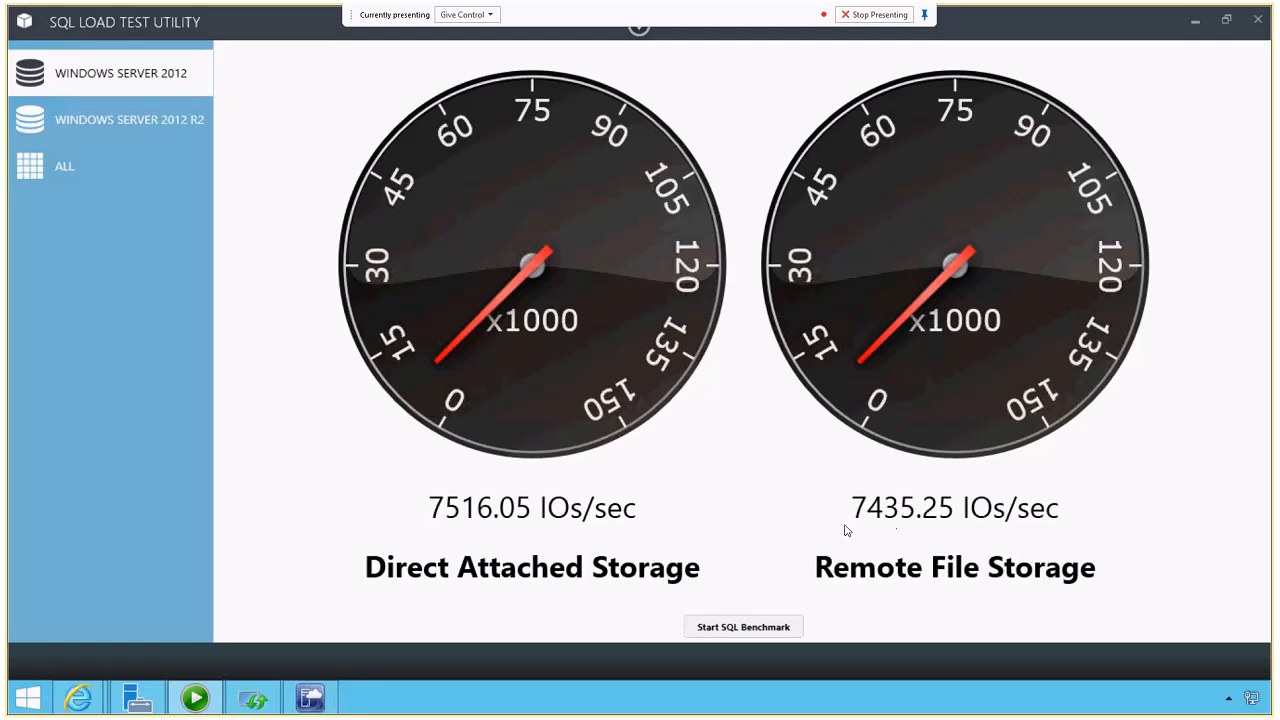
mouse_move(907, 499)
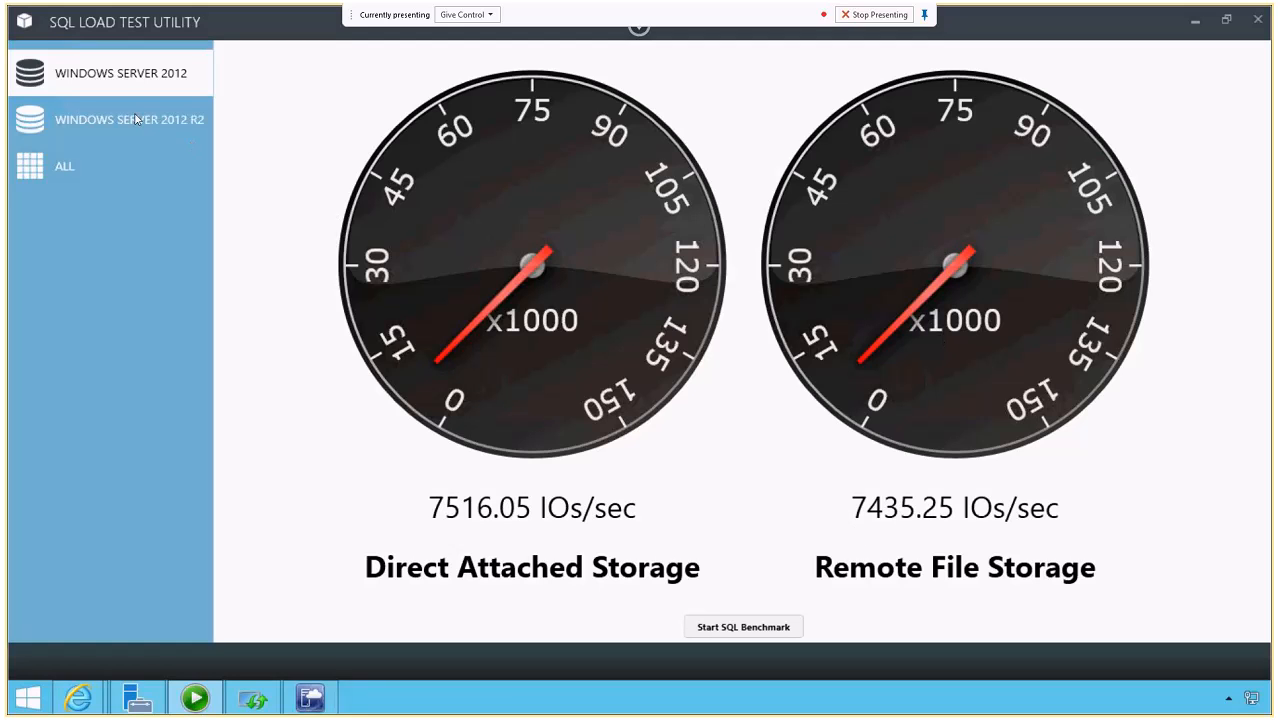
- Run the Windows Server 2012 R2 tiered benchmark (124733.75 IOs/sec) and view all three gauges
click(129, 119)
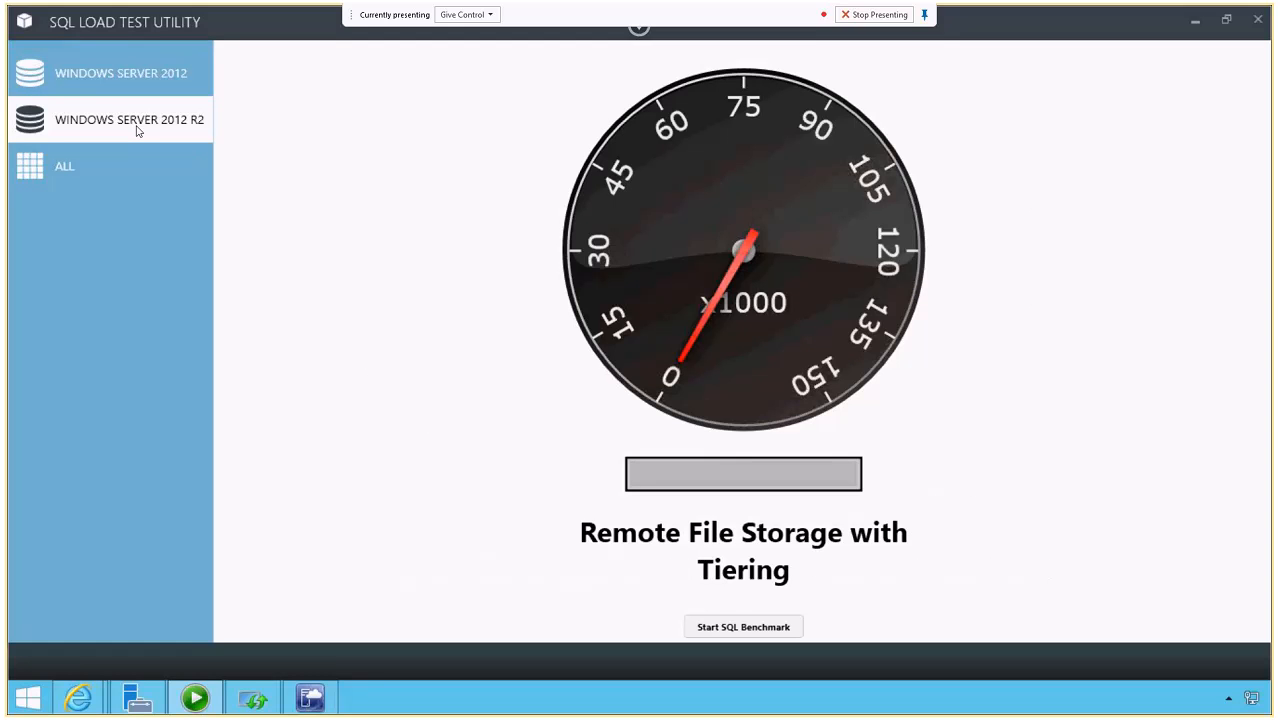
mouse_move(729, 579)
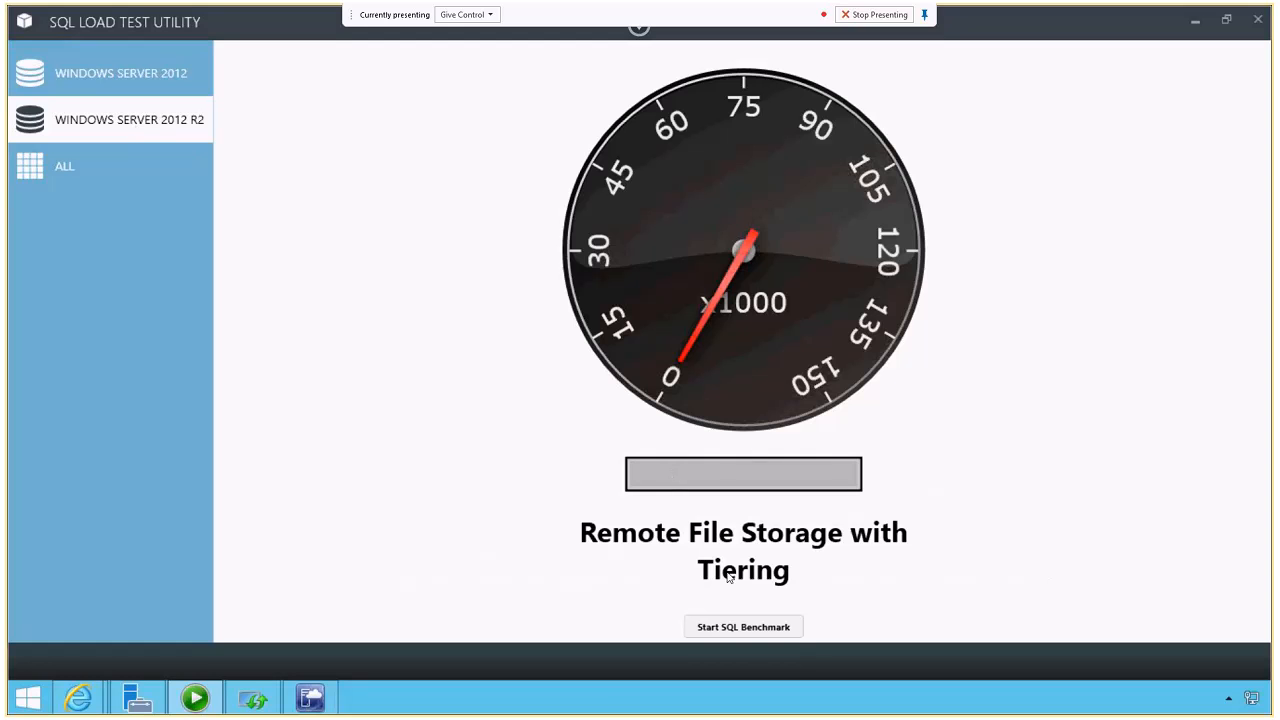
click(743, 626)
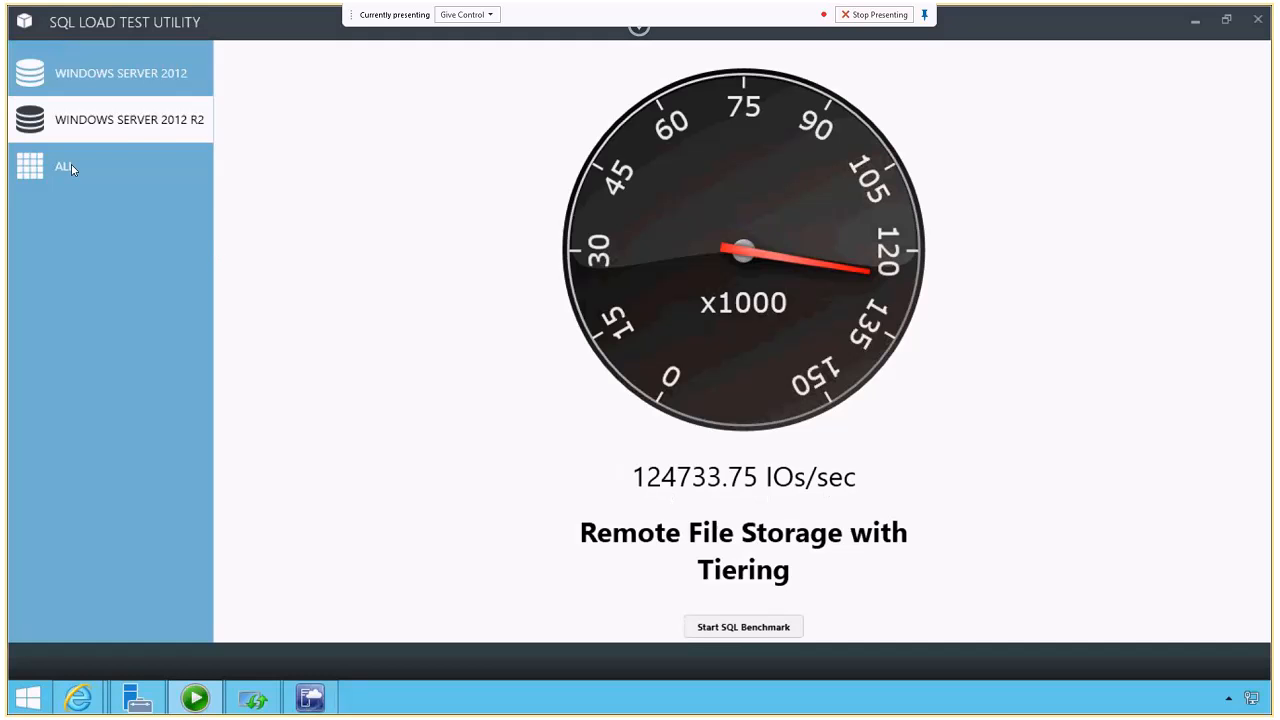
click(64, 166)
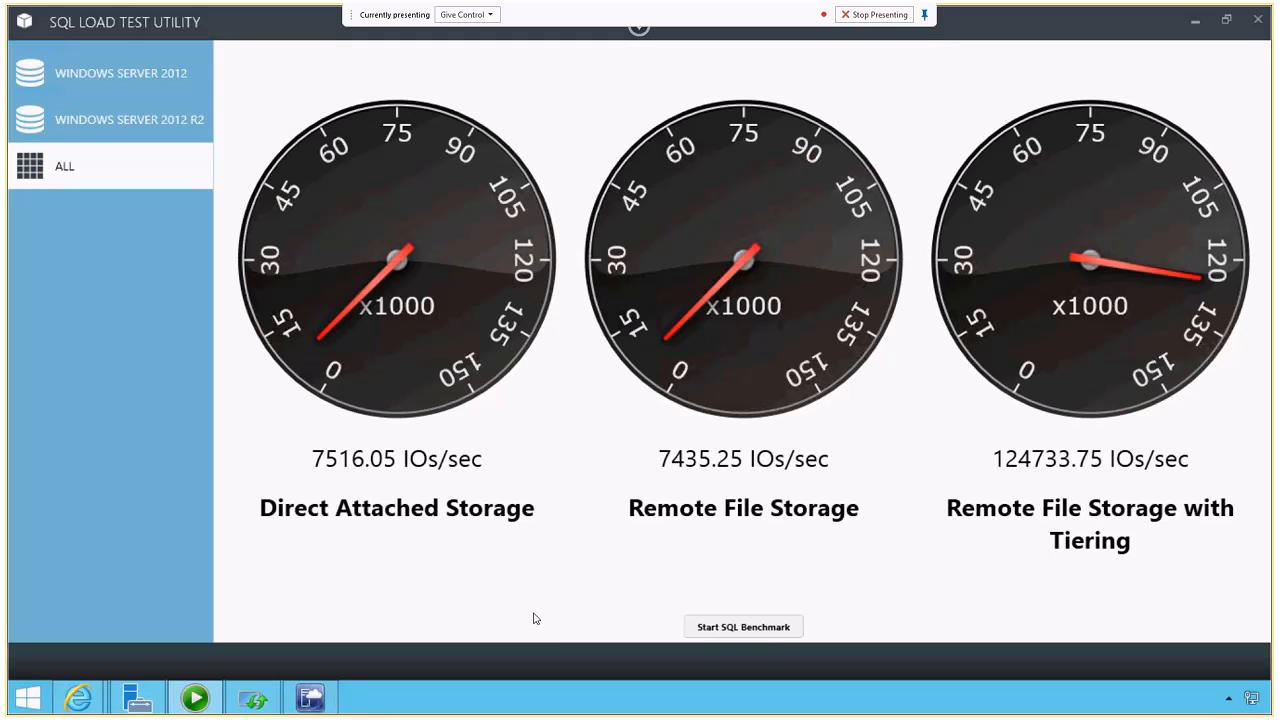
mouse_move(538, 611)
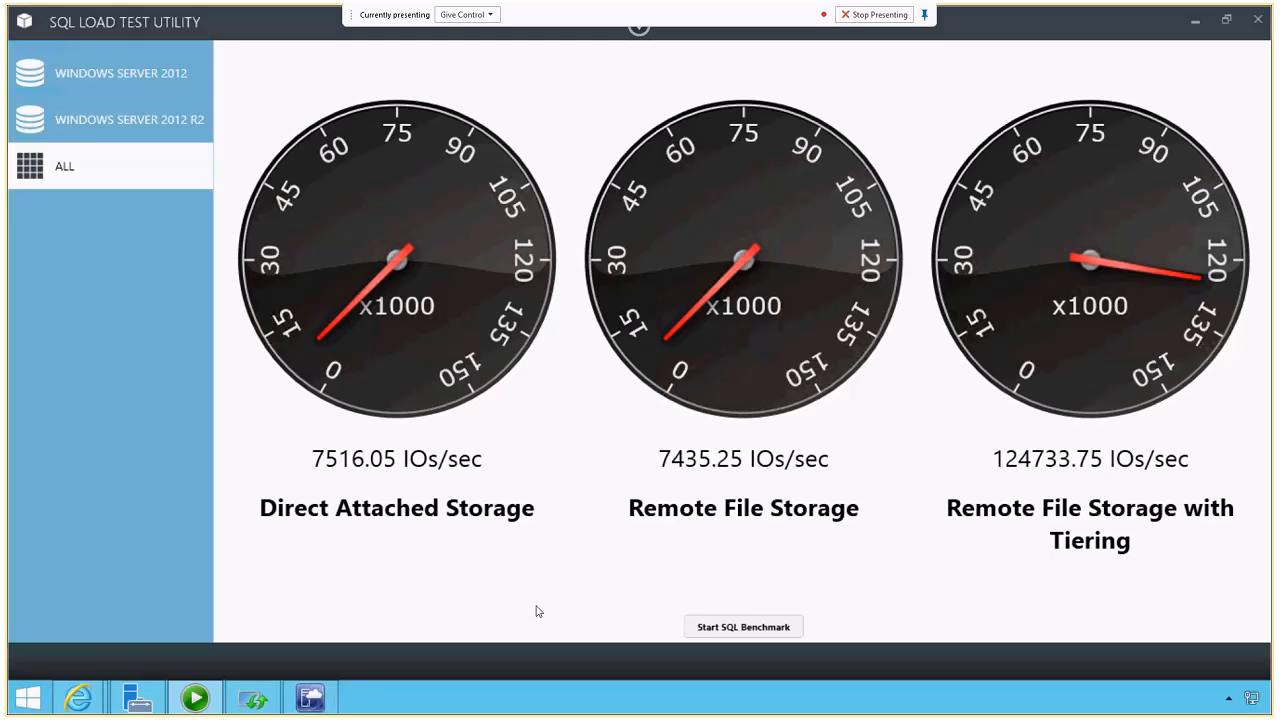
mouse_move(473, 606)
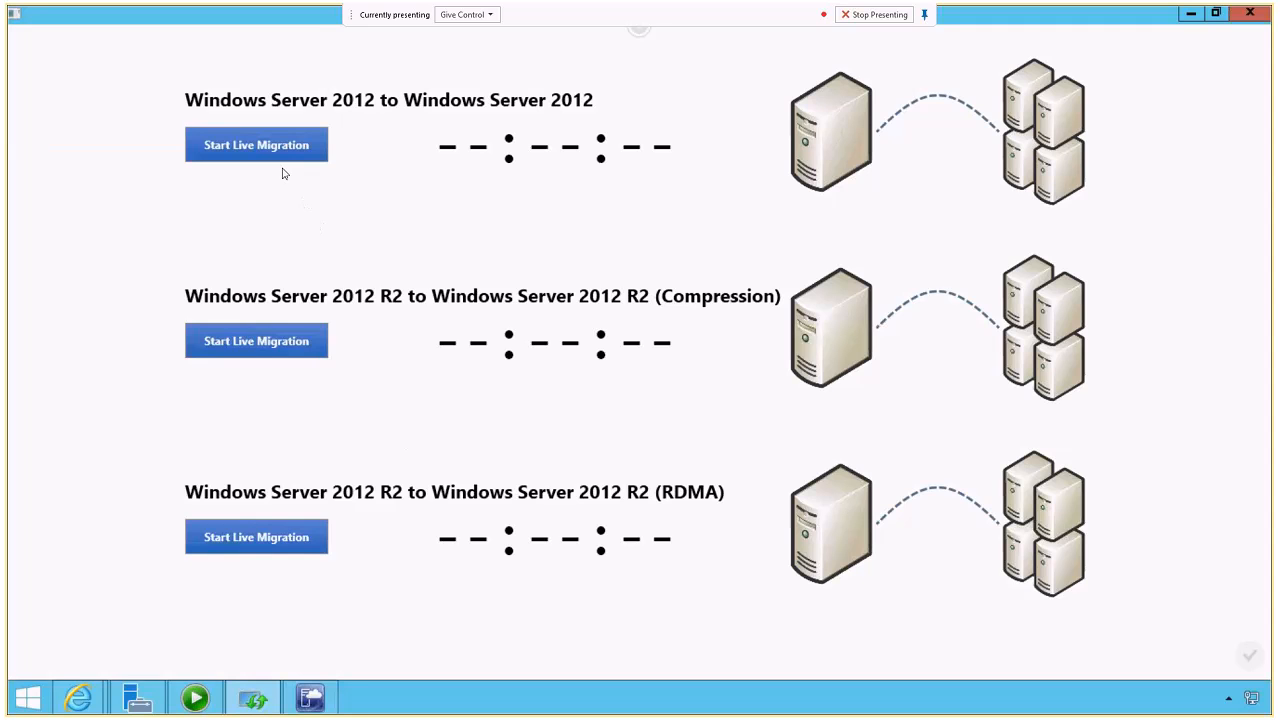
- Run the plain, compression and RDMA migrations, finishing in 01:25:41, 00:32:25 and 00:10:91
click(256, 144)
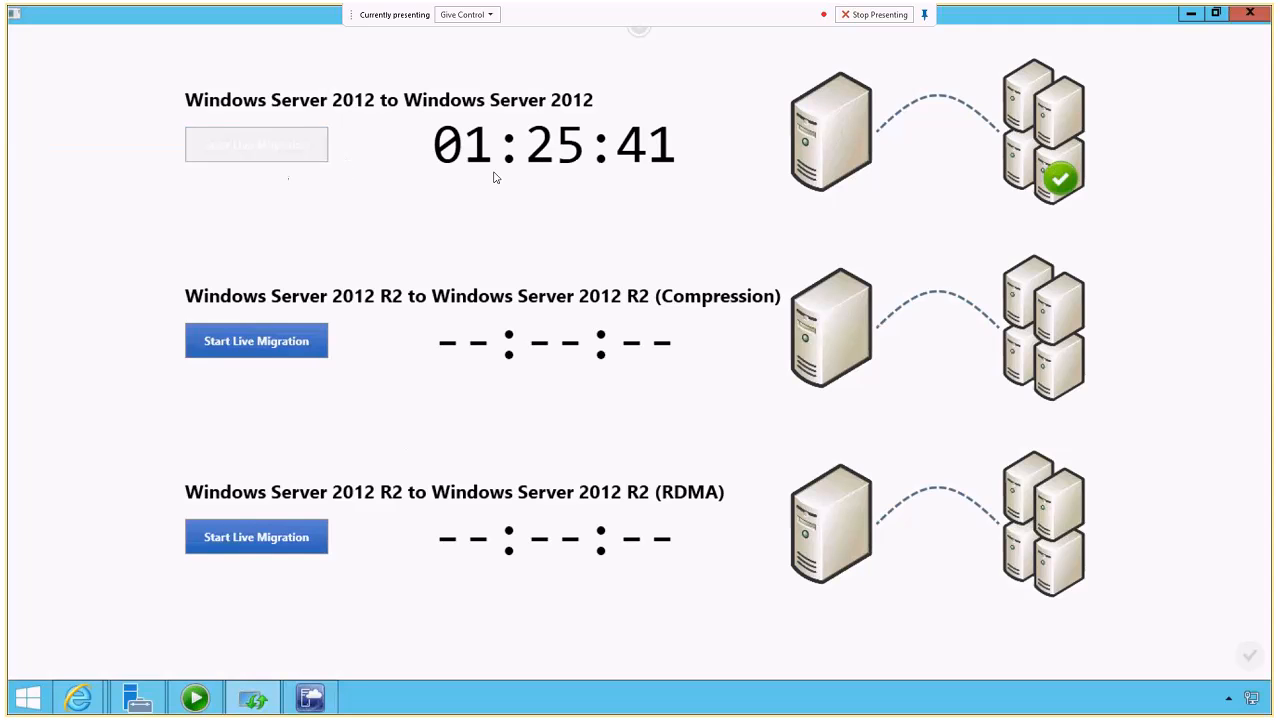
mouse_move(519, 194)
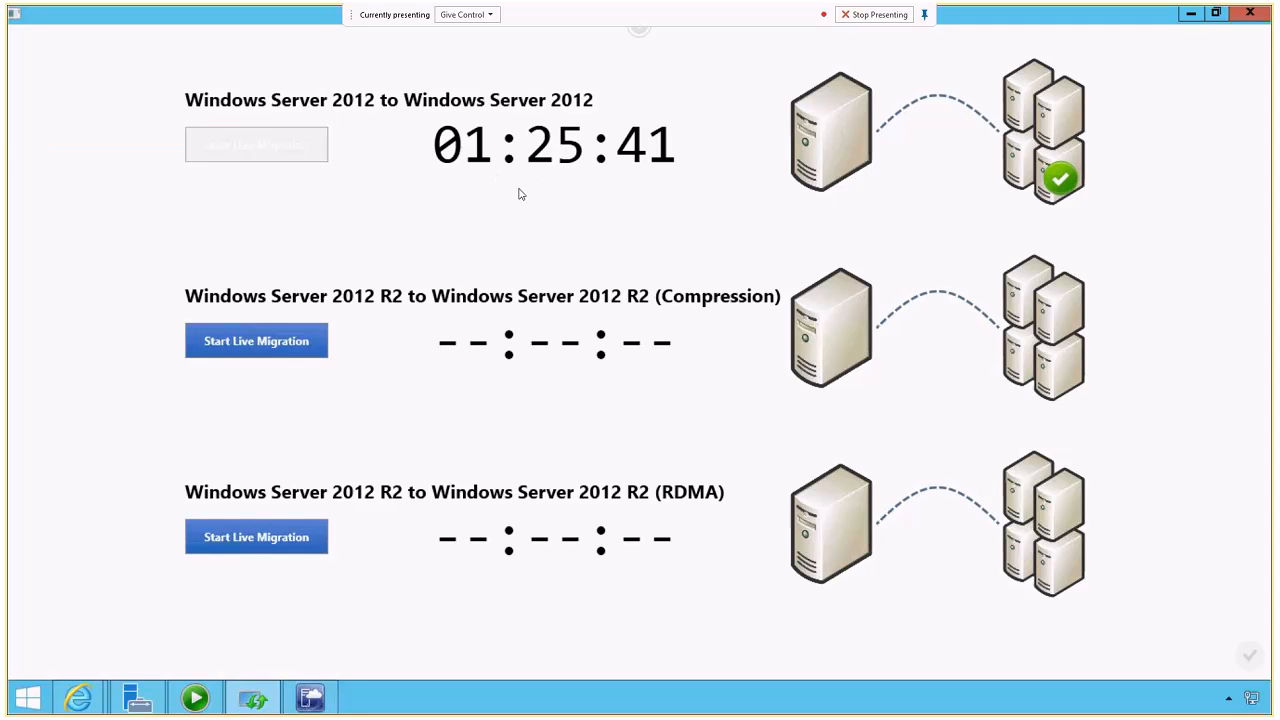
mouse_move(440, 174)
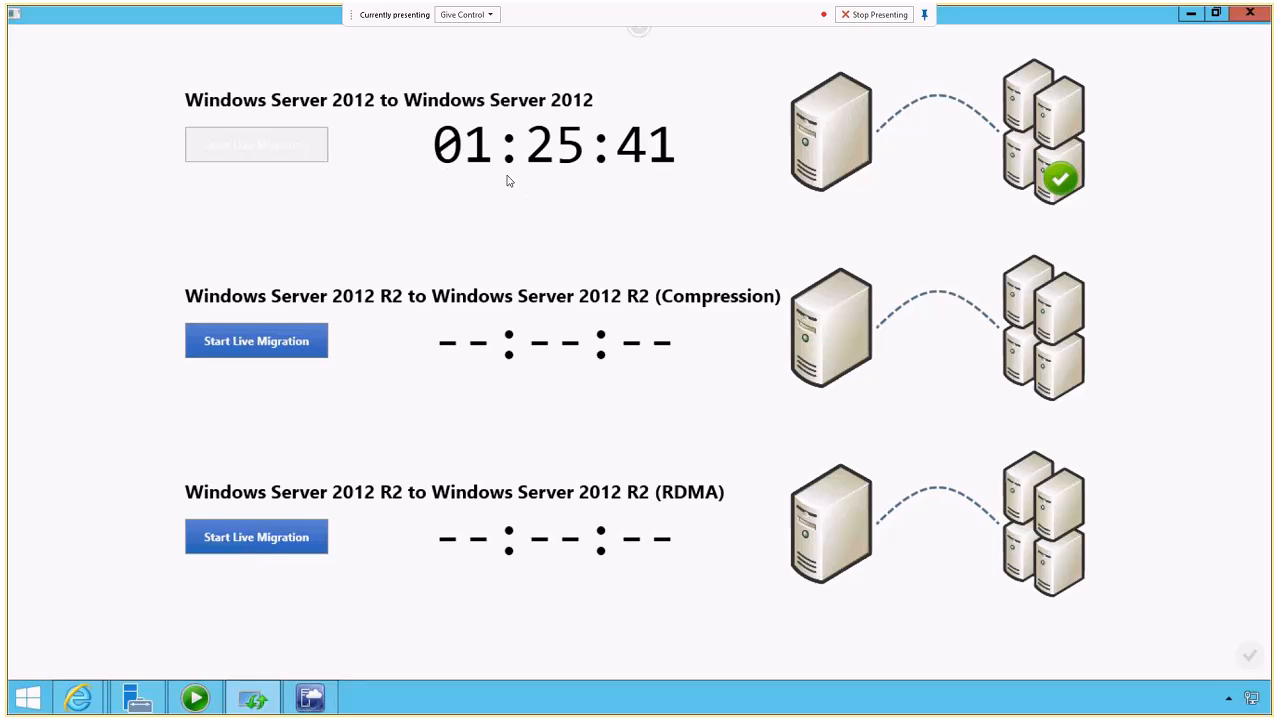
mouse_move(294, 289)
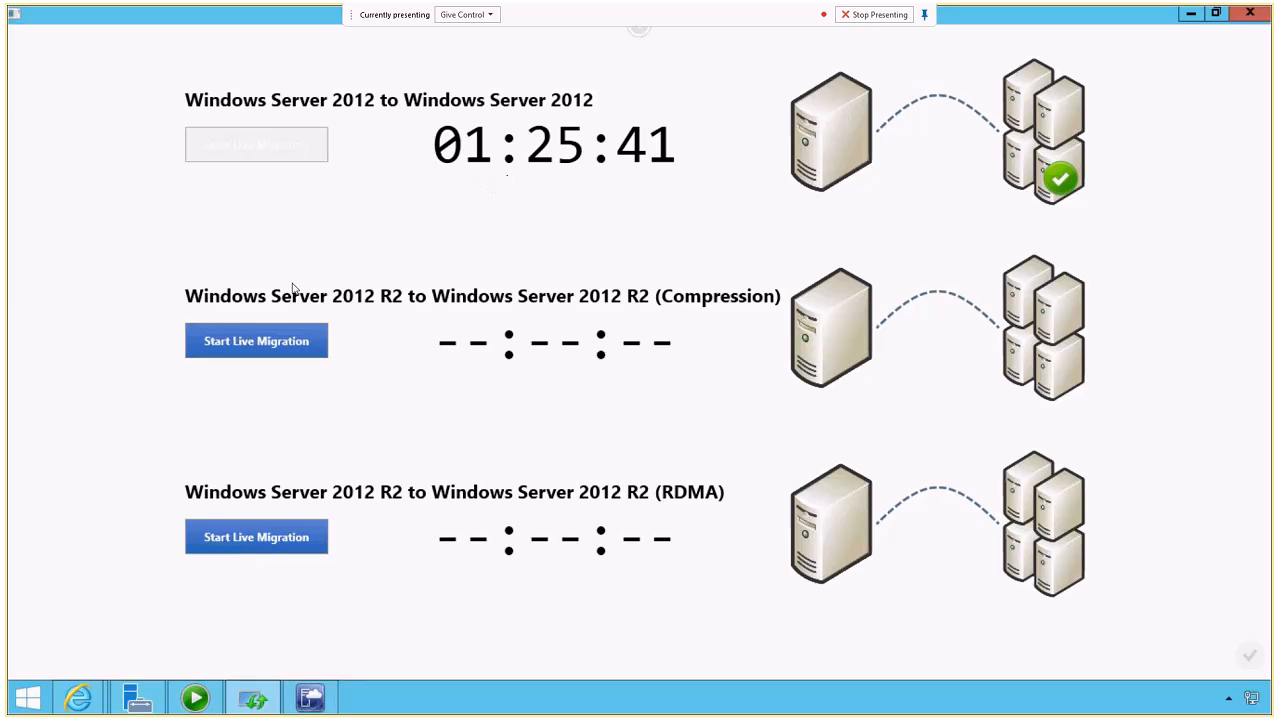
mouse_move(548, 310)
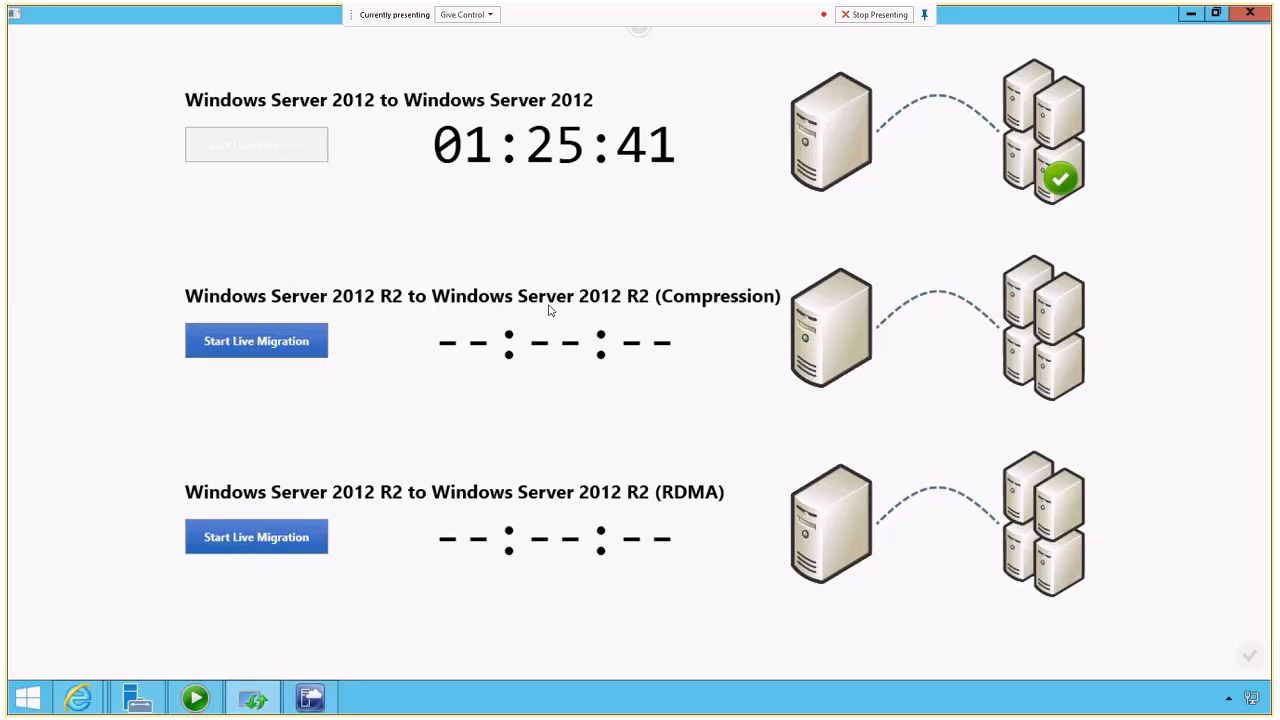
mouse_move(659, 342)
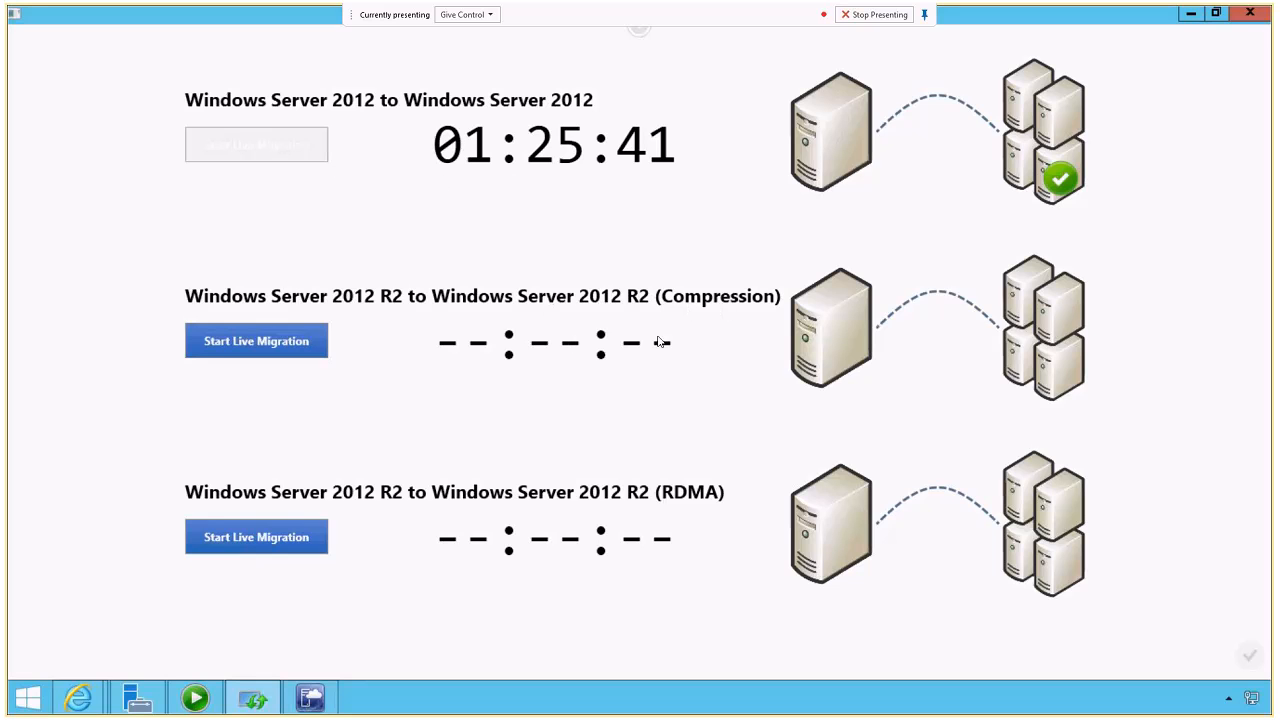
mouse_move(545, 363)
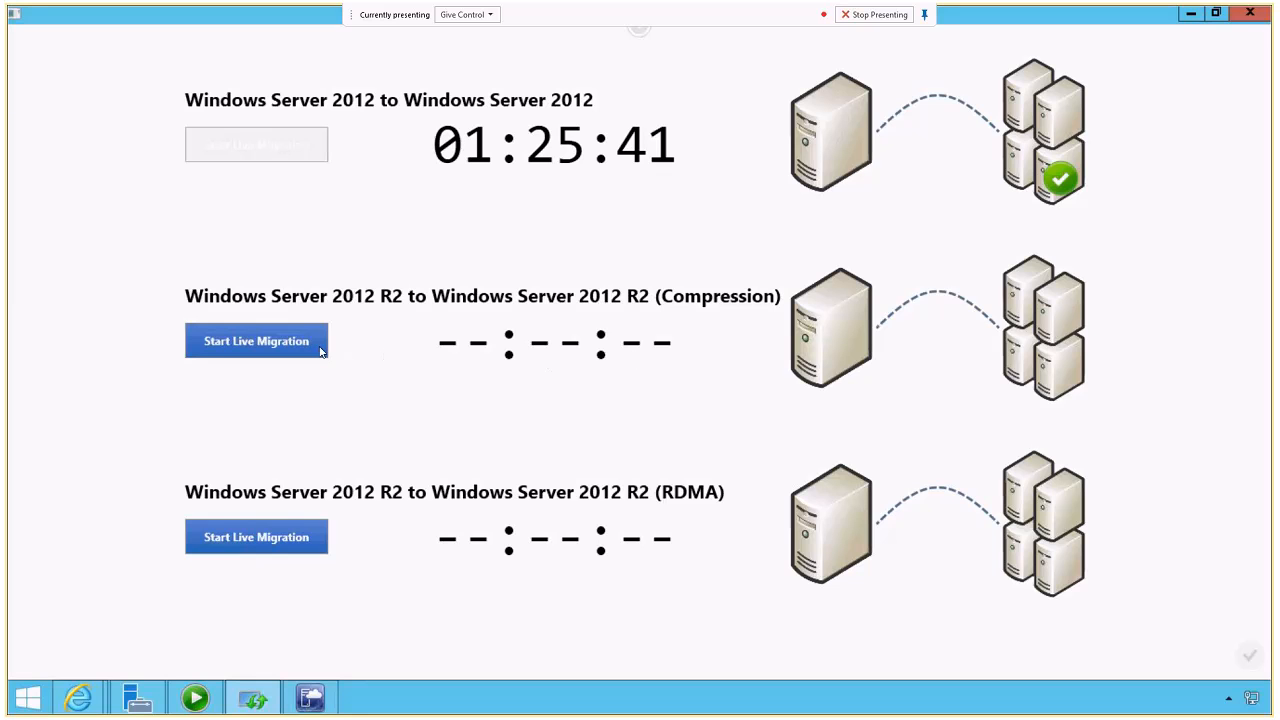
mouse_move(448, 361)
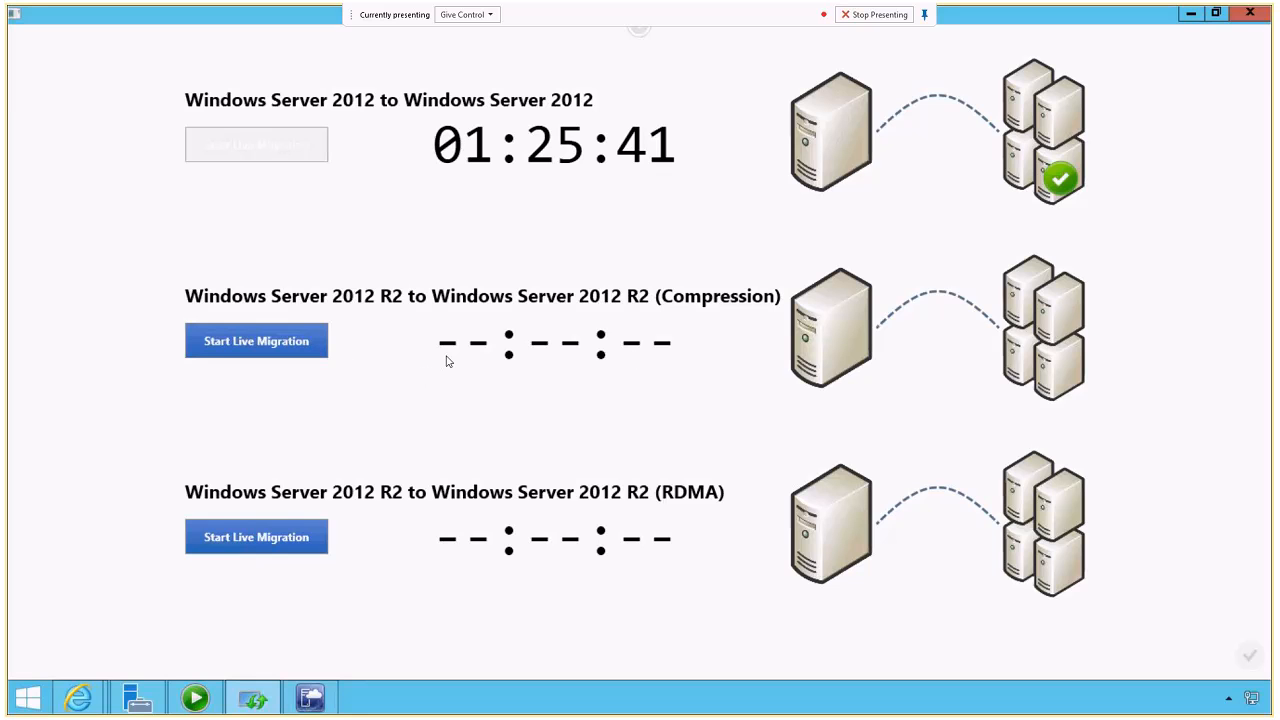
click(256, 340)
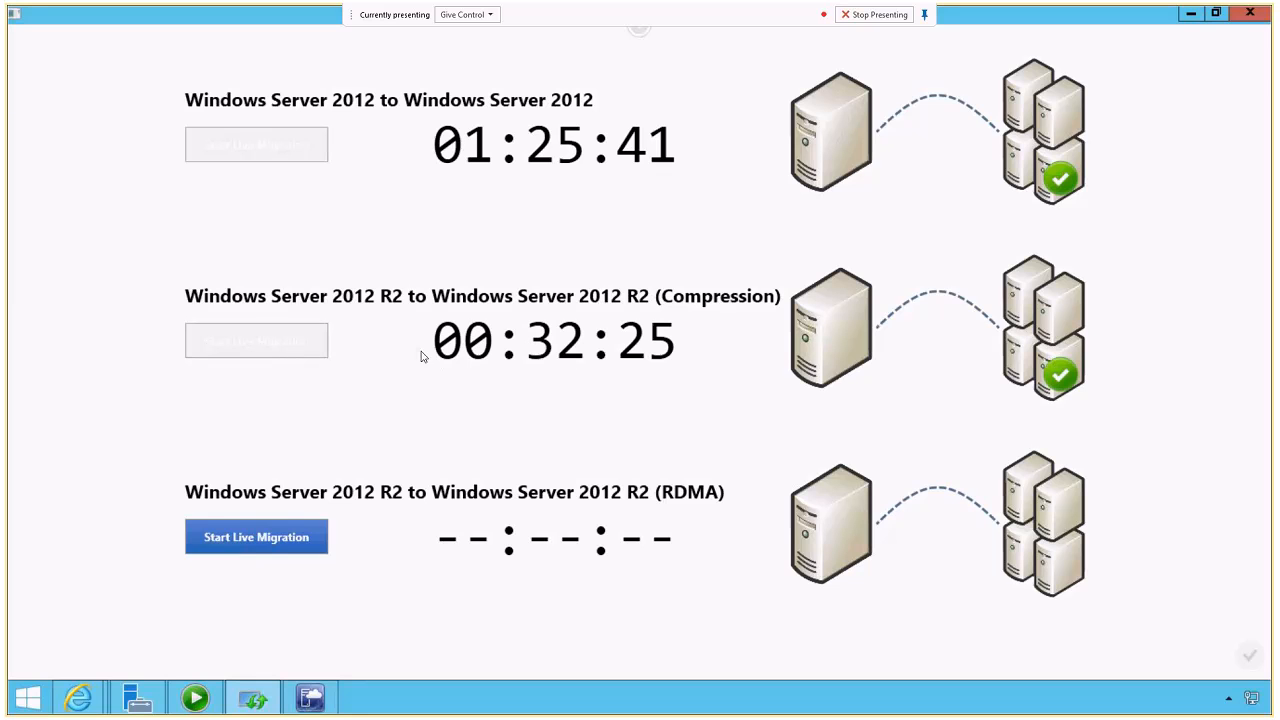
mouse_move(657, 446)
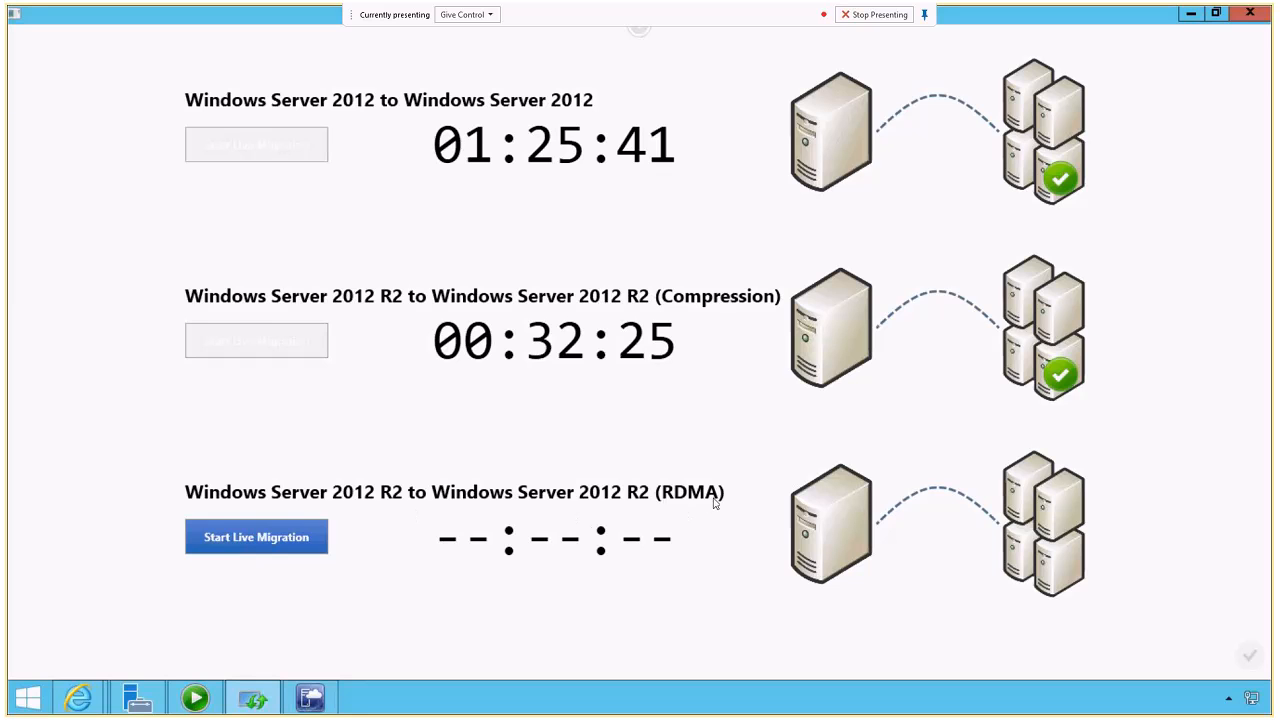
mouse_move(700, 509)
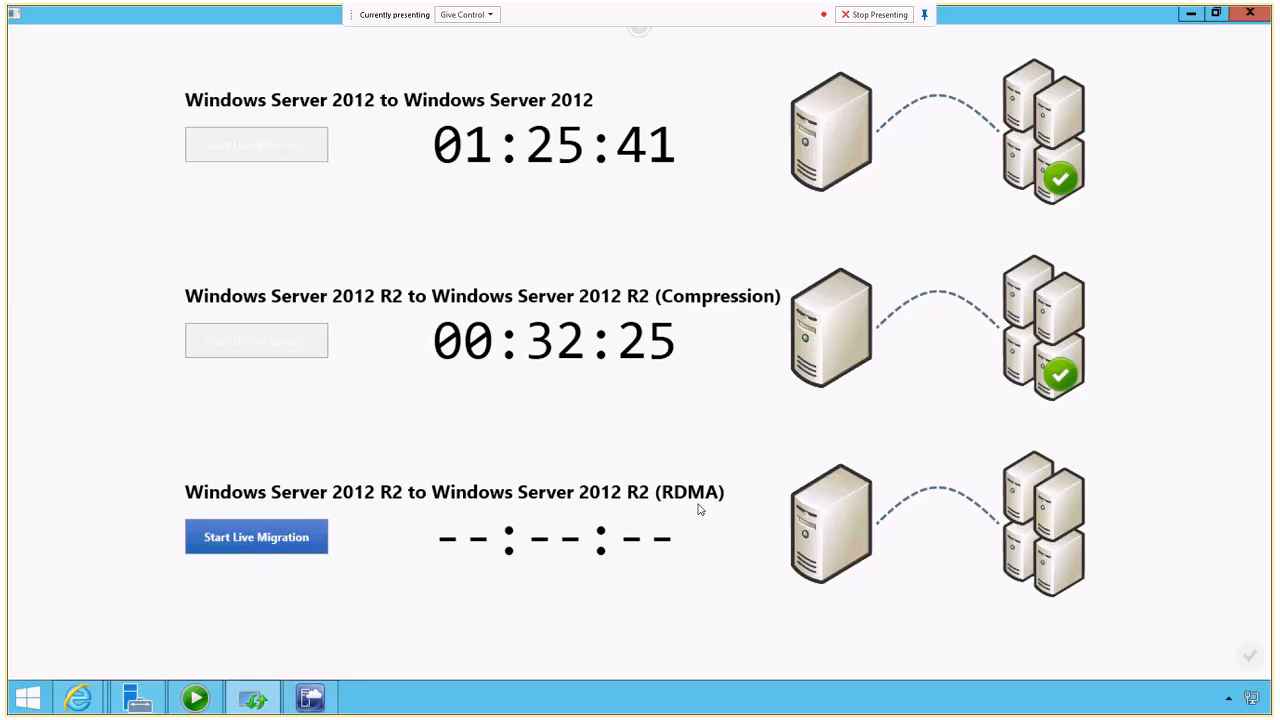
mouse_move(695, 511)
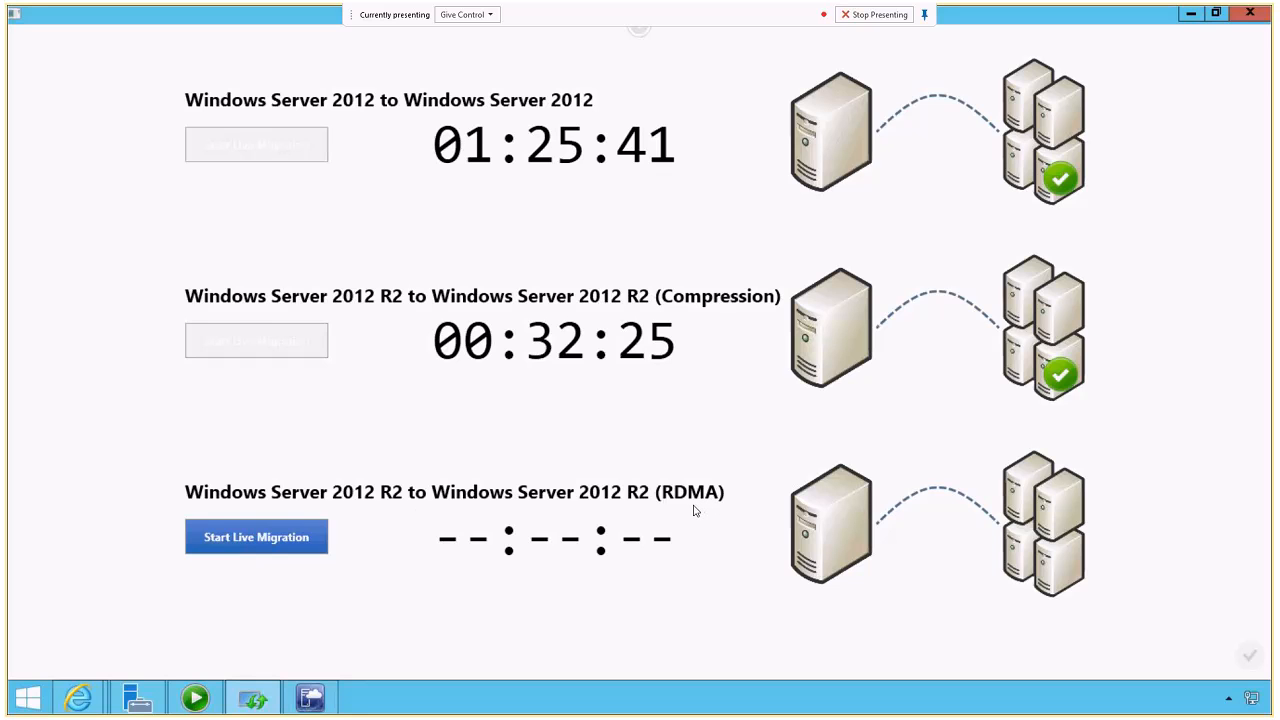
click(256, 536)
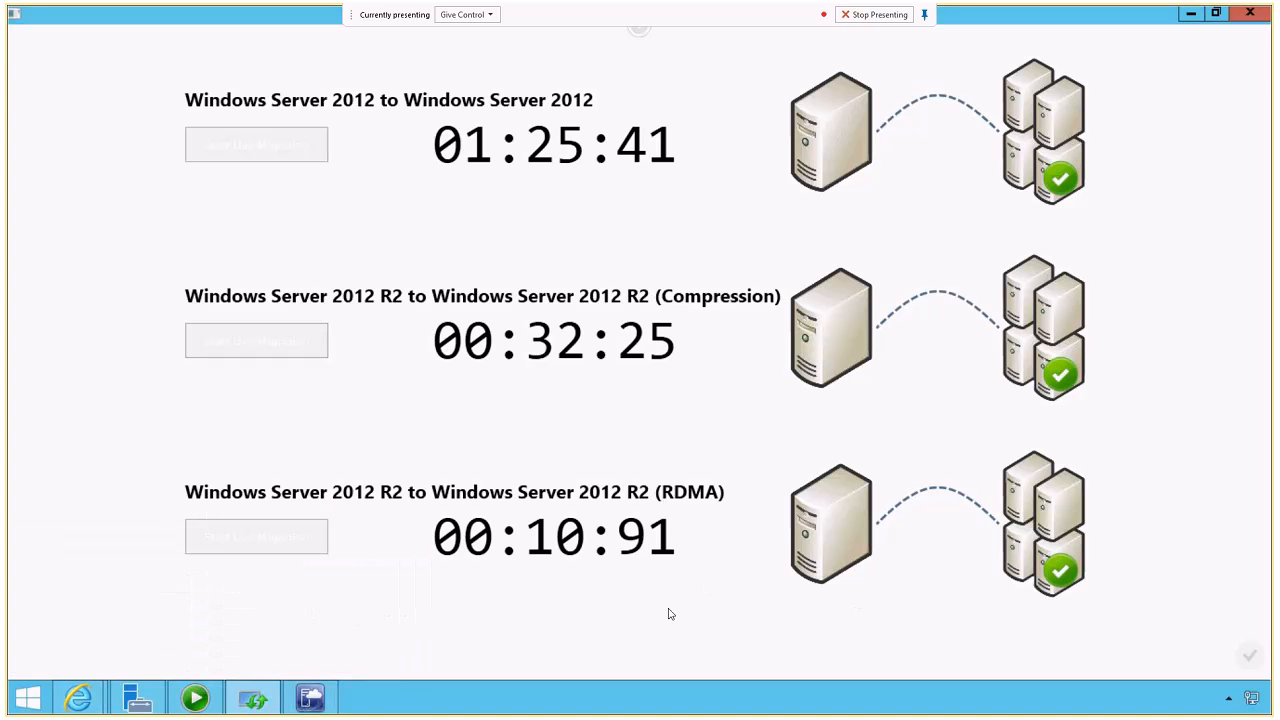
mouse_move(675, 604)
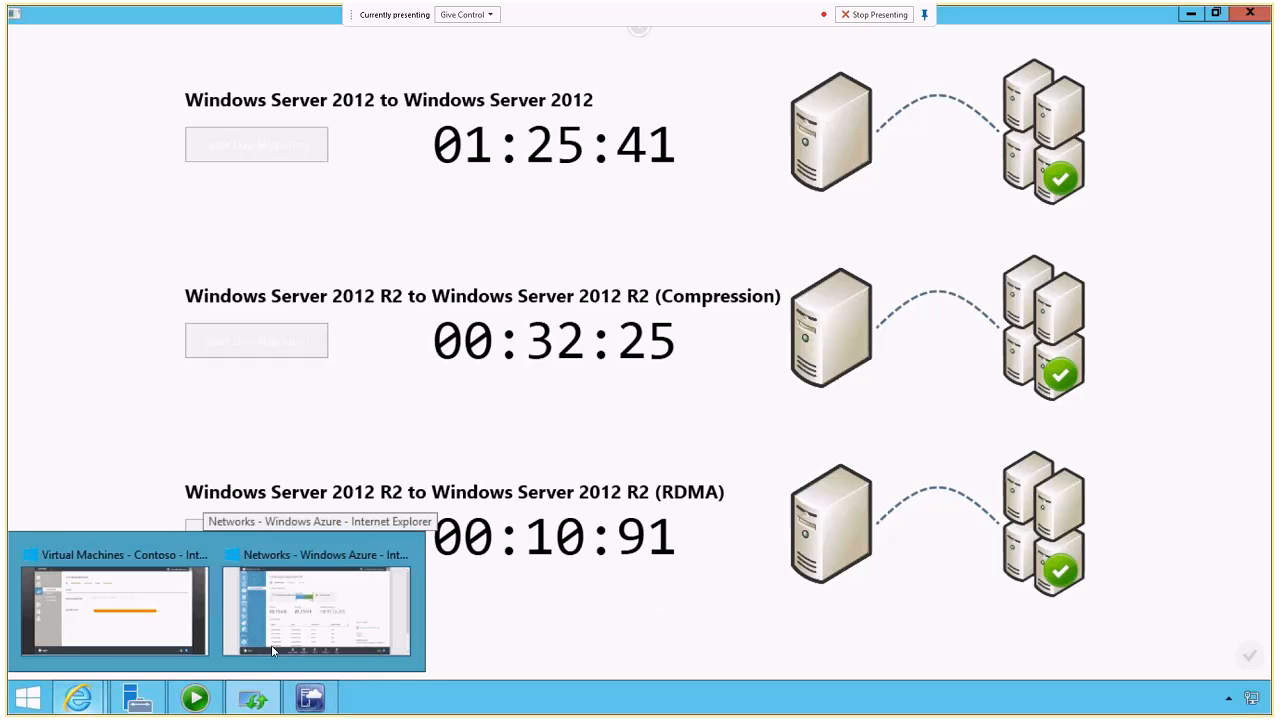
- Navigate to Recovery Services to list the active ContosoCorp Hyper-V Recovery Manager vault
click(315, 607)
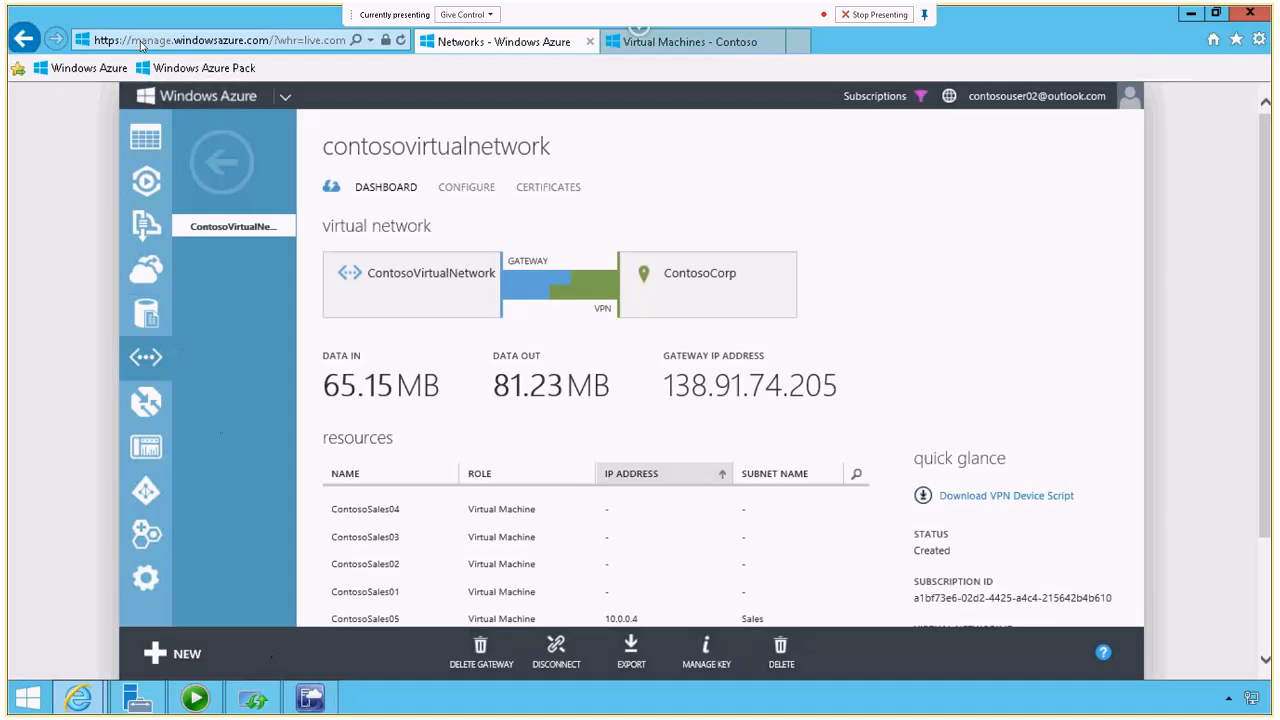
mouse_move(337, 314)
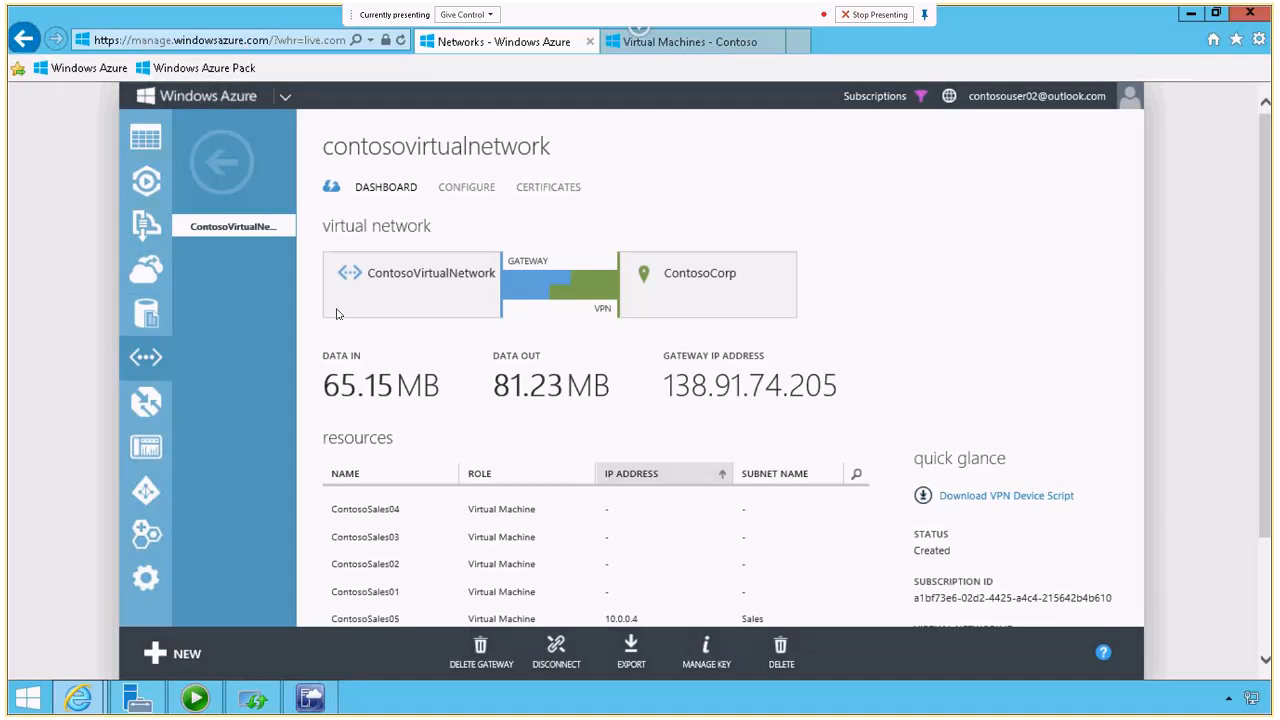
click(222, 162)
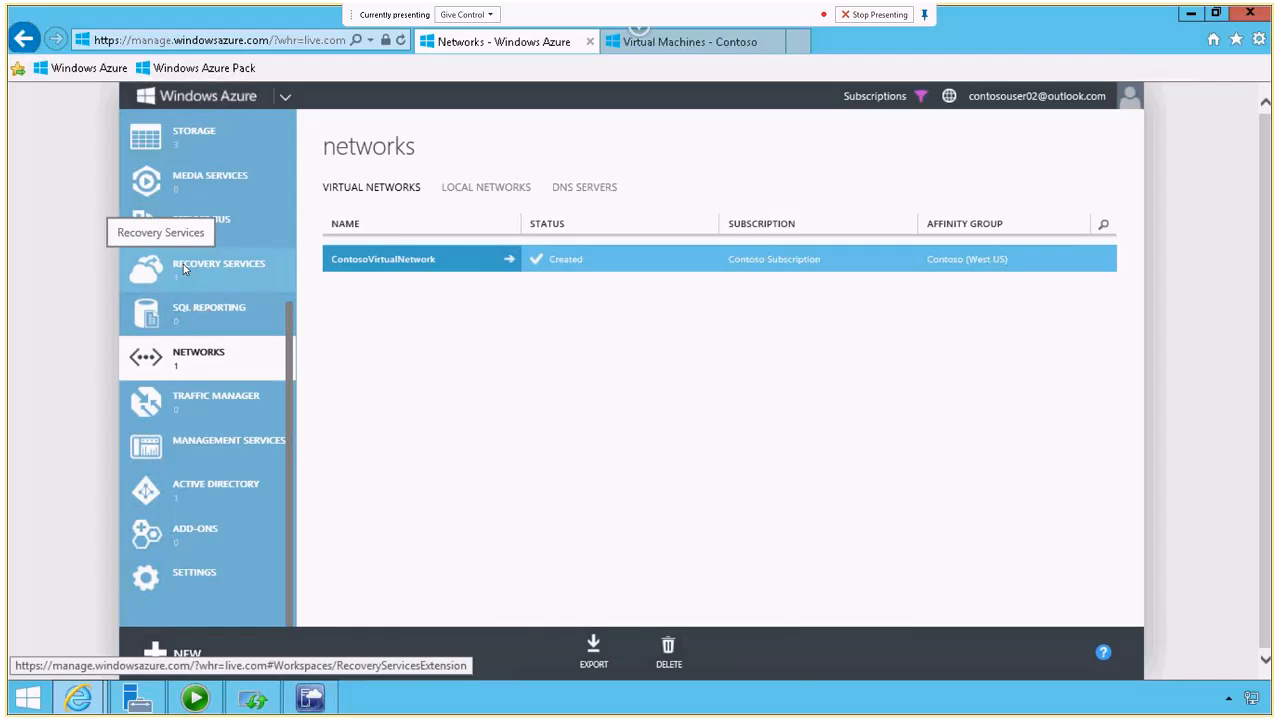
click(218, 268)
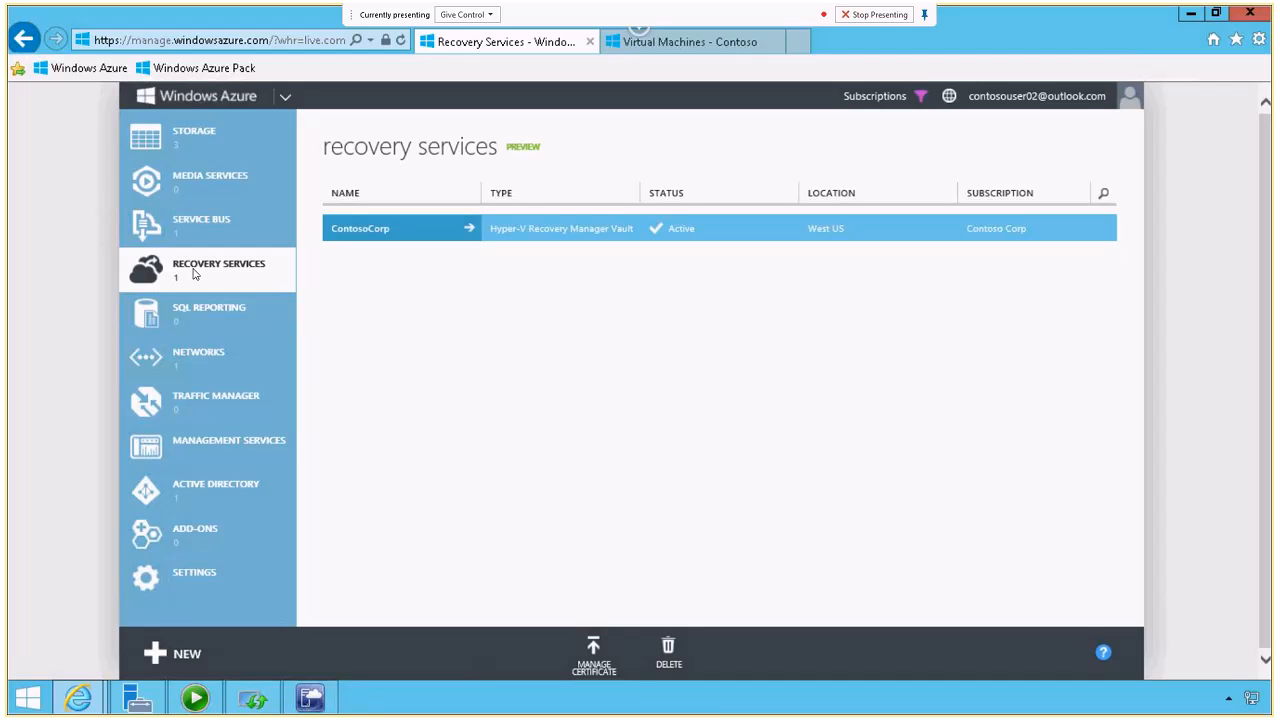
mouse_move(408, 247)
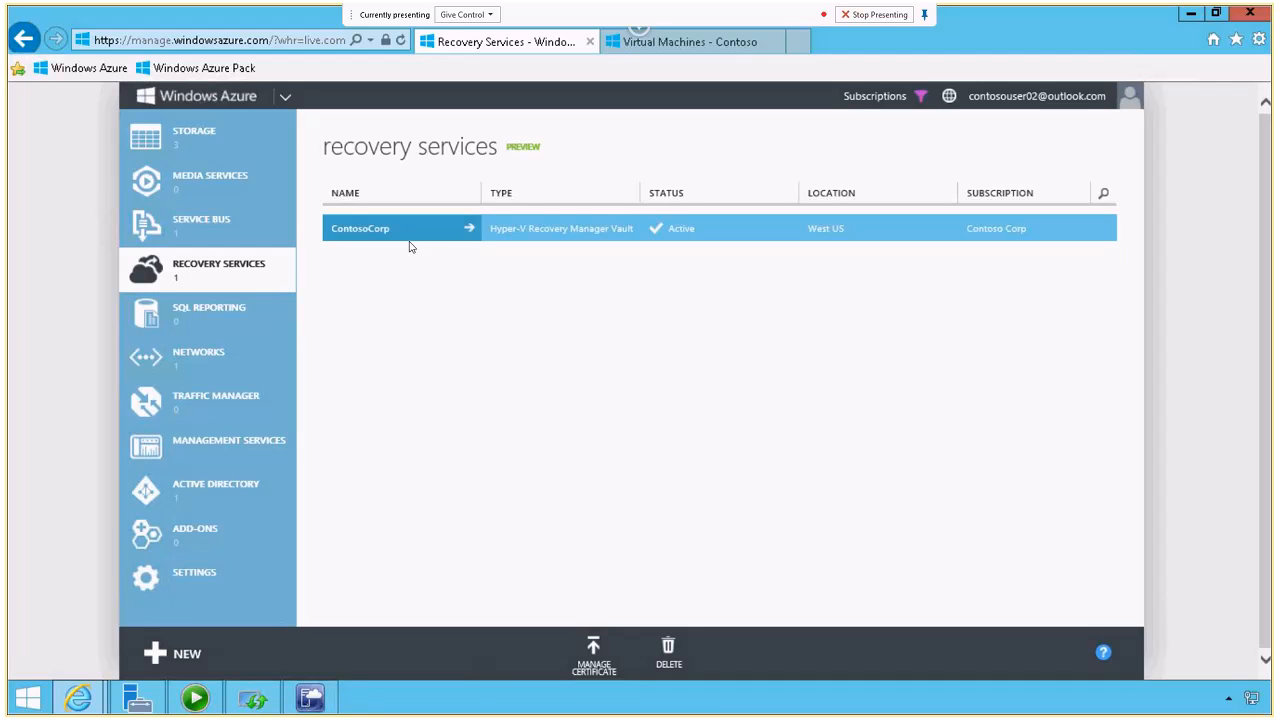
mouse_move(398, 228)
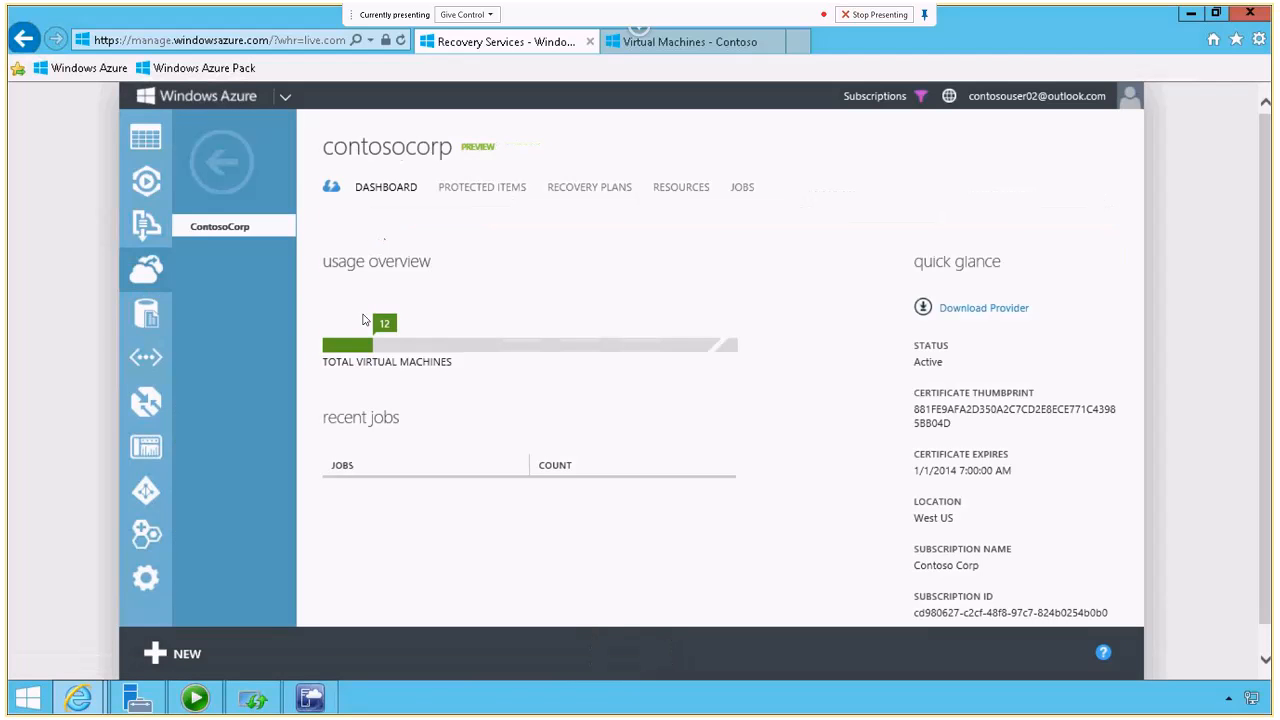
mouse_move(429, 403)
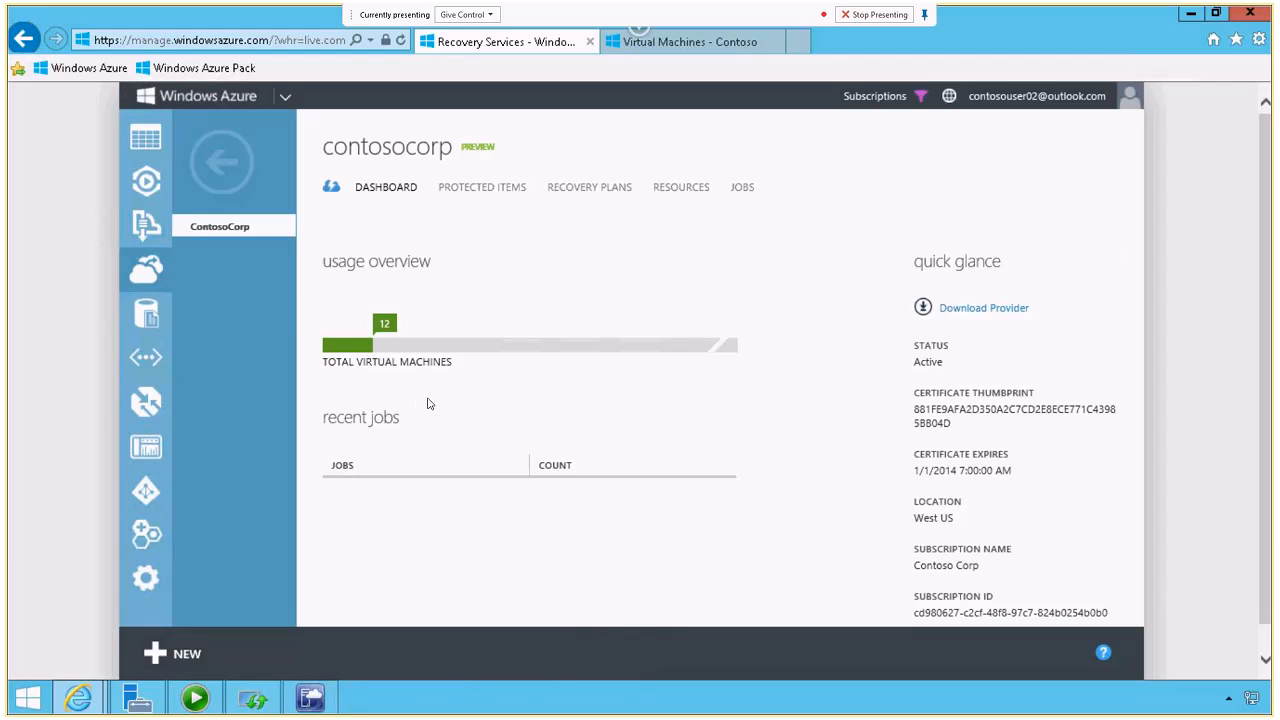
- View the ContosoCorp vault's protected clouds, then its recovery plans showing ContosoRecovery
click(482, 187)
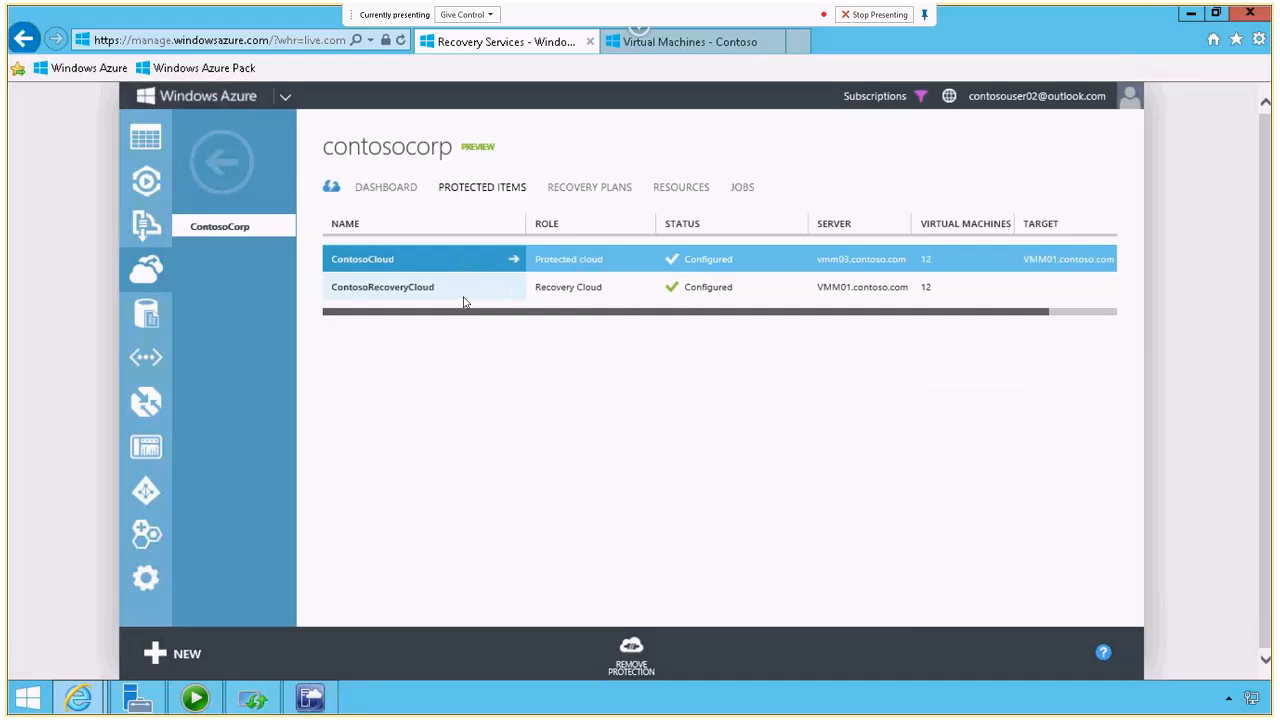
mouse_move(857, 259)
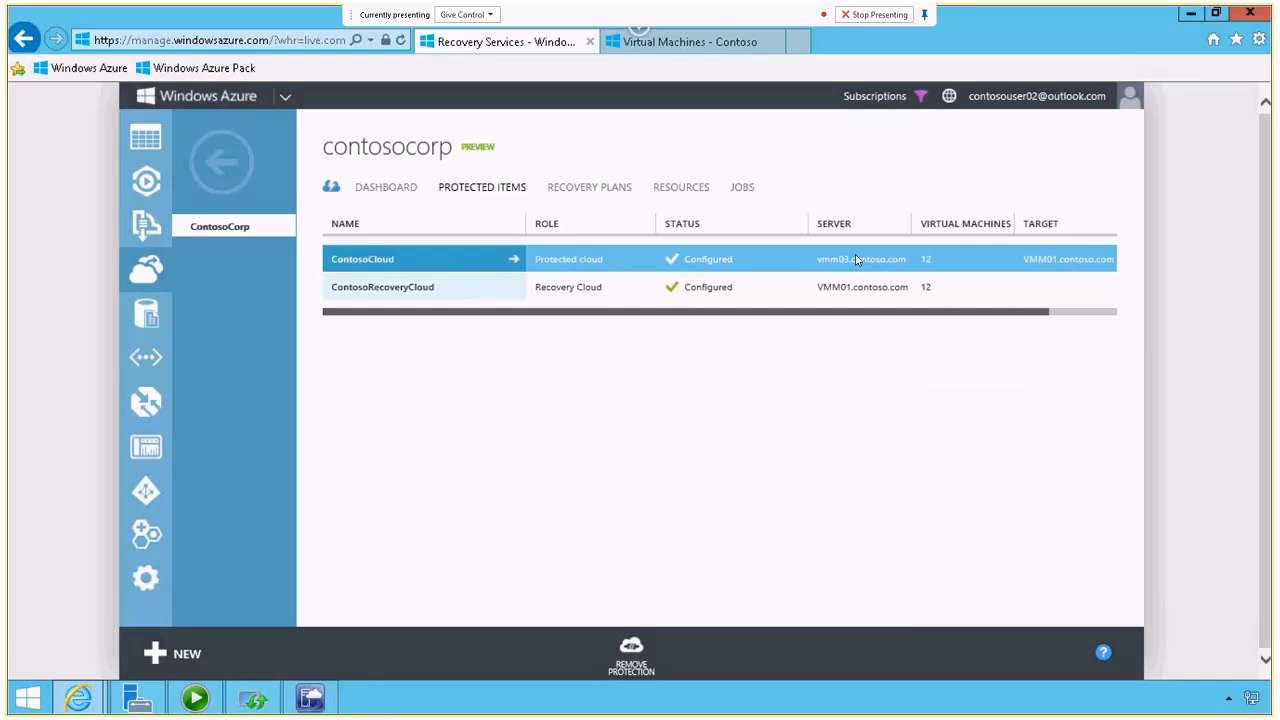
mouse_move(538, 270)
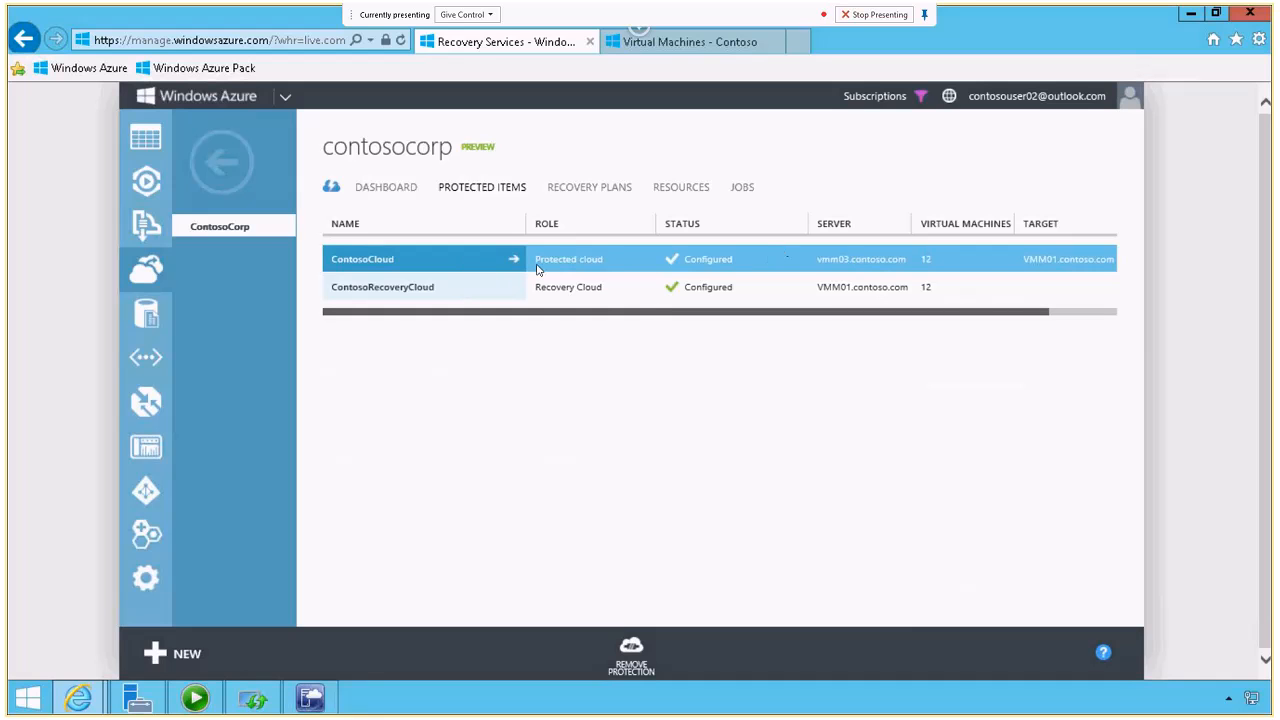
mouse_move(870, 273)
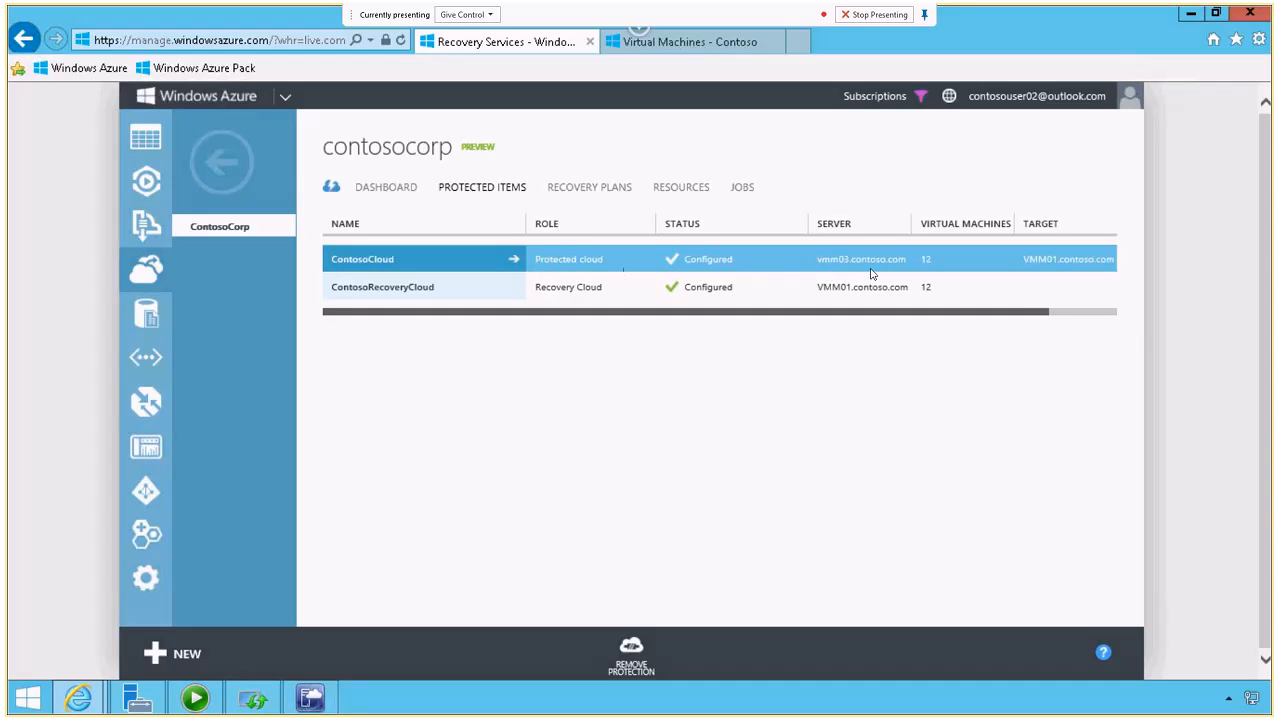
mouse_move(928, 265)
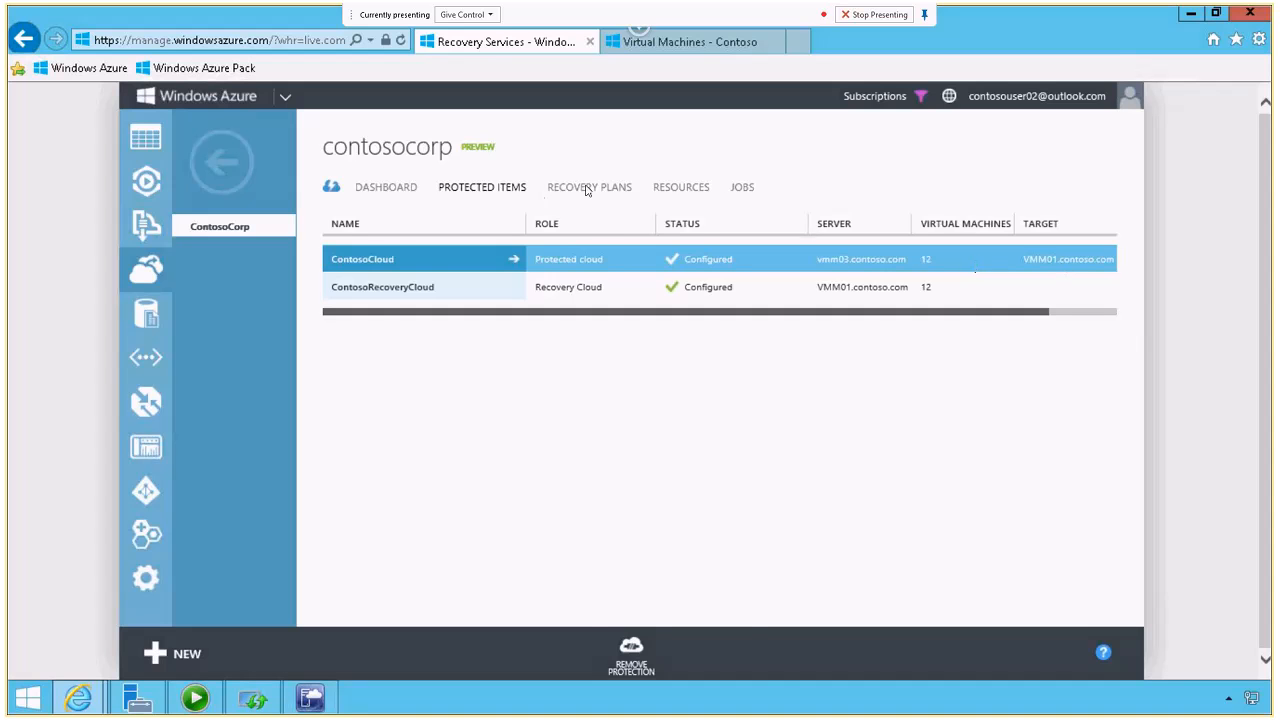
click(589, 187)
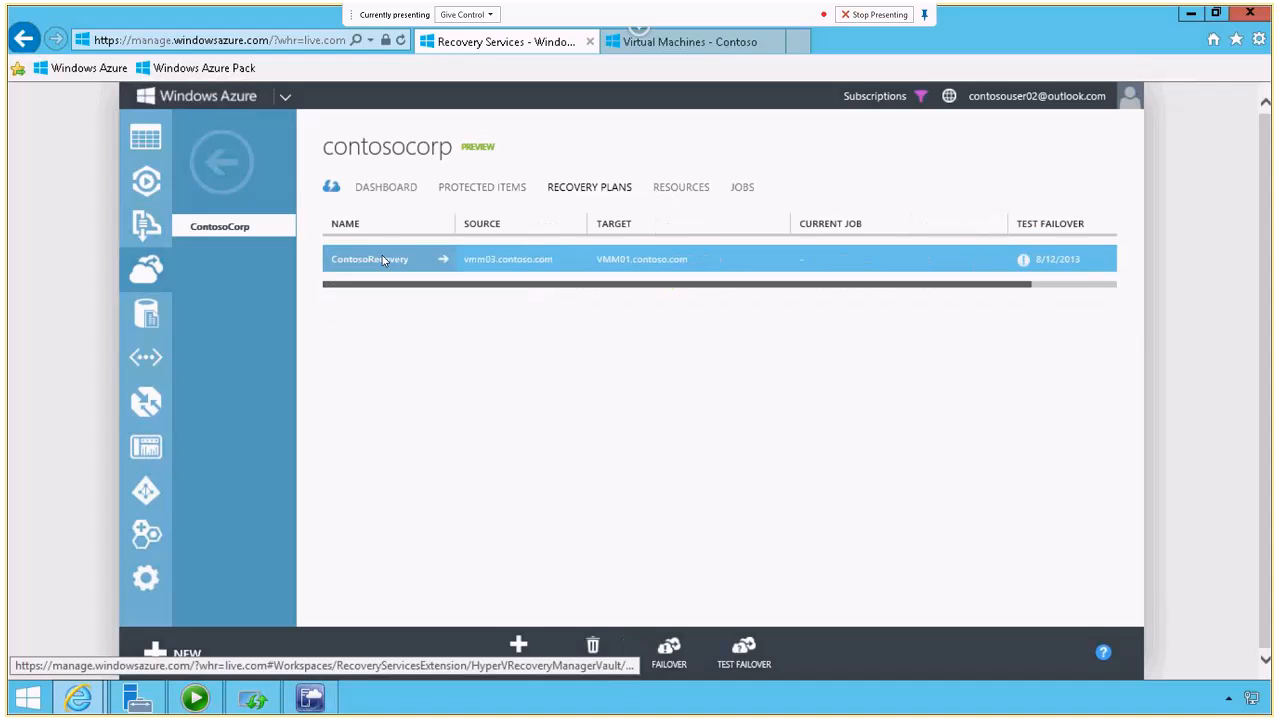
click(370, 259)
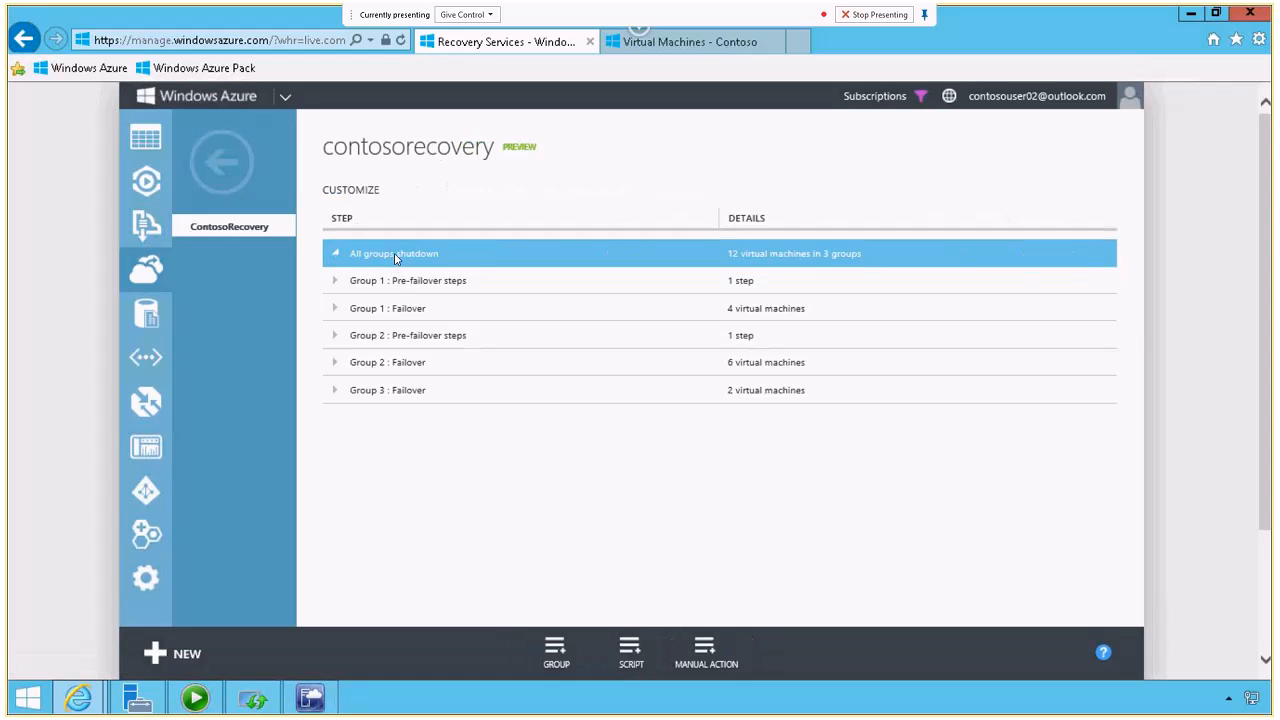
mouse_move(558, 331)
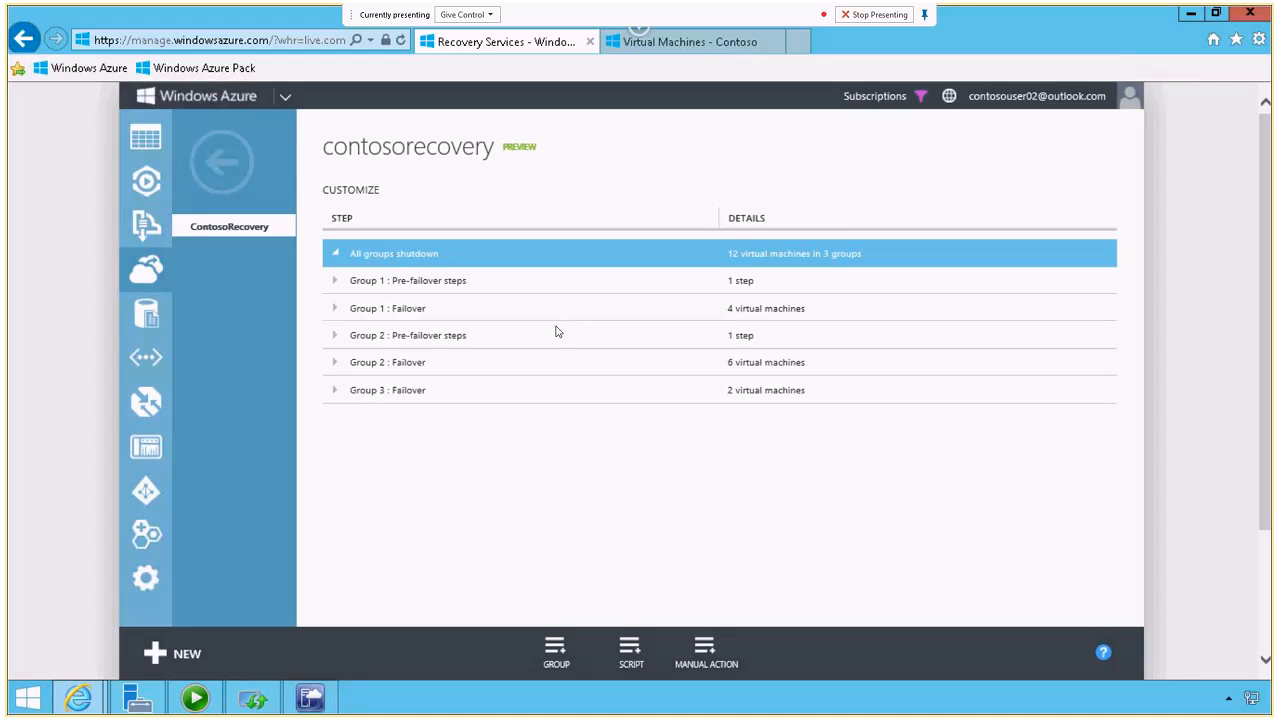
mouse_move(533, 357)
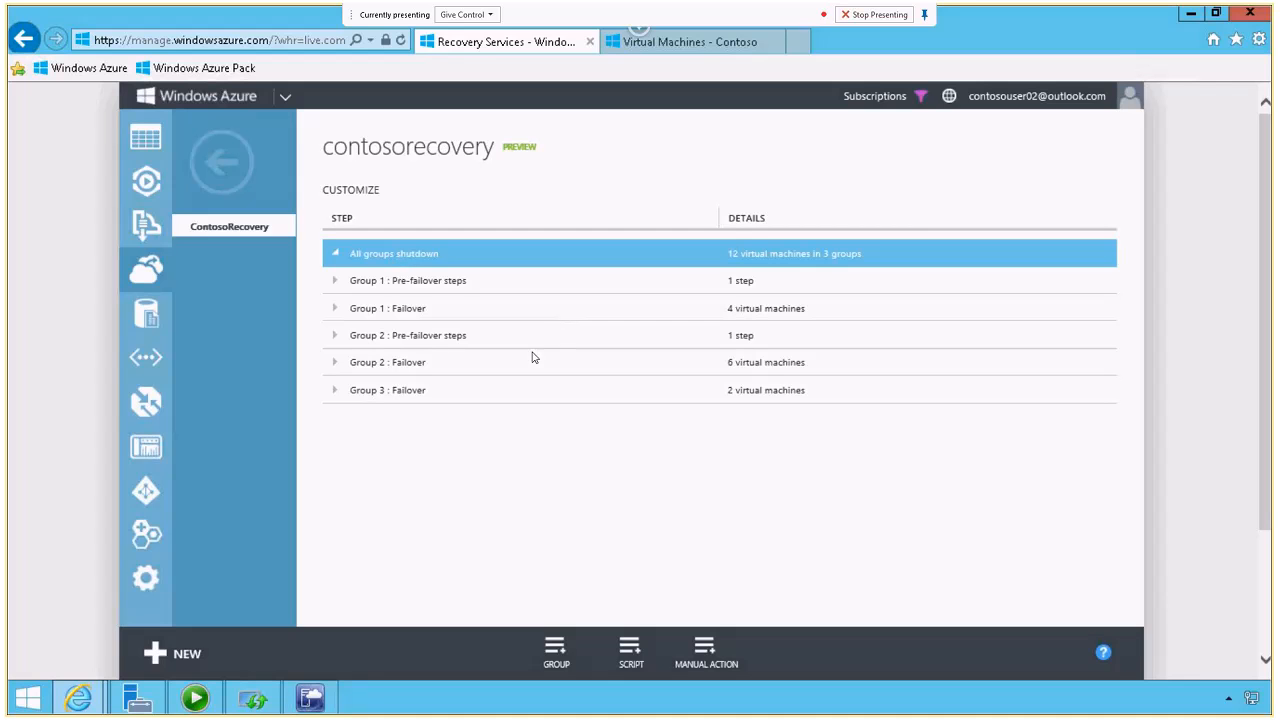
mouse_move(396, 413)
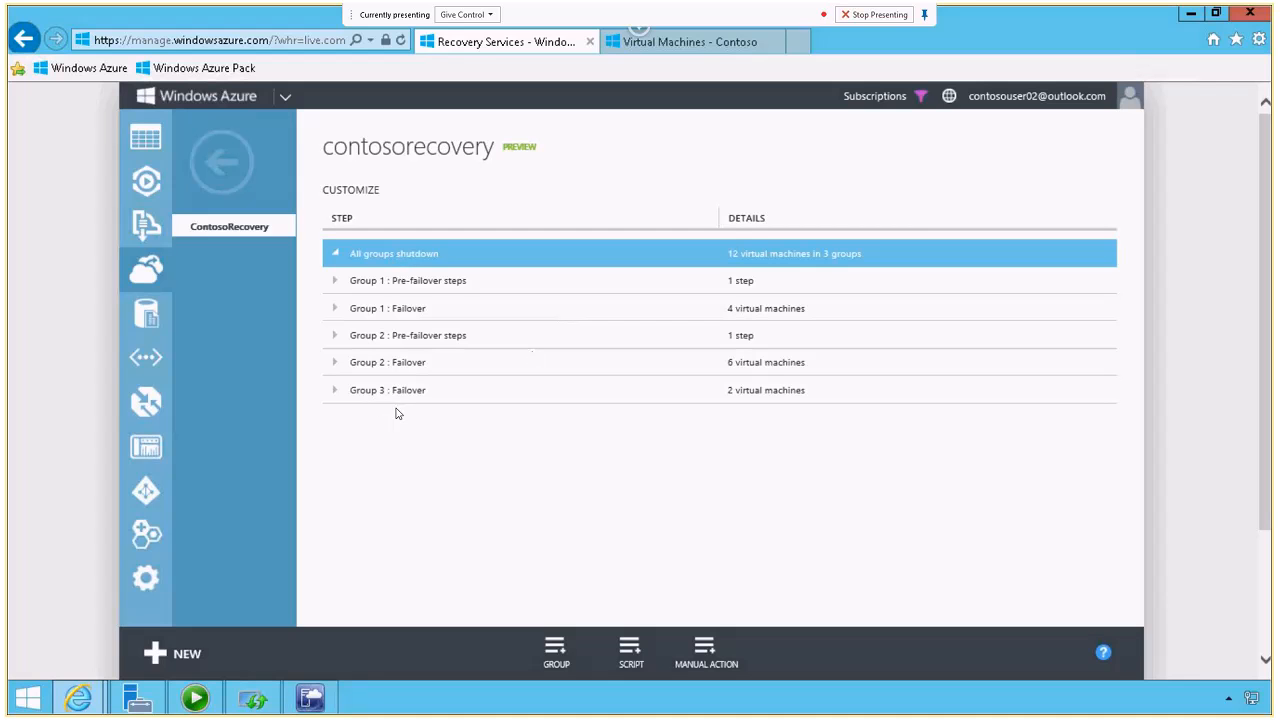
mouse_move(745, 298)
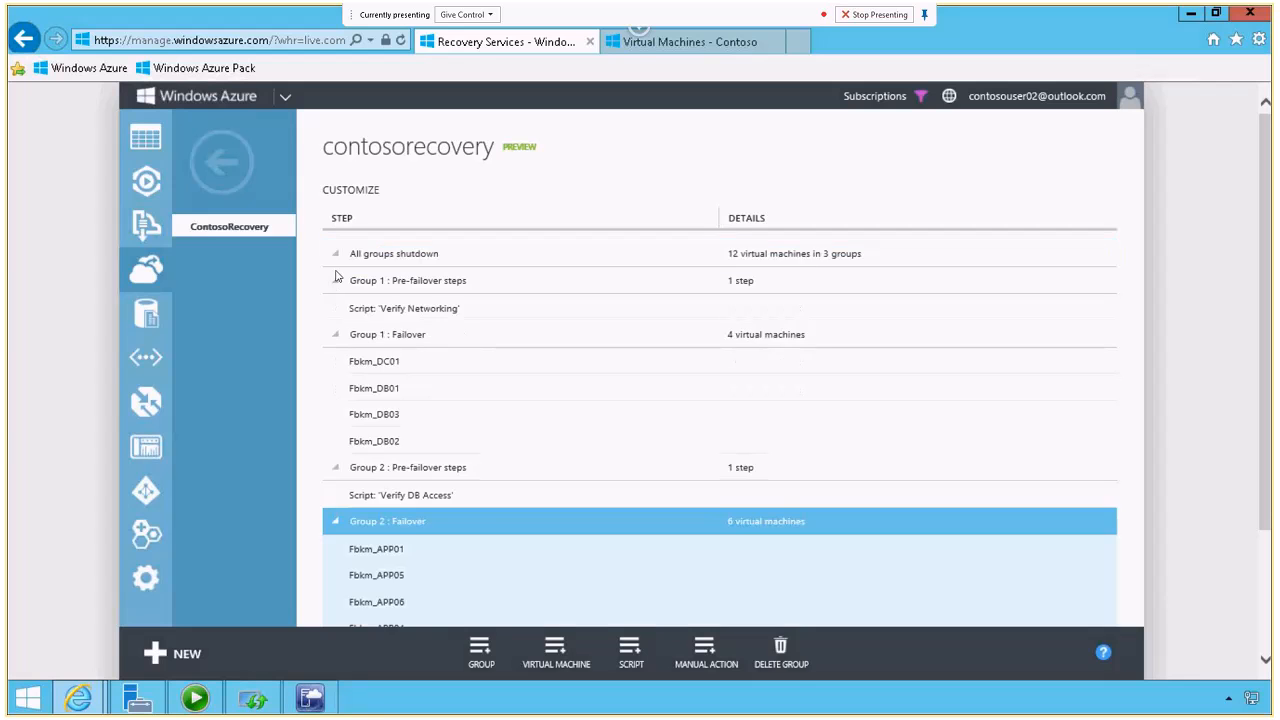
mouse_move(350, 280)
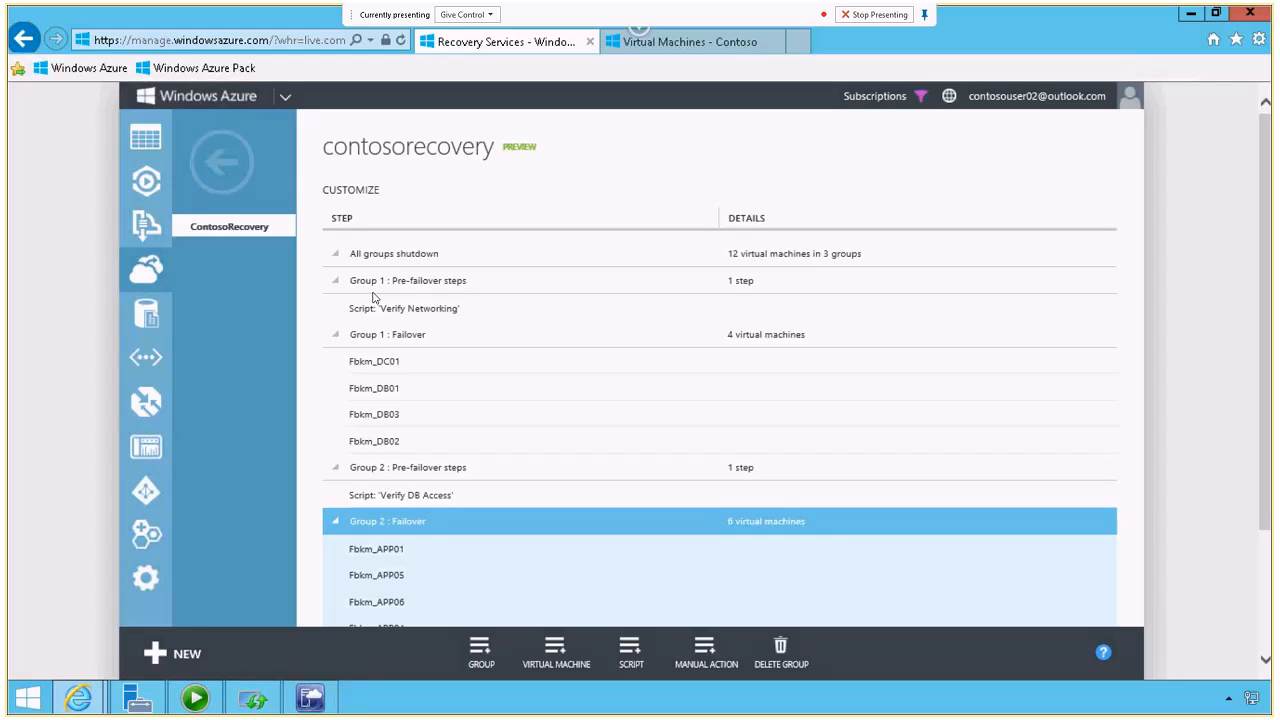
mouse_move(191, 643)
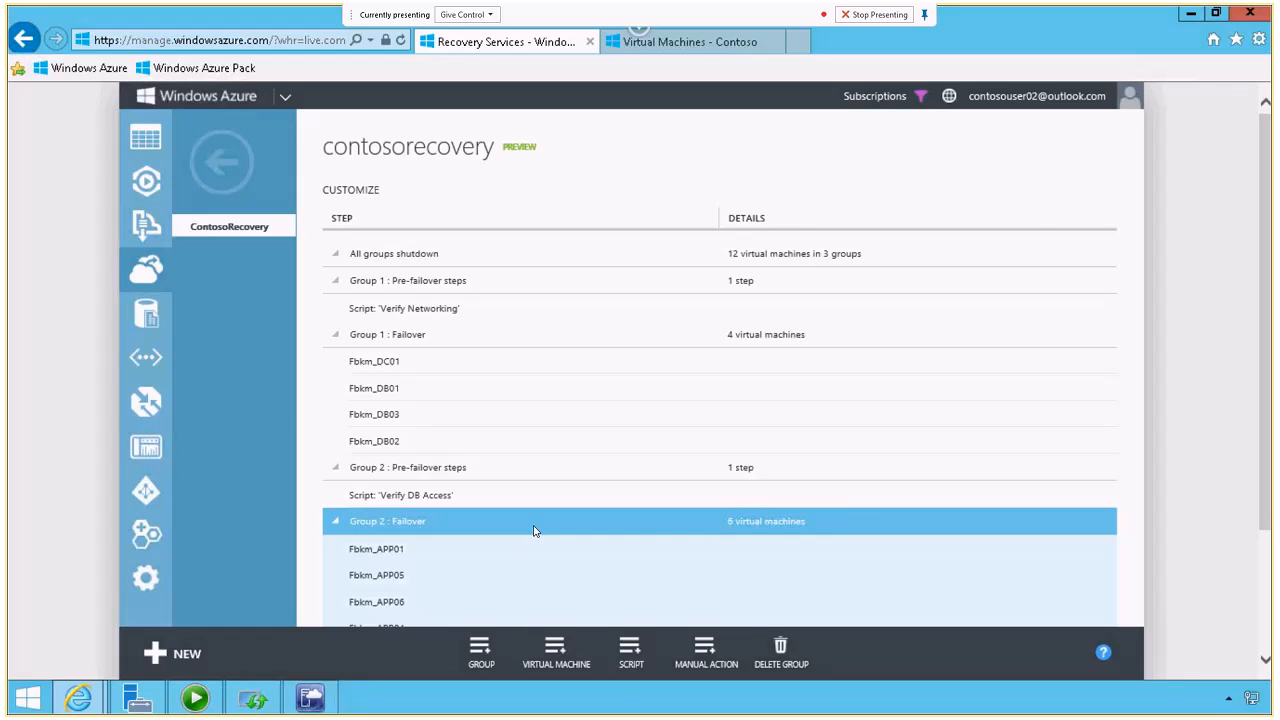
click(221, 161)
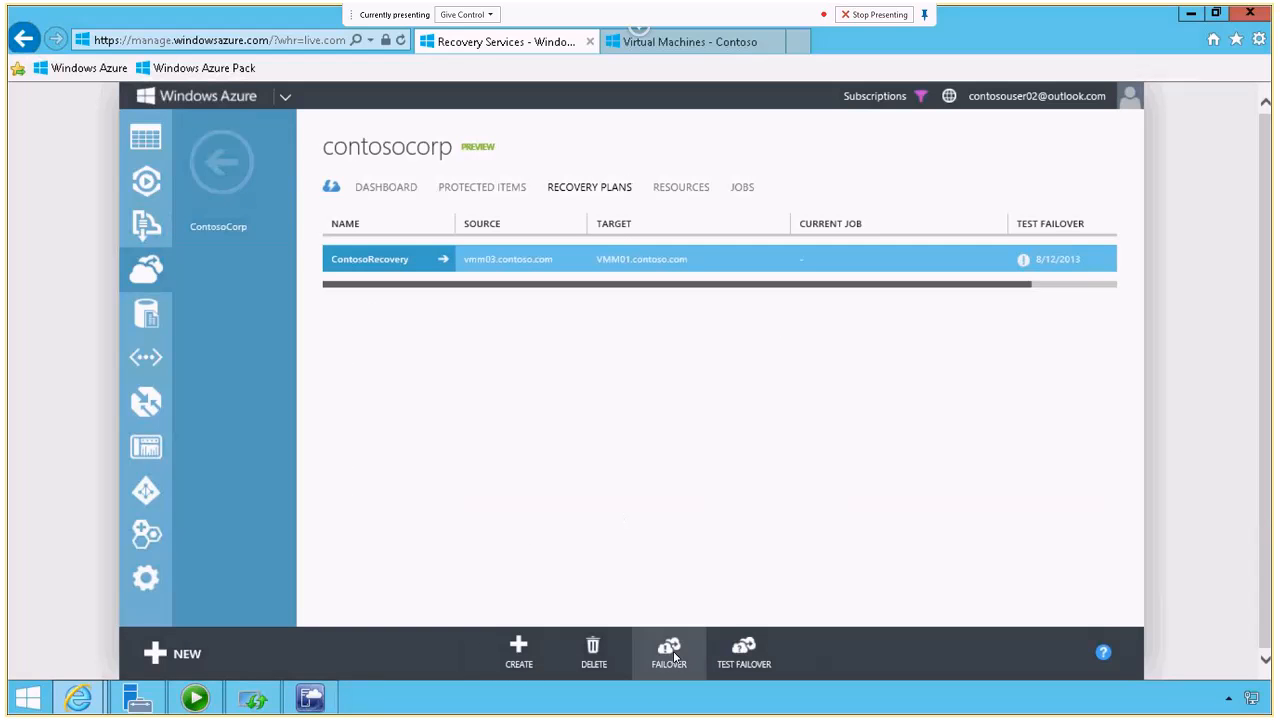
- Choose Unplanned Failover for ContosoRecovery, shutting down VMs and syncing the latest data
click(668, 653)
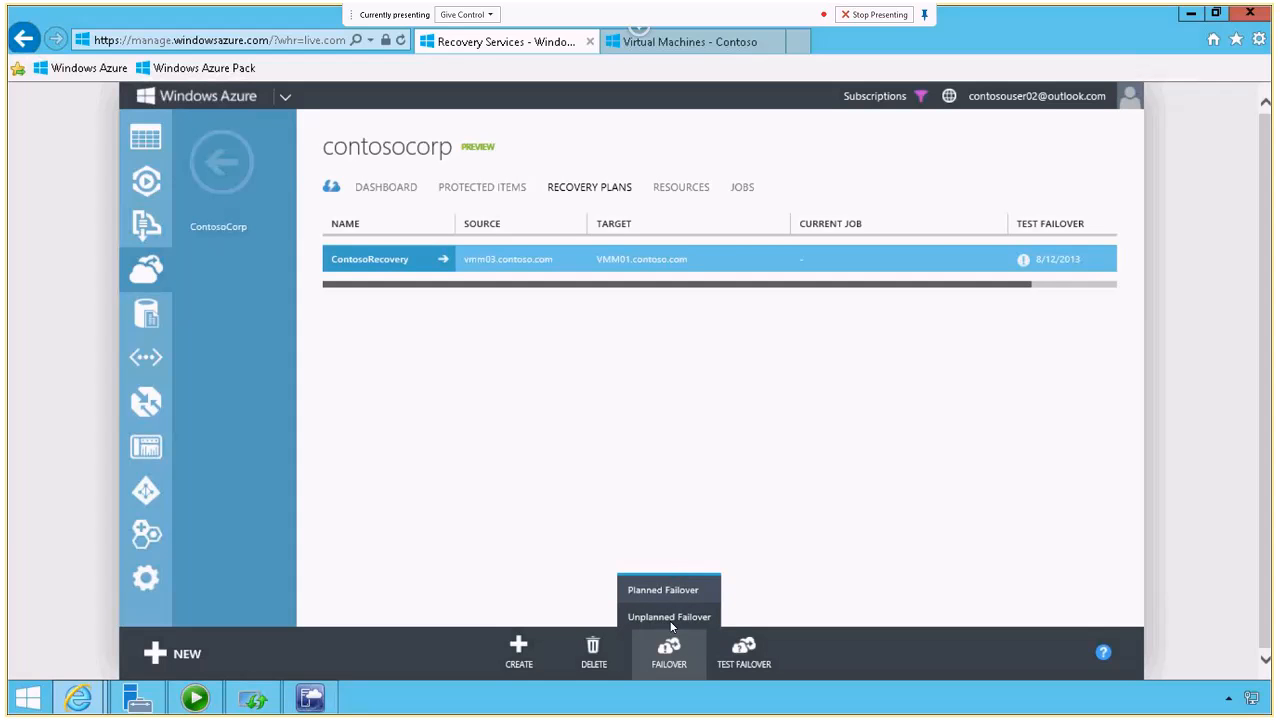
mouse_move(668, 616)
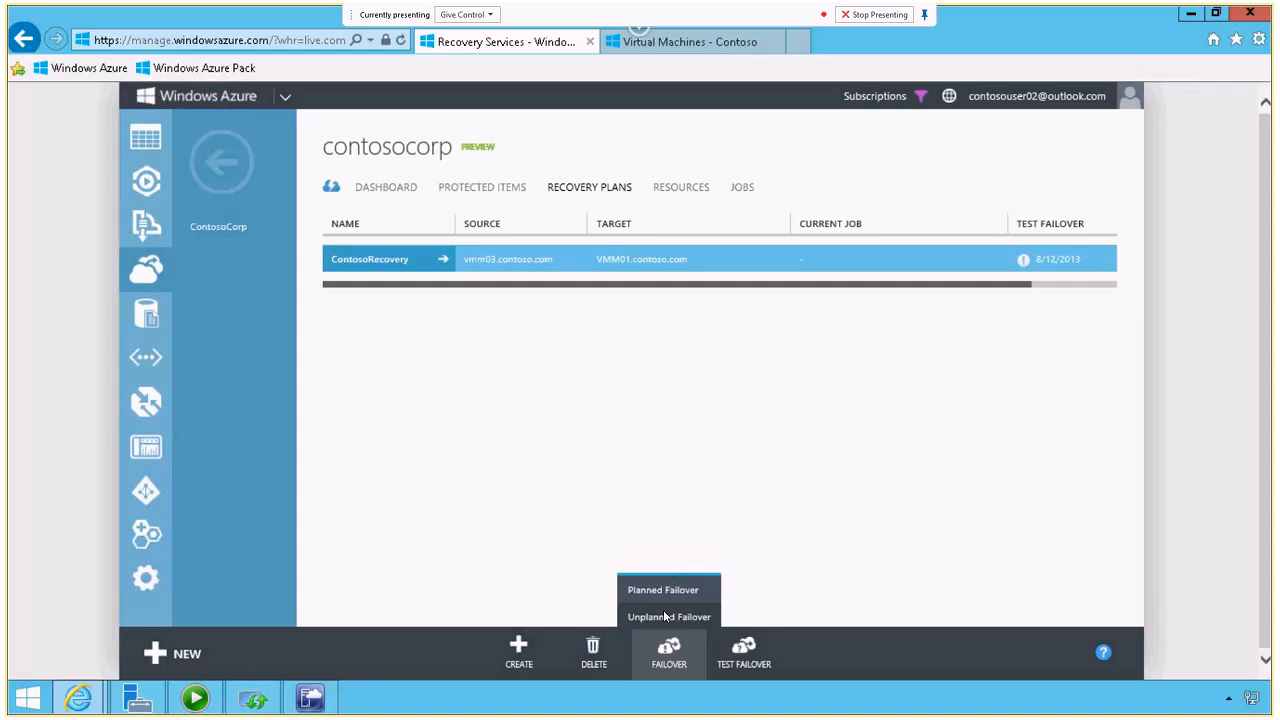
click(668, 616)
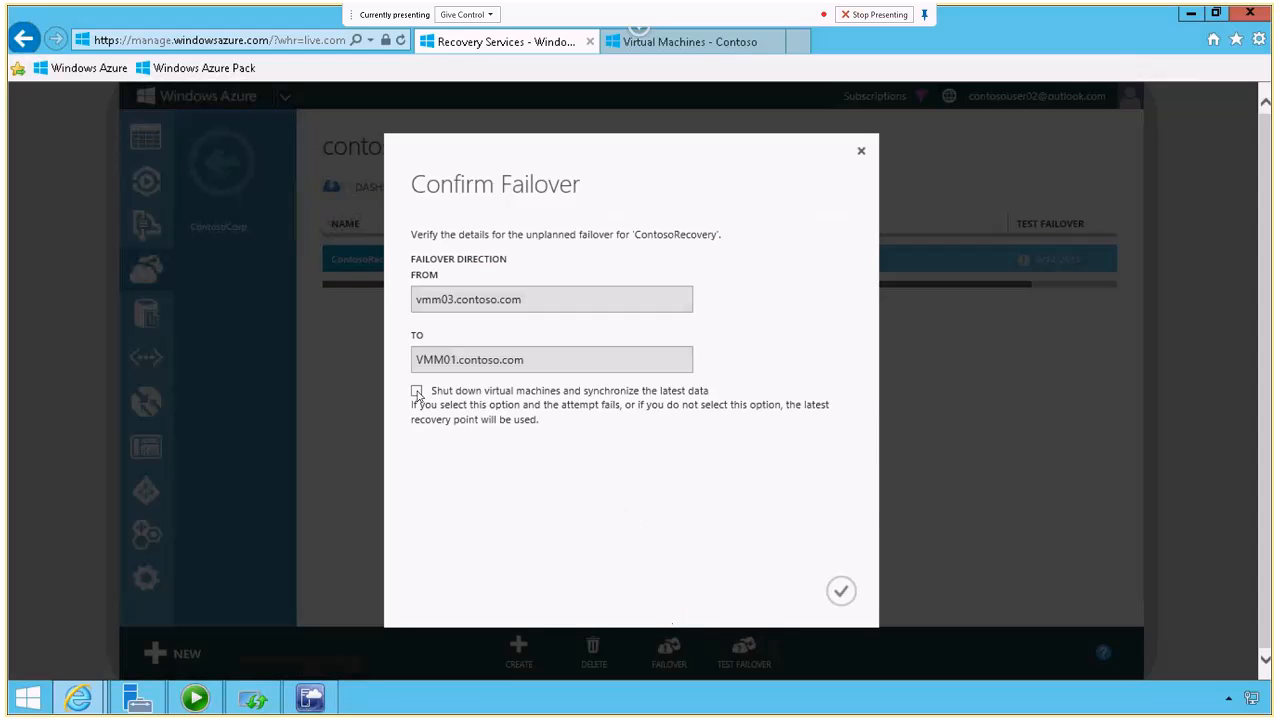
click(841, 590)
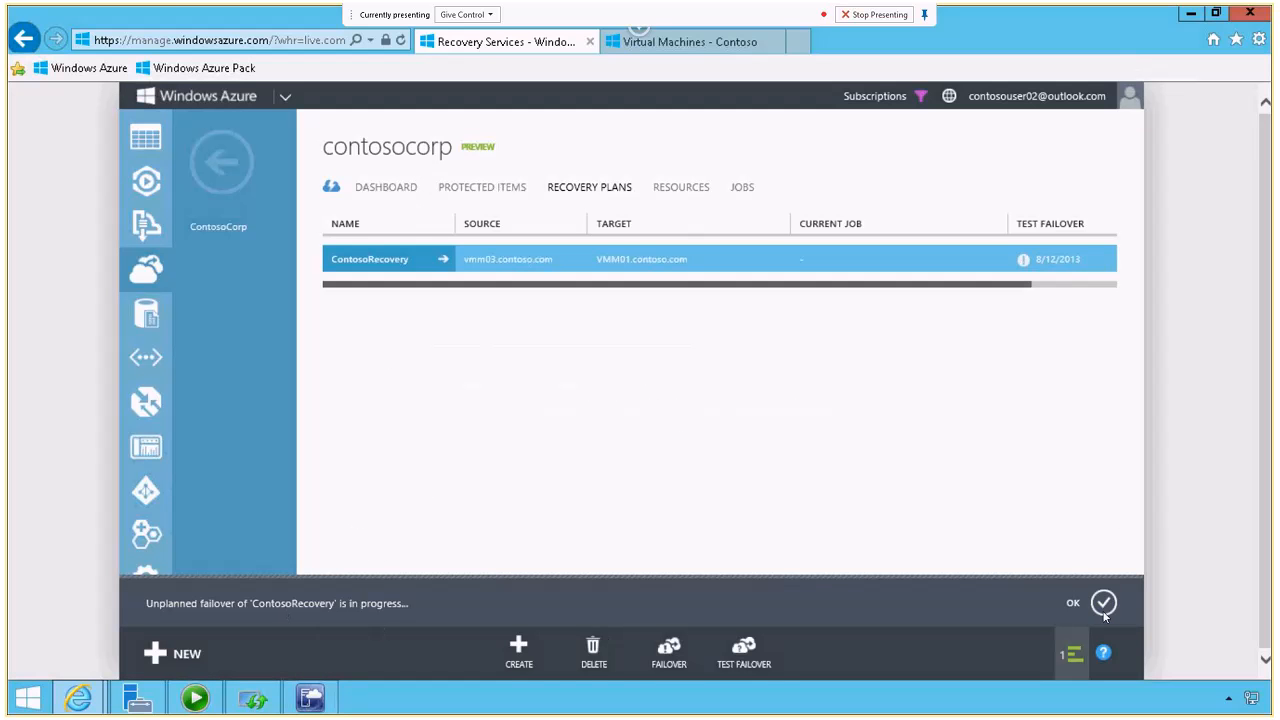
mouse_move(1031, 513)
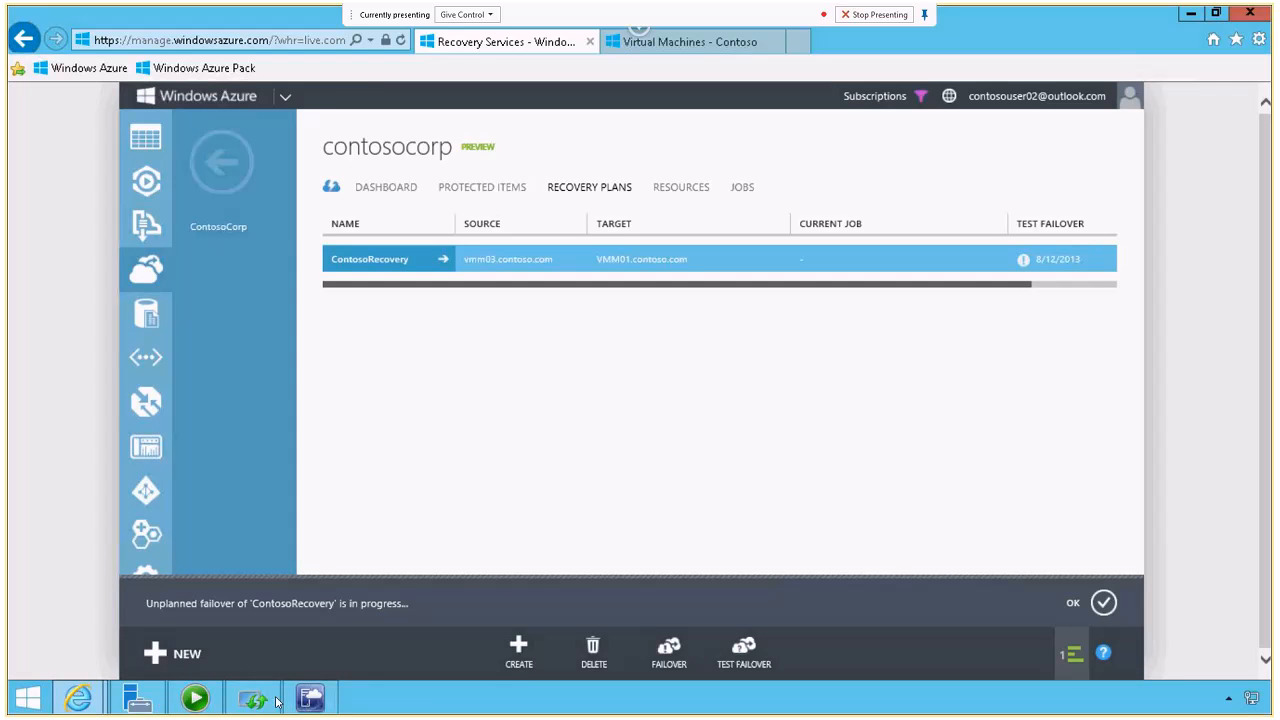
mouse_move(504, 506)
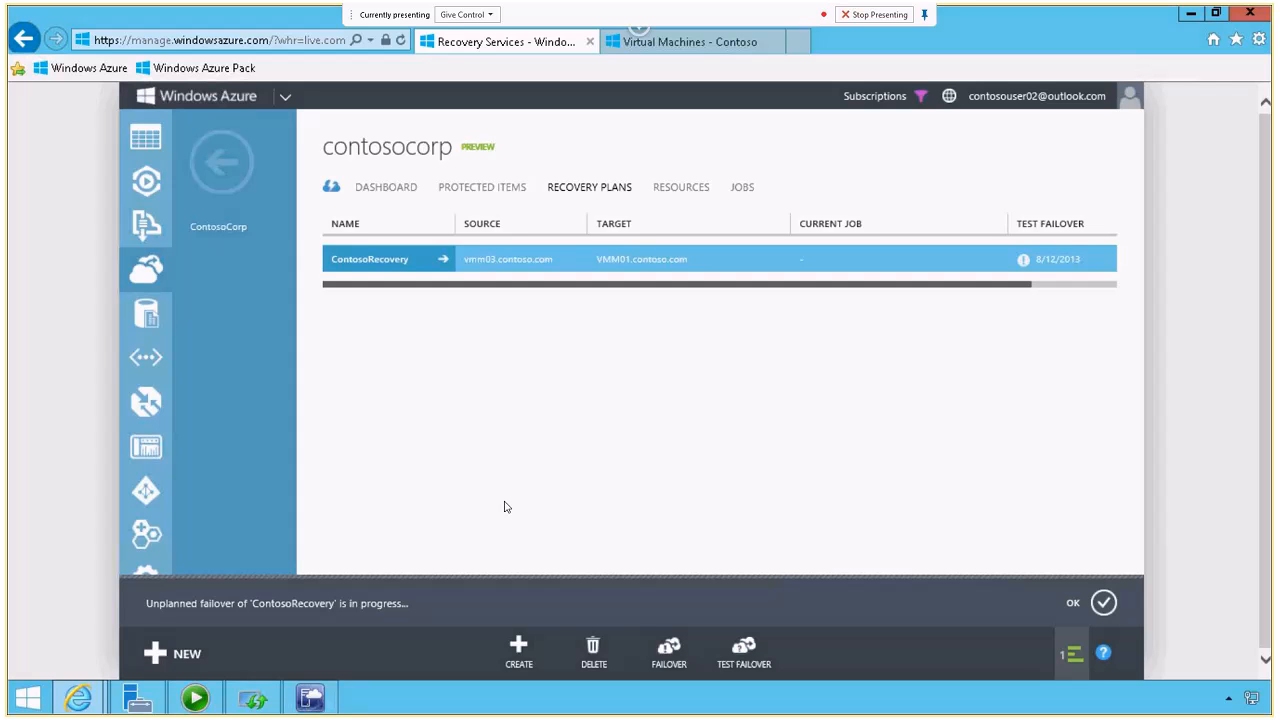
mouse_move(519, 505)
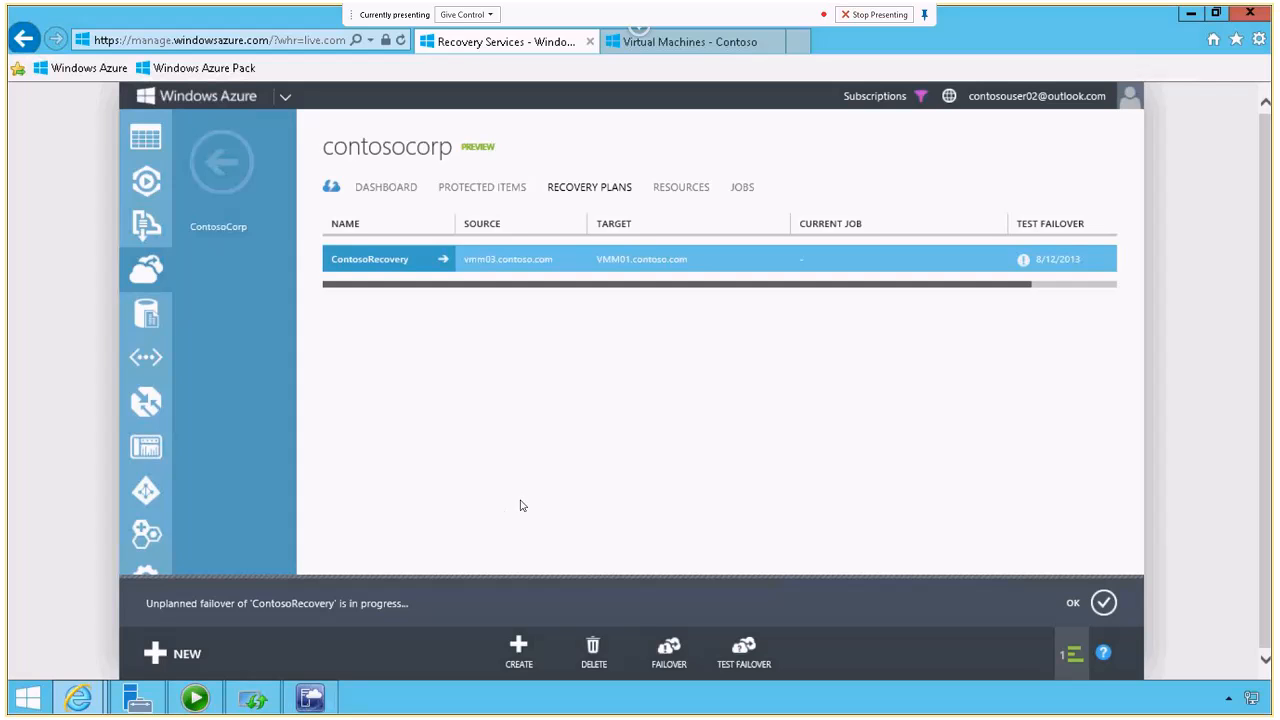